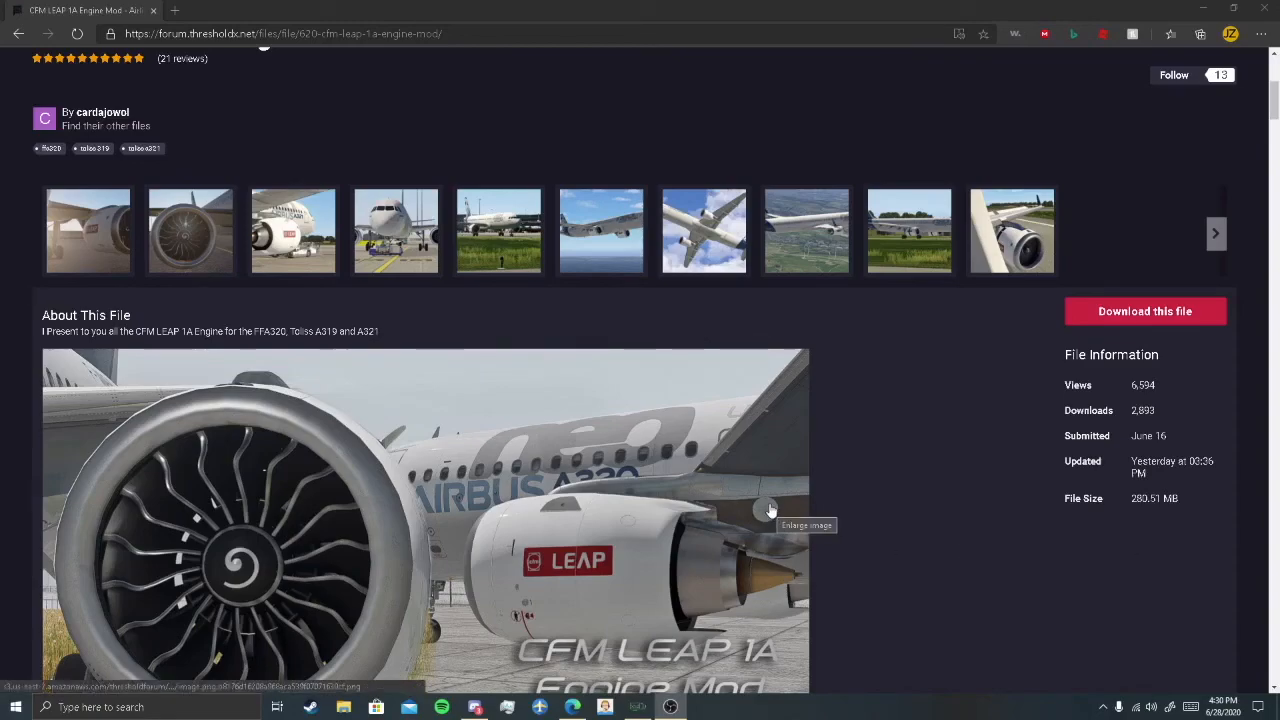
- Review the mod's downloadable file list and select the FFA320 part of the first file name
{"action": "scroll", "scroll_direction": "down", "scroll_amount": 3}
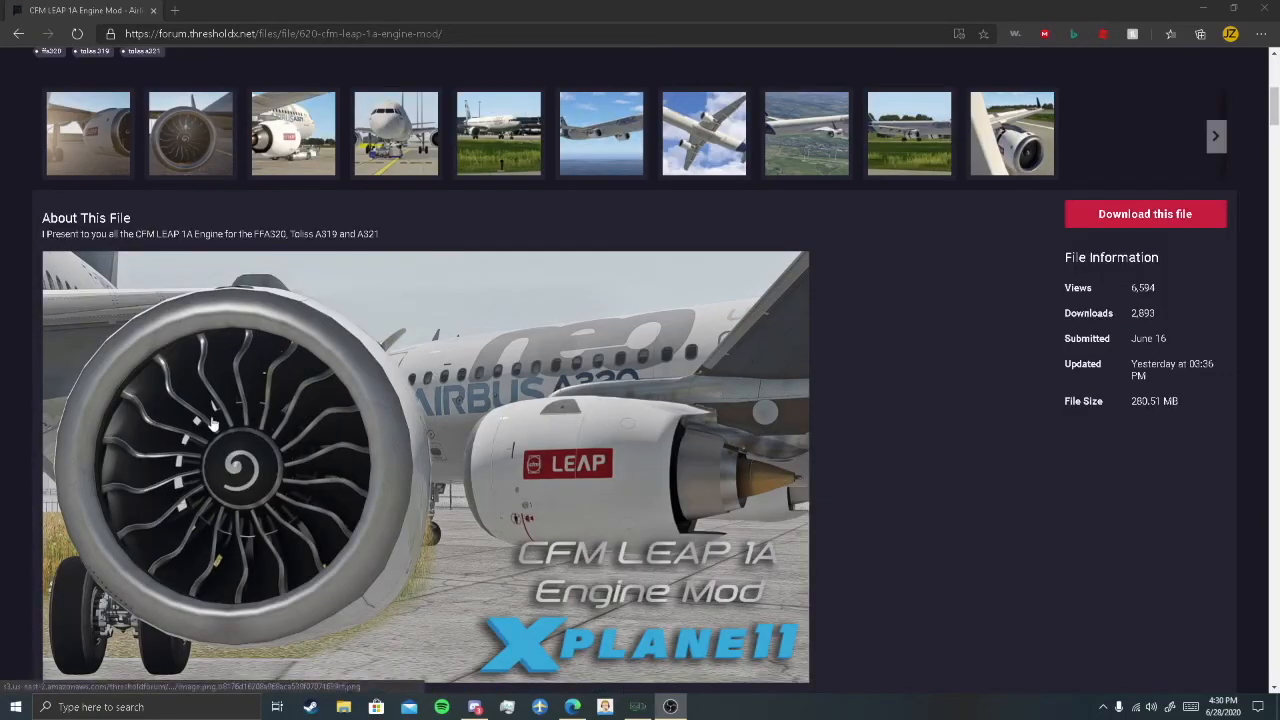
{"action": "mouse_move", "coordinate": [620, 363]}
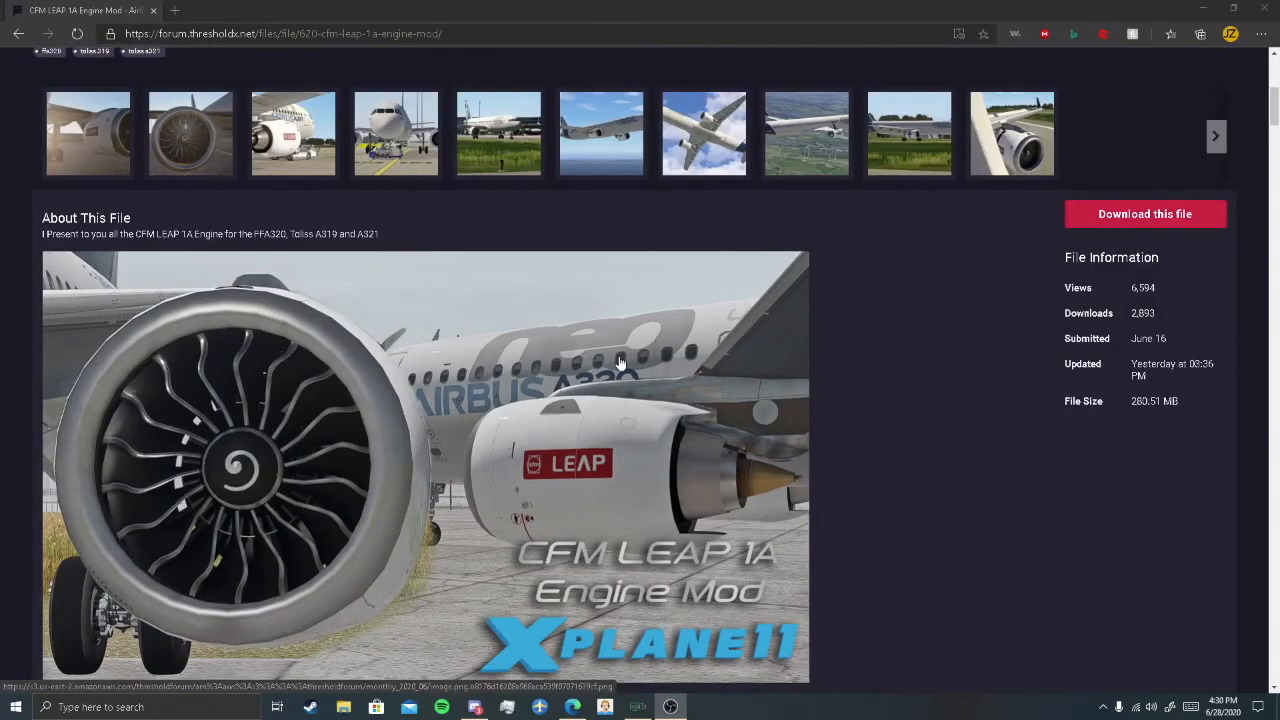
{"action": "mouse_move", "coordinate": [637, 483]}
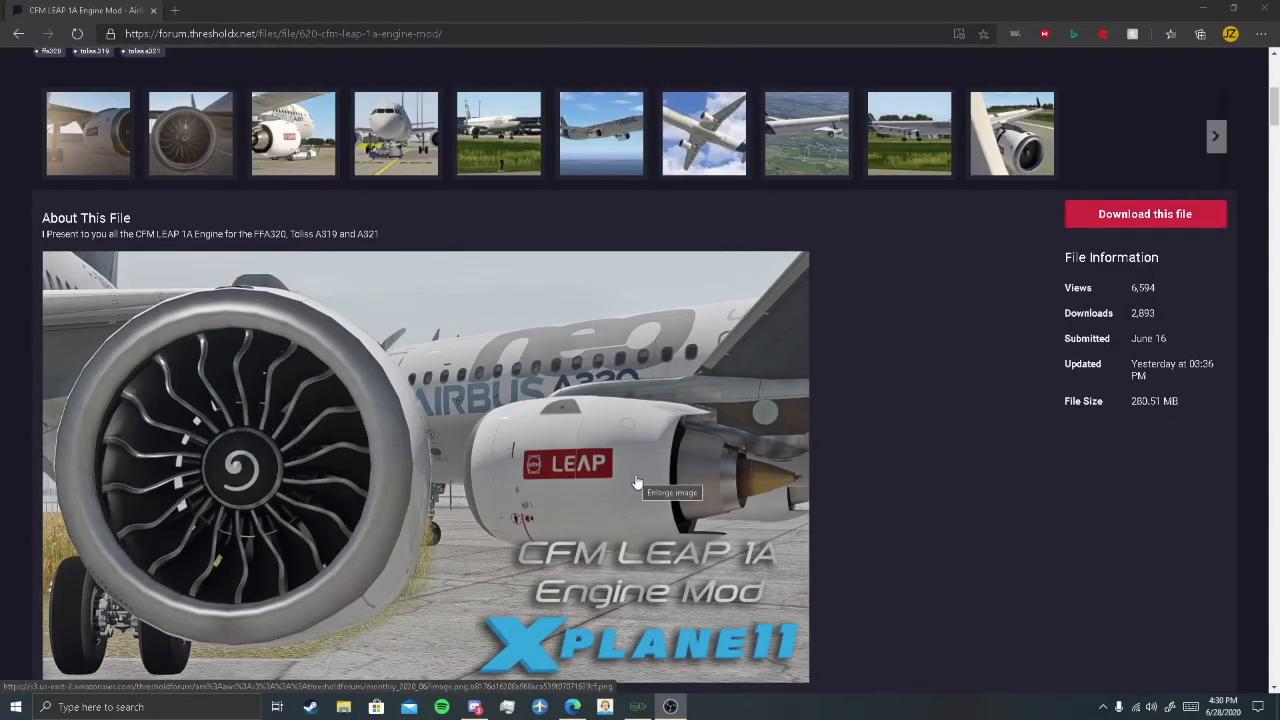
{"action": "mouse_move", "coordinate": [640, 468]}
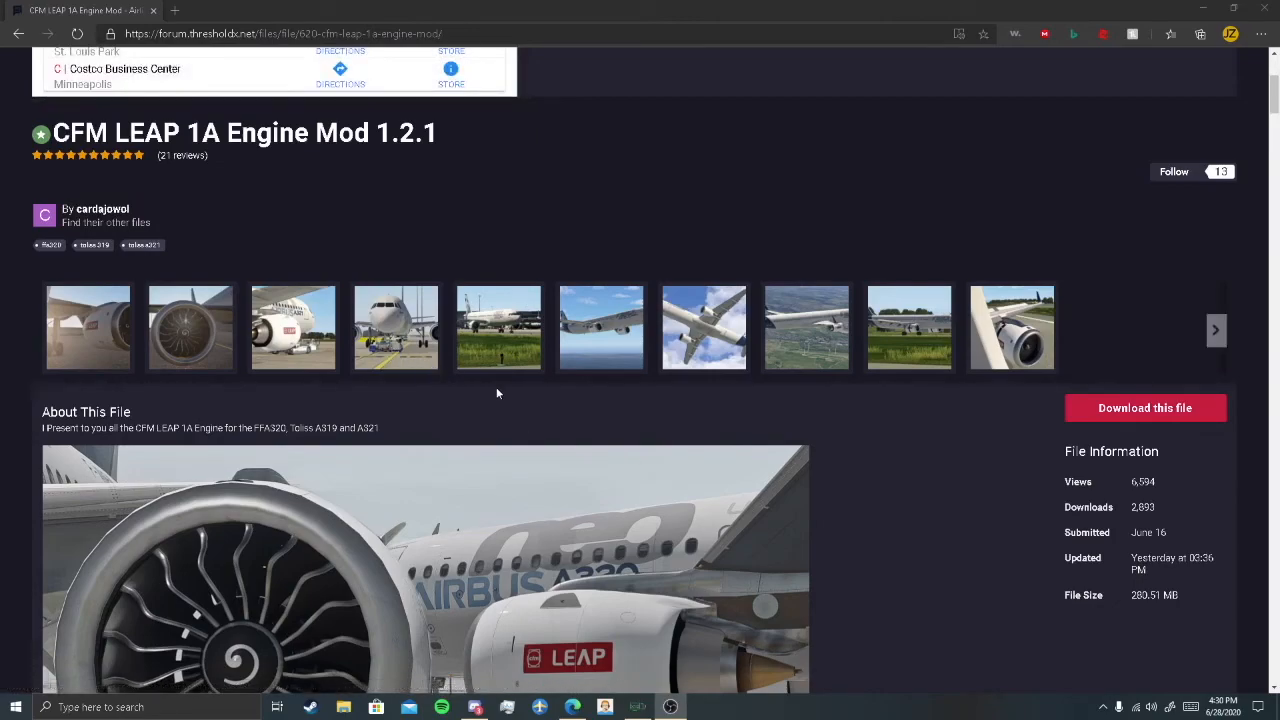
{"action": "scroll", "scroll_direction": "down", "scroll_amount": 3}
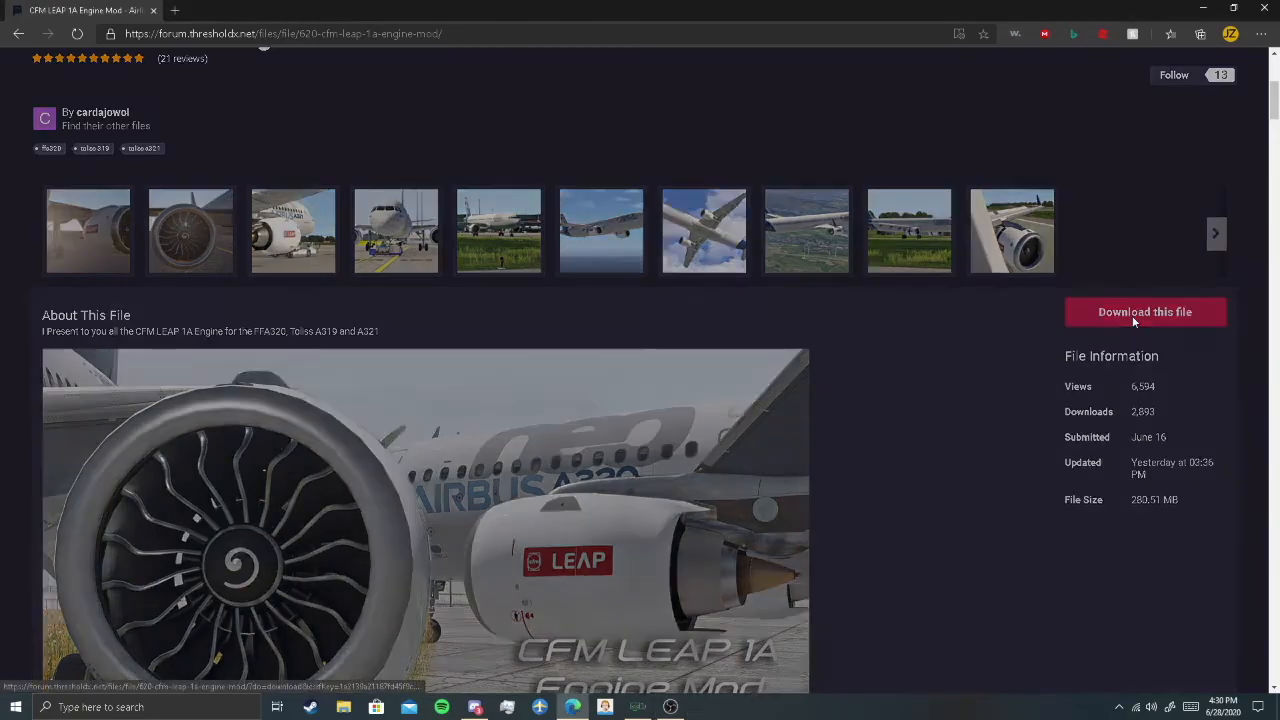
{"action": "left_click", "coordinate": [1144, 311]}
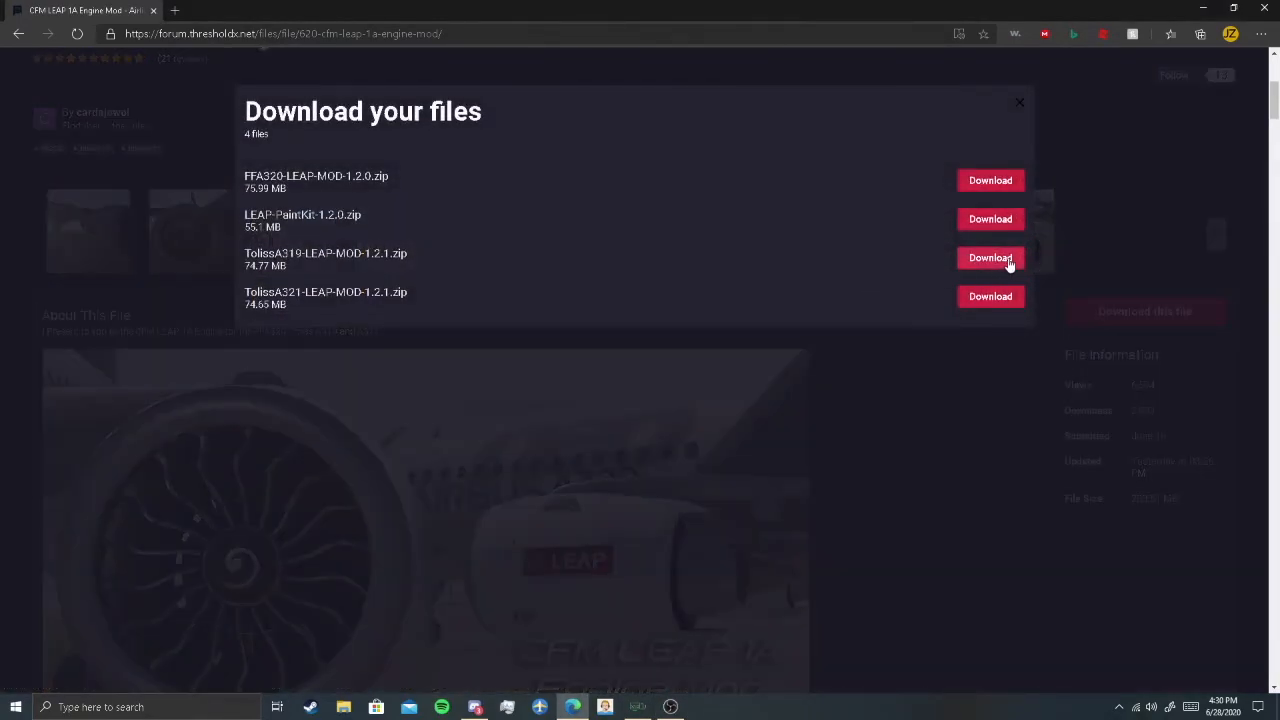
{"action": "mouse_move", "coordinate": [1006, 199]}
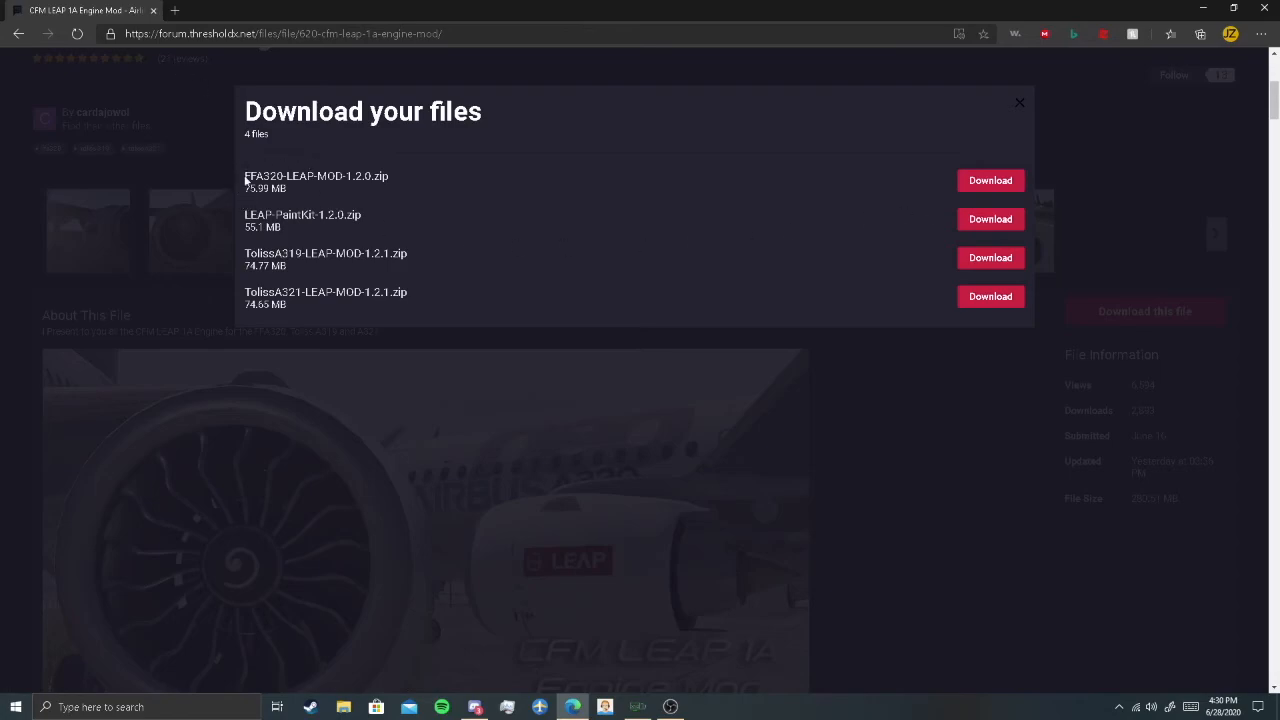
{"action": "left_click_drag", "start_coordinate": [245, 176], "coordinate": [320, 270]}
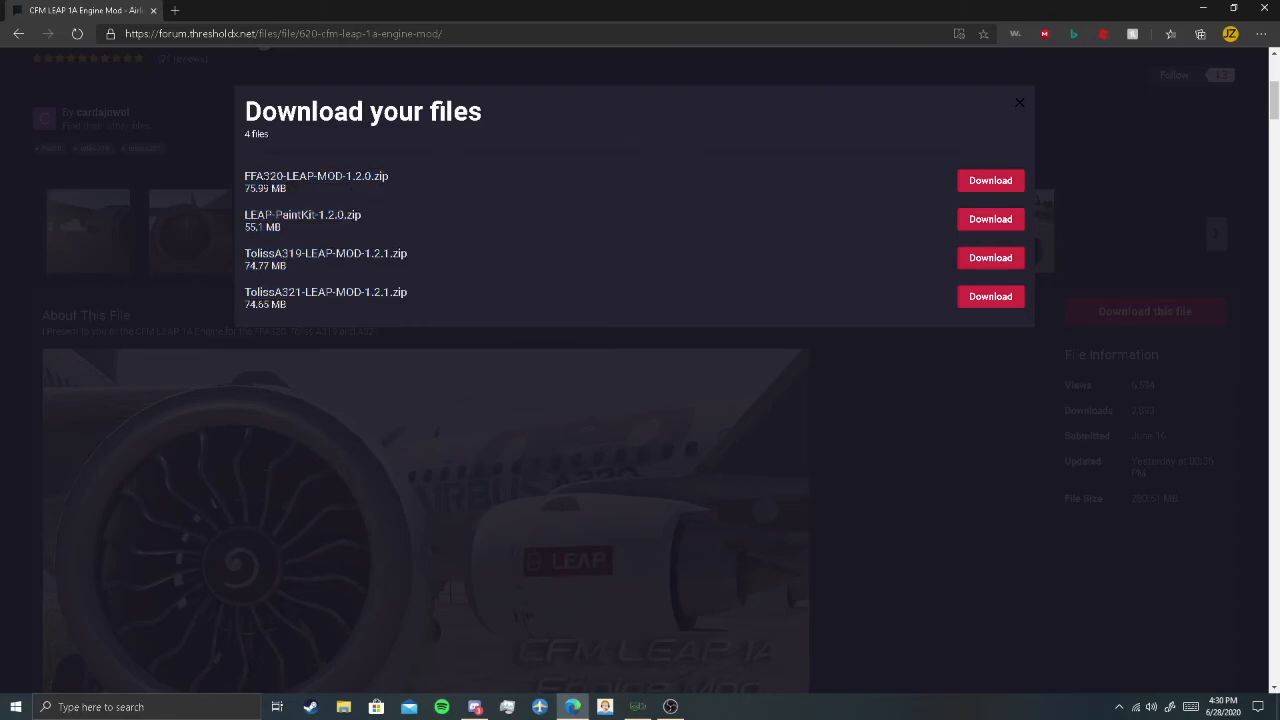
{"action": "double_click", "coordinate": [264, 176]}
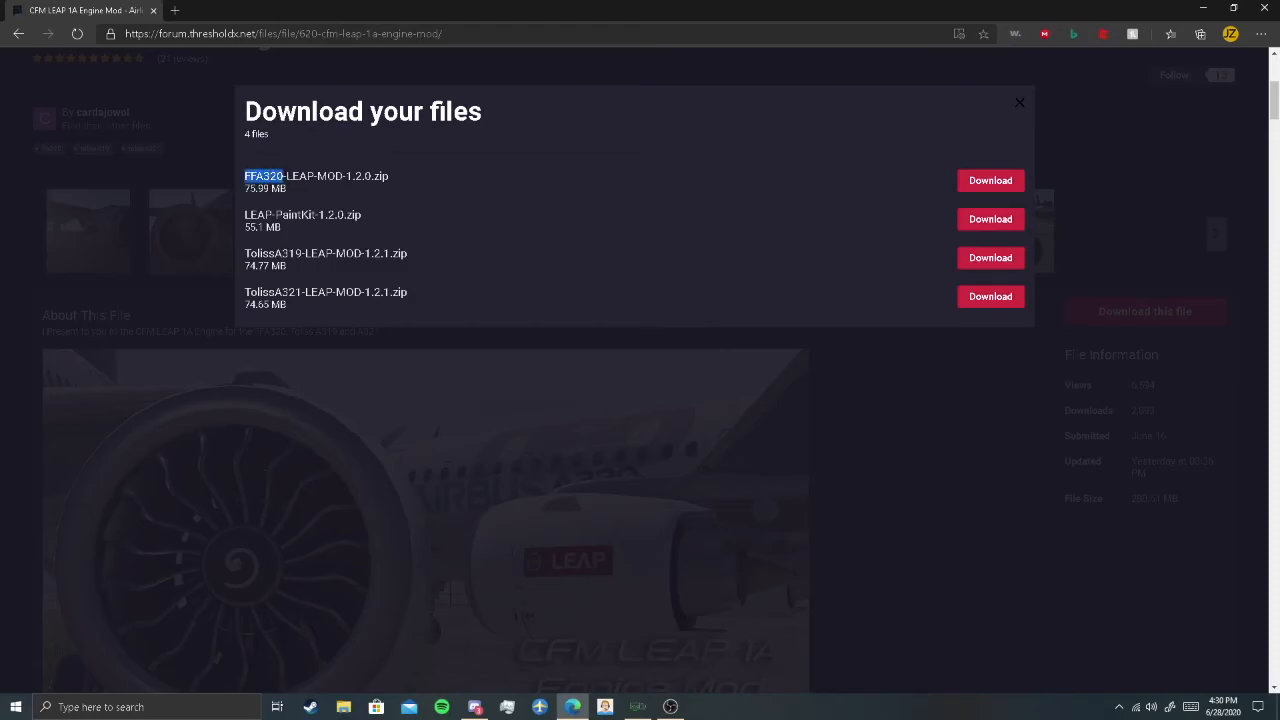
{"action": "left_click", "coordinate": [1019, 103]}
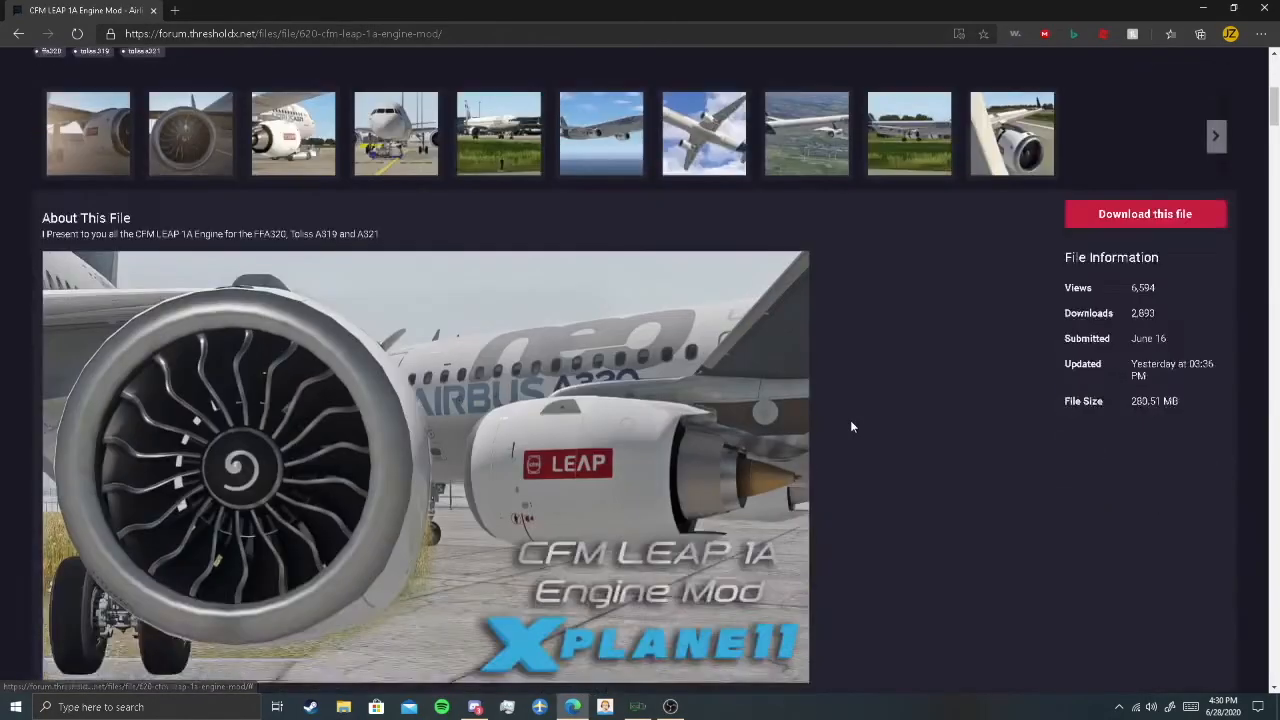
- Download FFA320-LEAP-MOD-1.2.0.zip from the mod's file list
{"action": "scroll", "scroll_direction": "down", "scroll_amount": 3}
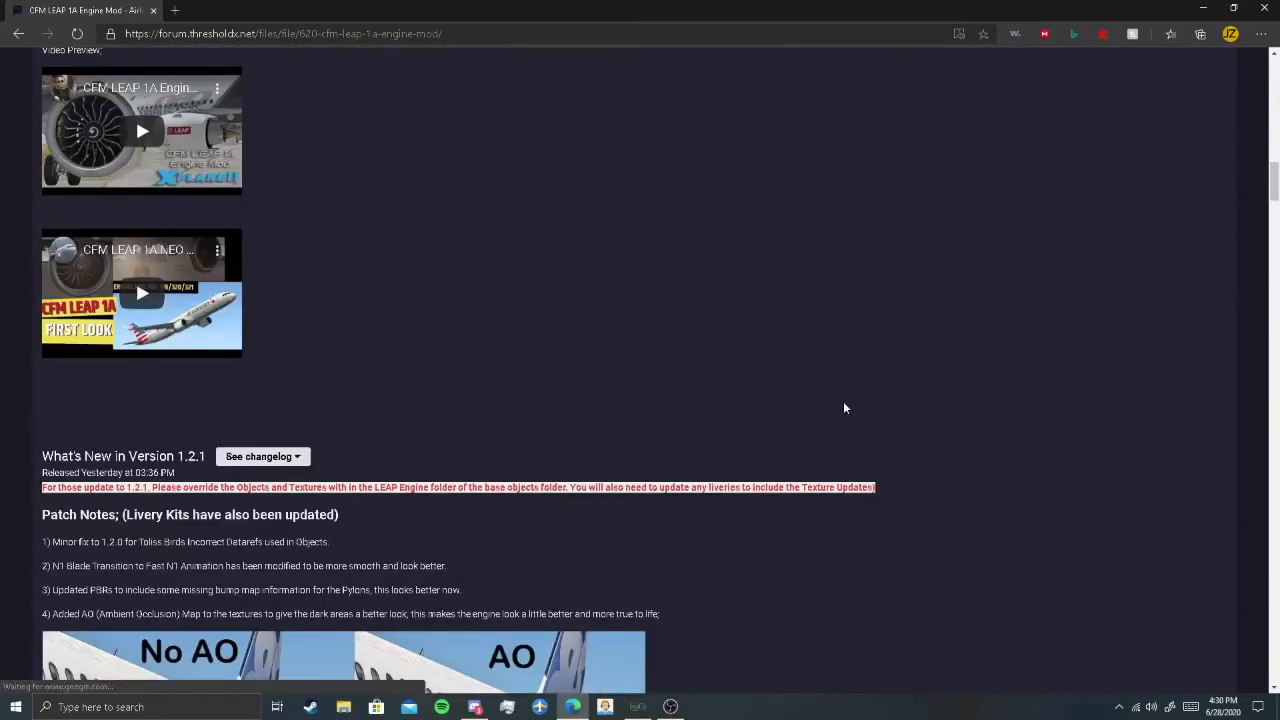
{"action": "scroll", "scroll_direction": "down", "scroll_amount": 3}
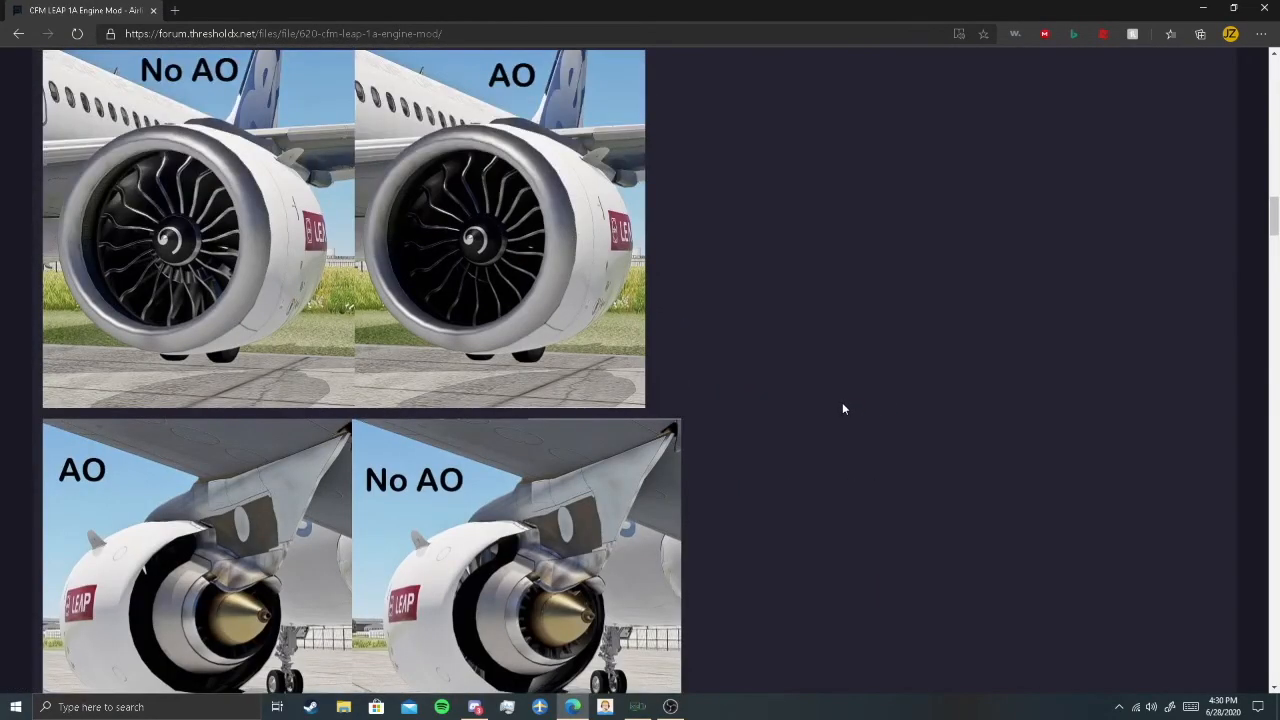
{"action": "scroll", "scroll_direction": "up", "scroll_amount": 3}
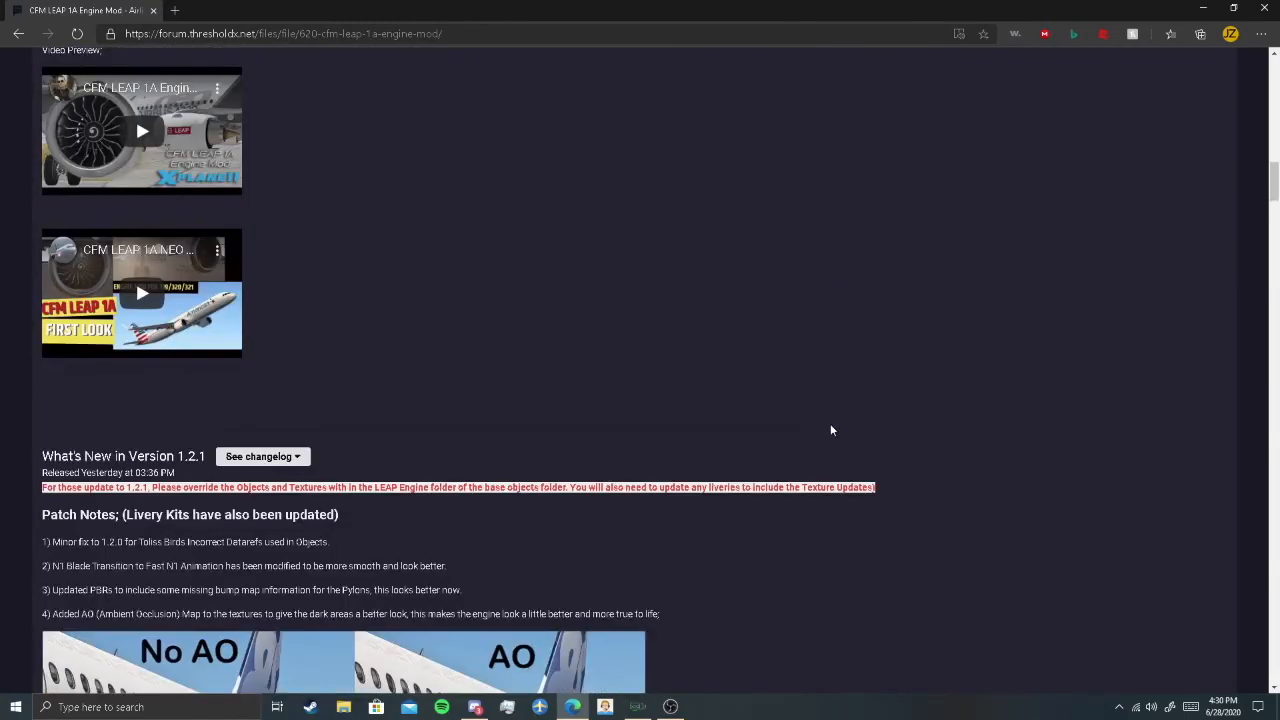
{"action": "scroll", "scroll_direction": "down", "scroll_amount": 3}
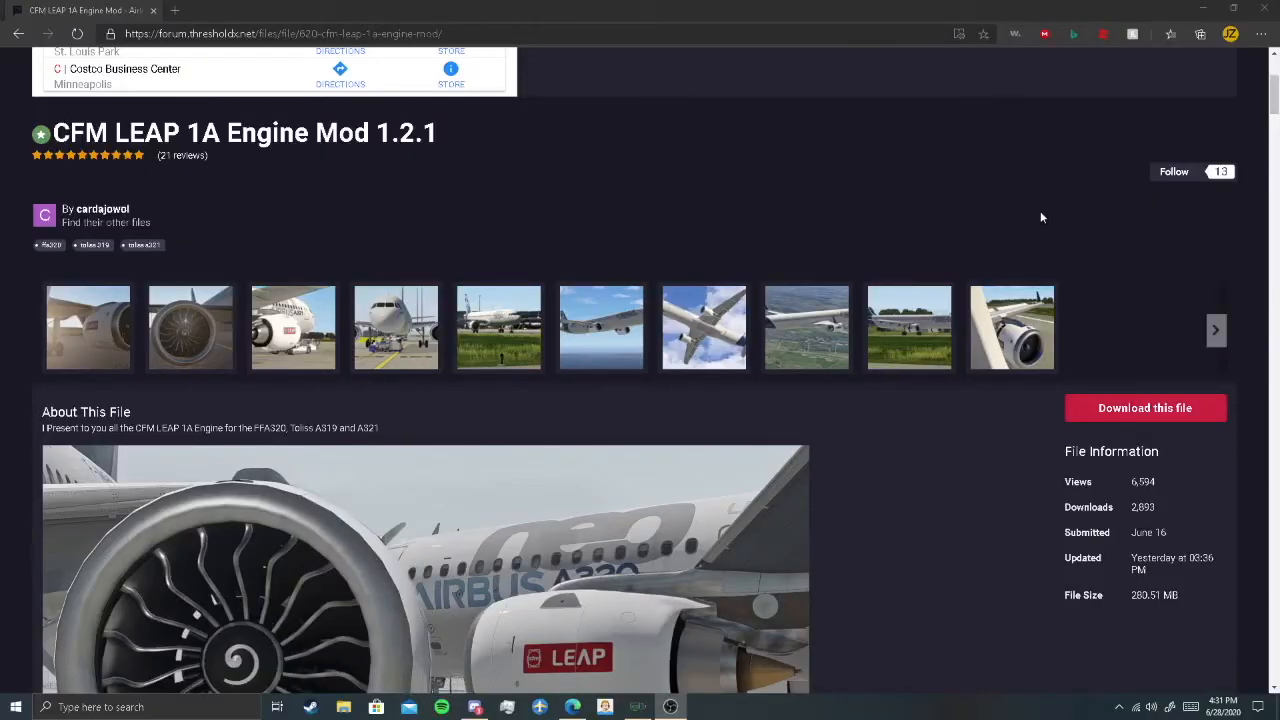
{"action": "left_click", "coordinate": [1145, 407]}
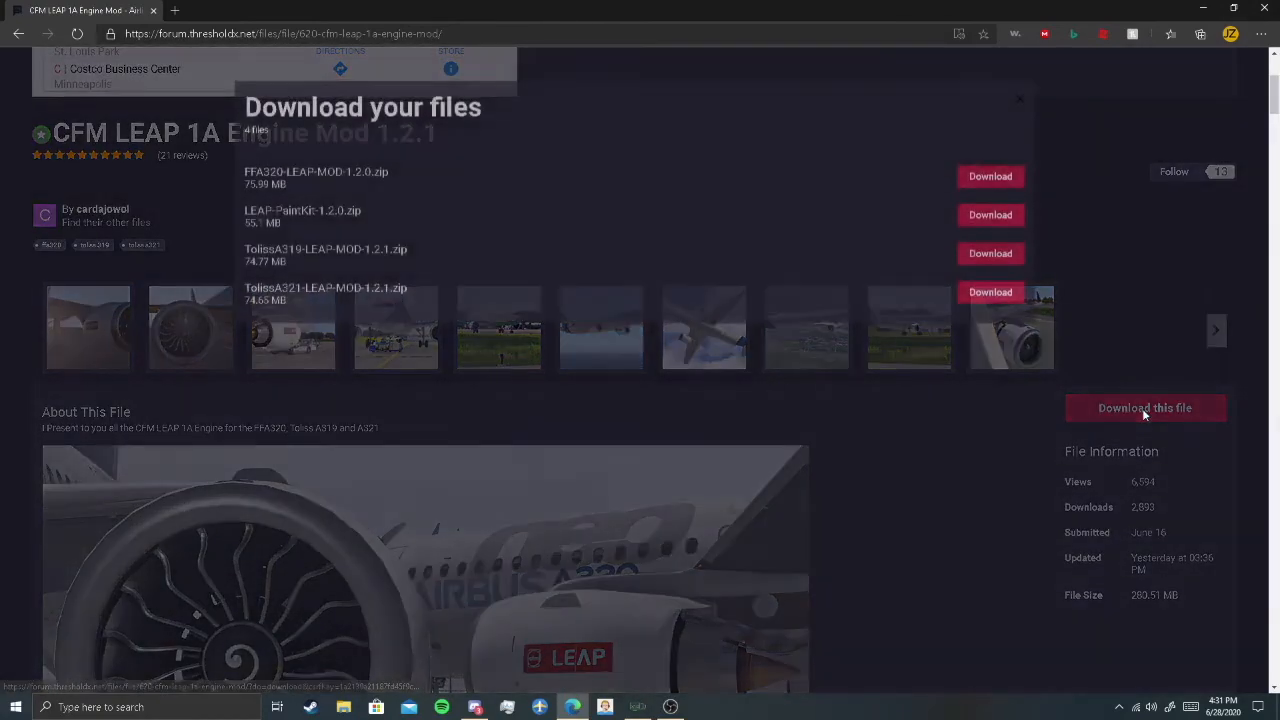
{"action": "left_click", "coordinate": [1144, 407]}
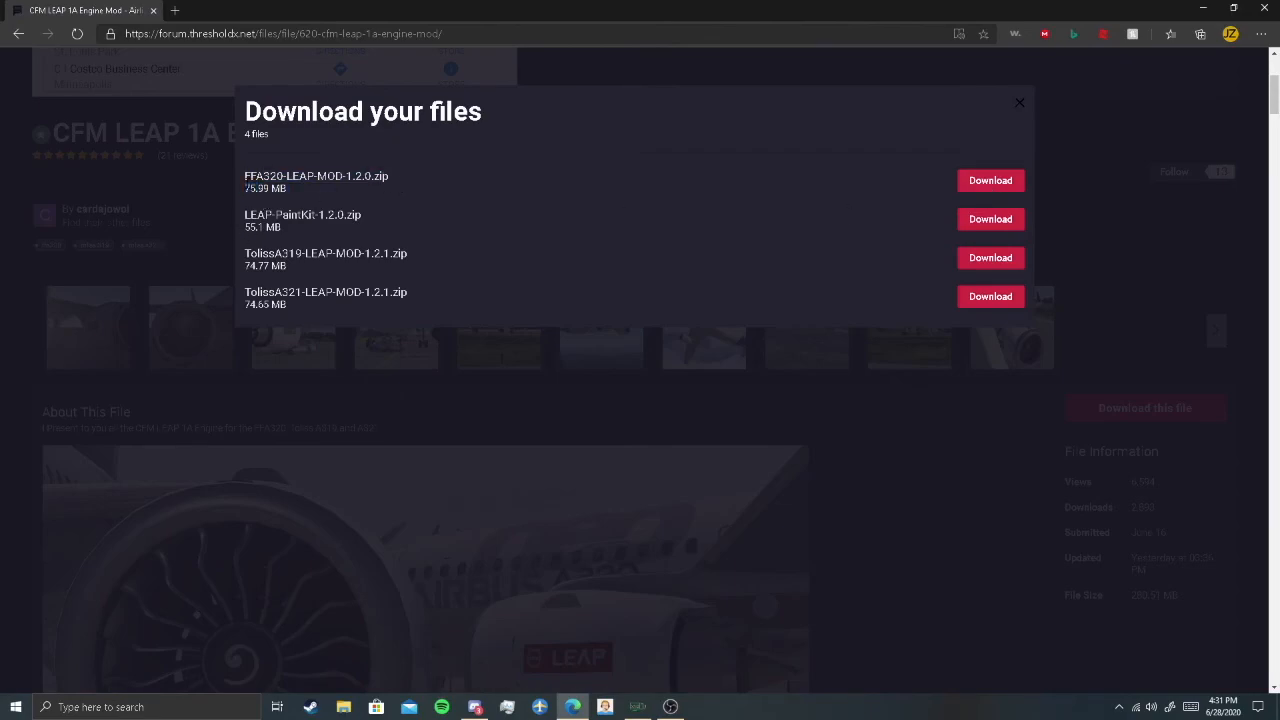
{"action": "left_click", "coordinate": [989, 180]}
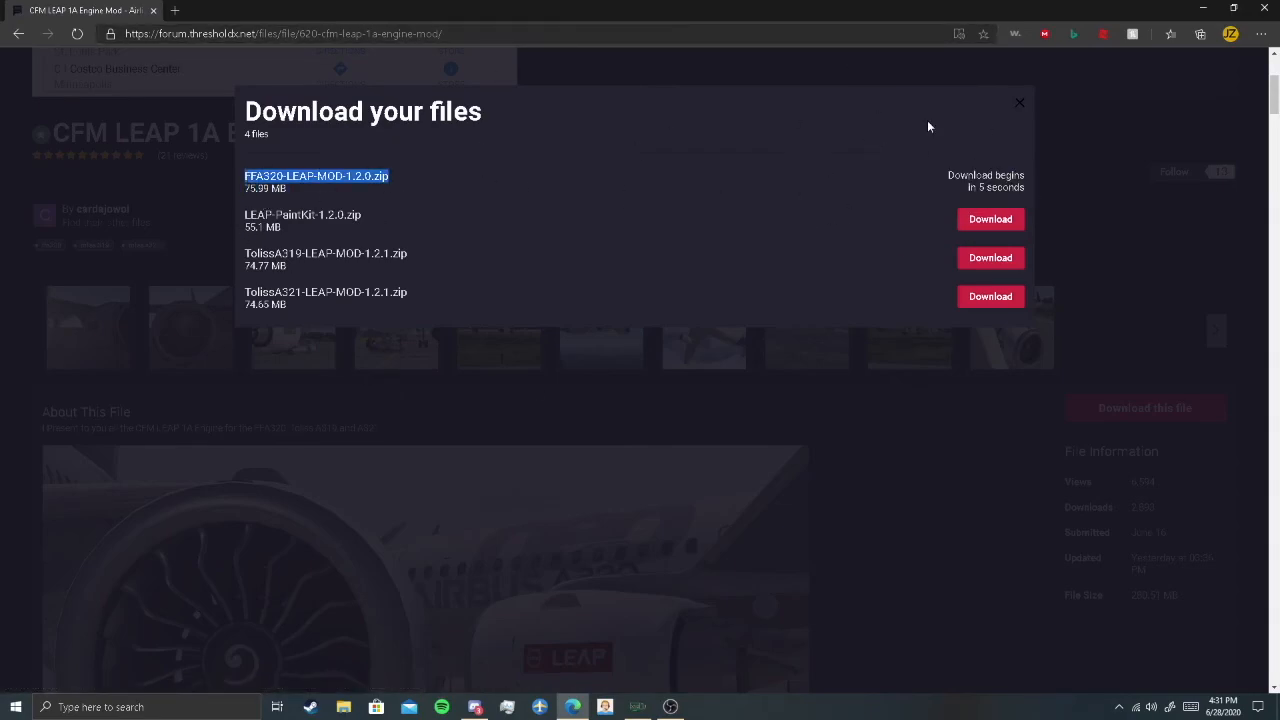
{"action": "mouse_move", "coordinate": [1024, 150]}
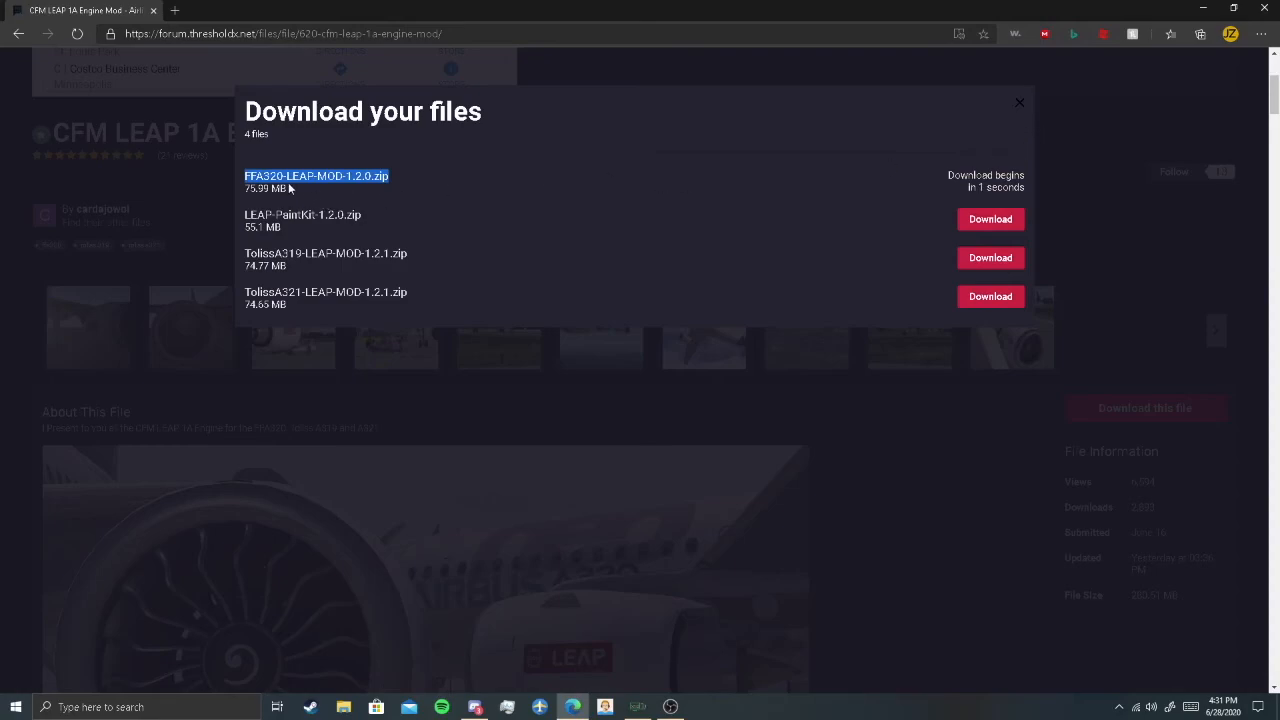
{"action": "left_click", "coordinate": [1019, 103]}
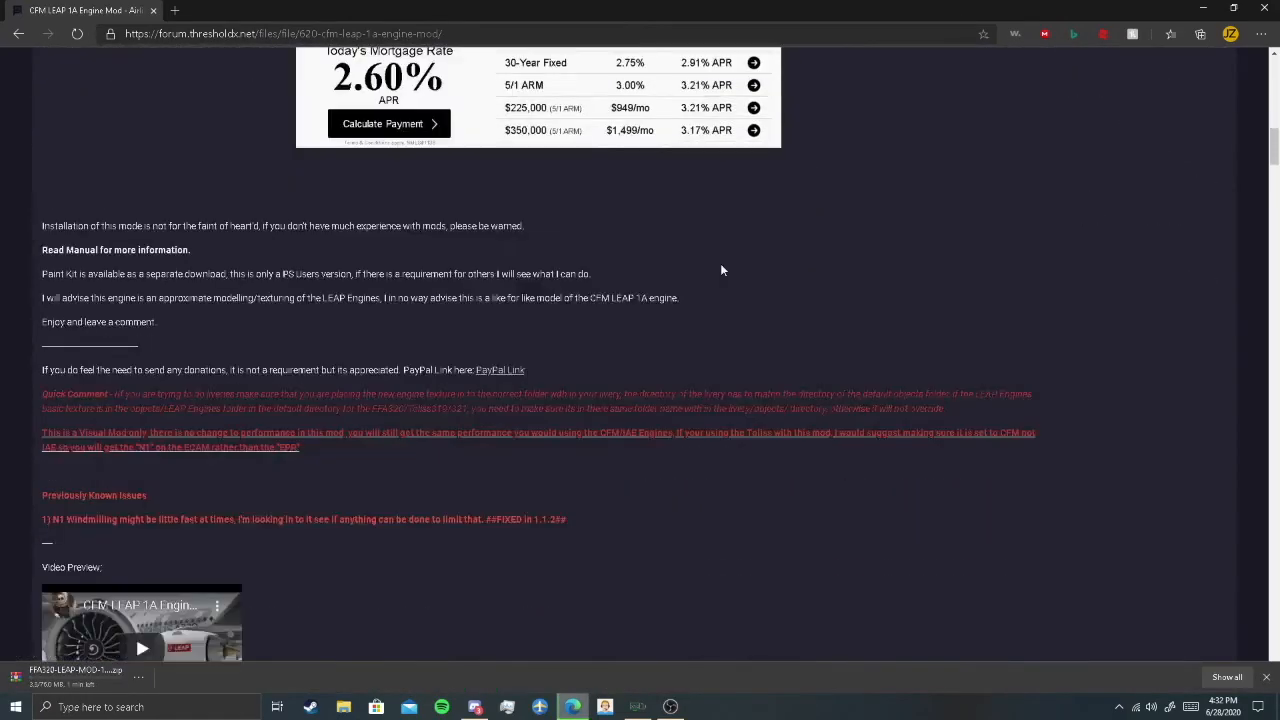
- Scroll down through the mod description while the zip downloads
{"action": "scroll", "scroll_direction": "up", "scroll_amount": 3}
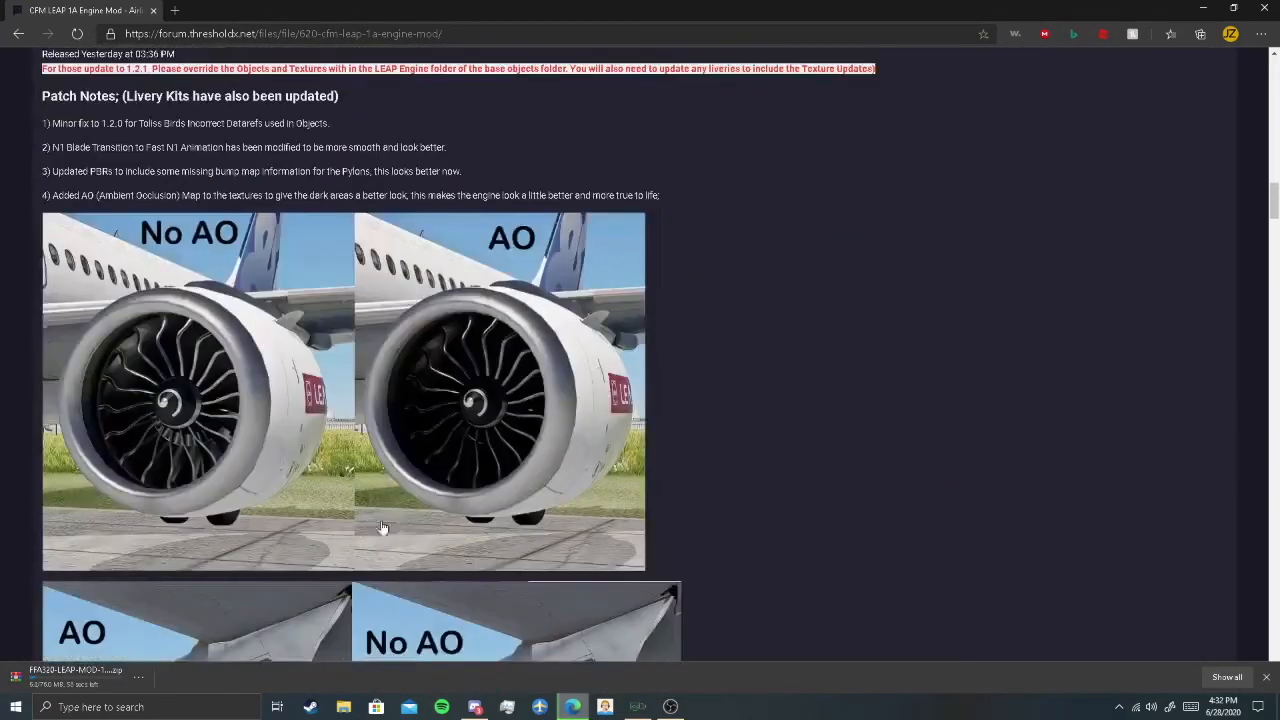
{"action": "scroll", "scroll_direction": "down", "scroll_amount": 3}
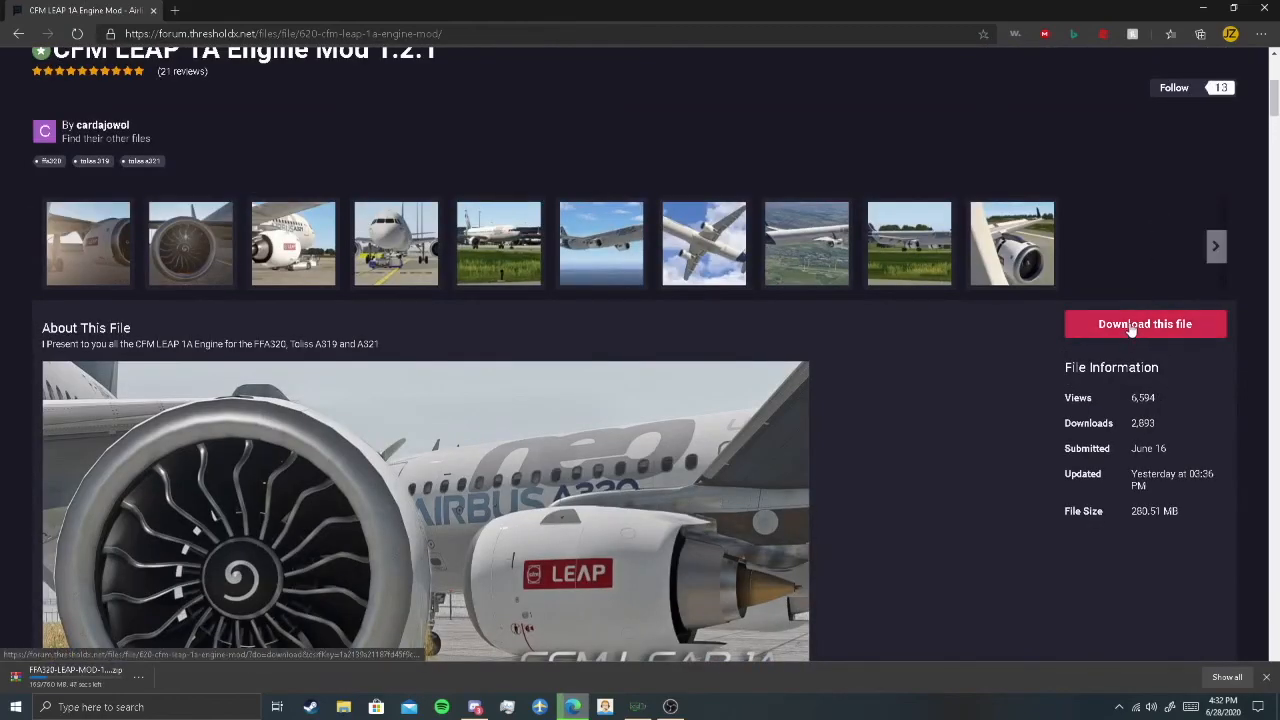
{"action": "scroll", "scroll_direction": "down", "scroll_amount": 3}
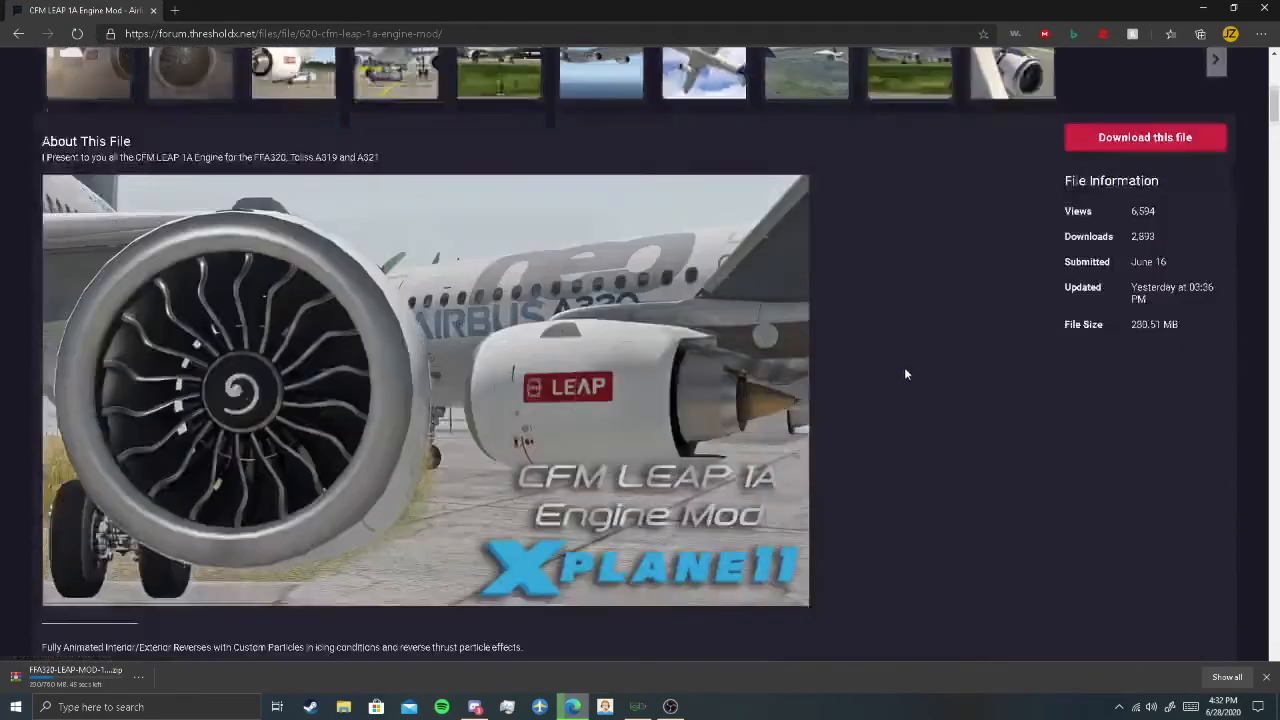
{"action": "scroll", "scroll_direction": "down", "scroll_amount": 3}
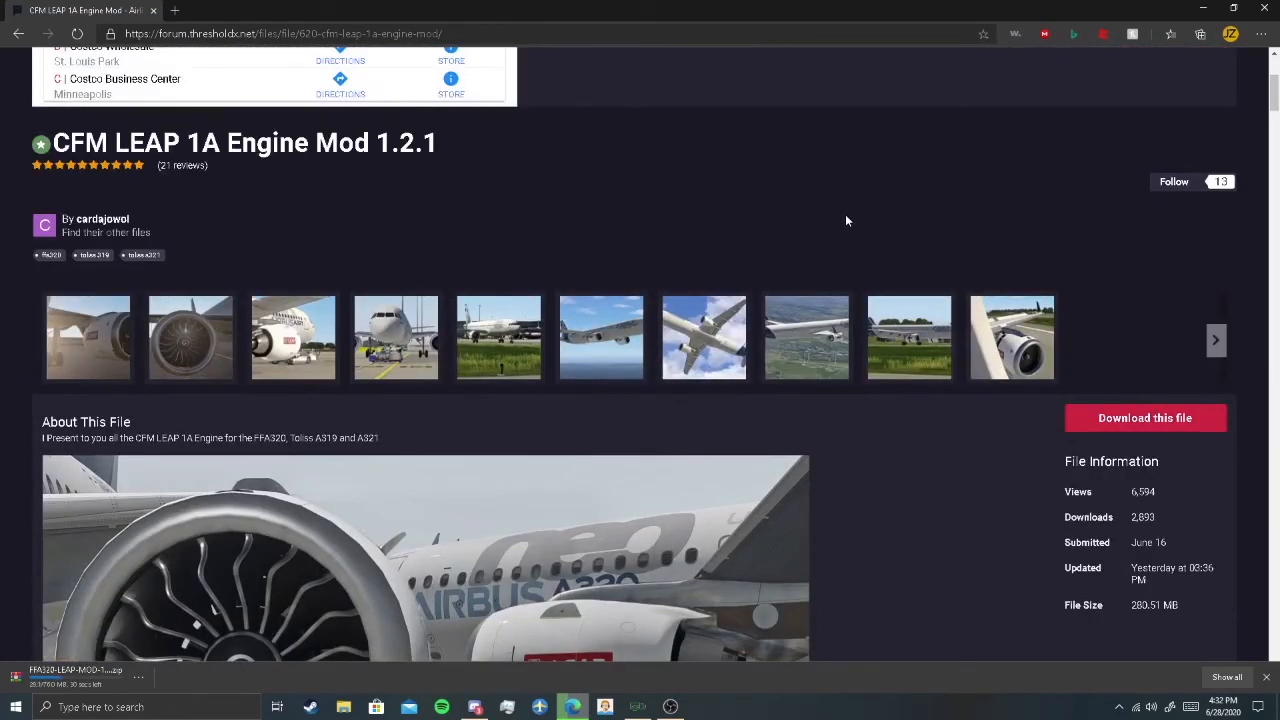
{"action": "mouse_move", "coordinate": [656, 375]}
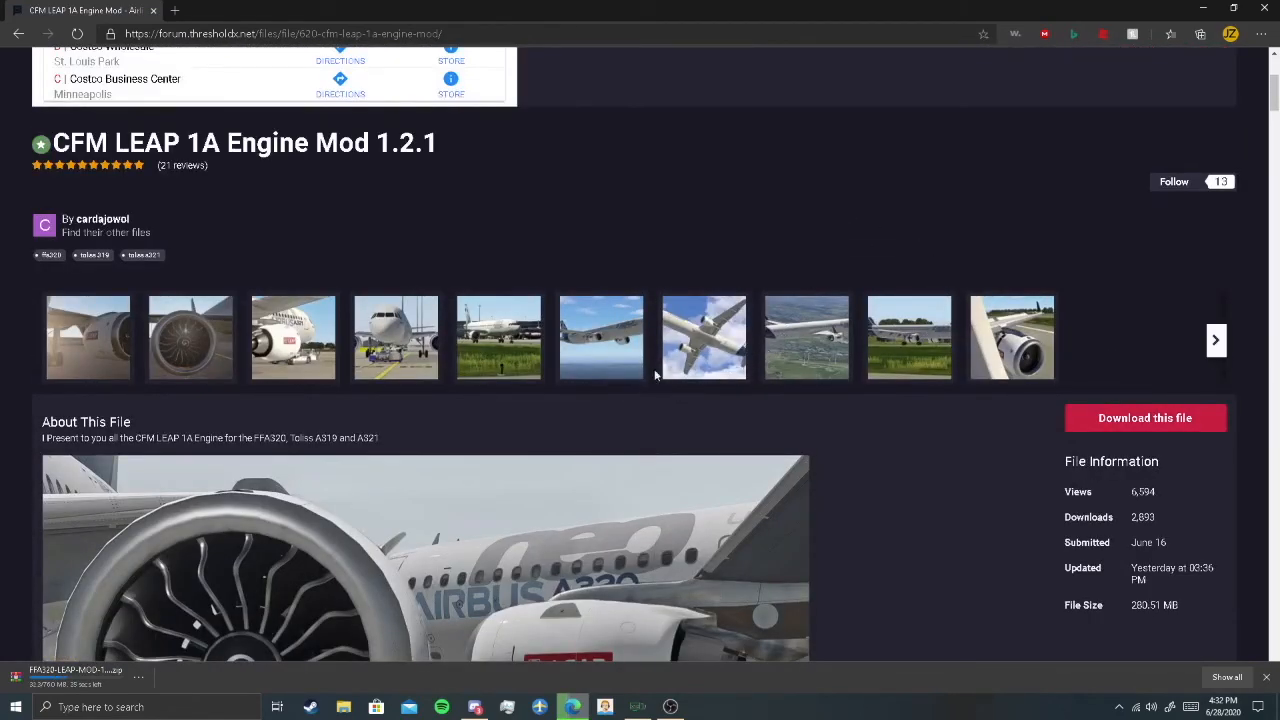
{"action": "scroll", "scroll_direction": "down", "scroll_amount": 3}
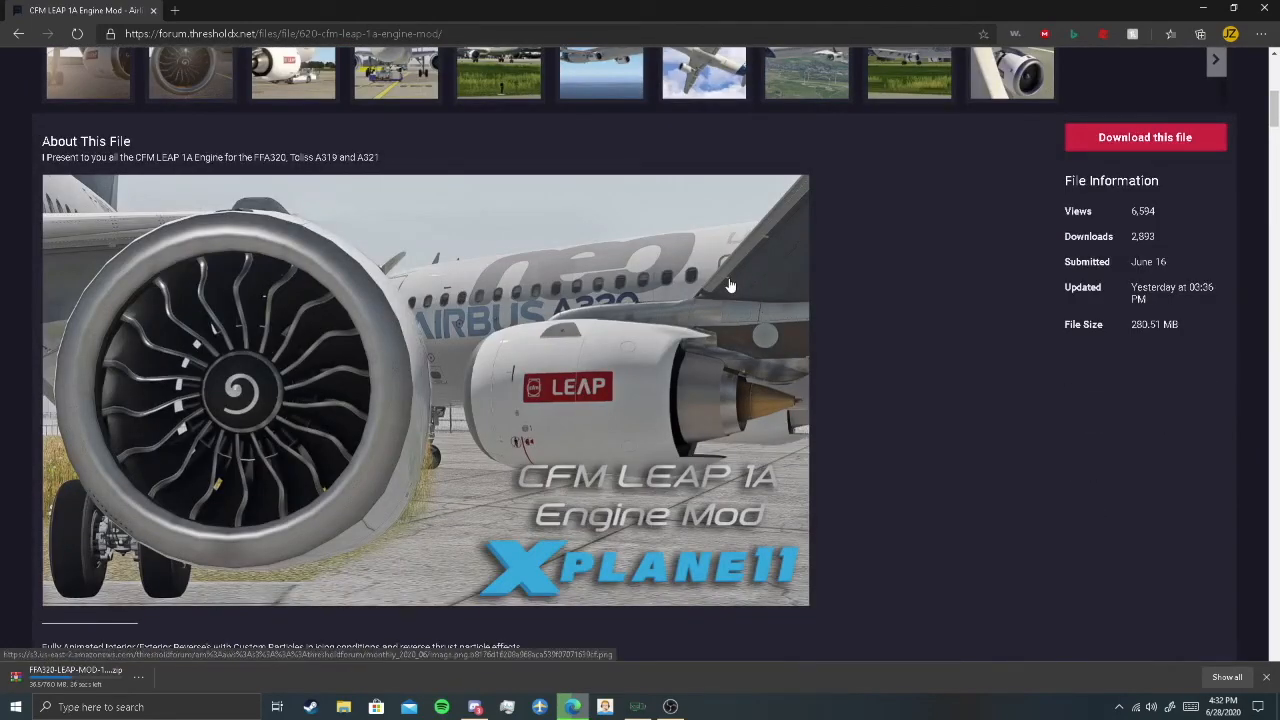
{"action": "scroll", "scroll_direction": "down", "scroll_amount": 3}
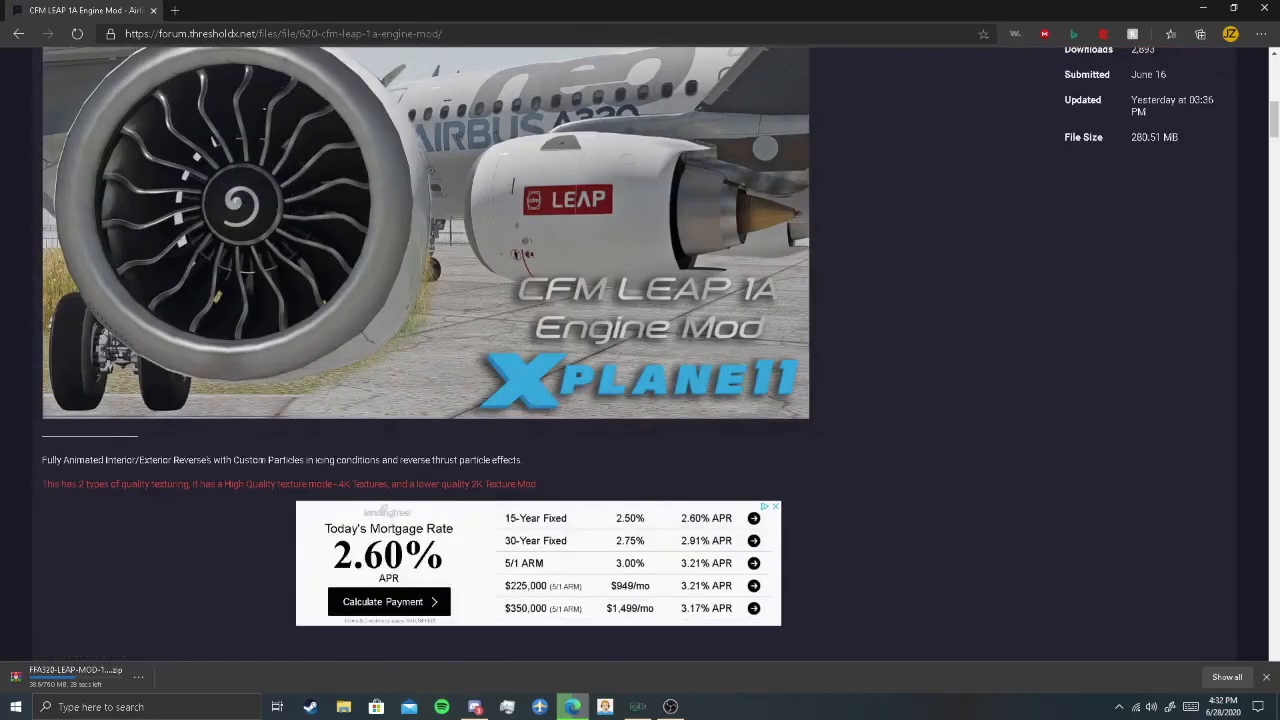
{"action": "mouse_move", "coordinate": [824, 557]}
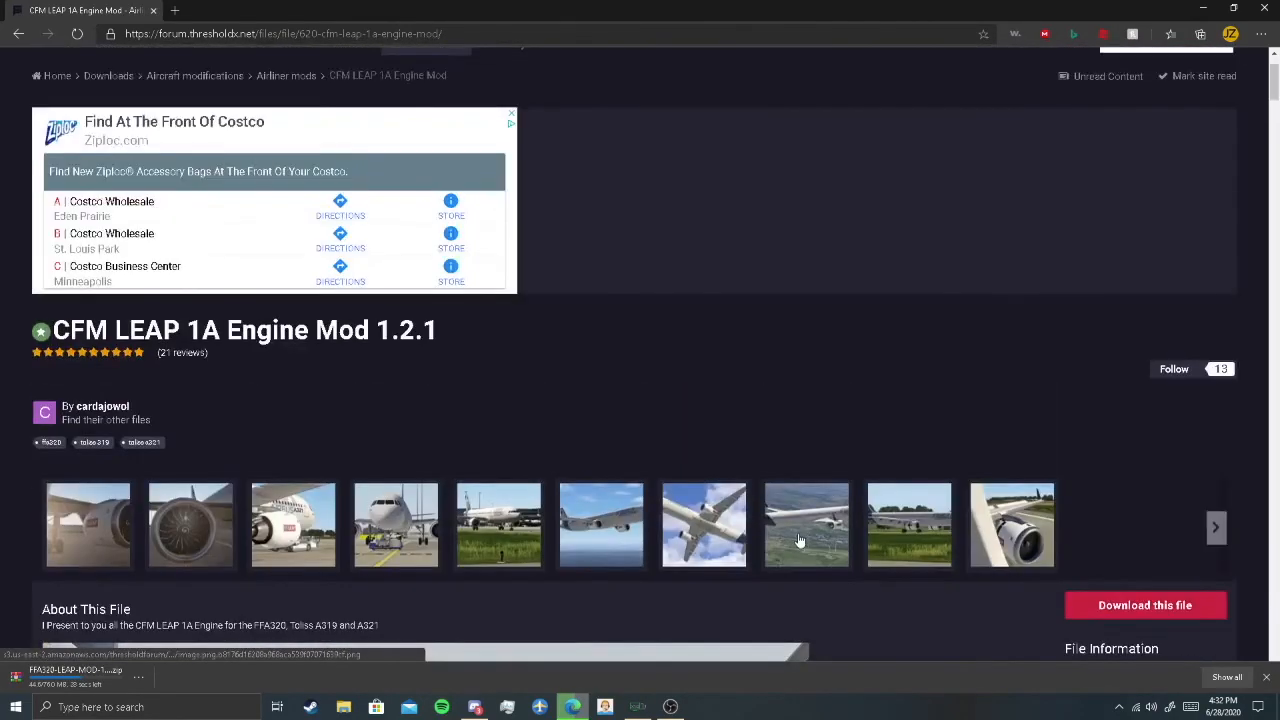
{"action": "scroll", "scroll_direction": "down", "scroll_amount": 3}
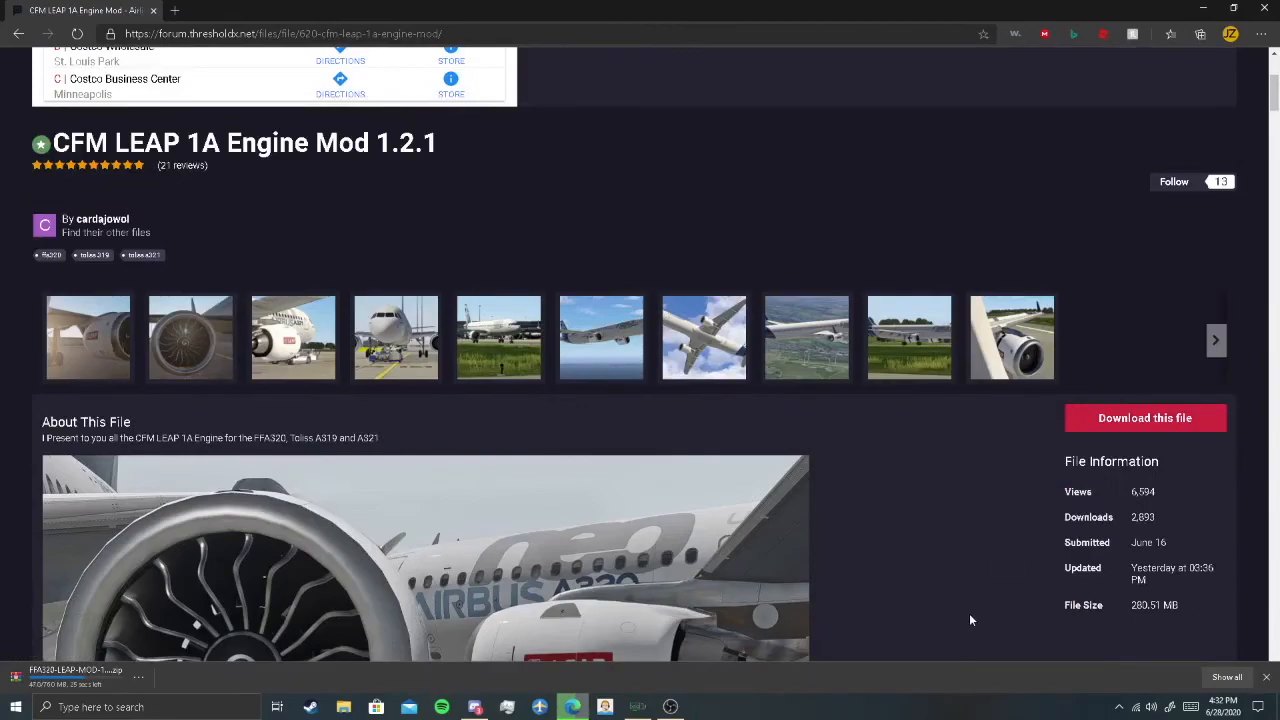
{"action": "mouse_move", "coordinate": [570, 583]}
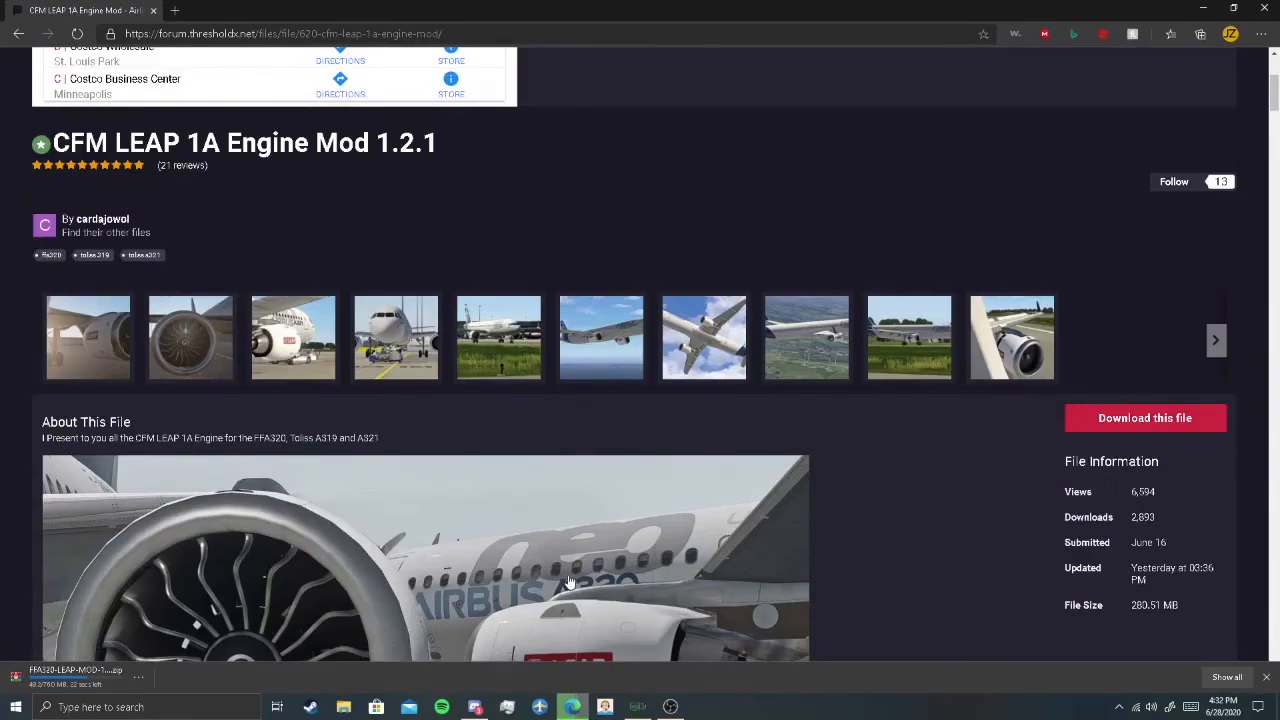
{"action": "scroll", "scroll_direction": "down", "scroll_amount": 3}
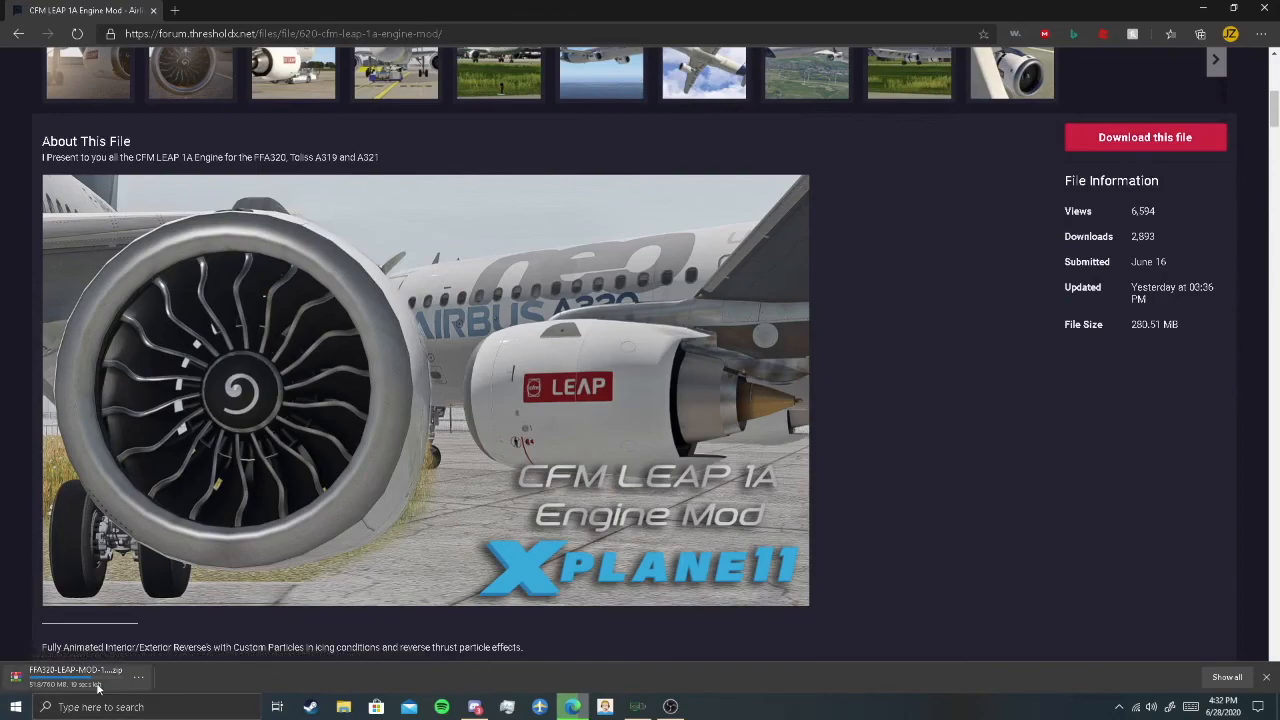
{"action": "scroll", "scroll_direction": "down", "scroll_amount": 3}
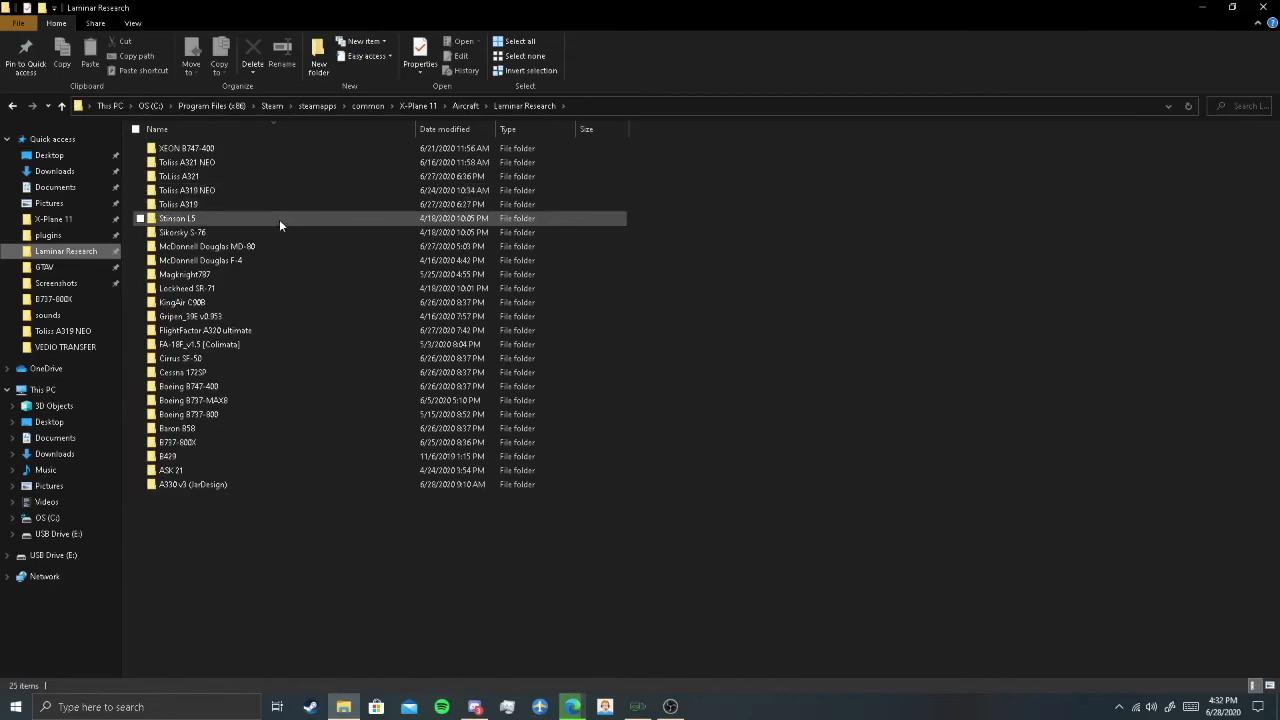
- Create a new folder and name it FlightFactor A320 NEO, copying from FlightFactor A320 ultimate
{"action": "left_click", "coordinate": [205, 330]}
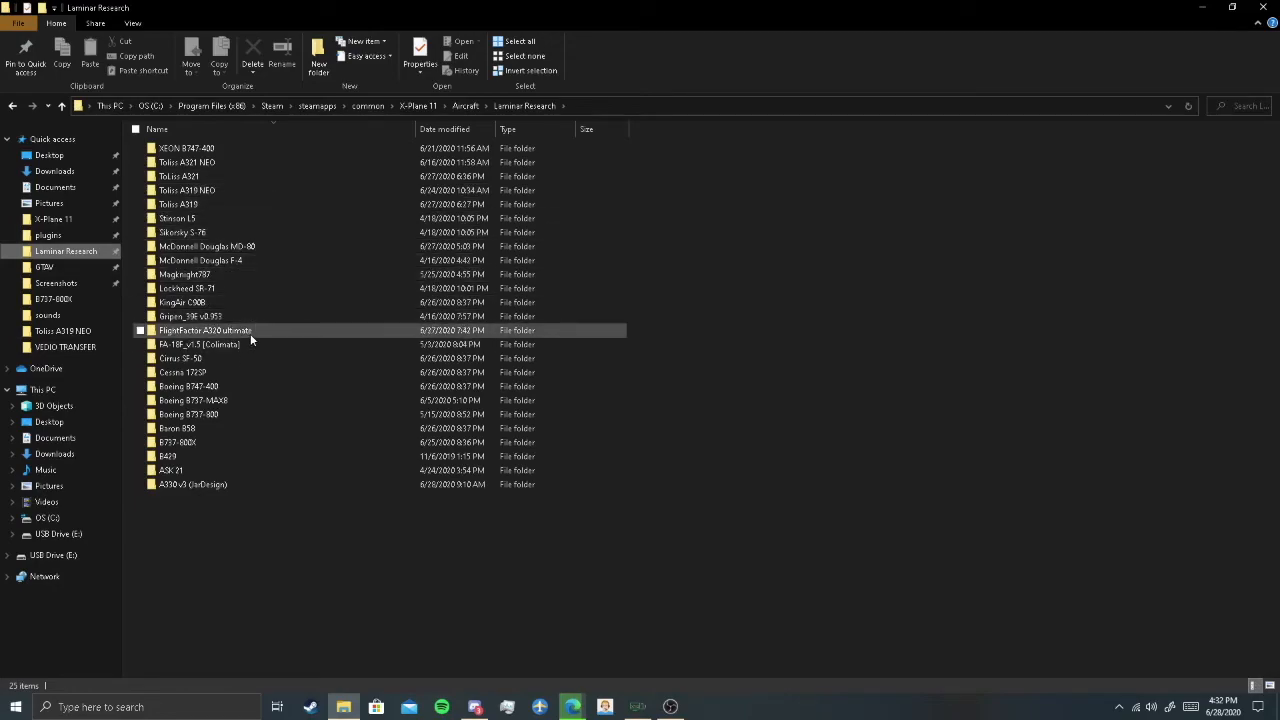
{"action": "left_click", "coordinate": [205, 330]}
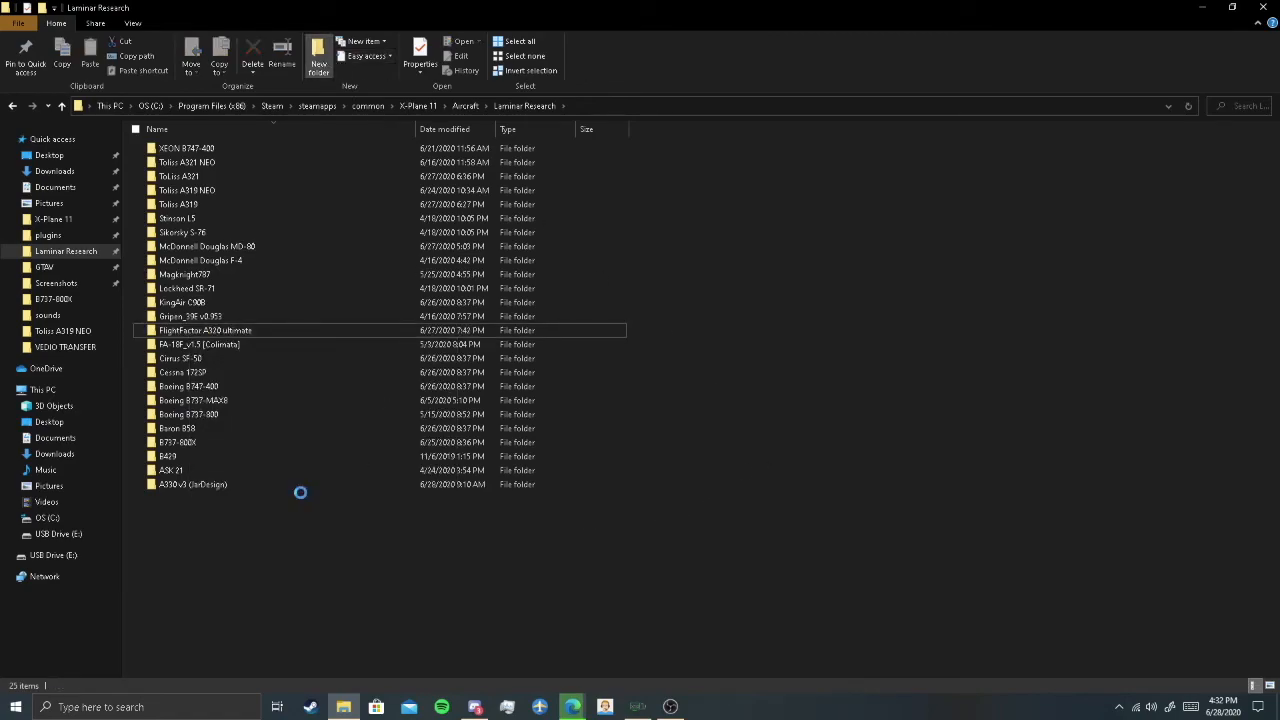
{"action": "left_click", "coordinate": [318, 57]}
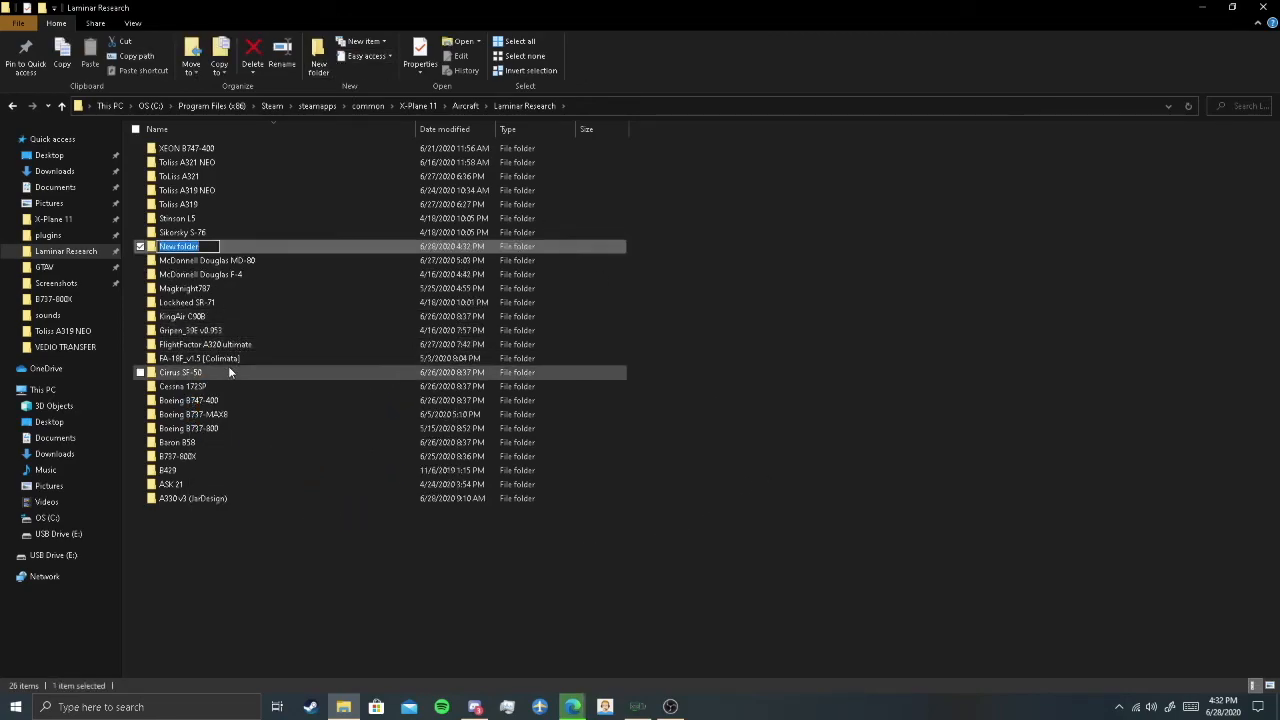
{"action": "right_click", "coordinate": [205, 344]}
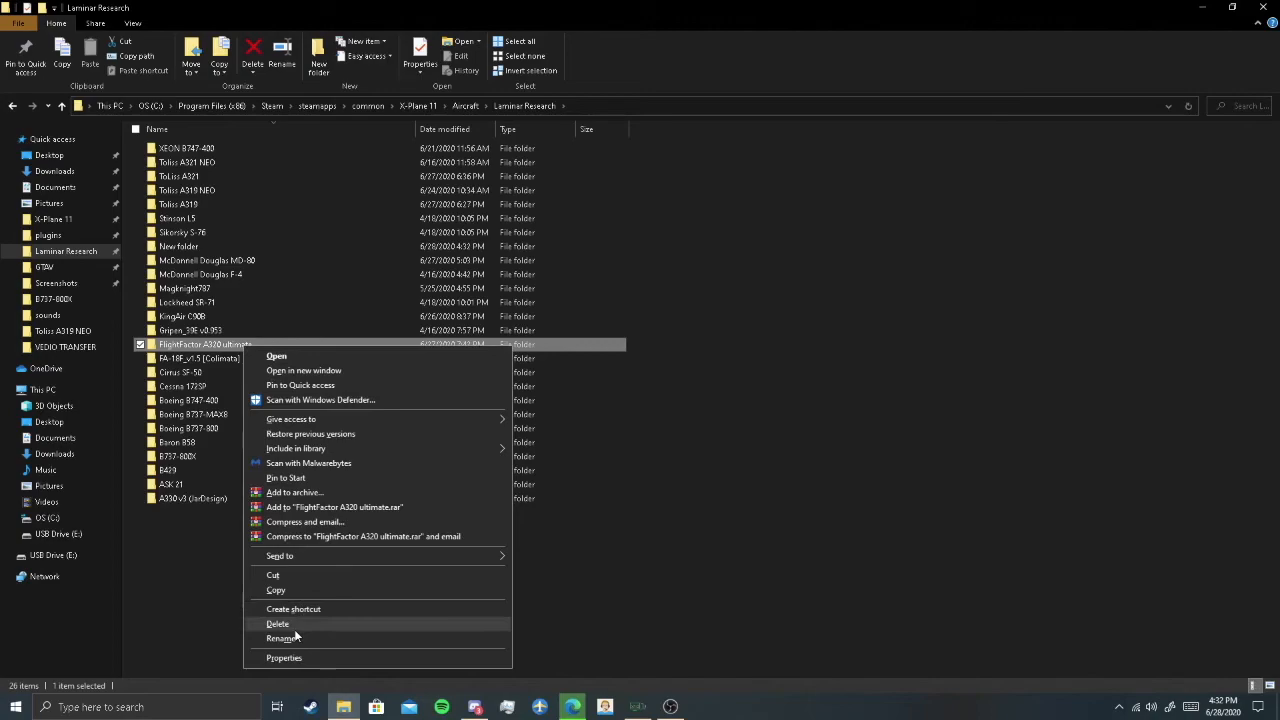
{"action": "left_click", "coordinate": [283, 638]}
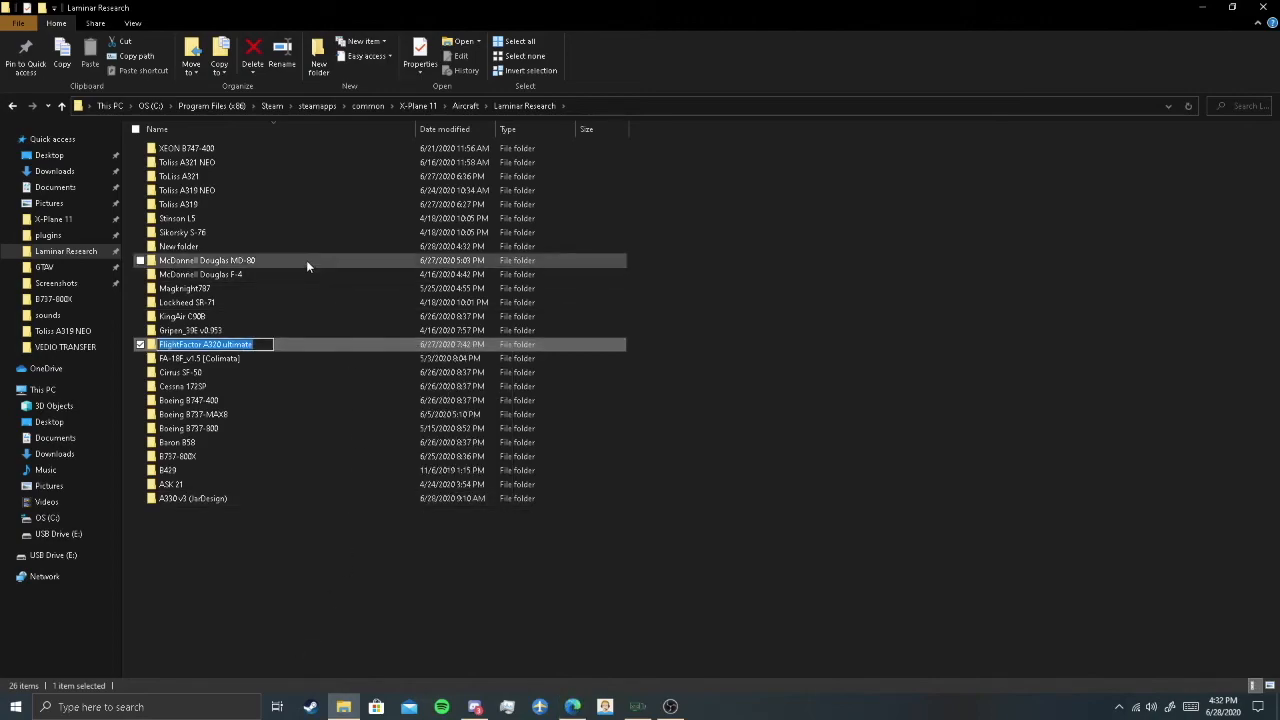
{"action": "right_click", "coordinate": [178, 246]}
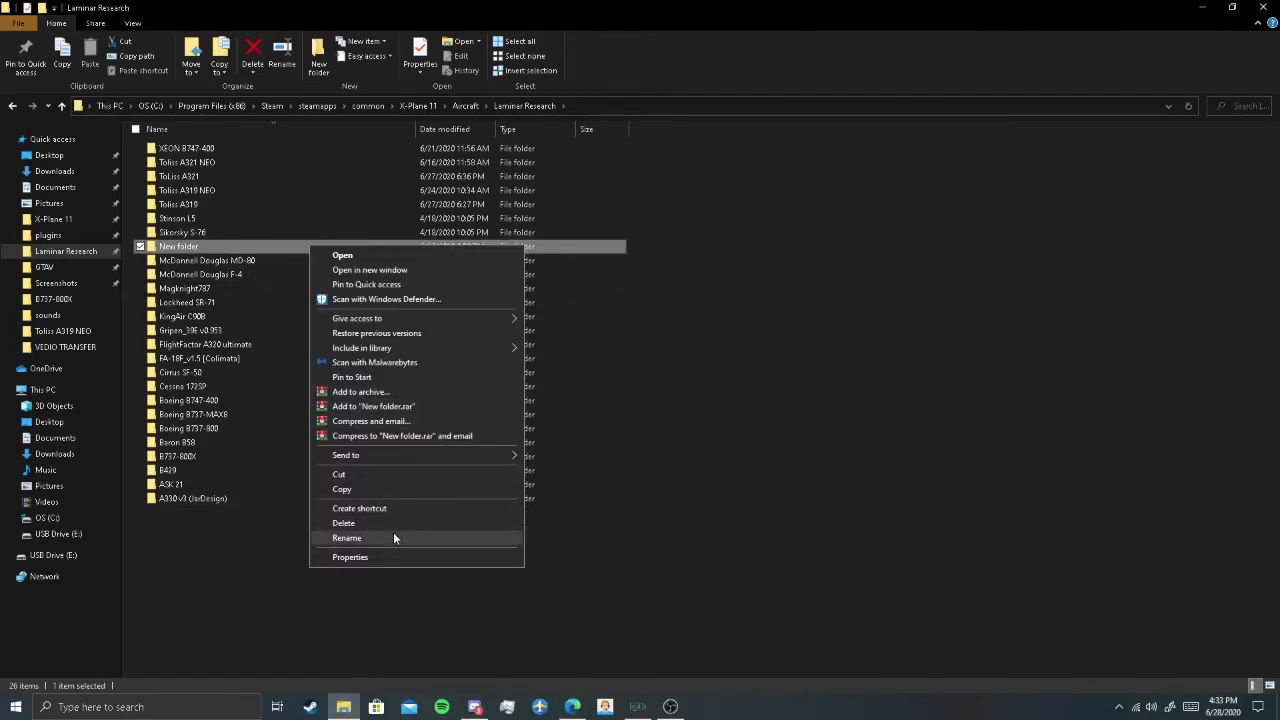
{"action": "left_click", "coordinate": [347, 538]}
{"action": "type", "text": "FlightFactor A320 NEO"}
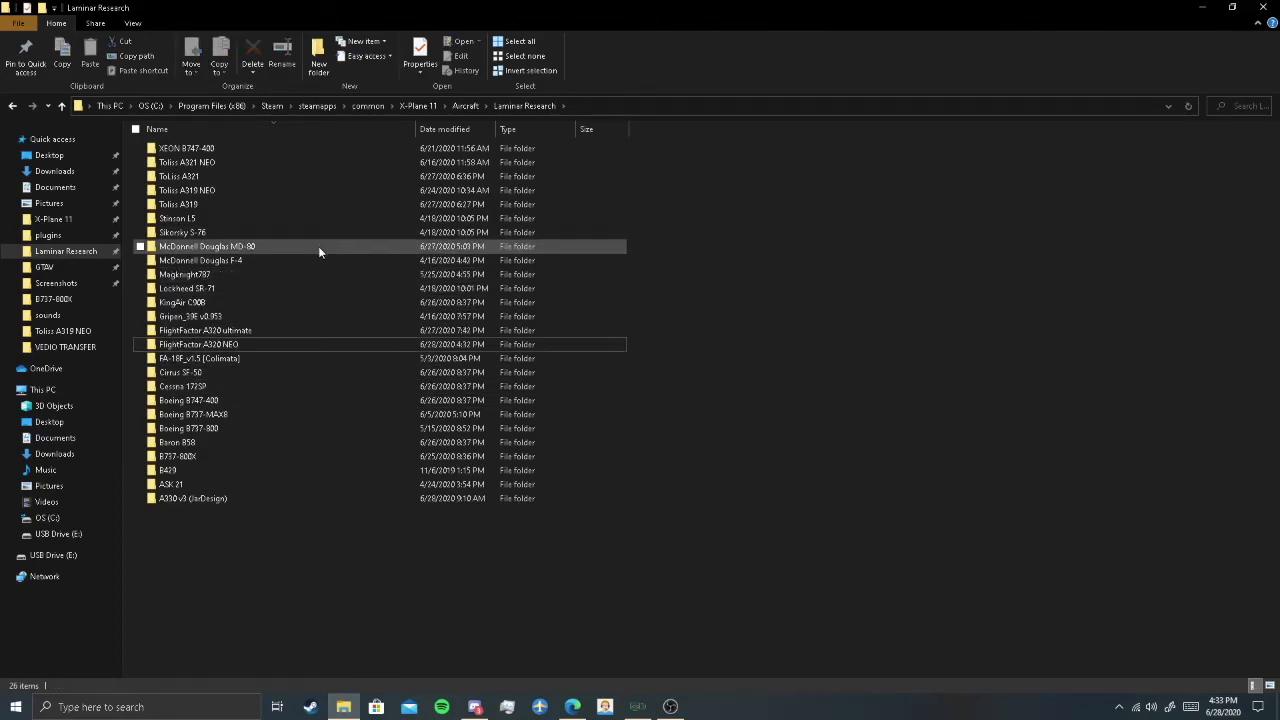
- Navigate into the empty FlightFactor A320 NEO folder
{"action": "double_click", "coordinate": [205, 330]}
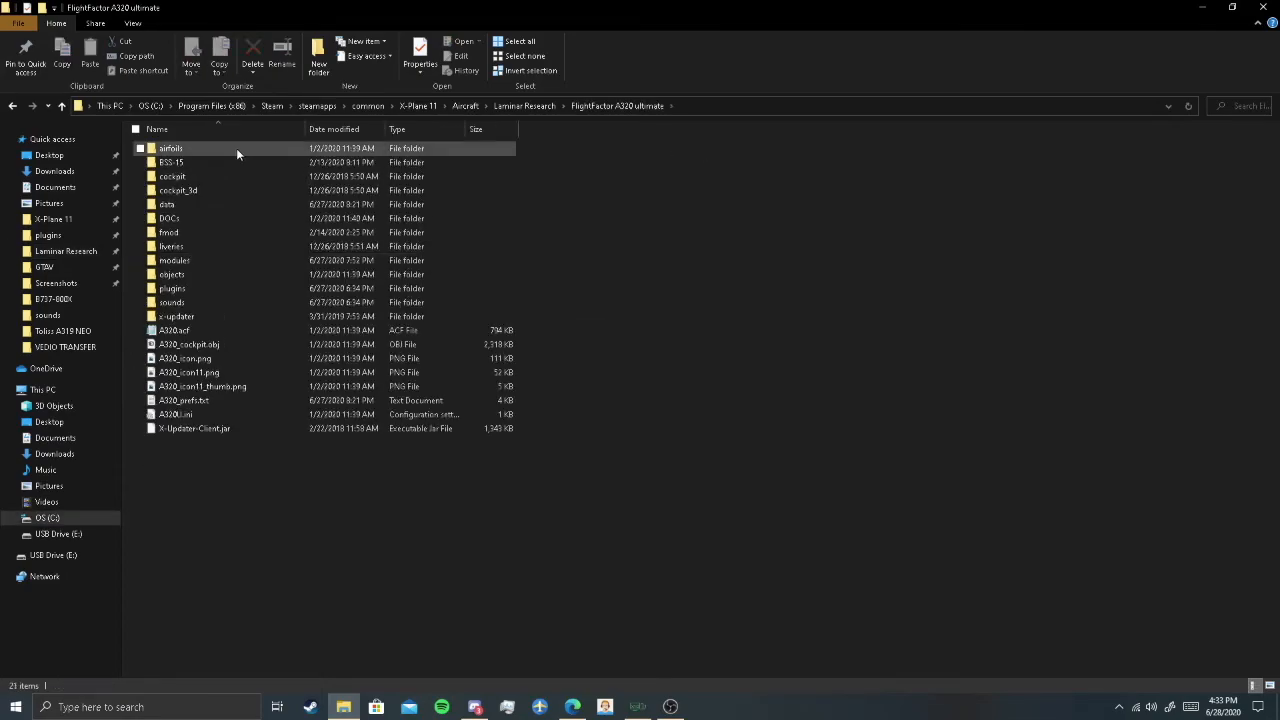
{"action": "left_click", "coordinate": [519, 41]}
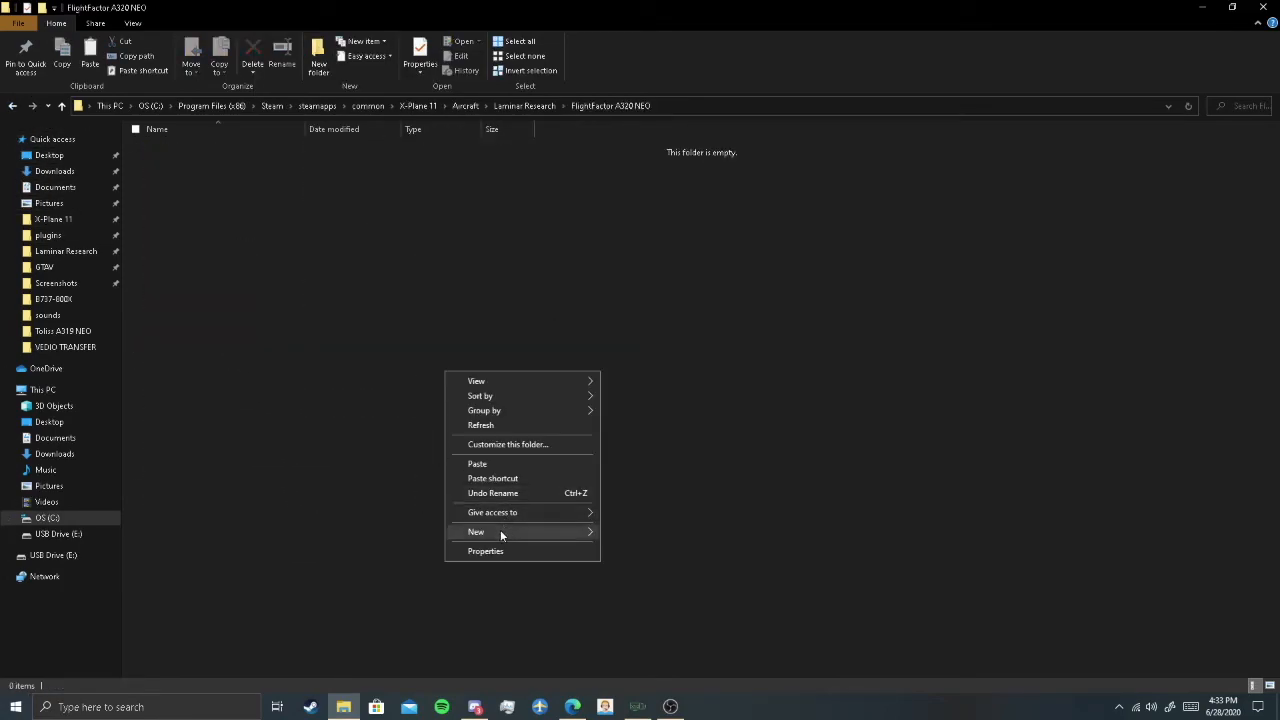
{"action": "left_click", "coordinate": [477, 463]}
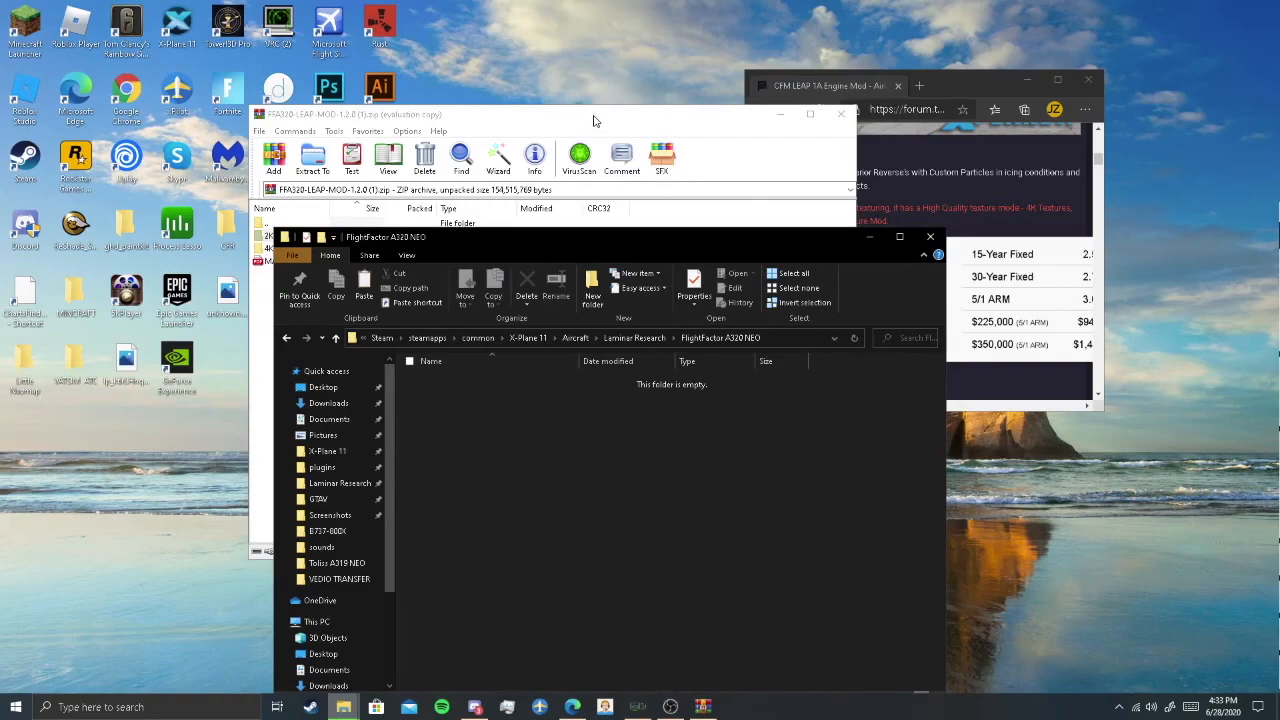
- Bring the FFA320-LEAP-MOD-1.2.0 (1).zip archive window forward beside the NEO folder
{"action": "left_click", "coordinate": [312, 158]}
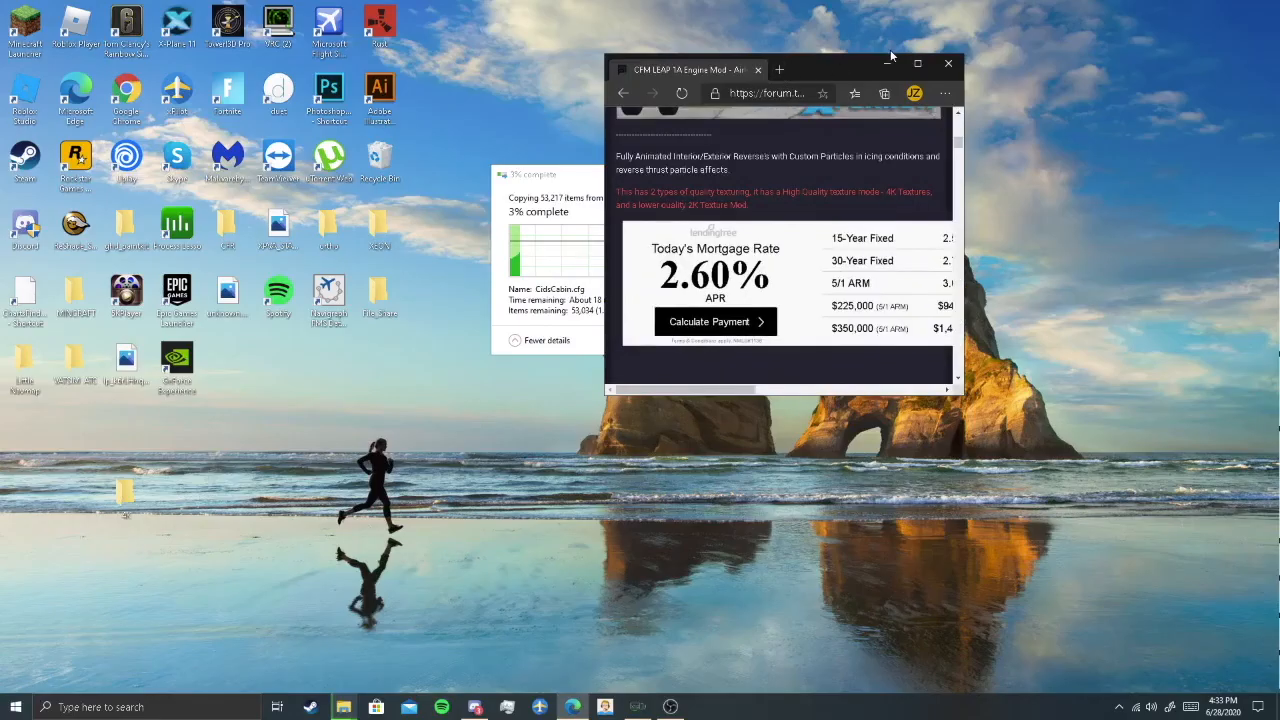
- Maximize the Edge mod page and scroll down through its description
{"action": "left_click", "coordinate": [916, 64]}
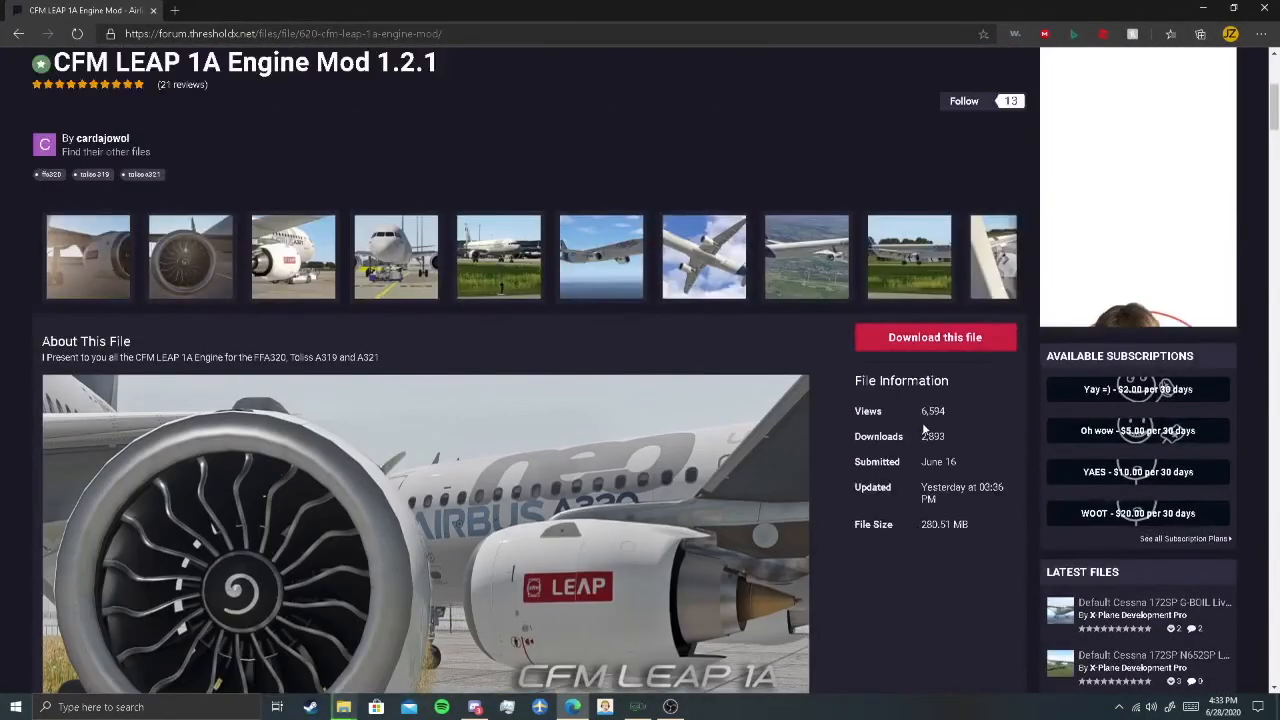
{"action": "scroll", "scroll_direction": "down", "scroll_amount": 3}
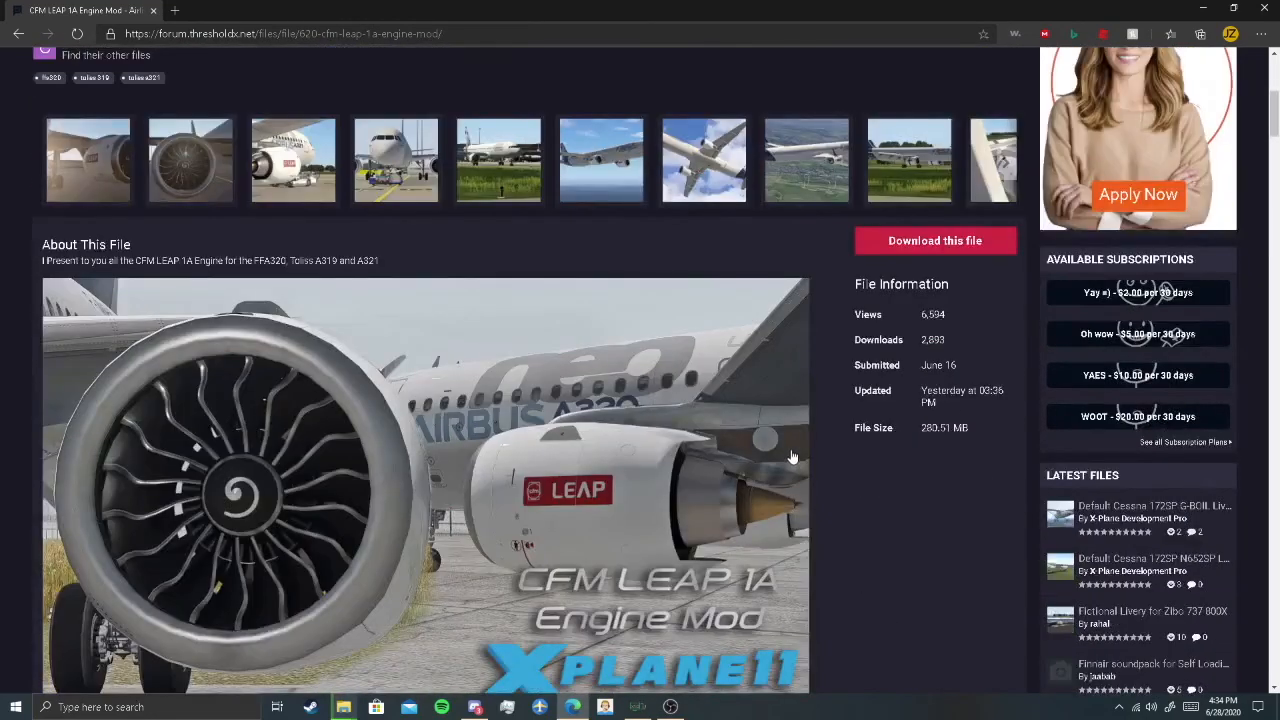
{"action": "scroll", "scroll_direction": "down", "scroll_amount": 3}
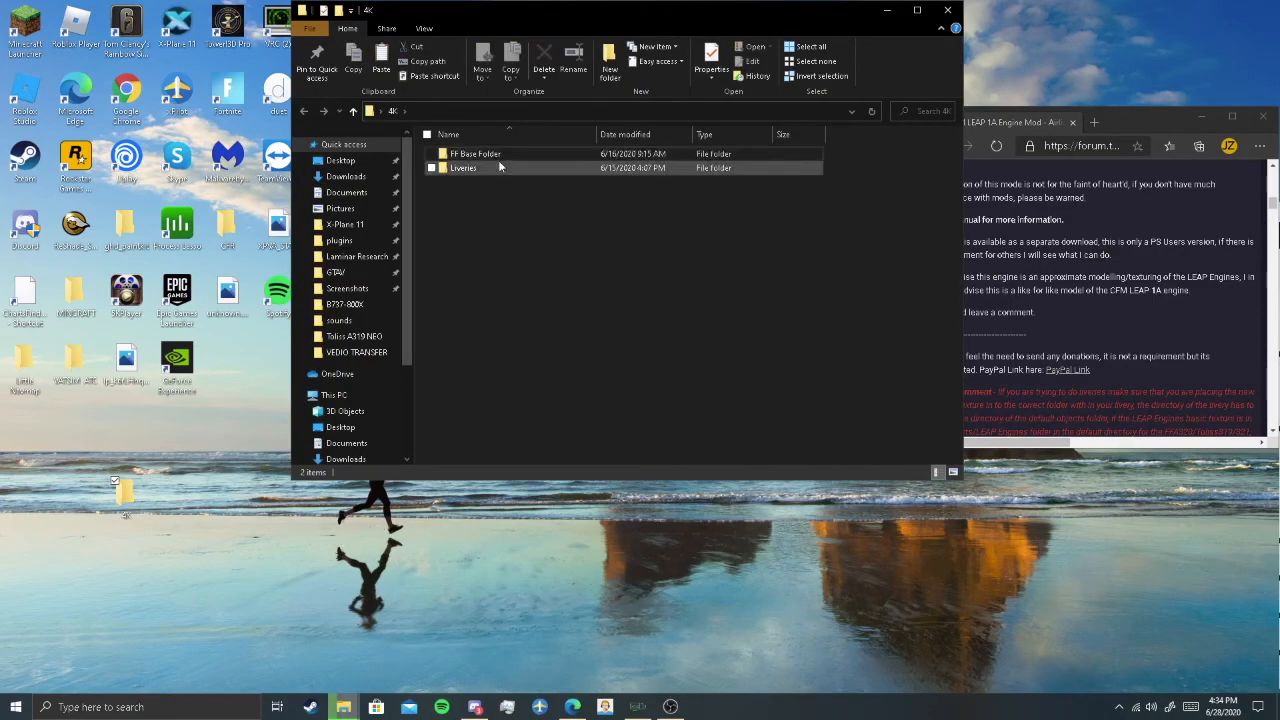
- Copy the AA, BA and Easyjet livery folders from the mod's Liveries into FlightFactor A320 NEO
{"action": "double_click", "coordinate": [463, 168]}
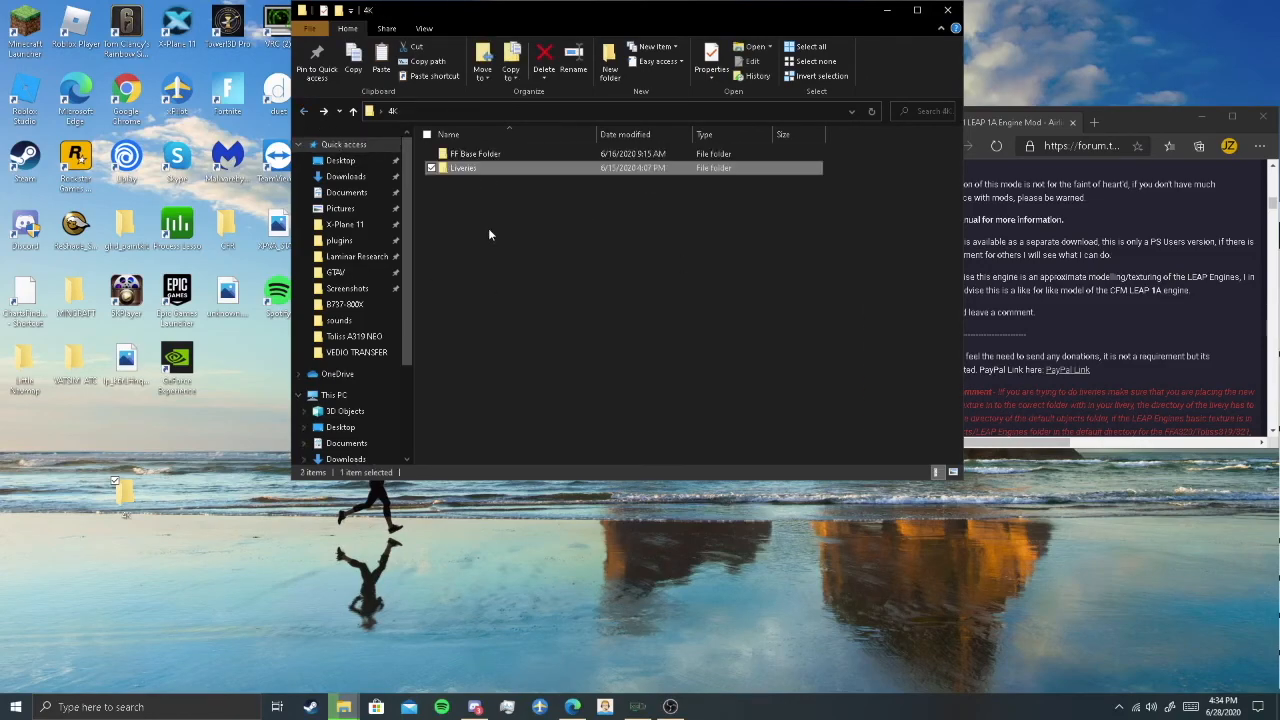
{"action": "double_click", "coordinate": [462, 167]}
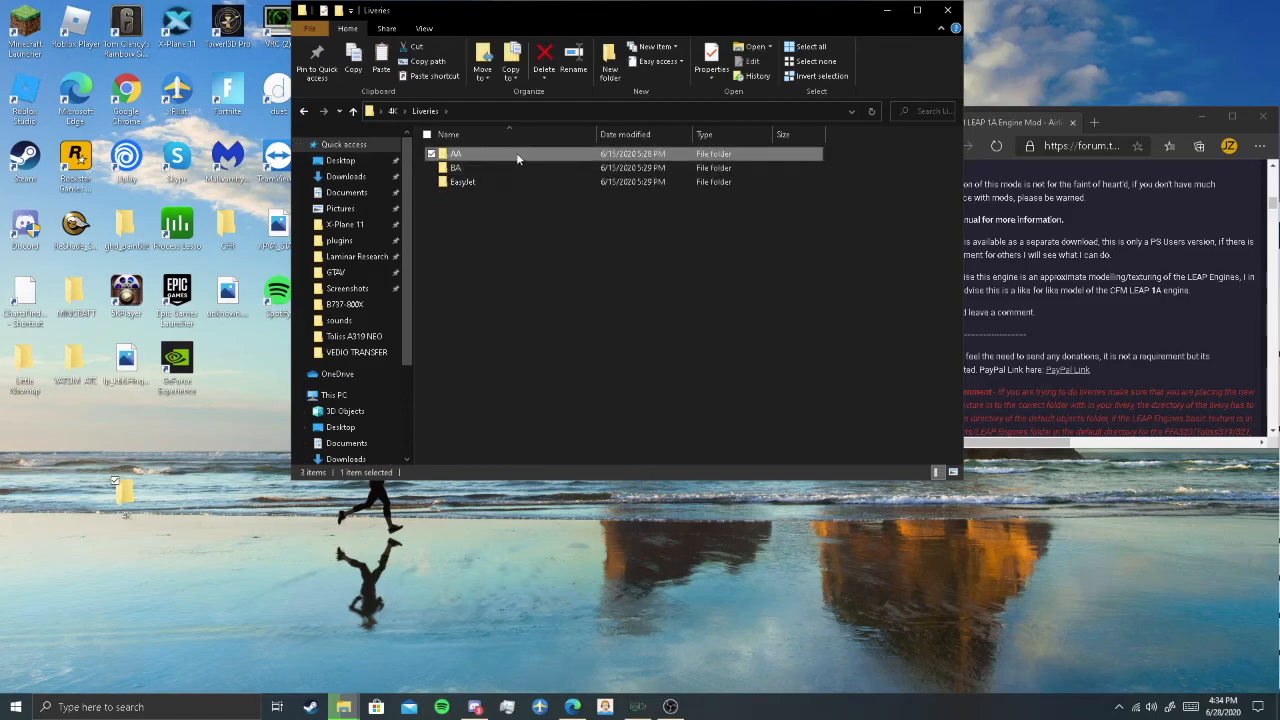
{"action": "double_click", "coordinate": [456, 153]}
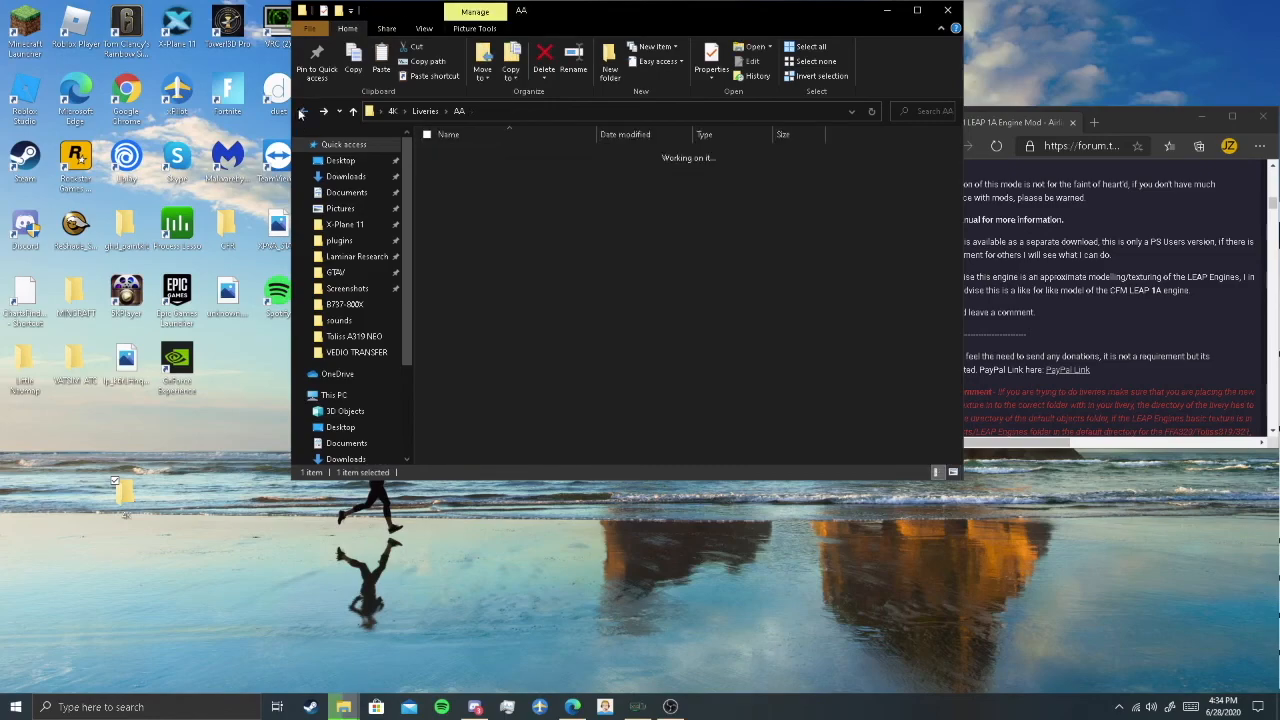
{"action": "right_click", "coordinate": [456, 160]}
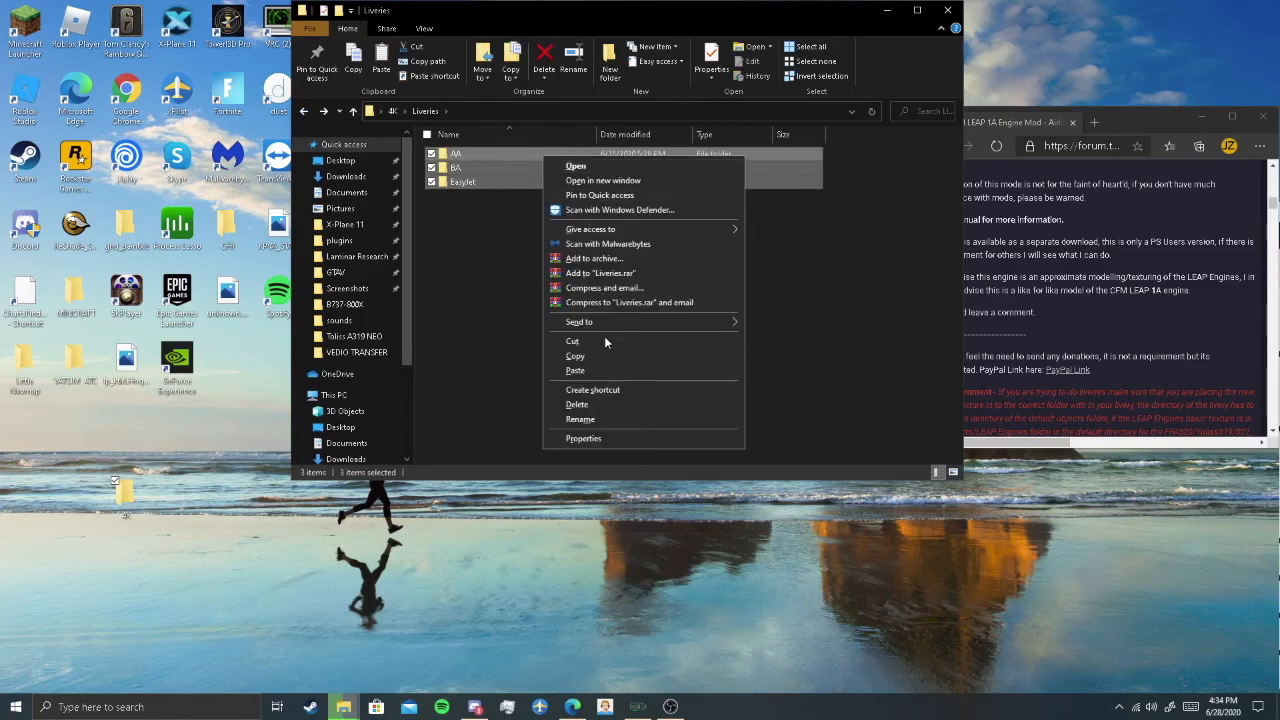
{"action": "left_click", "coordinate": [356, 256]}
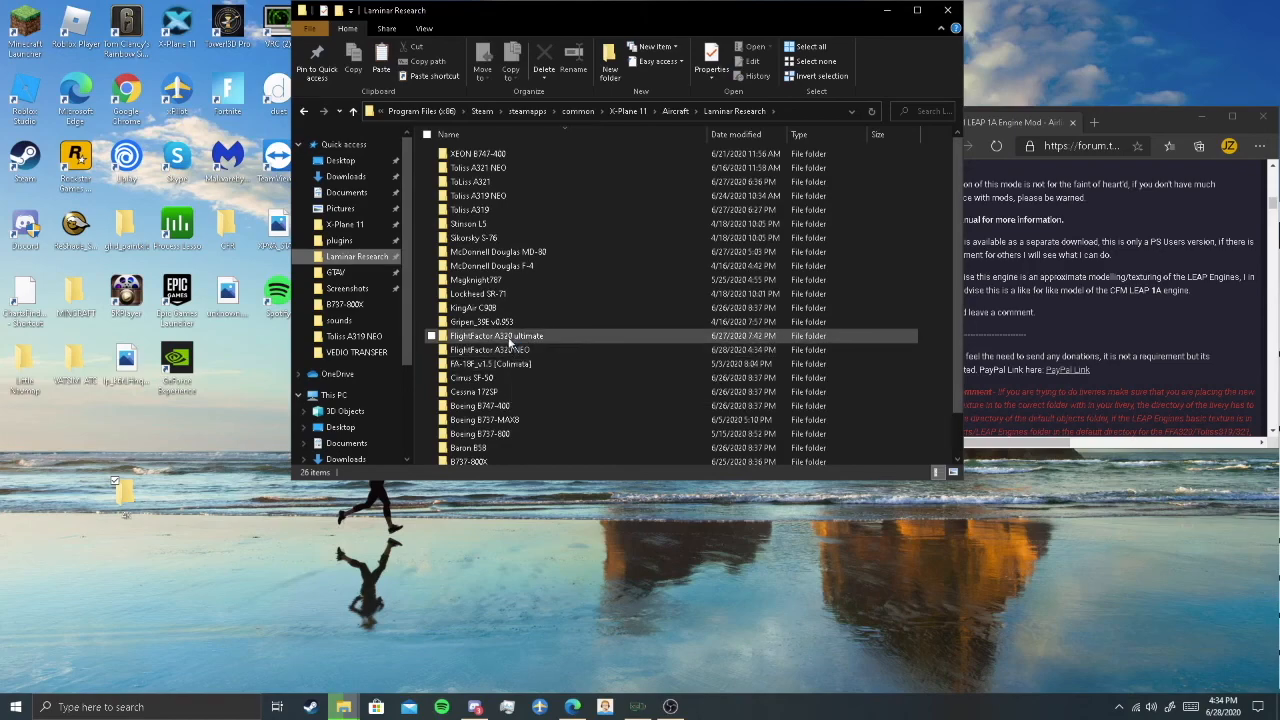
{"action": "double_click", "coordinate": [497, 335]}
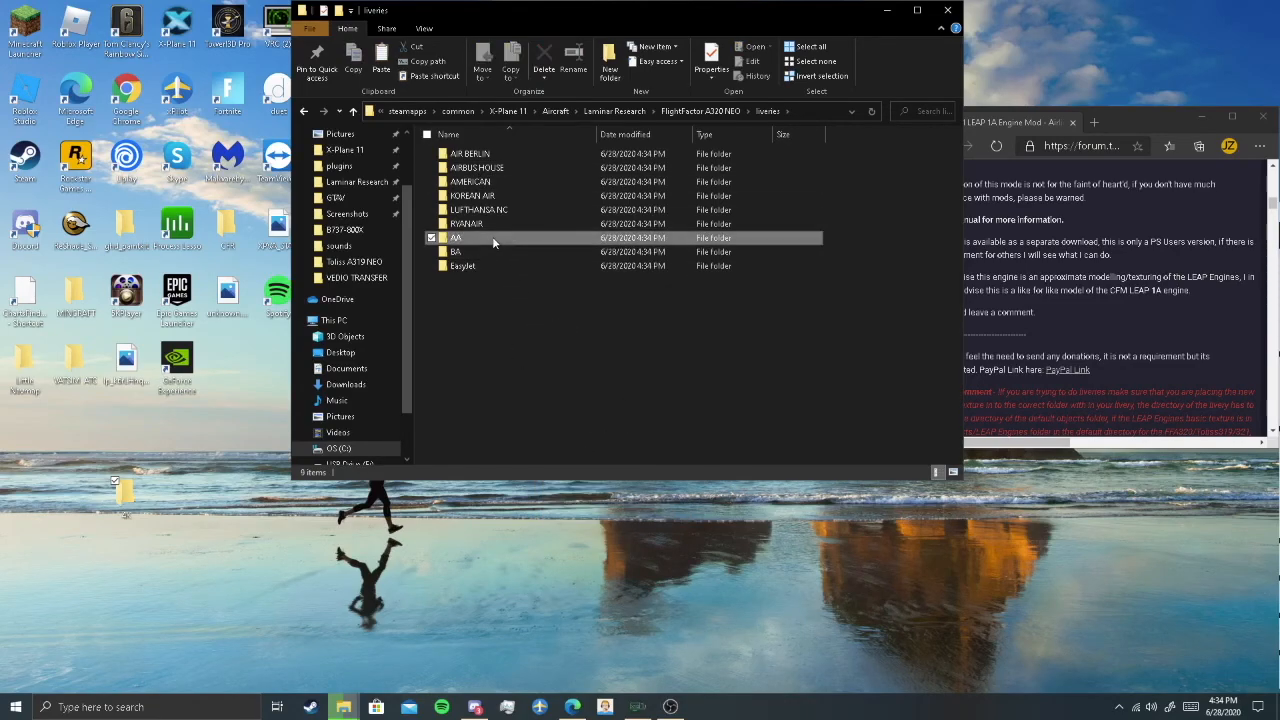
- Delete the AA, BA and EasyJet livery folders from the NEO liveries
{"action": "right_click", "coordinate": [475, 153]}
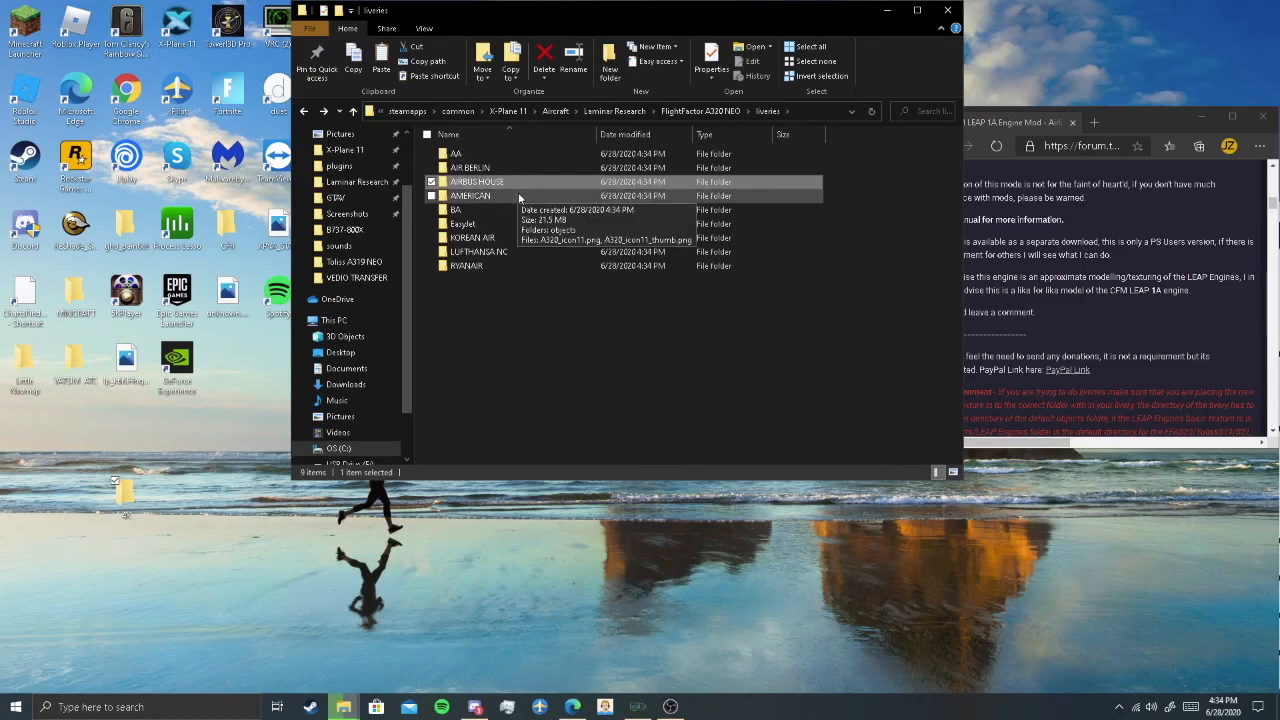
{"action": "right_click", "coordinate": [470, 195]}
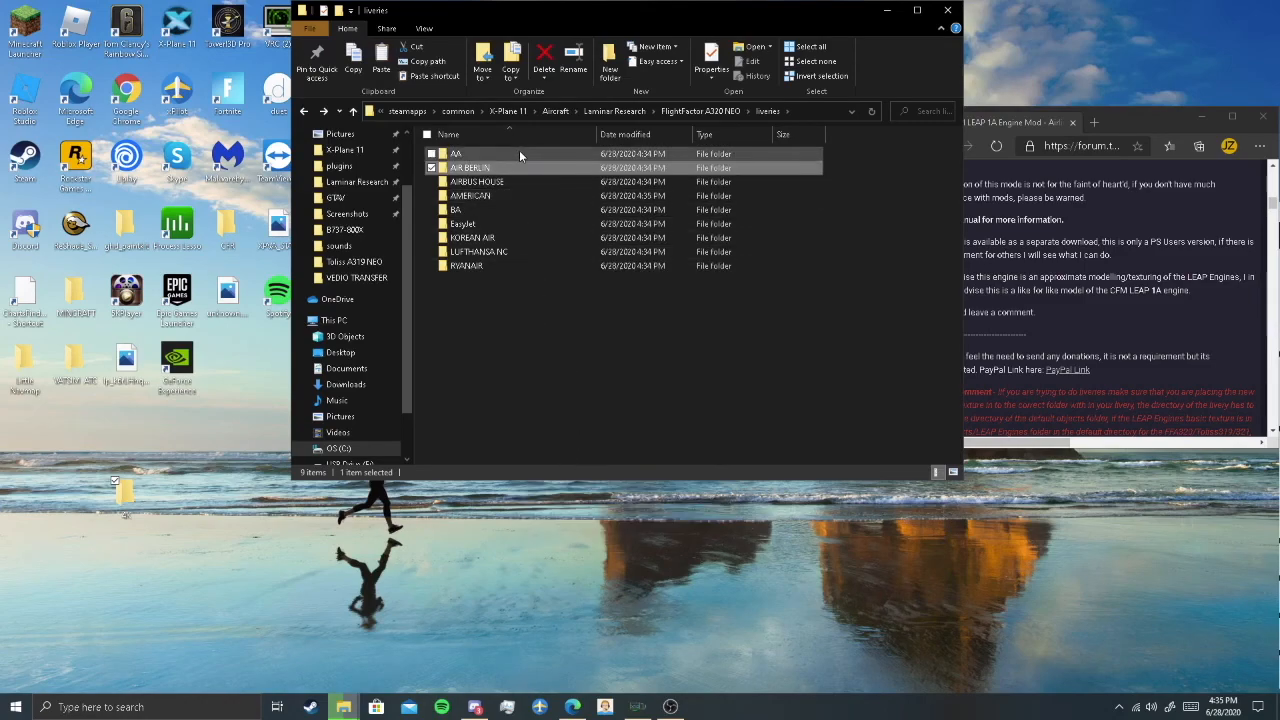
{"action": "right_click", "coordinate": [456, 153]}
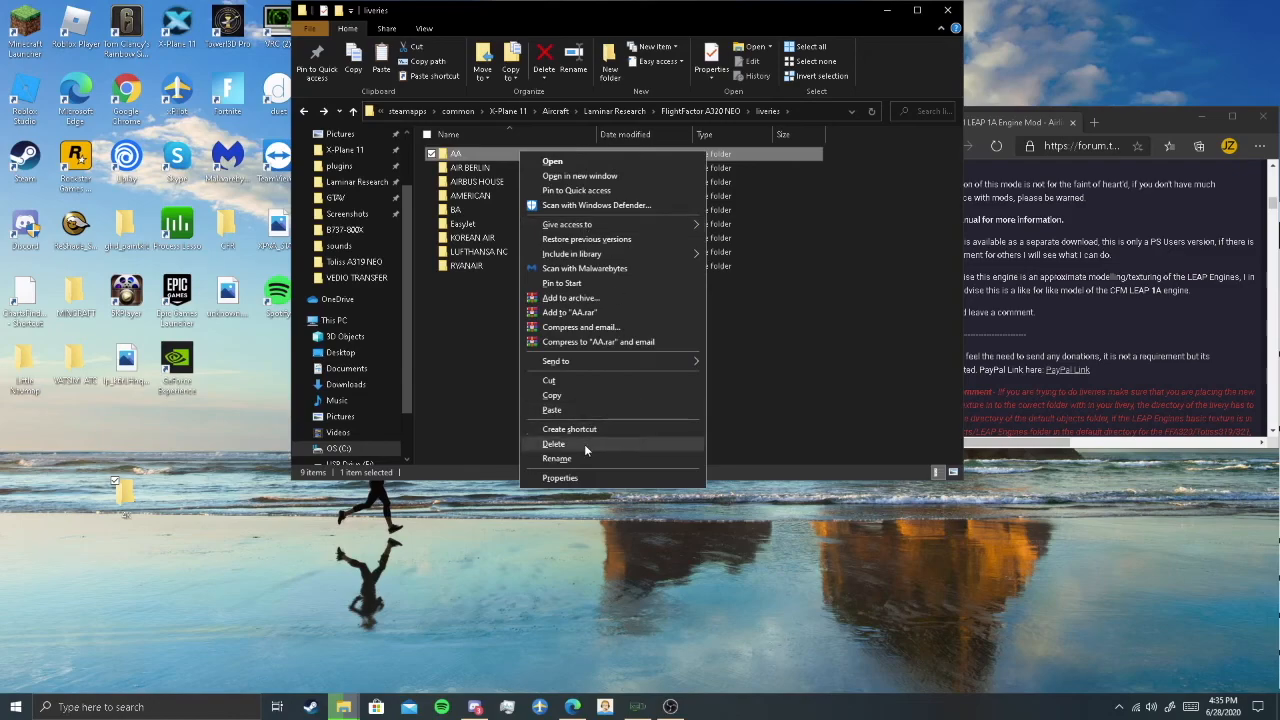
{"action": "left_click", "coordinate": [553, 443]}
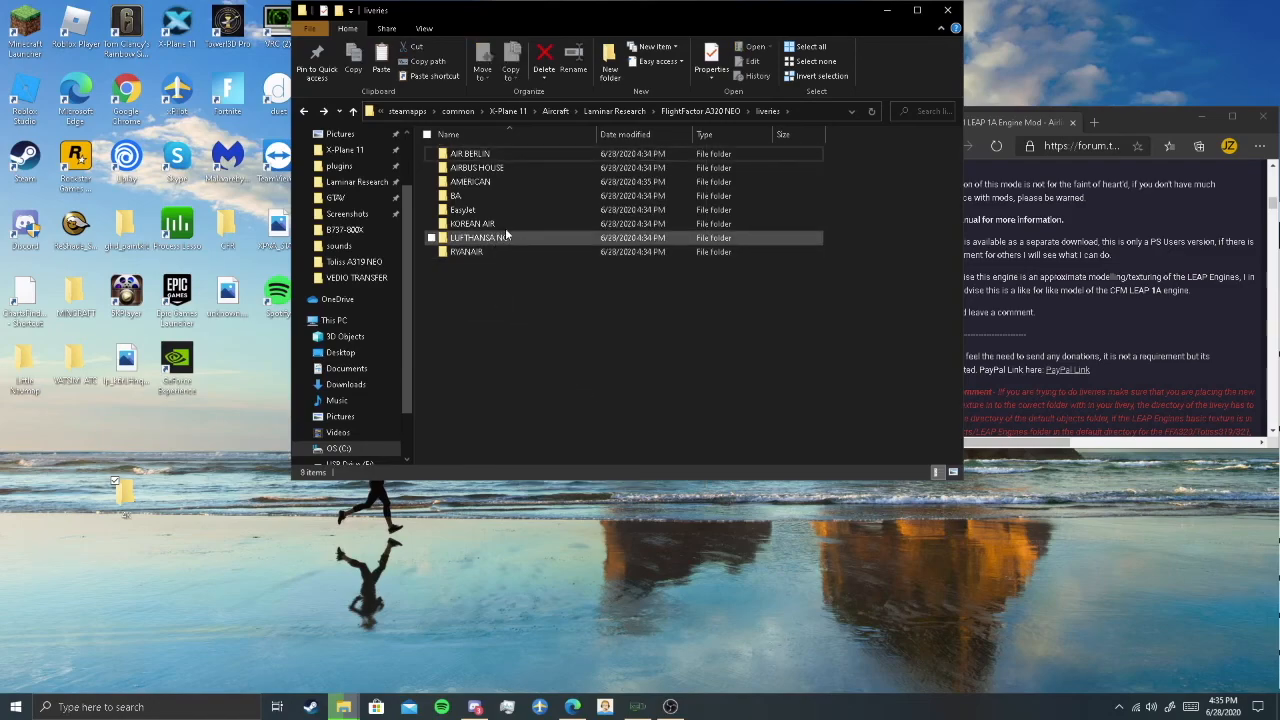
{"action": "left_click", "coordinate": [456, 195]}
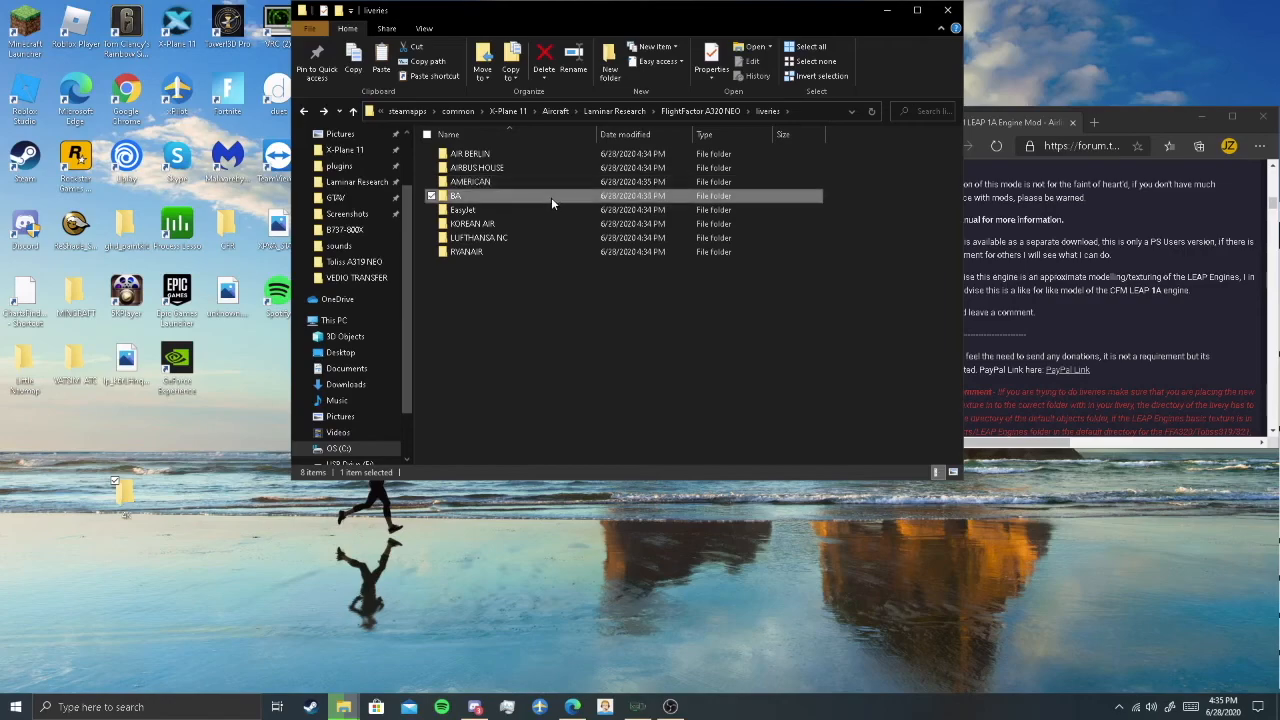
{"action": "right_click", "coordinate": [456, 196]}
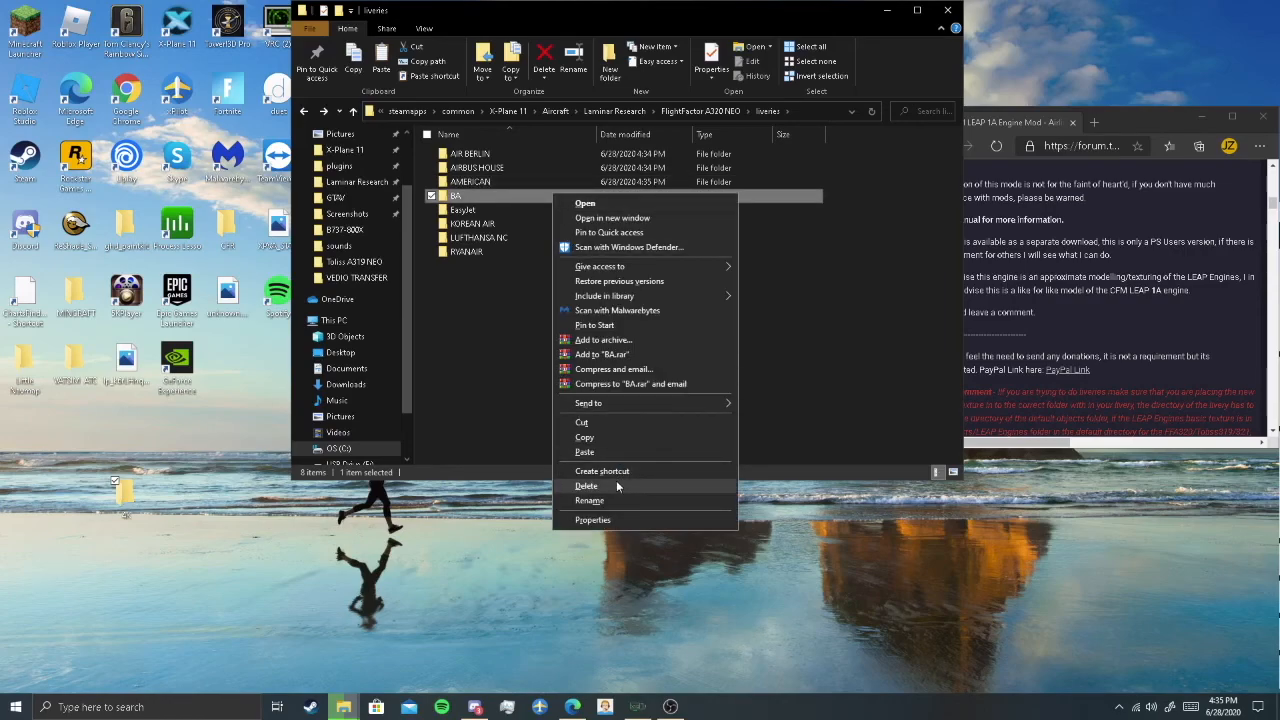
{"action": "left_click", "coordinate": [586, 485]}
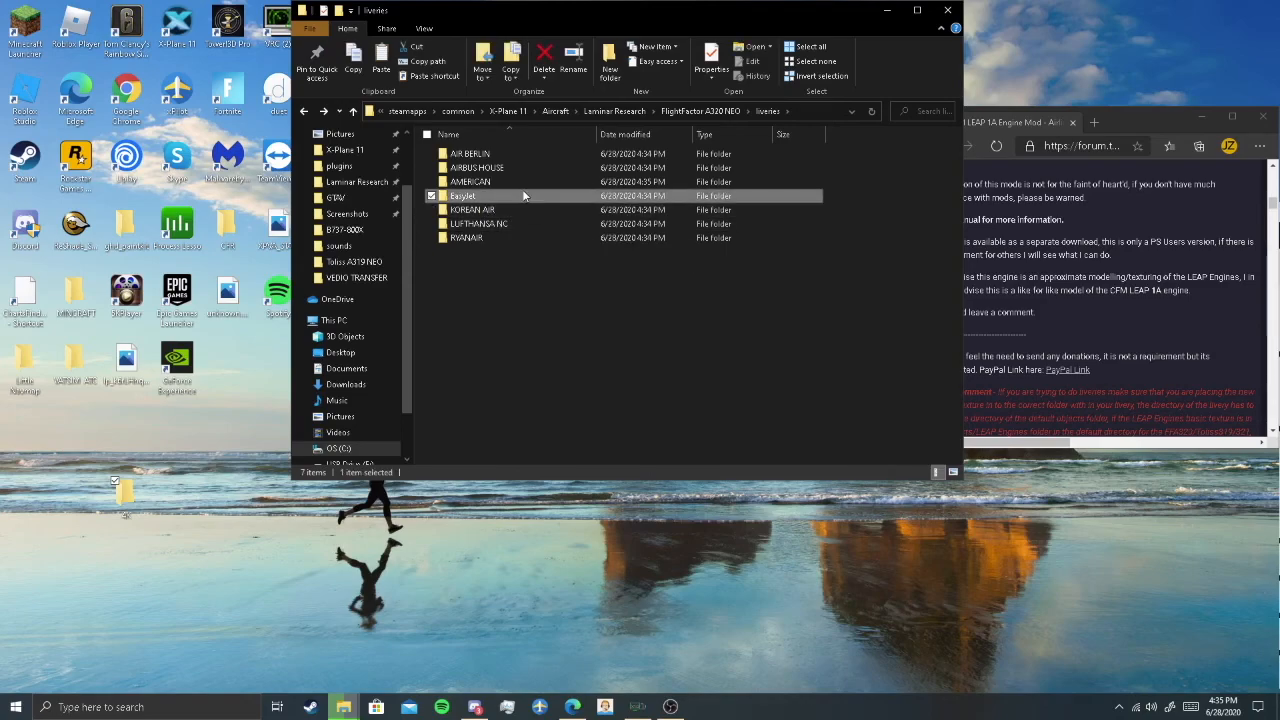
{"action": "left_click", "coordinate": [544, 58]}
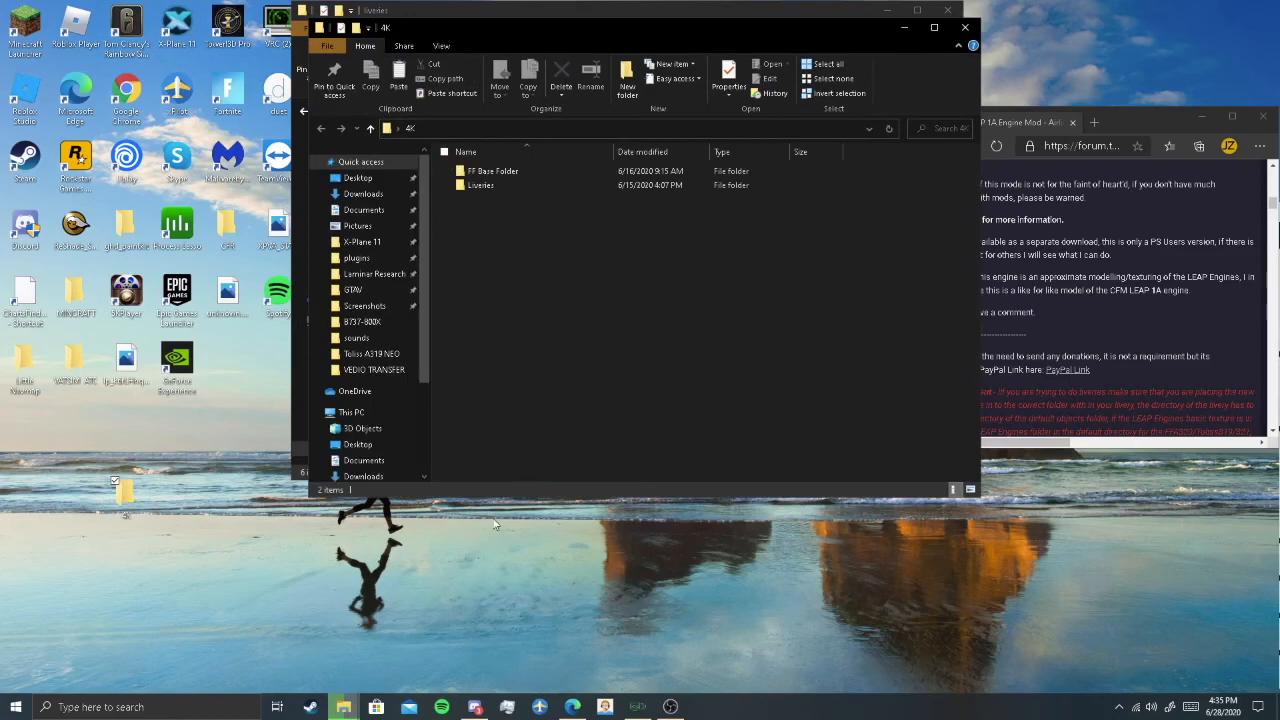
- Drag the objects and plugins folders from FF Base Folder onto the desktop
{"action": "left_click", "coordinate": [492, 171]}
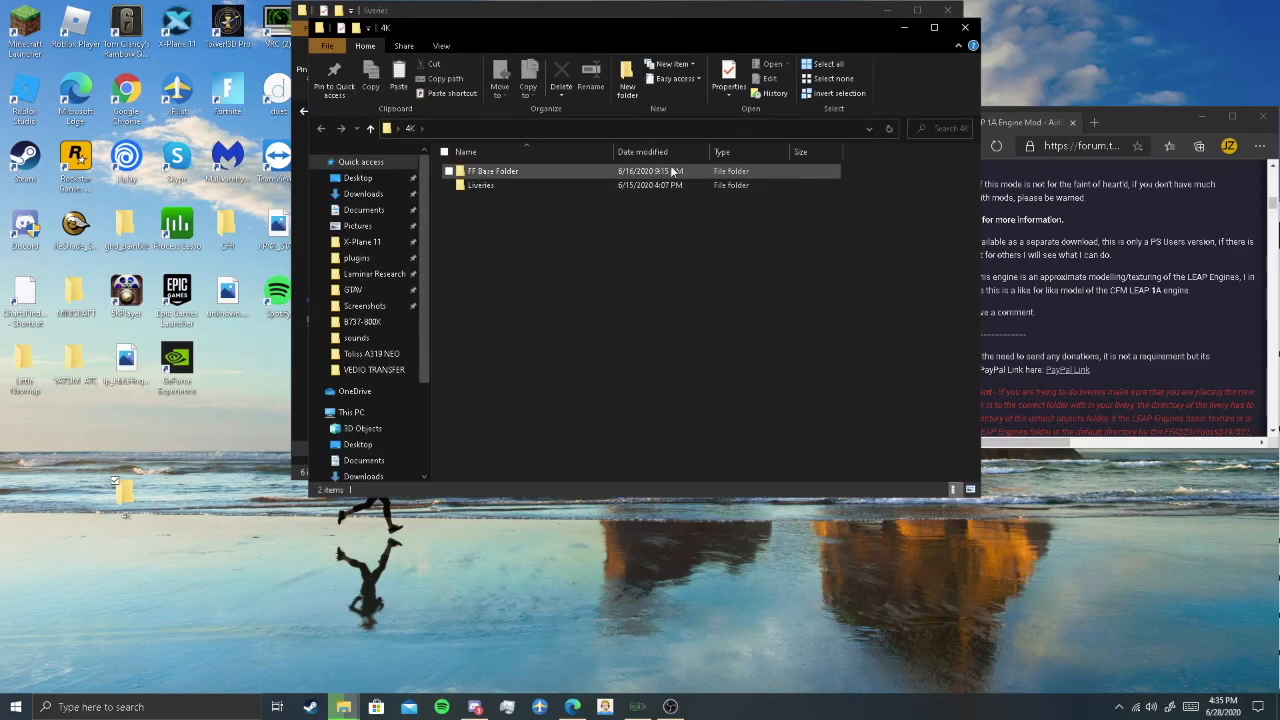
{"action": "double_click", "coordinate": [493, 171]}
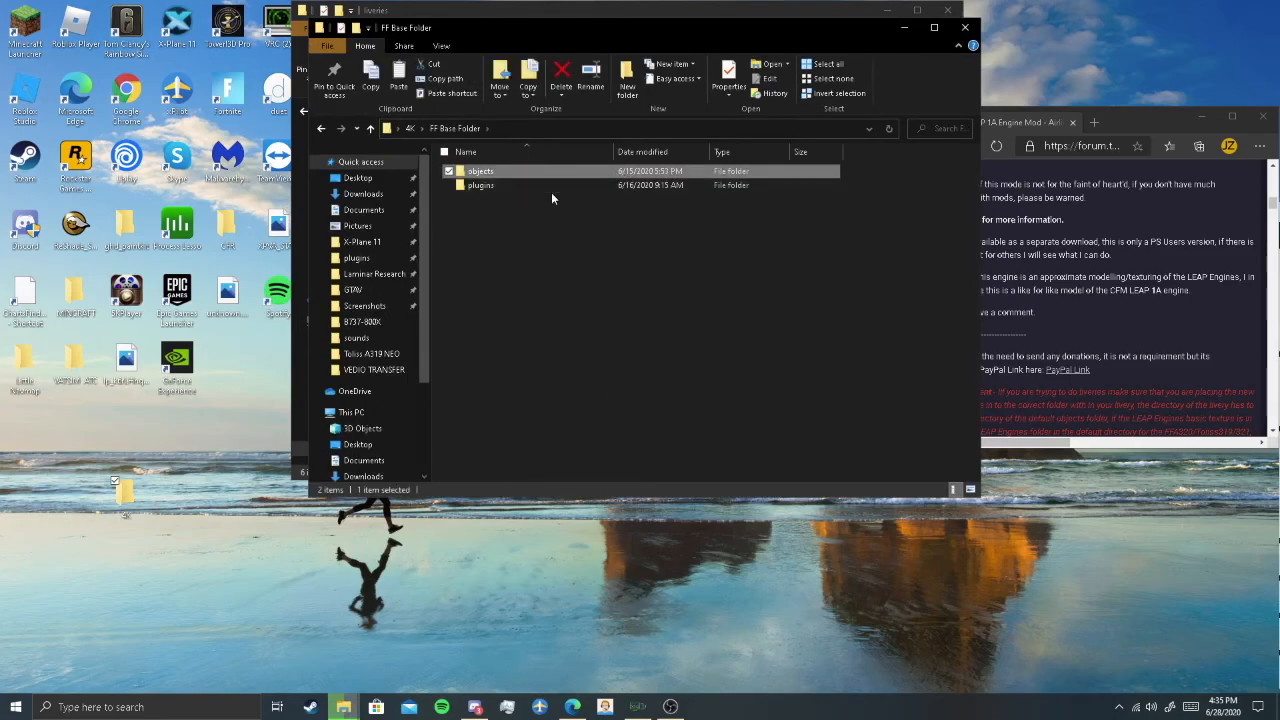
{"action": "left_click_drag", "start_coordinate": [480, 185], "coordinate": [222, 560]}
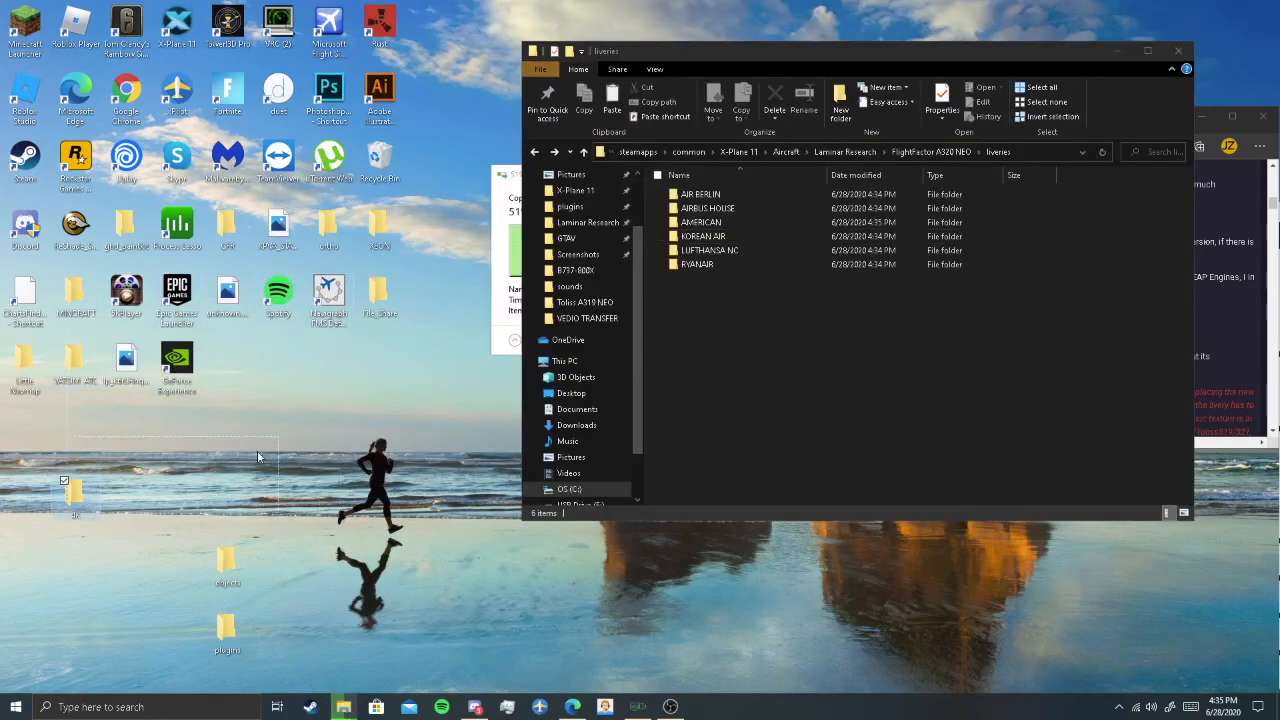
{"action": "mouse_move", "coordinate": [505, 504]}
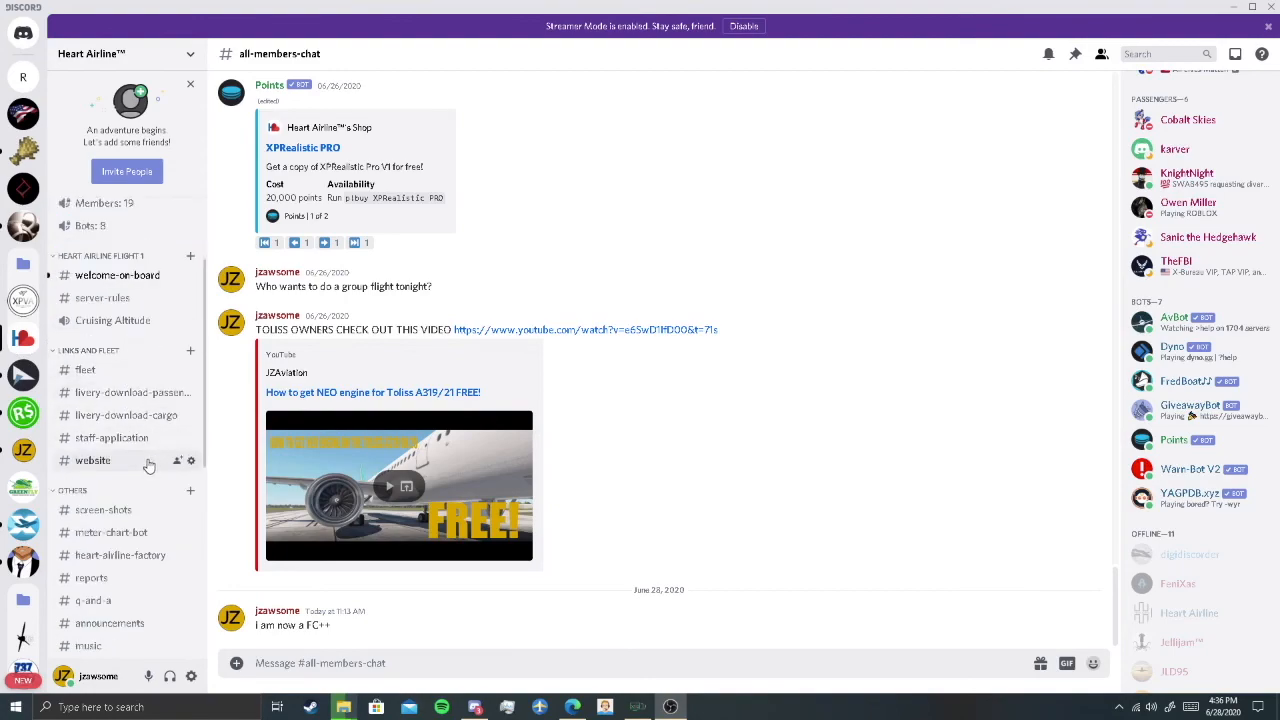
{"action": "mouse_move", "coordinate": [145, 470]}
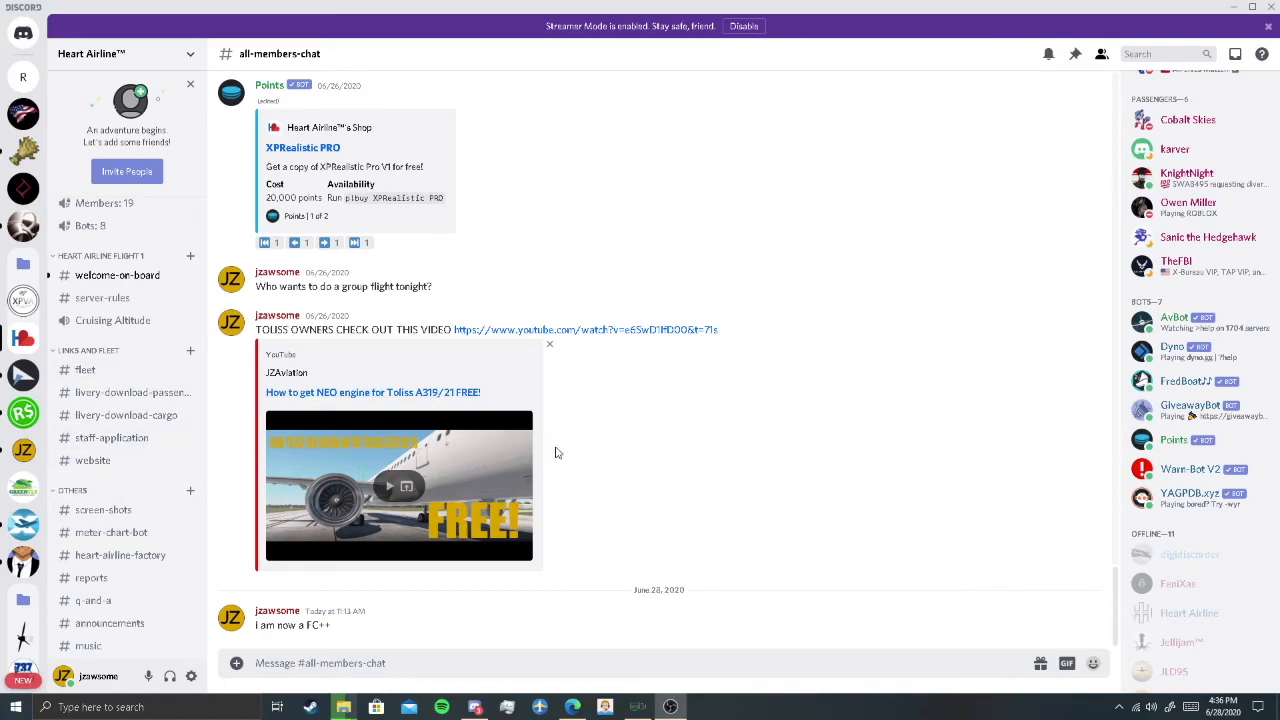
{"action": "mouse_move", "coordinate": [693, 491]}
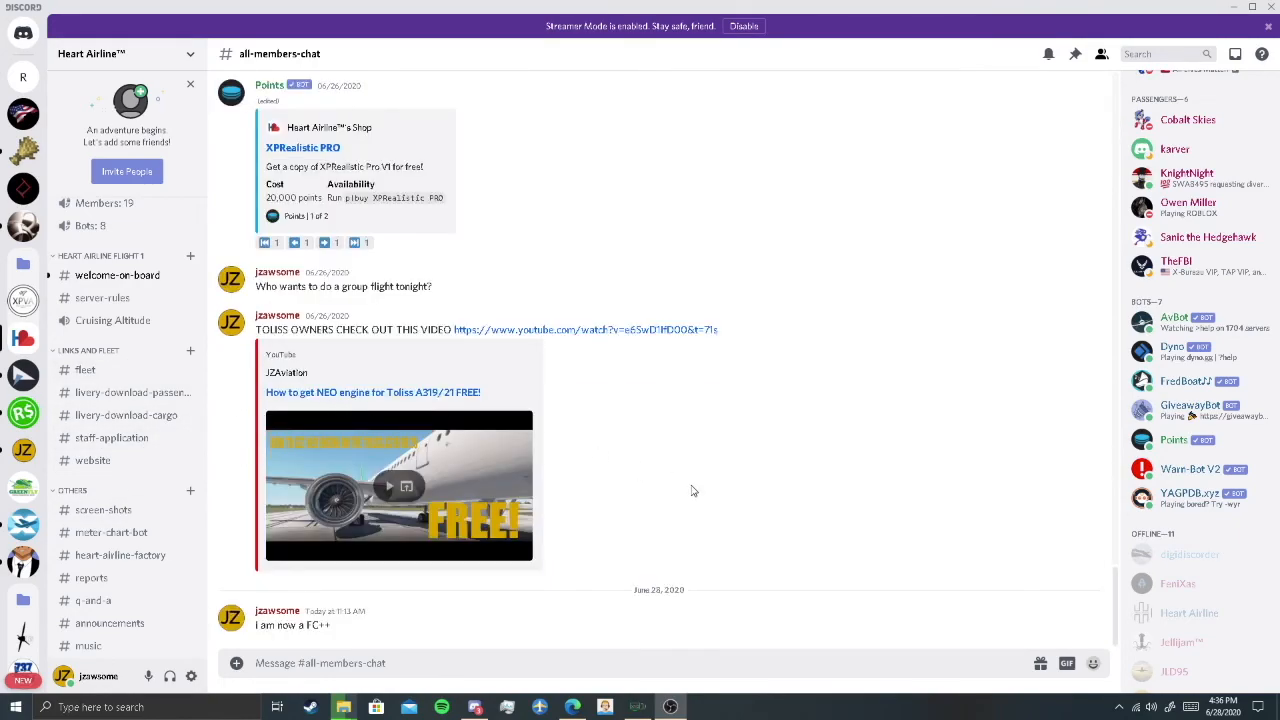
- Browse to the book-a-lesson channel and highlight its list of lesson questions
{"action": "scroll", "scroll_direction": "up", "scroll_amount": 3}
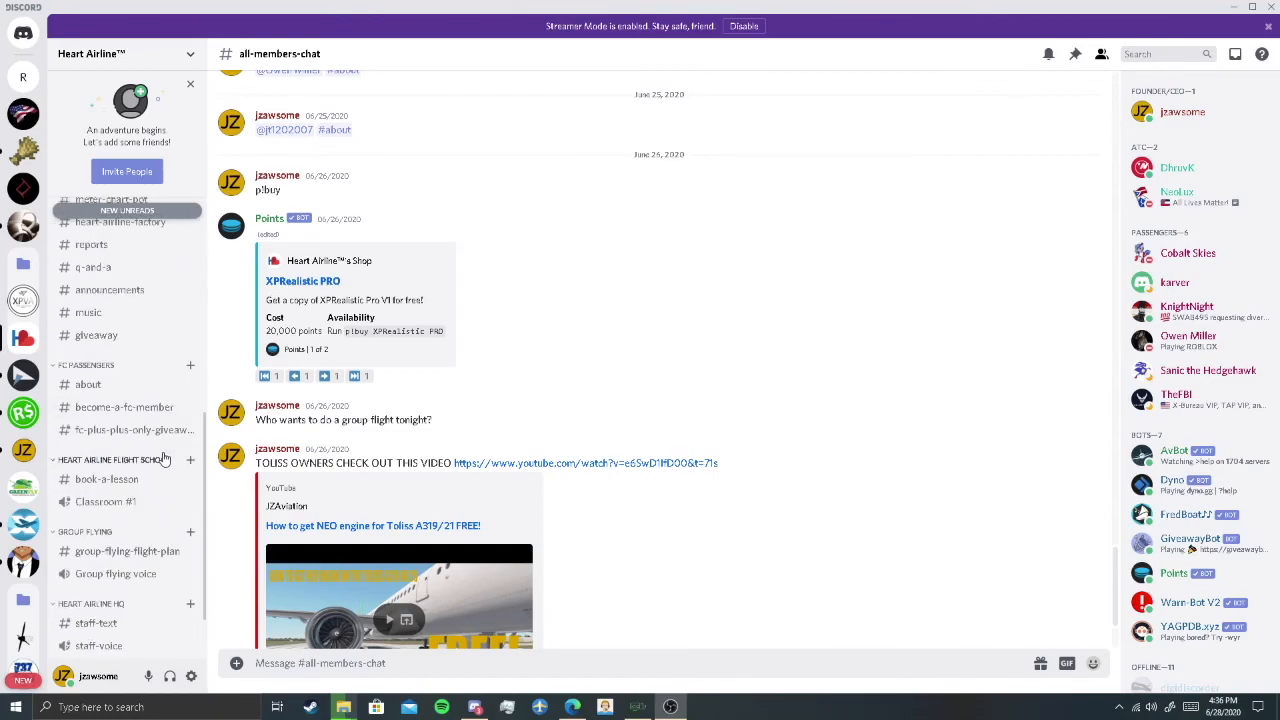
{"action": "scroll", "scroll_direction": "down", "scroll_amount": 3}
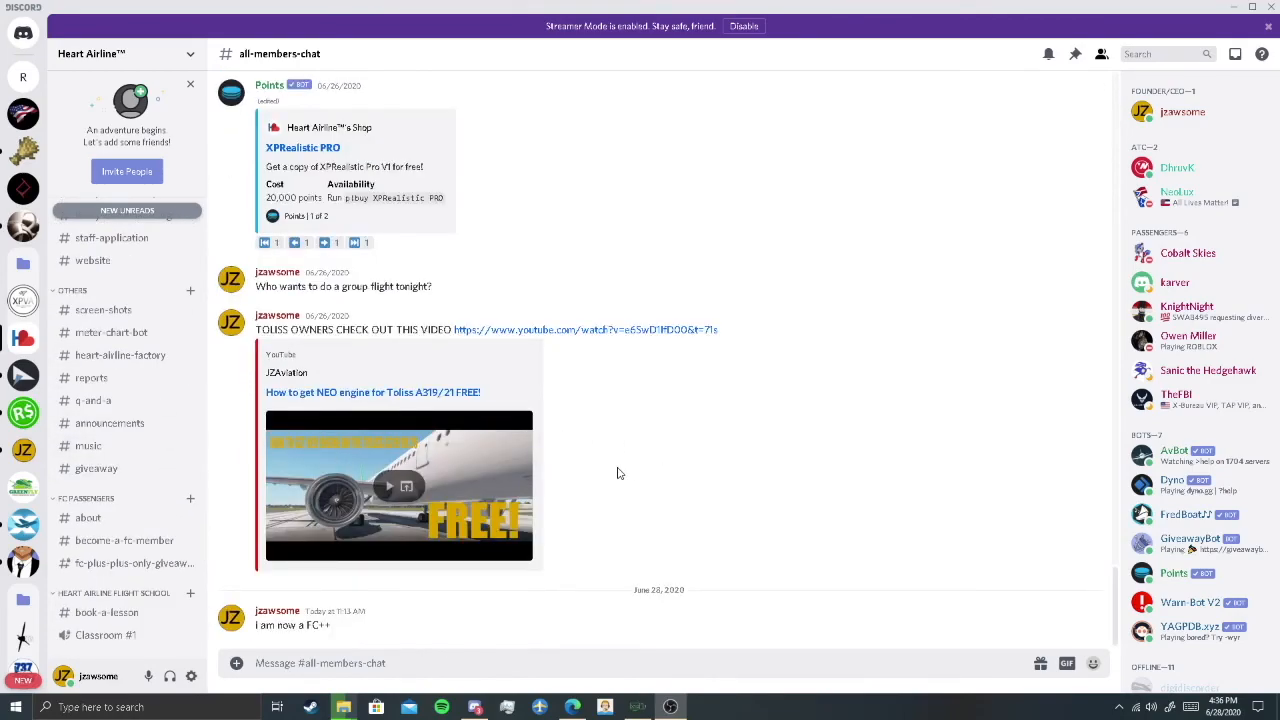
{"action": "scroll", "scroll_direction": "up", "scroll_amount": 3}
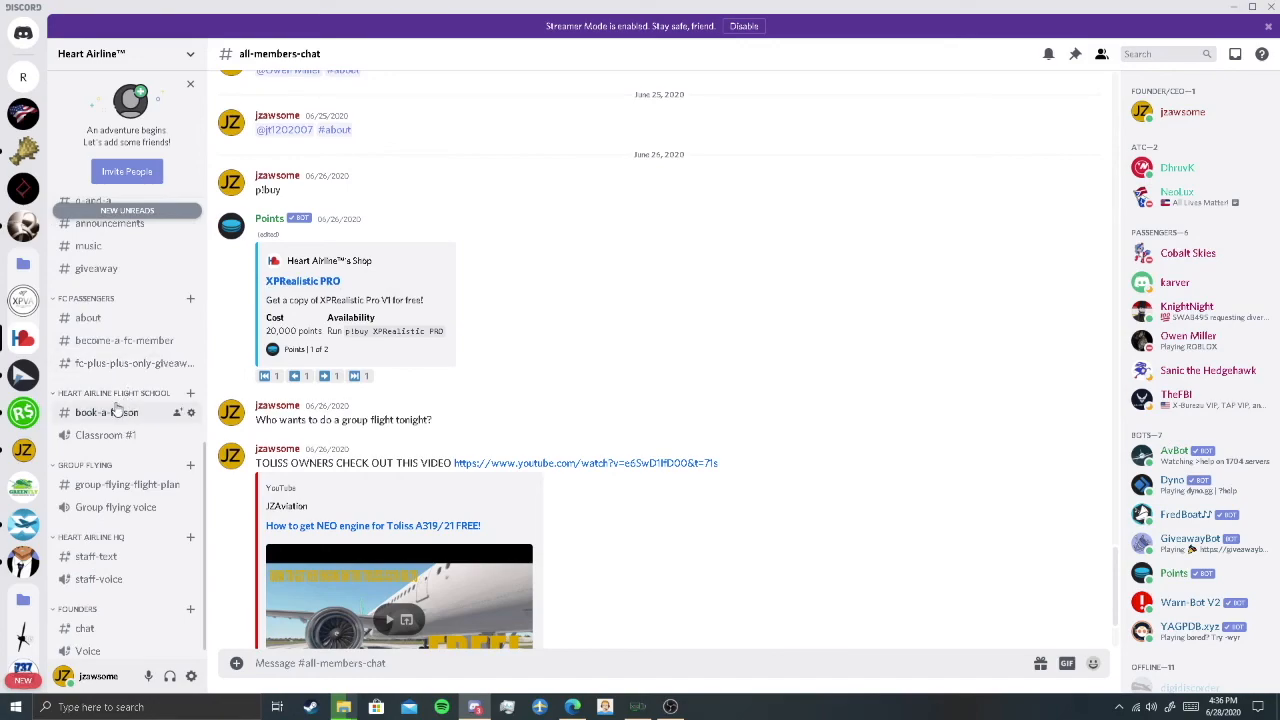
{"action": "left_click", "coordinate": [106, 412]}
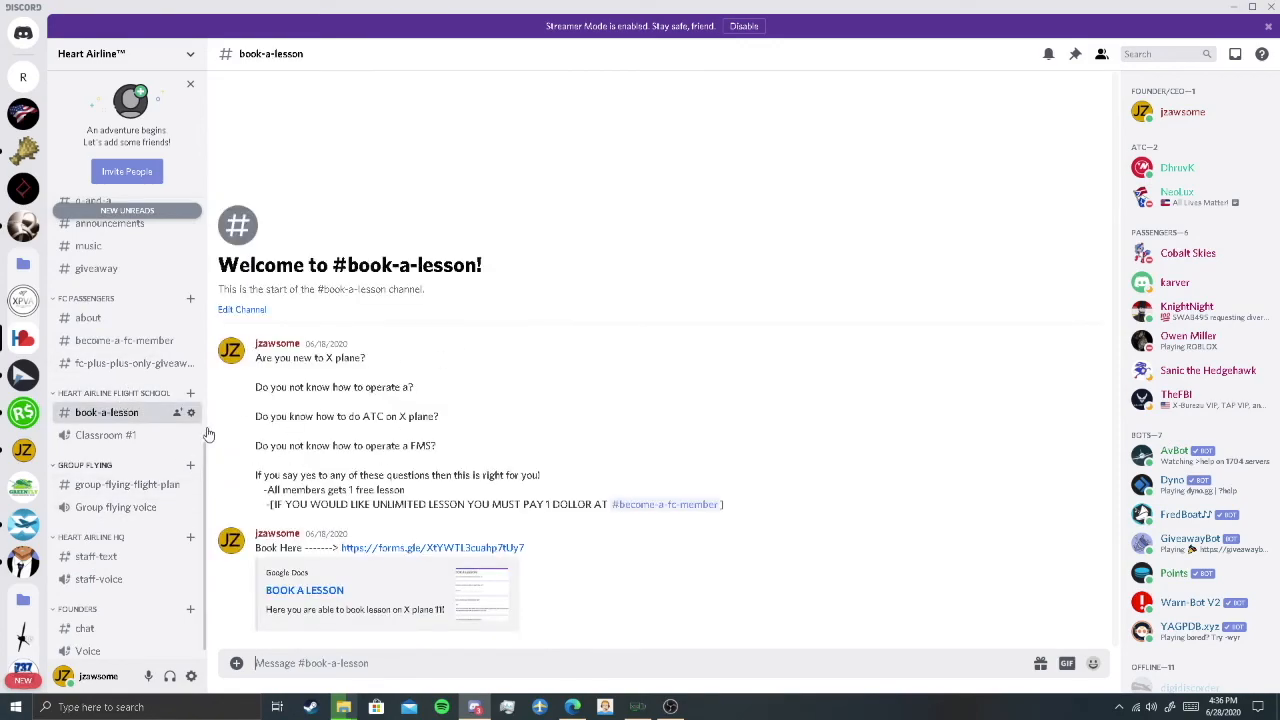
{"action": "left_click_drag", "start_coordinate": [255, 357], "coordinate": [438, 445]}
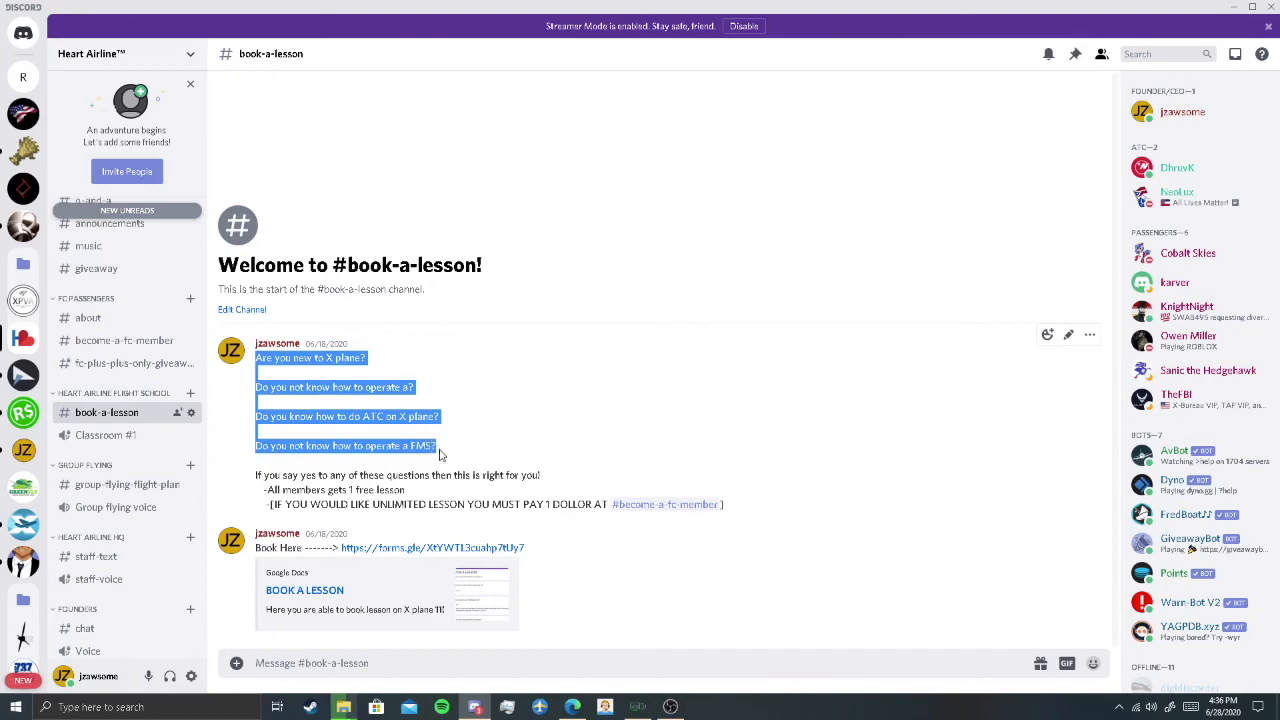
- Look through the fc-plus-plus-only-giveaway and about channels, ending in #giveaway
{"action": "left_click", "coordinate": [128, 363]}
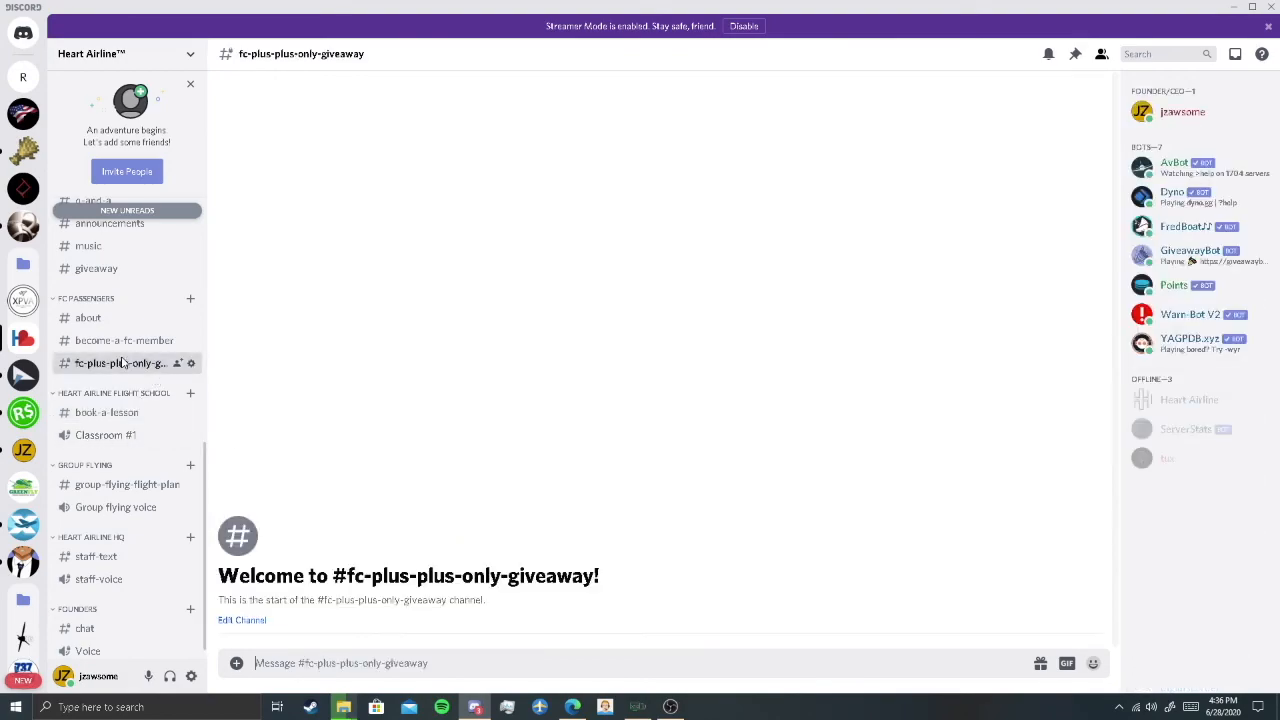
{"action": "left_click", "coordinate": [88, 317]}
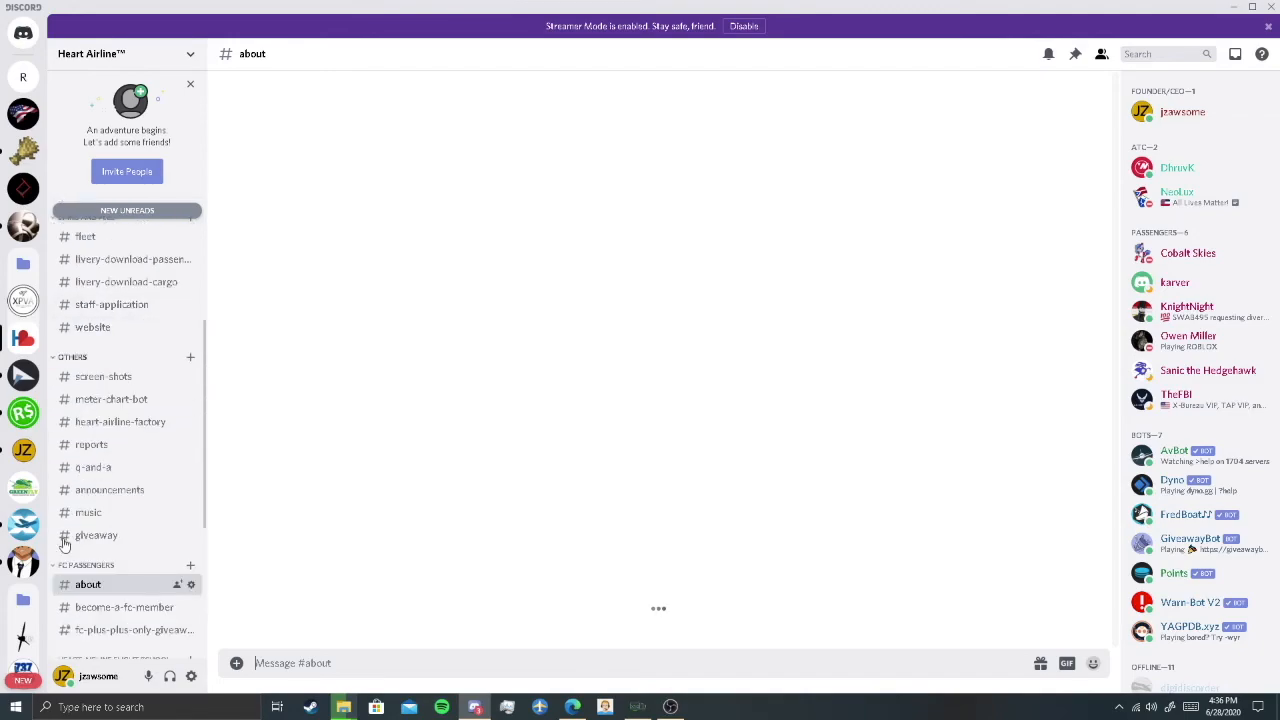
{"action": "left_click", "coordinate": [88, 584]}
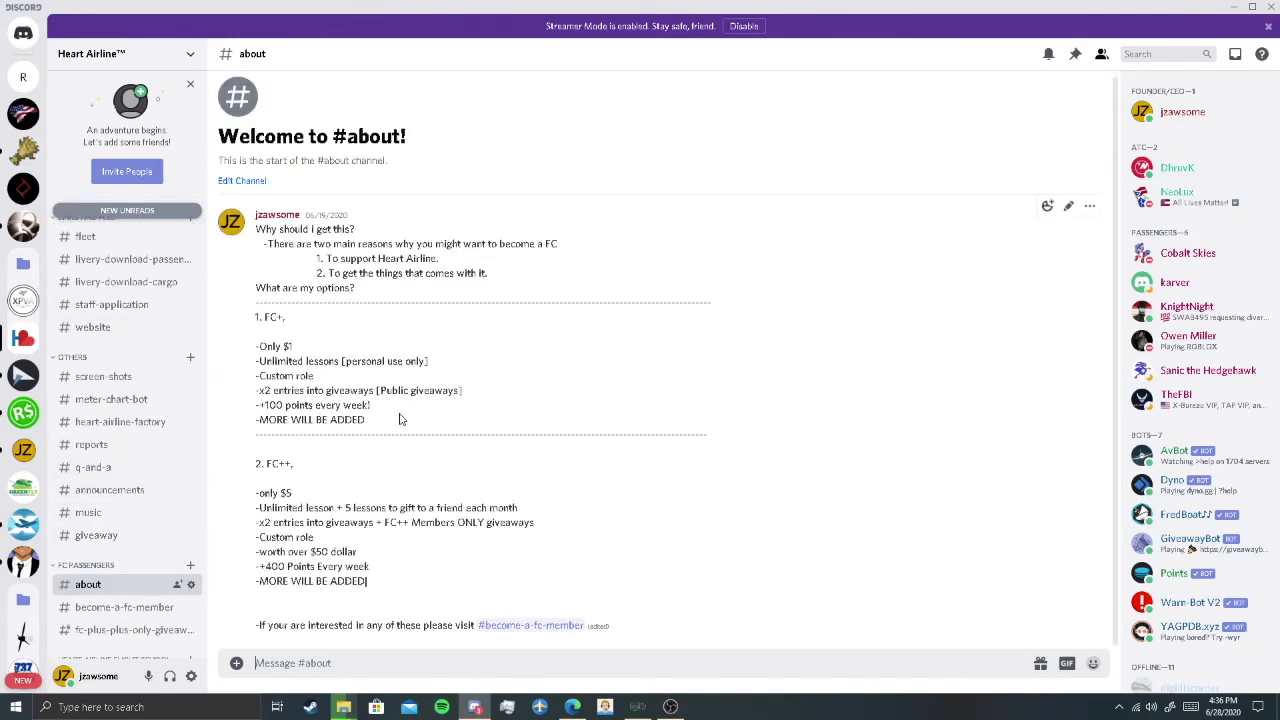
{"action": "left_click", "coordinate": [96, 535]}
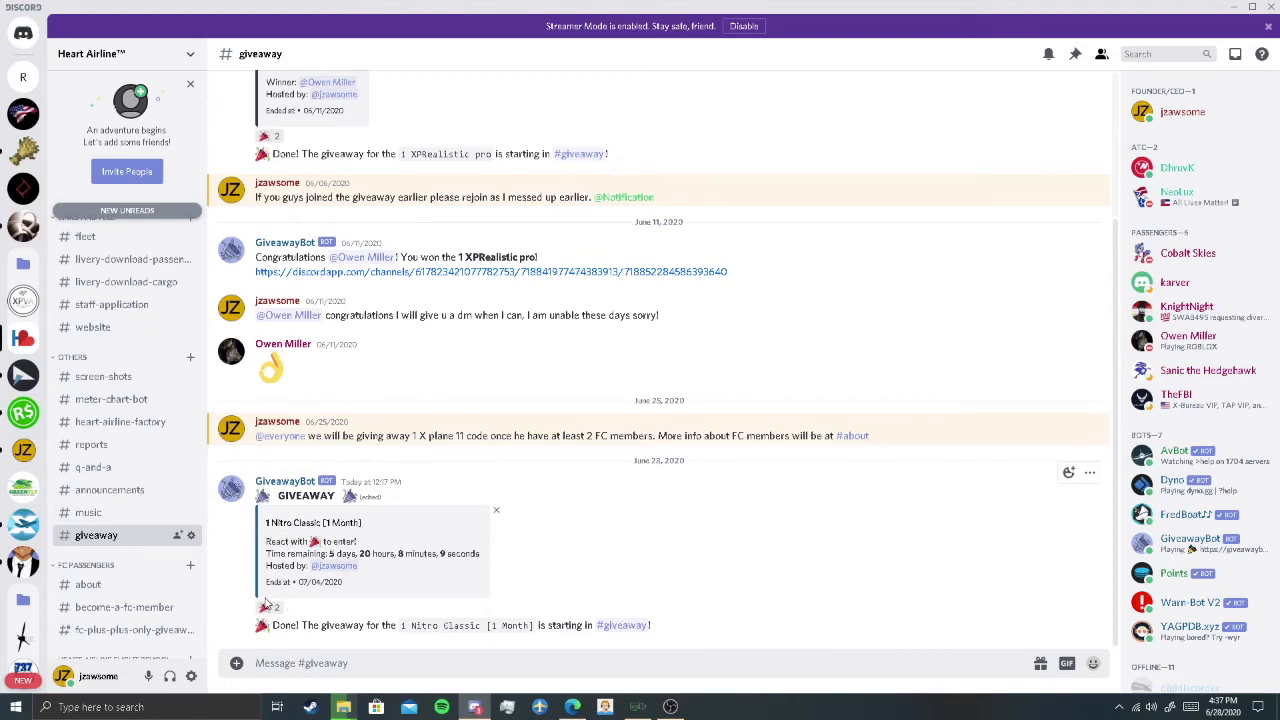
{"action": "mouse_move", "coordinate": [263, 608]}
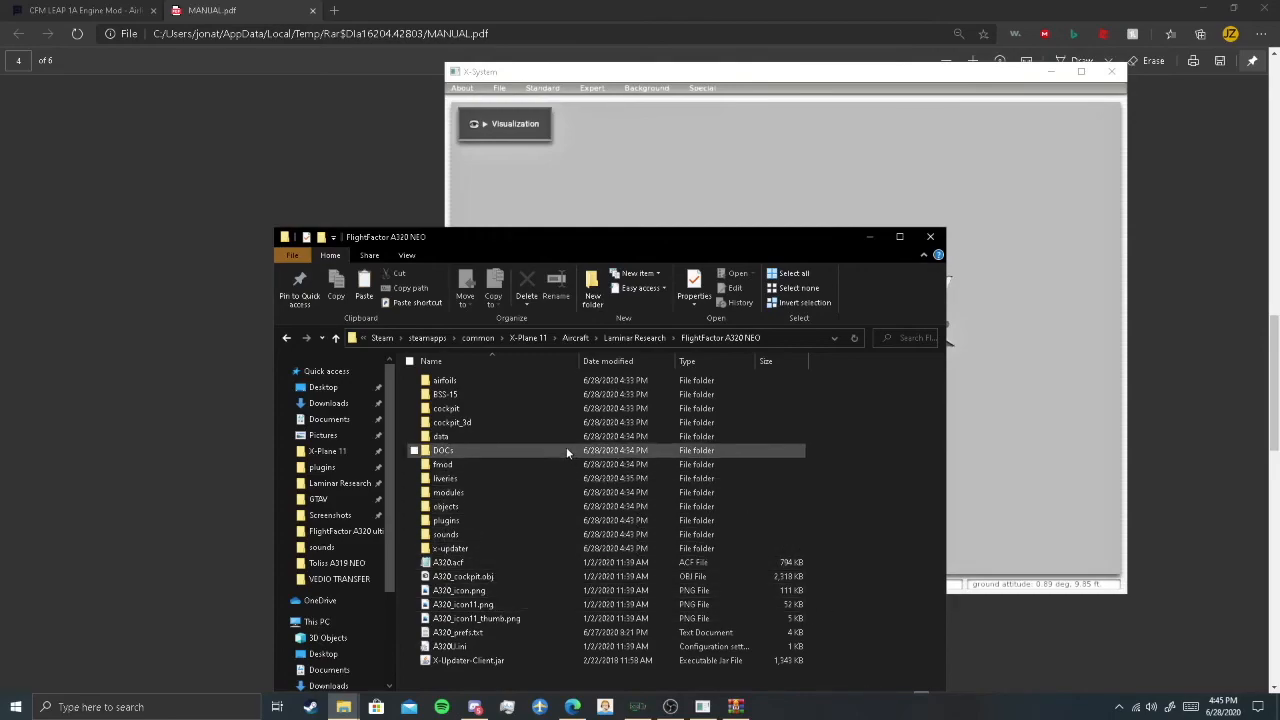
- Paste LEAP Engines and particles into the NEO objects folder, replacing same-named files
{"action": "left_click", "coordinate": [414, 450]}
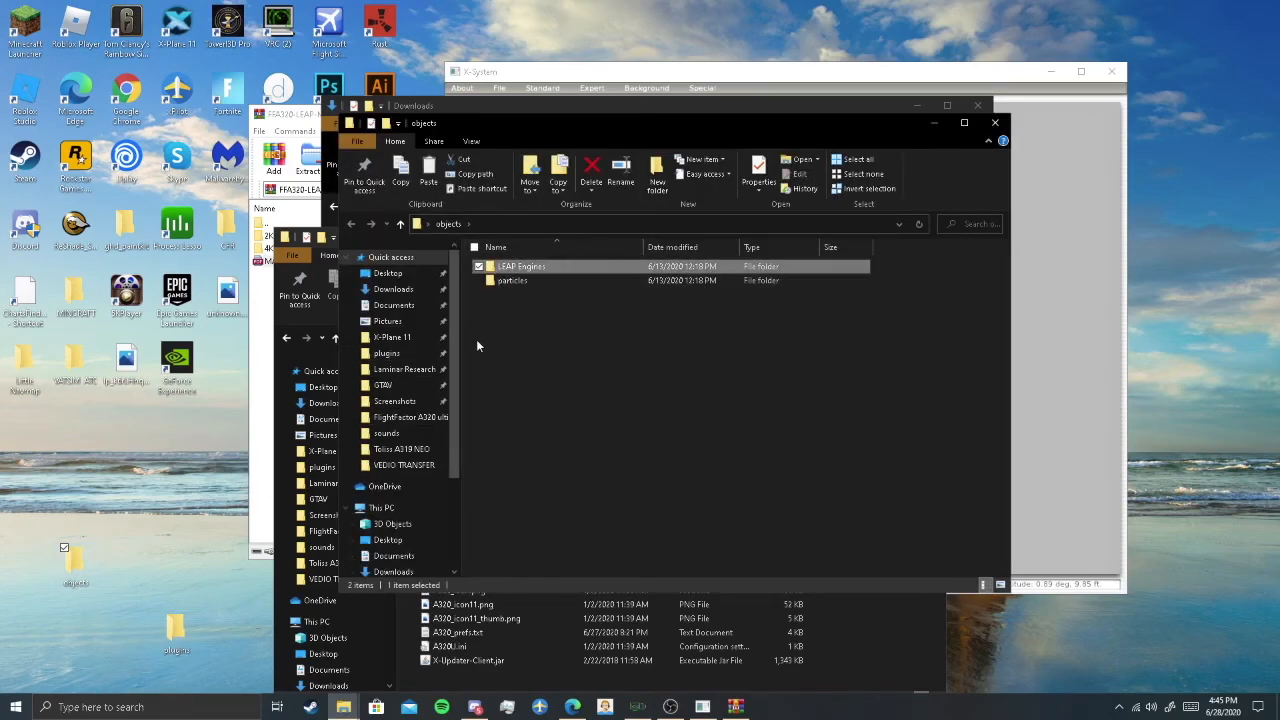
{"action": "left_click", "coordinate": [512, 280]}
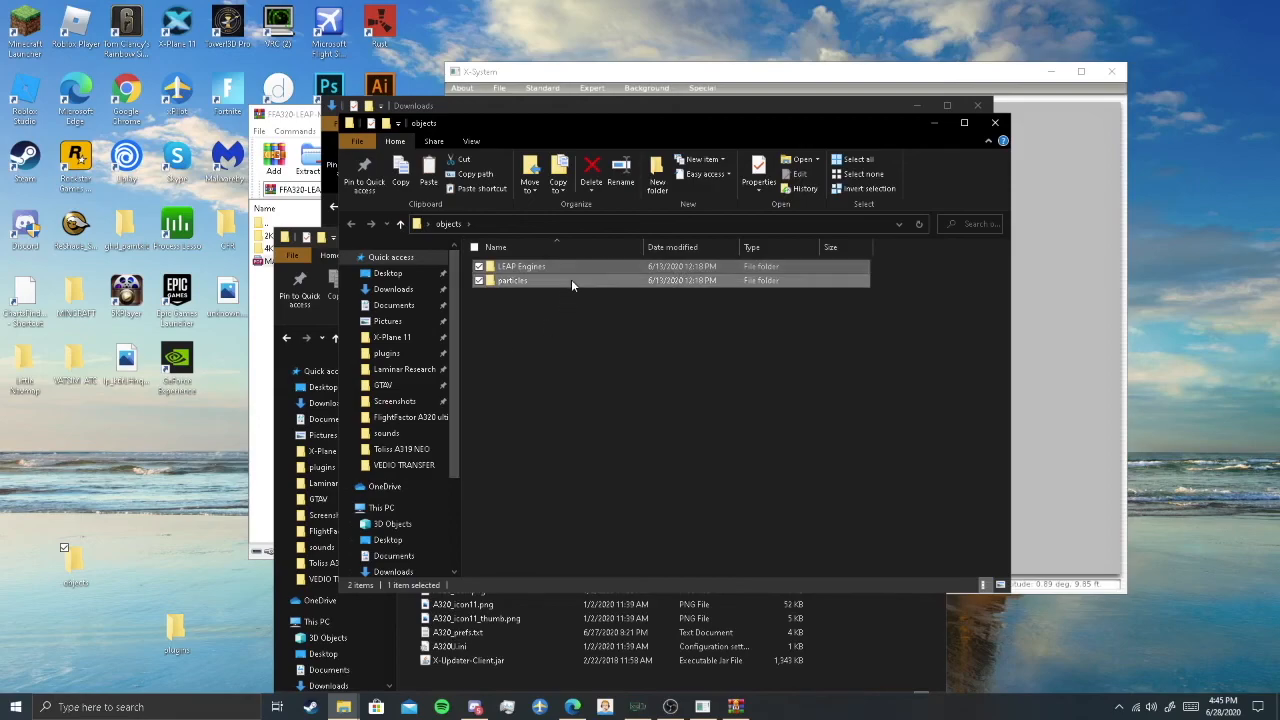
{"action": "right_click", "coordinate": [512, 280]}
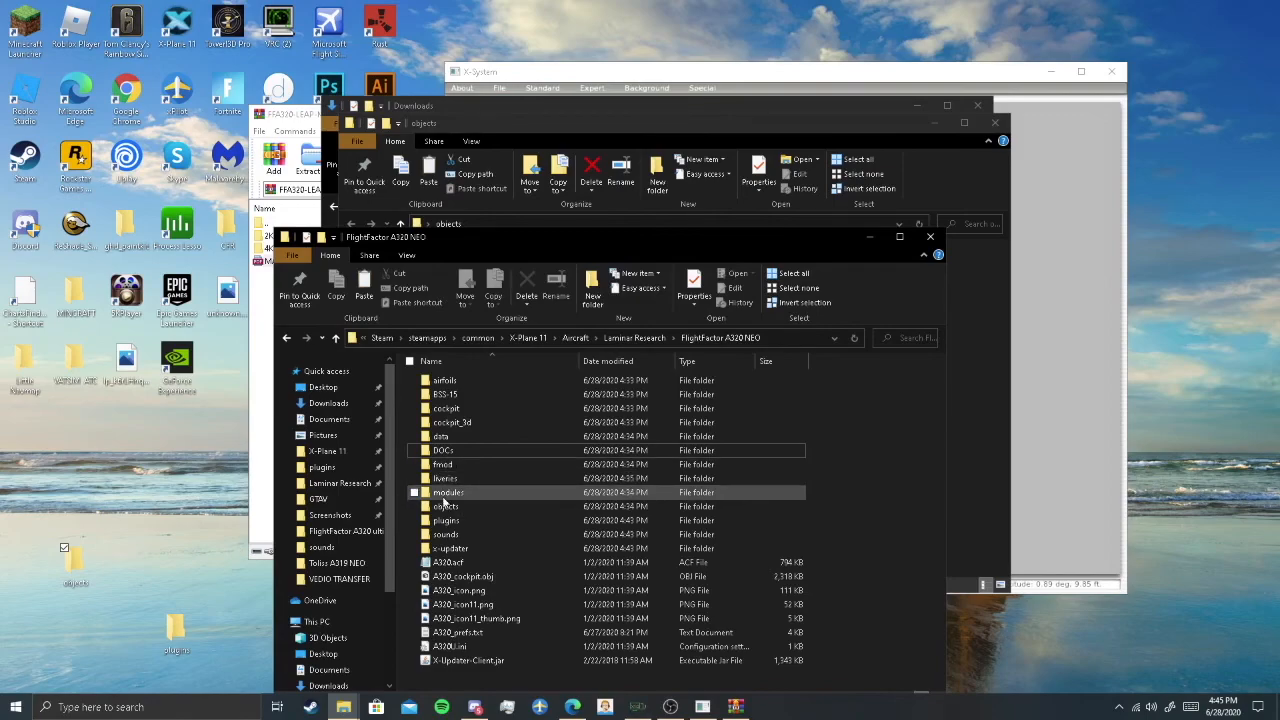
{"action": "left_click", "coordinate": [446, 506]}
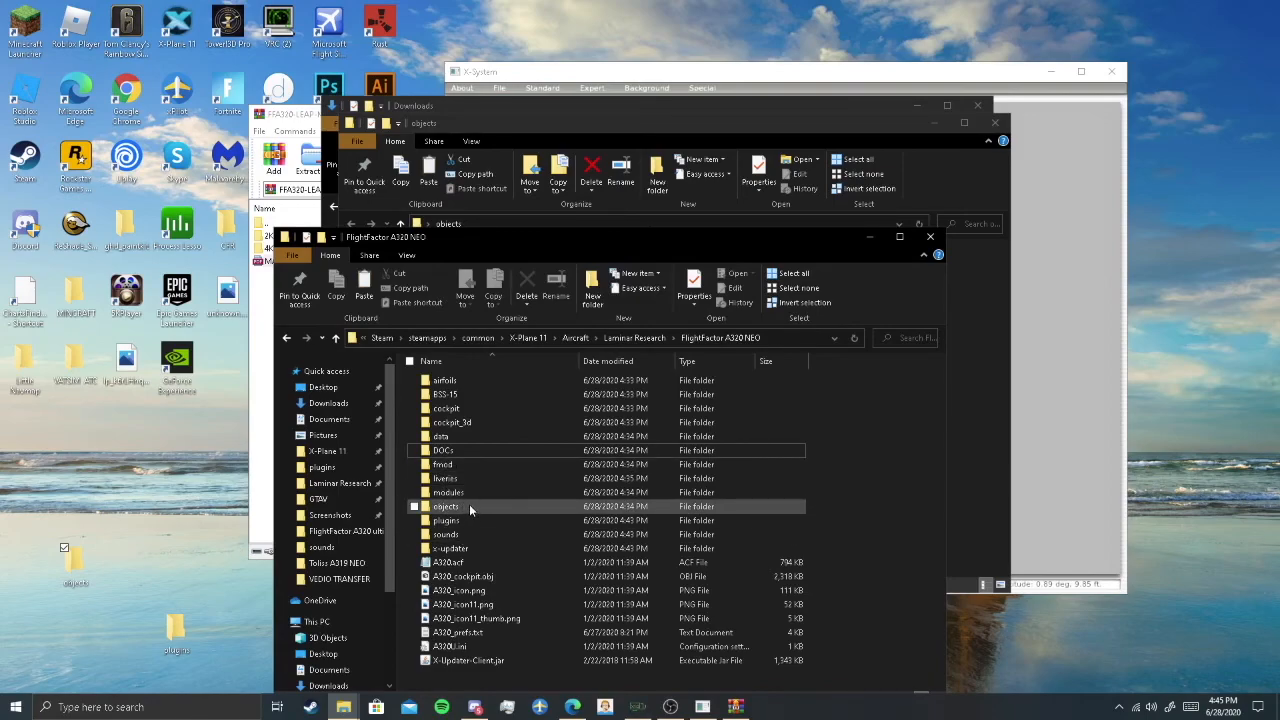
{"action": "left_click", "coordinate": [448, 492]}
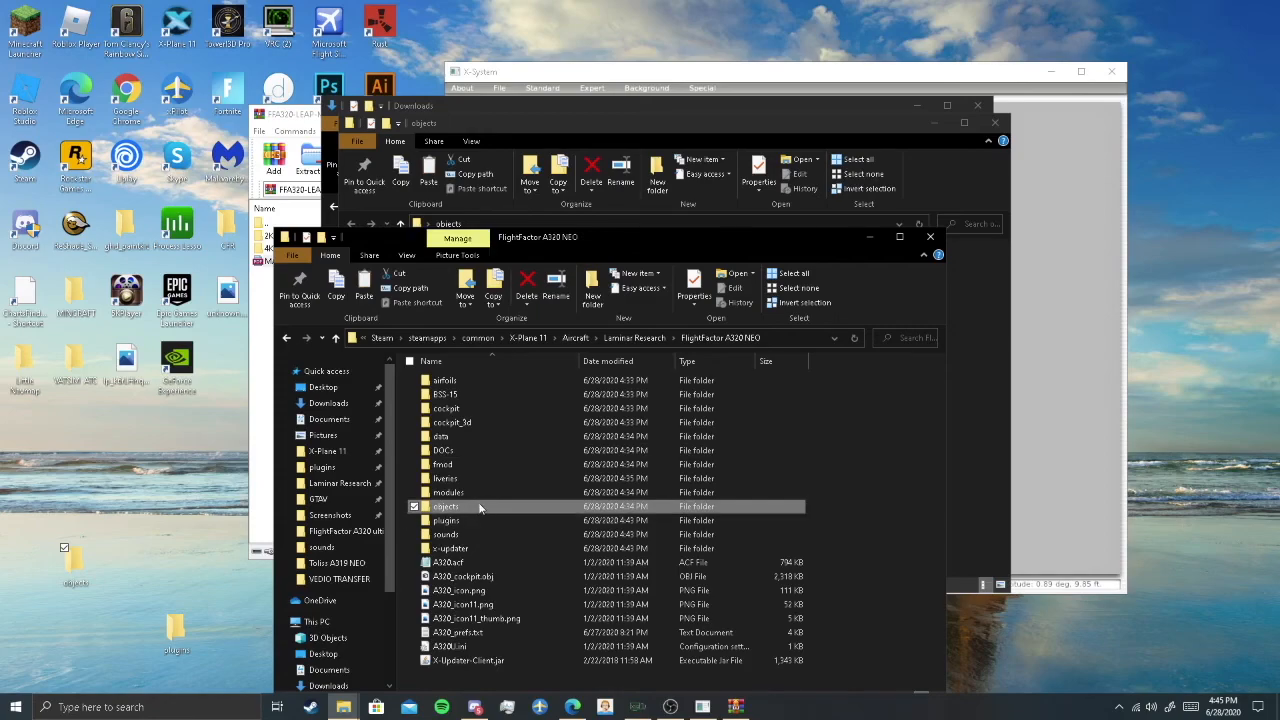
{"action": "double_click", "coordinate": [445, 506]}
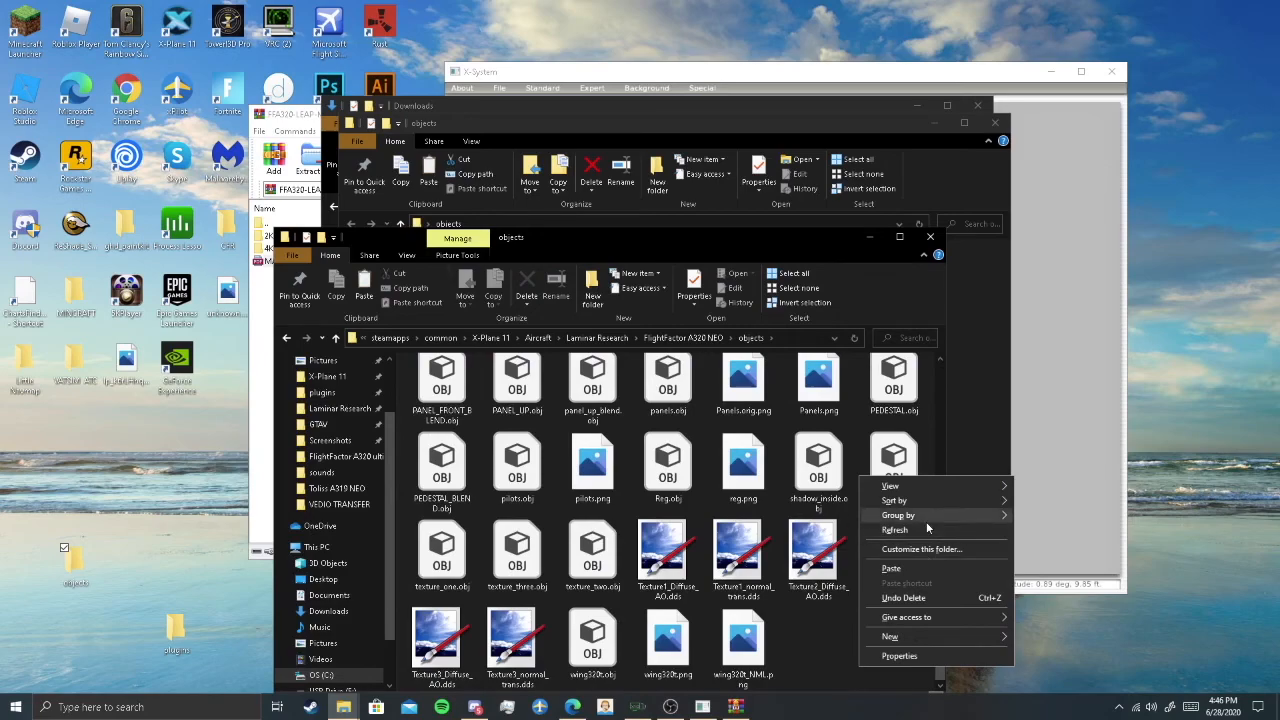
{"action": "left_click", "coordinate": [891, 568]}
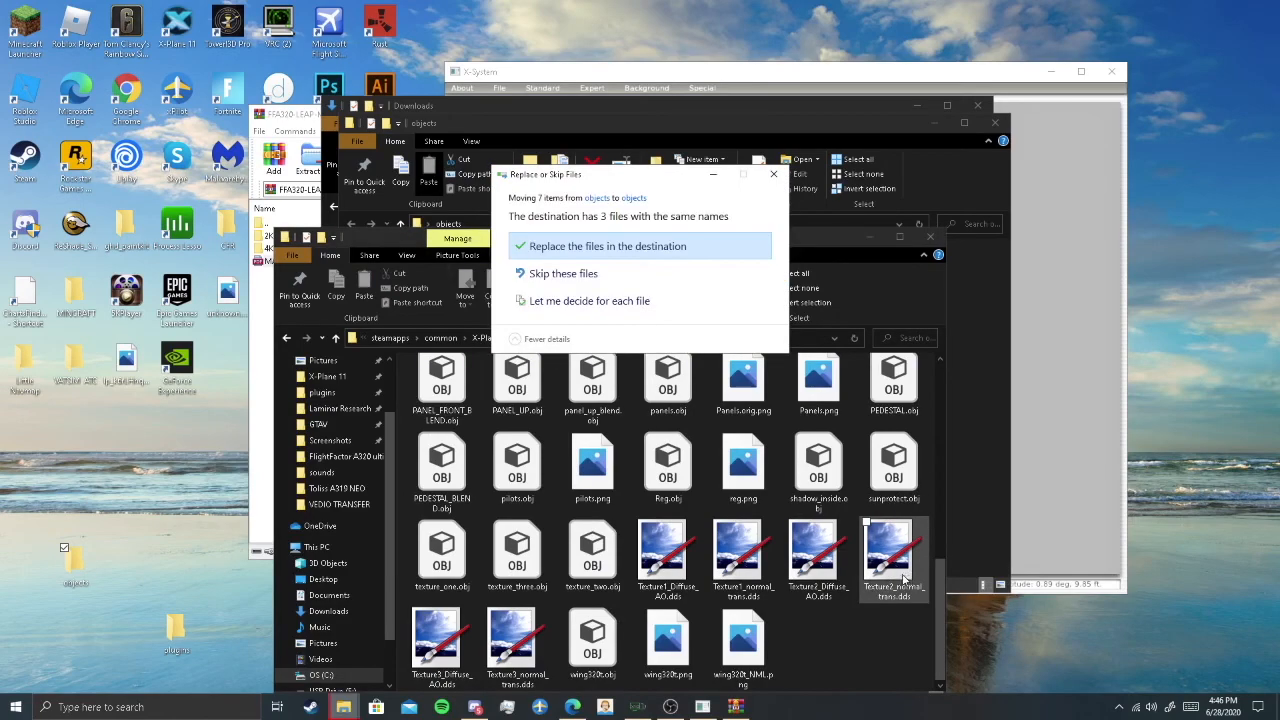
{"action": "left_click", "coordinate": [607, 246]}
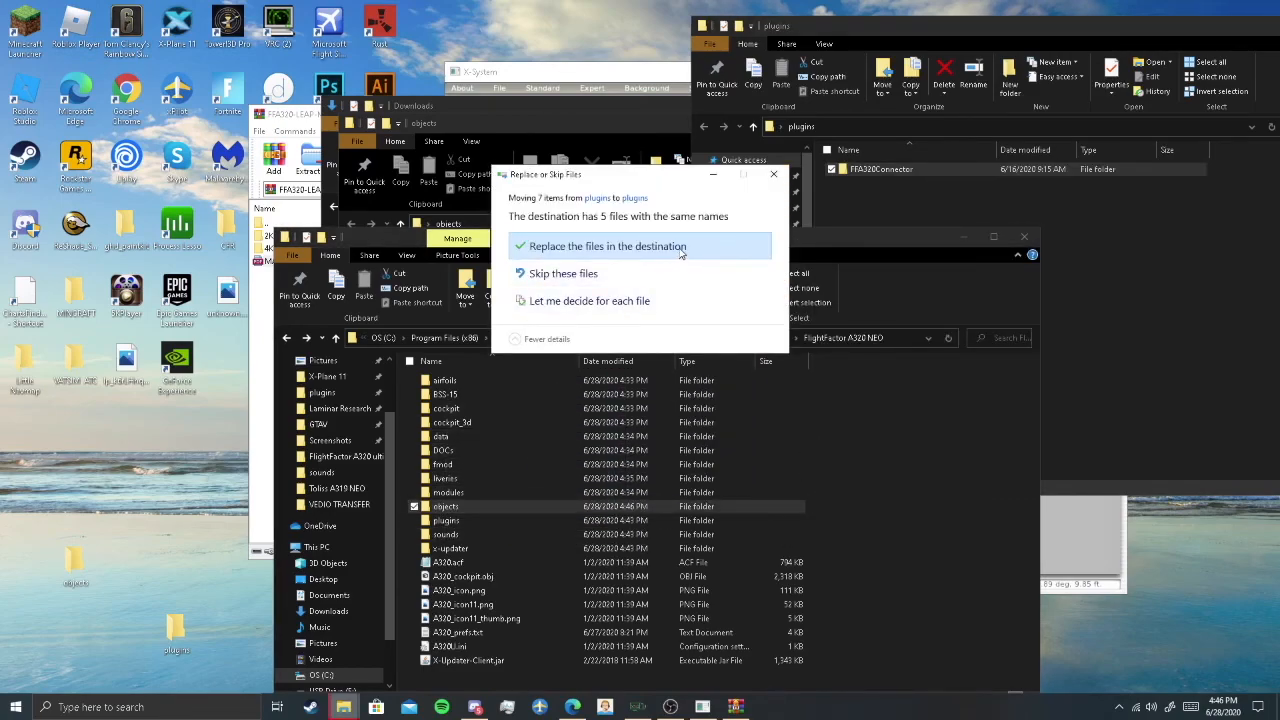
- Replace the duplicate plugin files, then launch Plane Maker.exe from the X-Plane 11 folder
{"action": "left_click", "coordinate": [607, 246]}
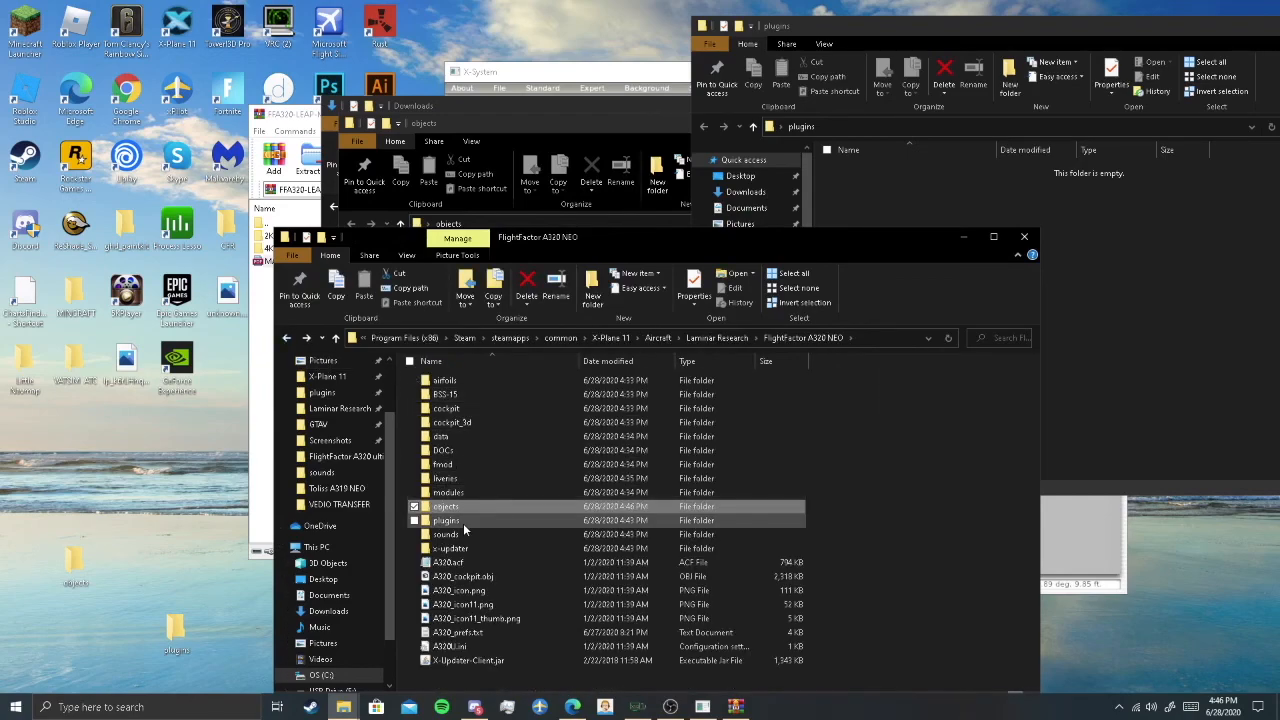
{"action": "double_click", "coordinate": [448, 520]}
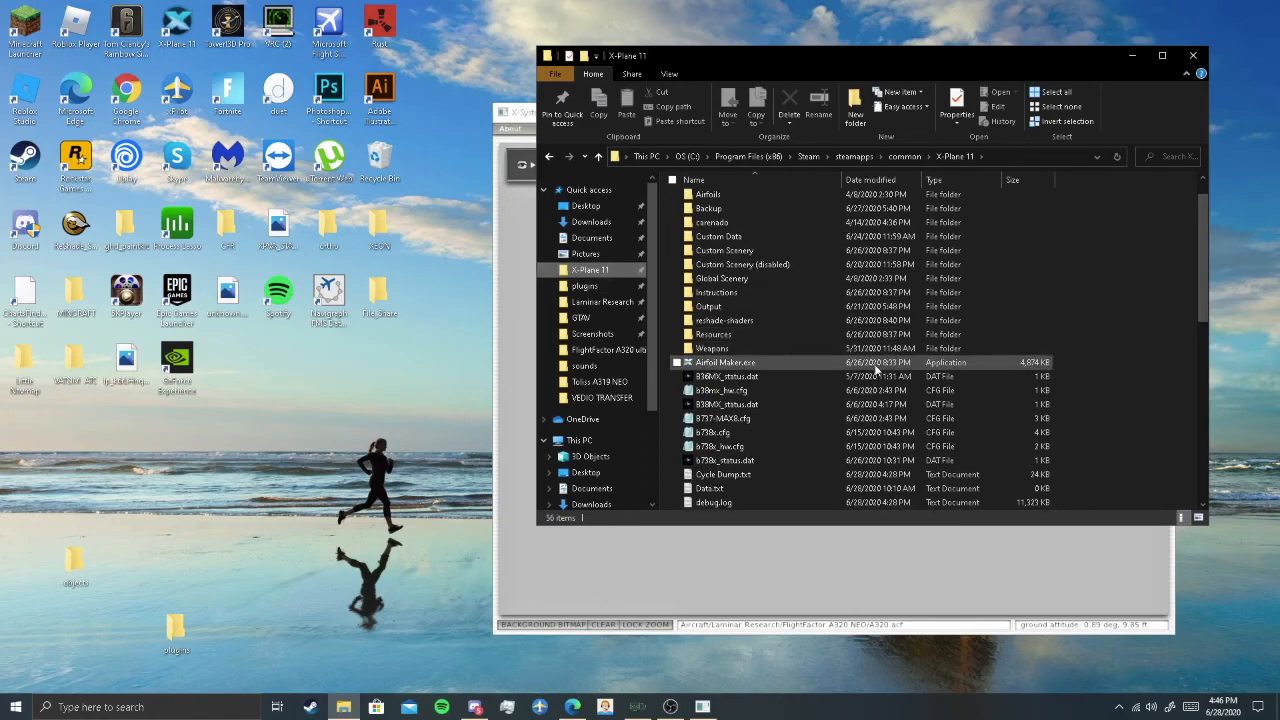
{"action": "scroll", "scroll_direction": "down", "scroll_amount": 3}
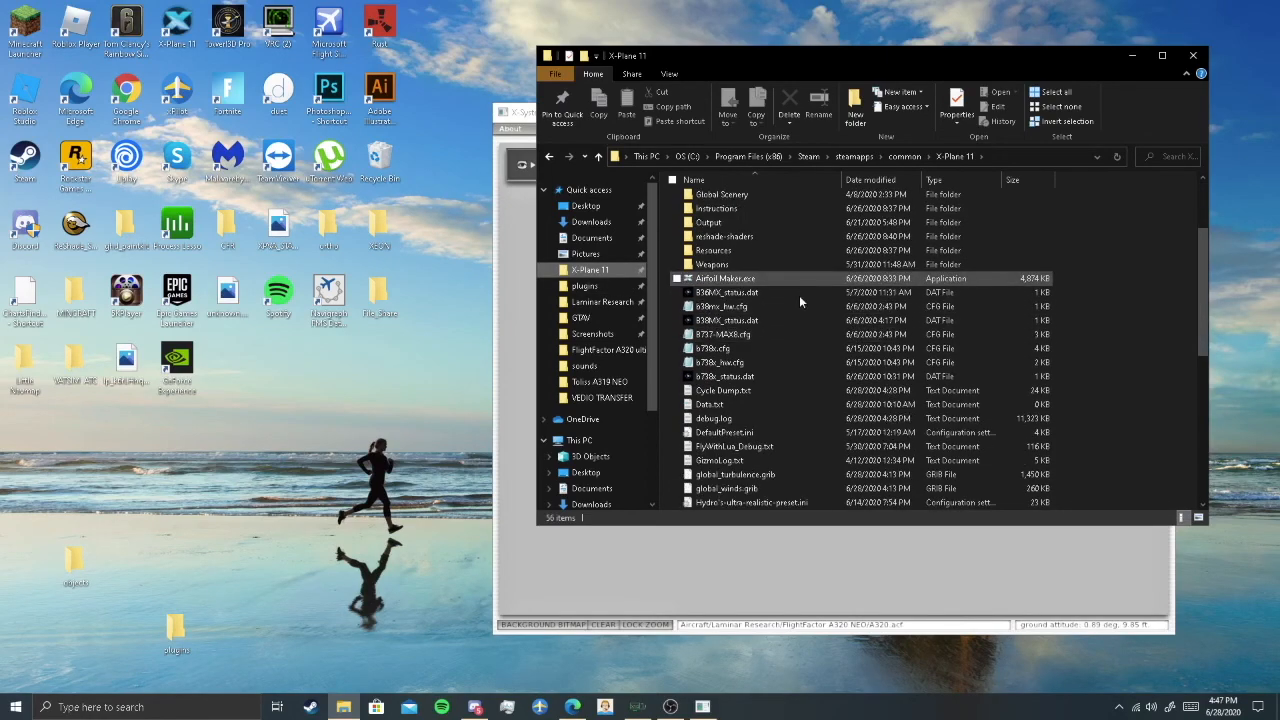
{"action": "scroll", "scroll_direction": "down", "scroll_amount": 3}
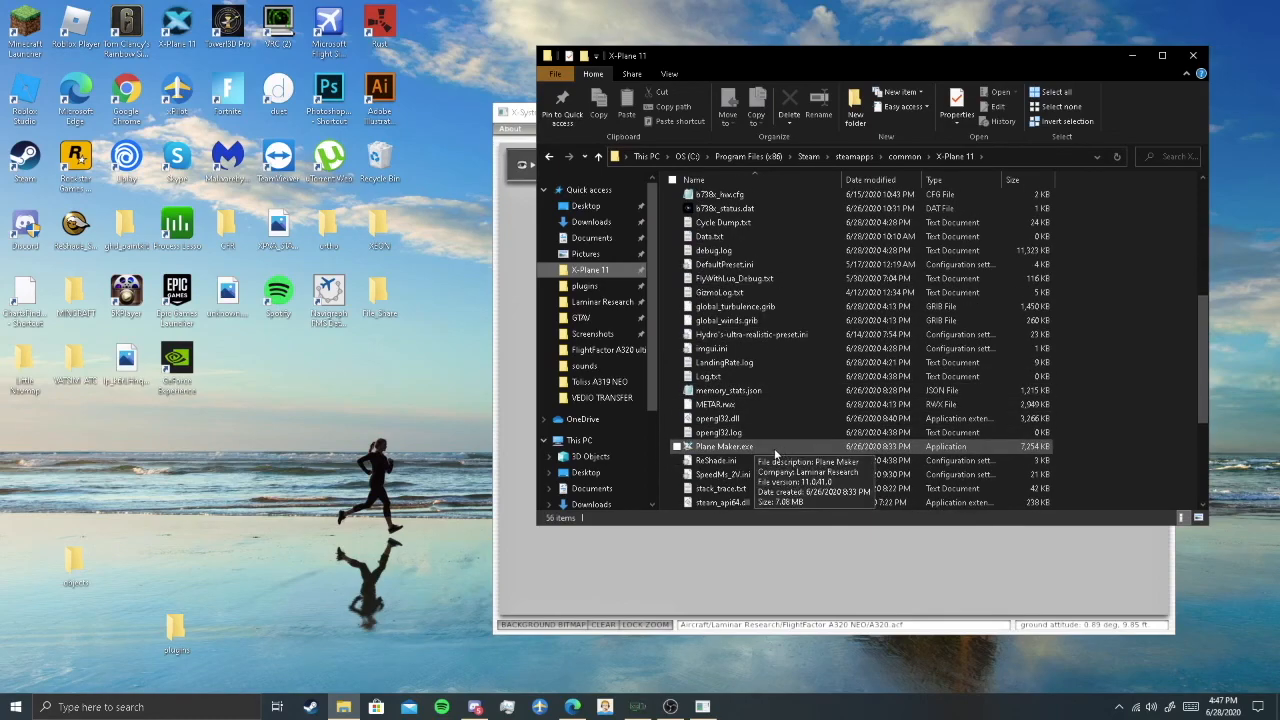
{"action": "double_click", "coordinate": [724, 446]}
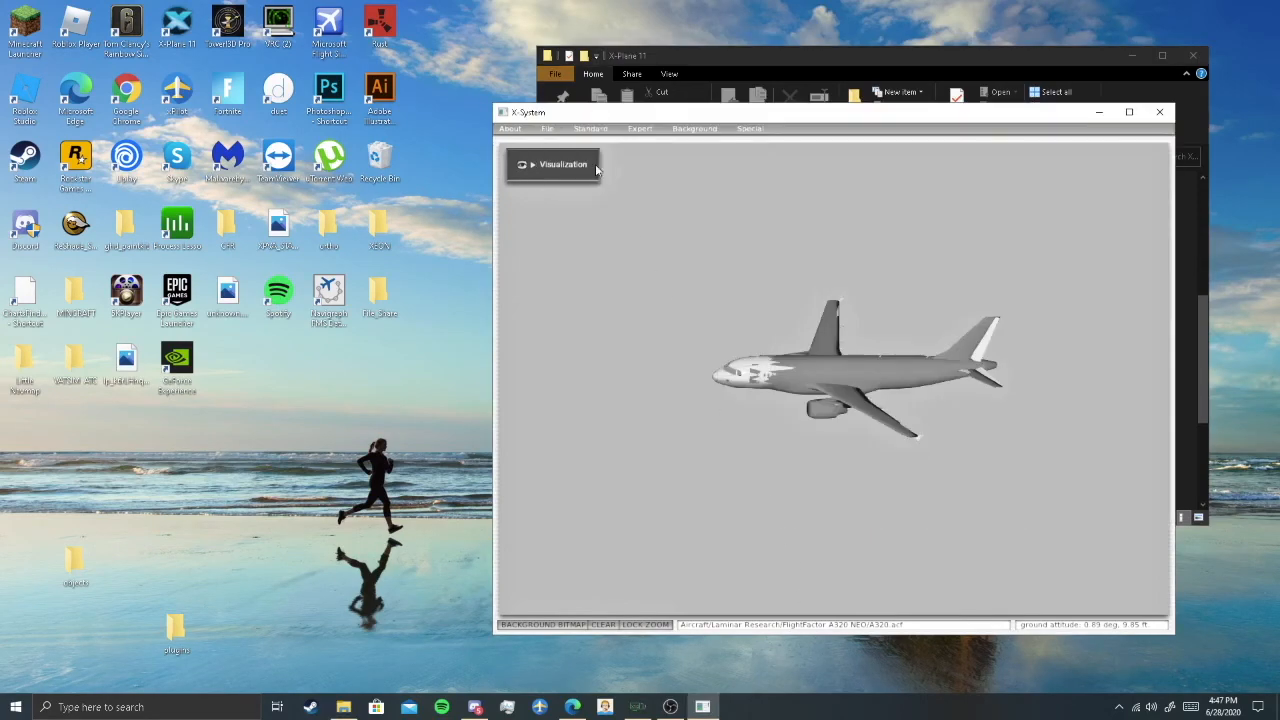
- Reopen the FlightFactor A320 NEO A320.acf from the aircraft list
{"action": "left_click", "coordinate": [547, 128]}
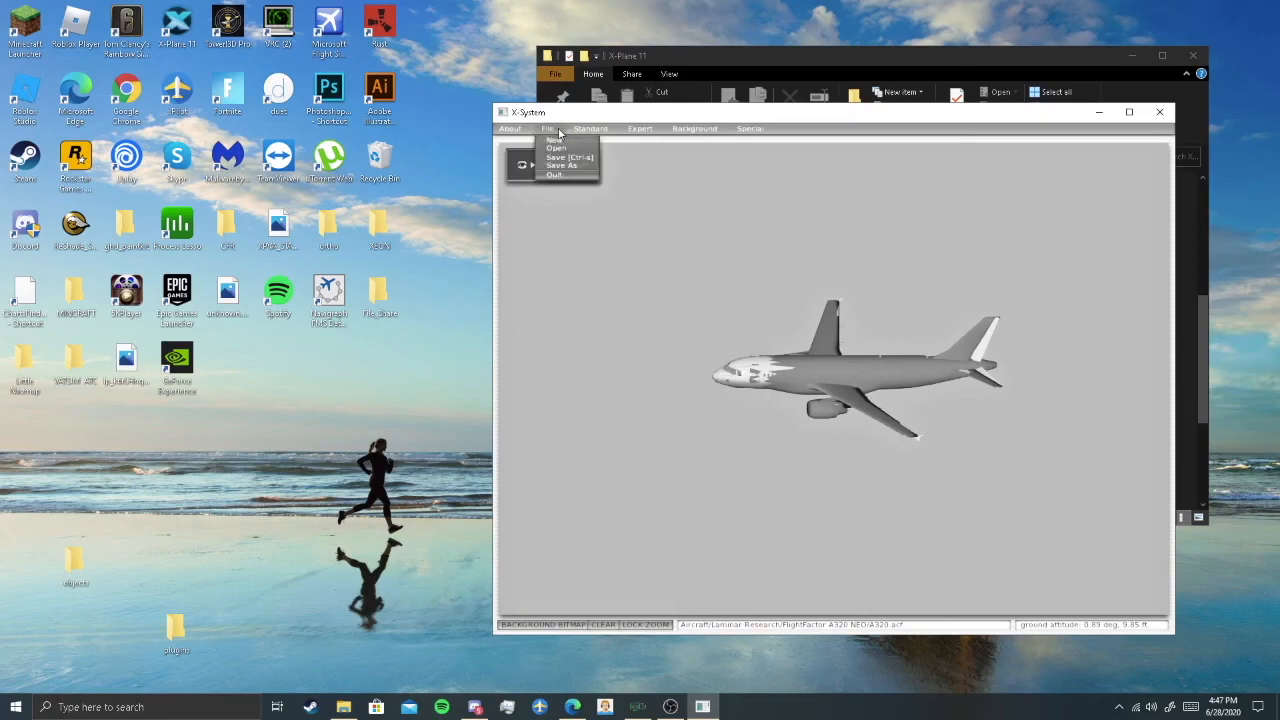
{"action": "left_click", "coordinate": [557, 148]}
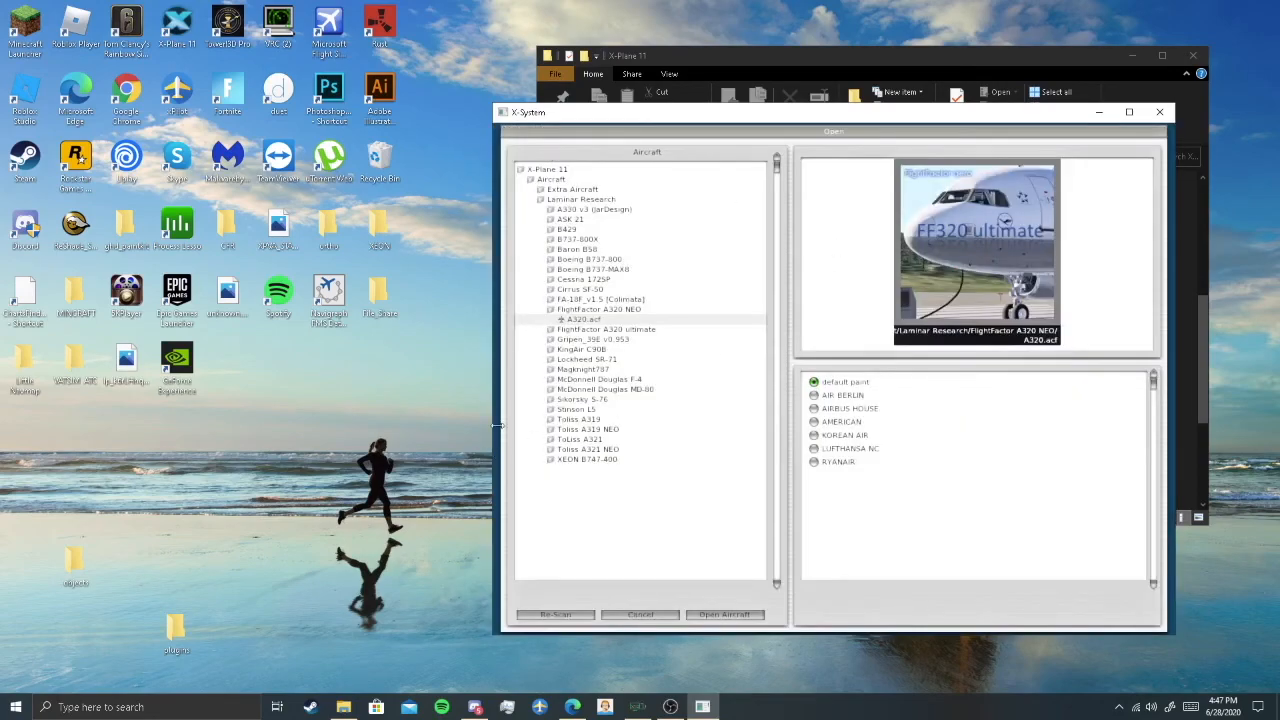
{"action": "mouse_move", "coordinate": [592, 330]}
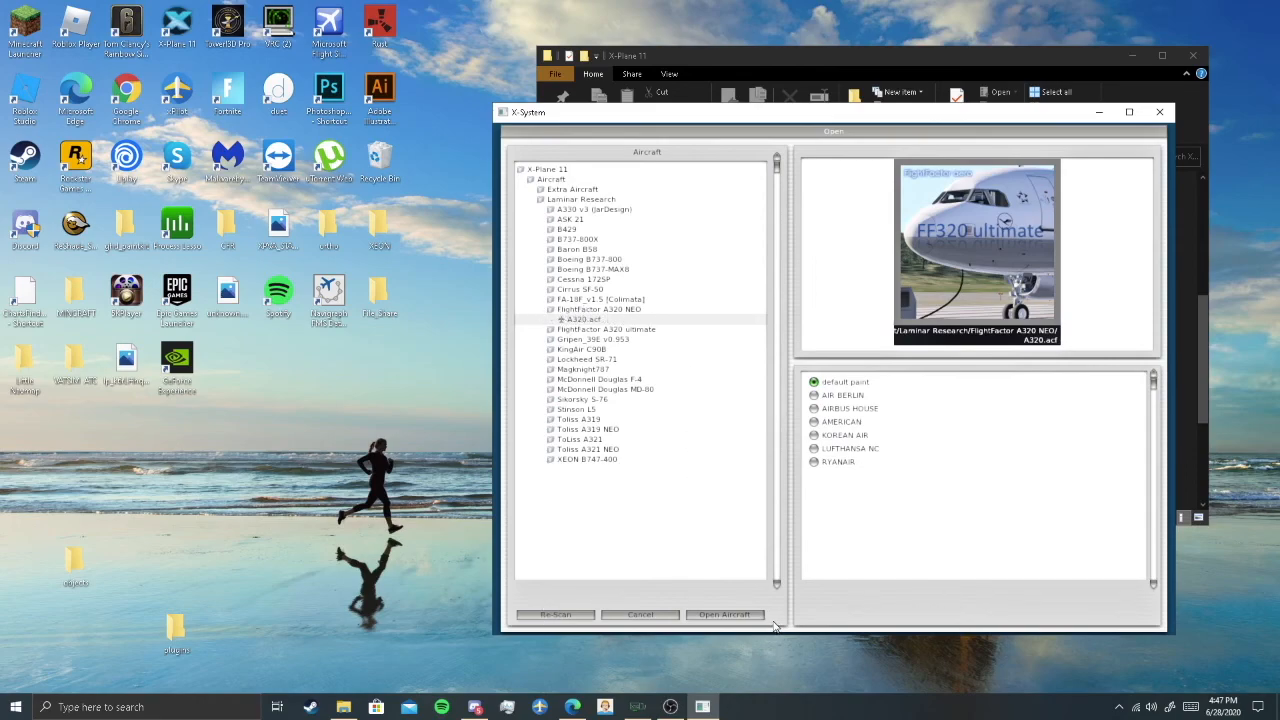
{"action": "mouse_move", "coordinate": [725, 614]}
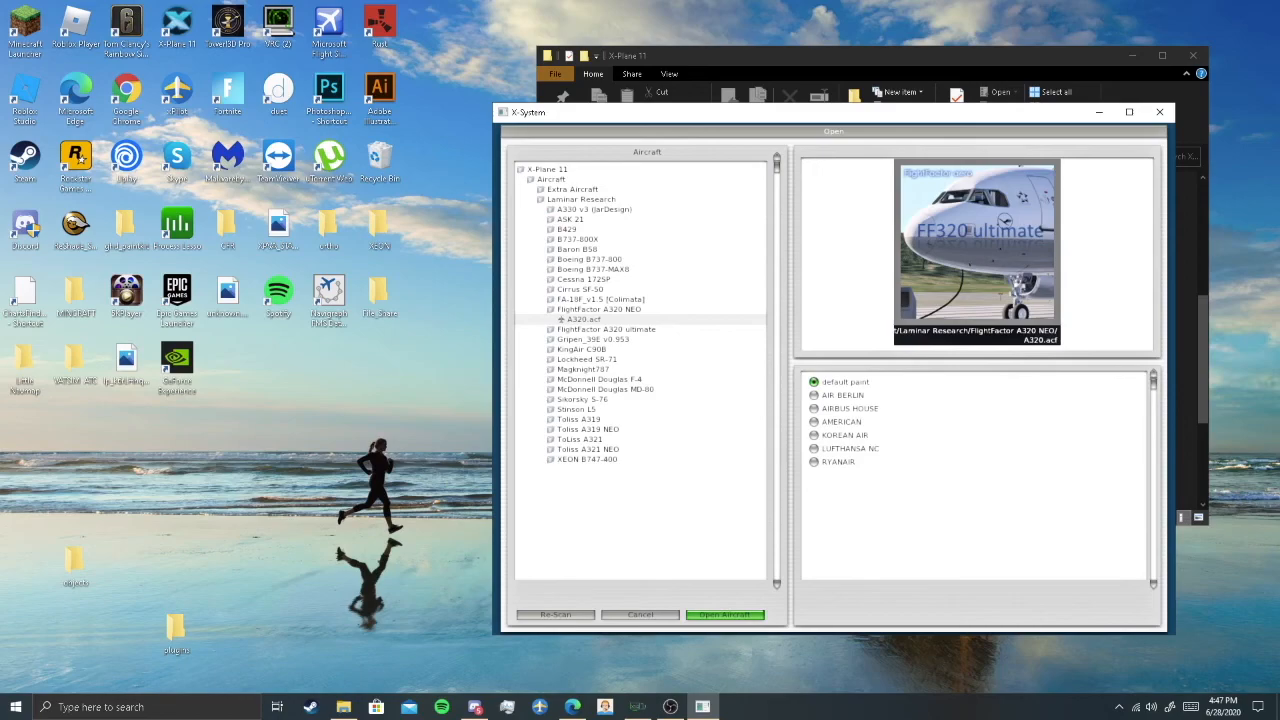
{"action": "mouse_move", "coordinate": [808, 563]}
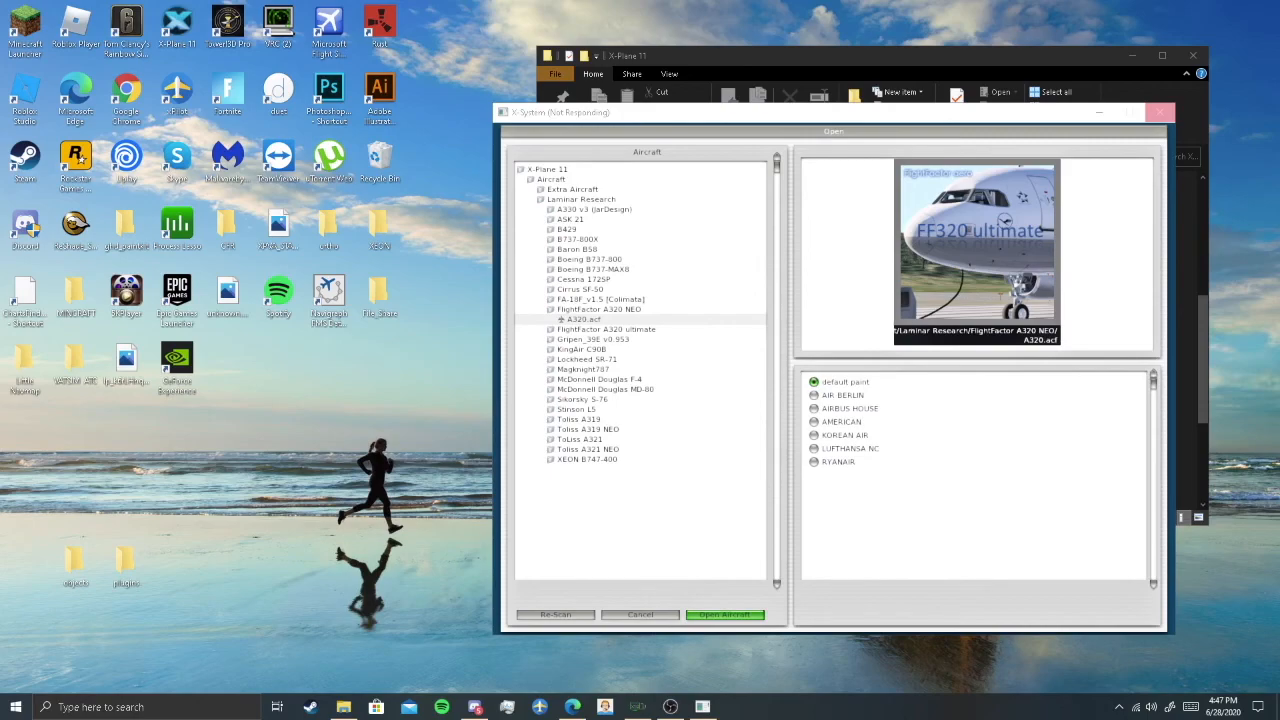
{"action": "left_click", "coordinate": [723, 614]}
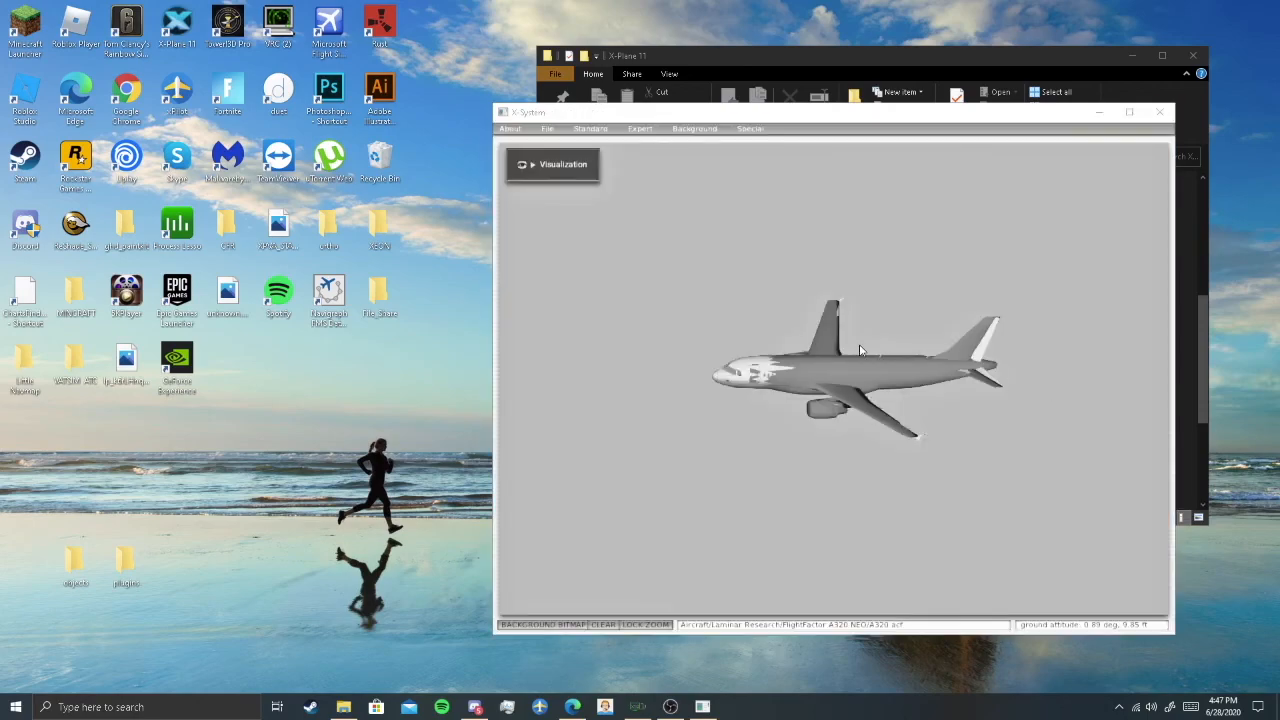
- Bring up the aircraft's Author and naming settings from the Standard menu
{"action": "left_click", "coordinate": [510, 128]}
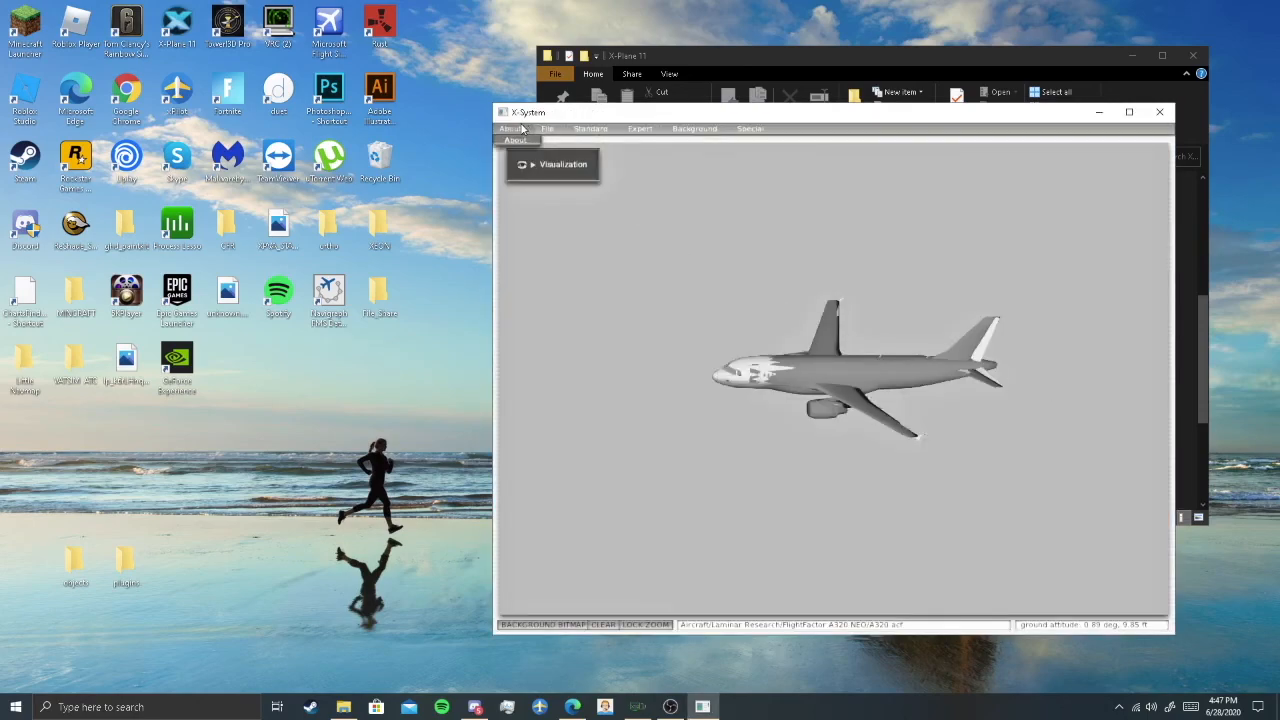
{"action": "left_click", "coordinate": [590, 128]}
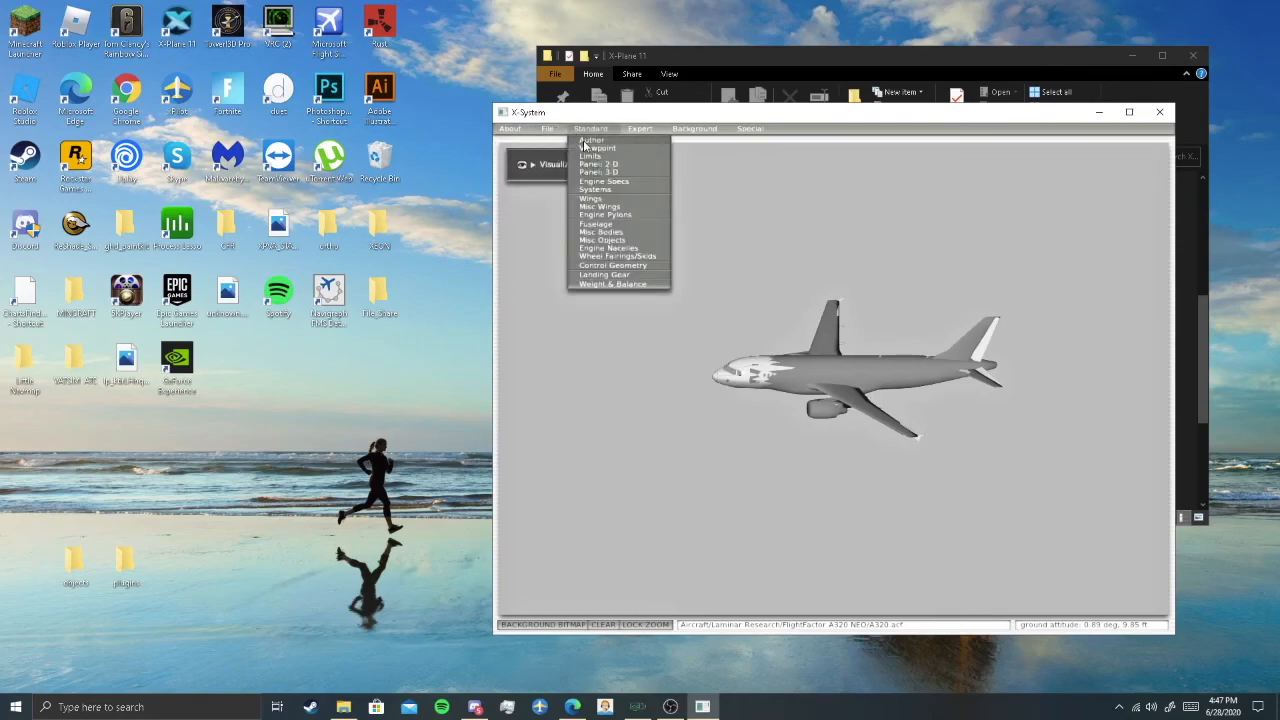
{"action": "left_click", "coordinate": [591, 139]}
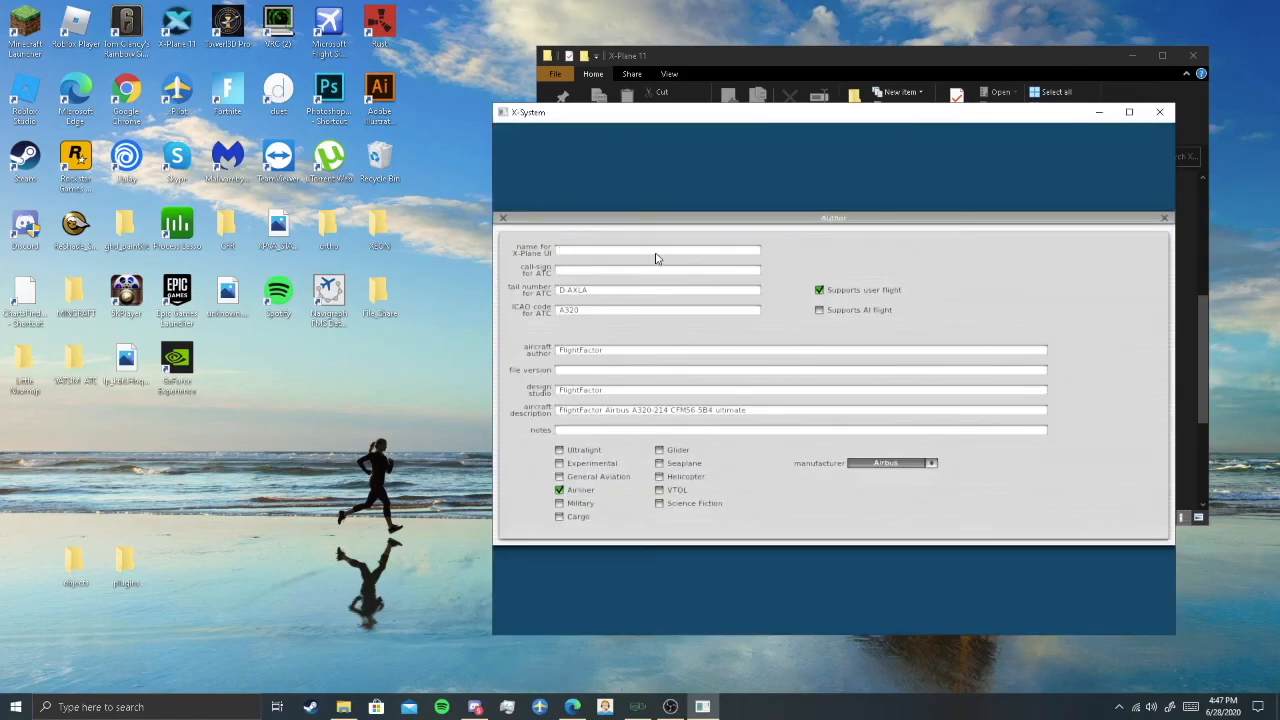
{"action": "mouse_move", "coordinate": [658, 250]}
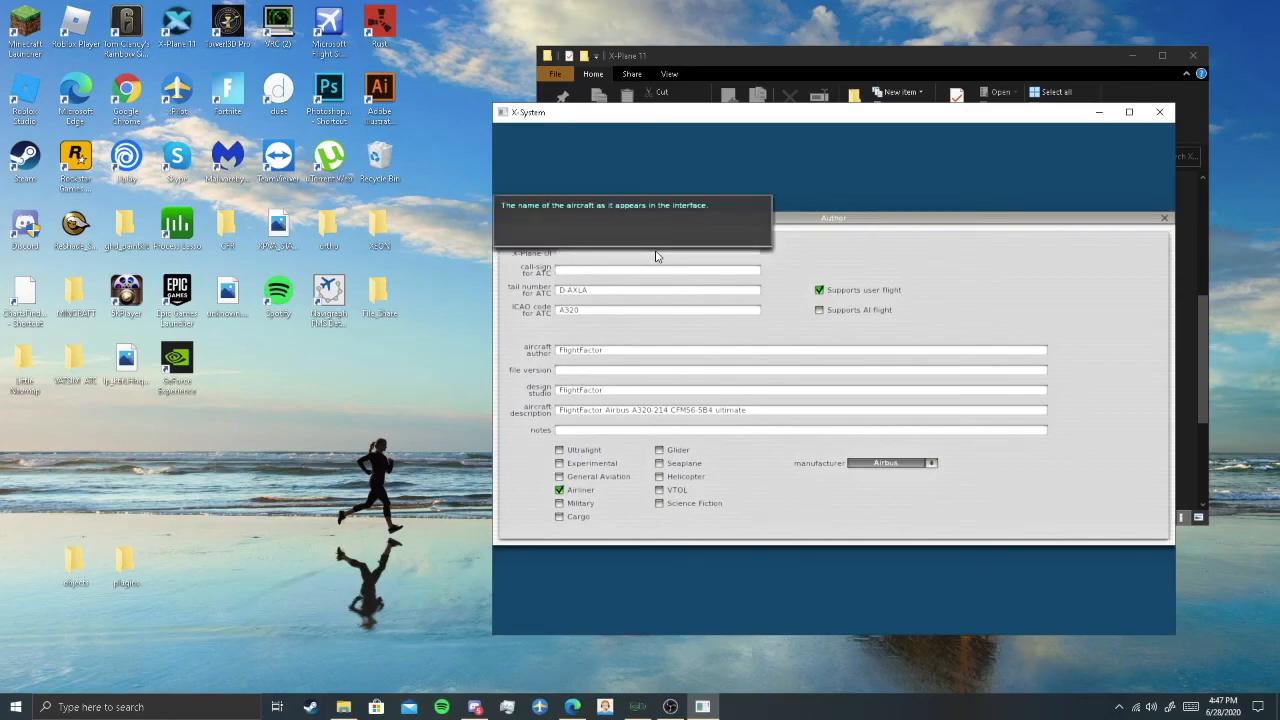
{"action": "mouse_move", "coordinate": [556, 281]}
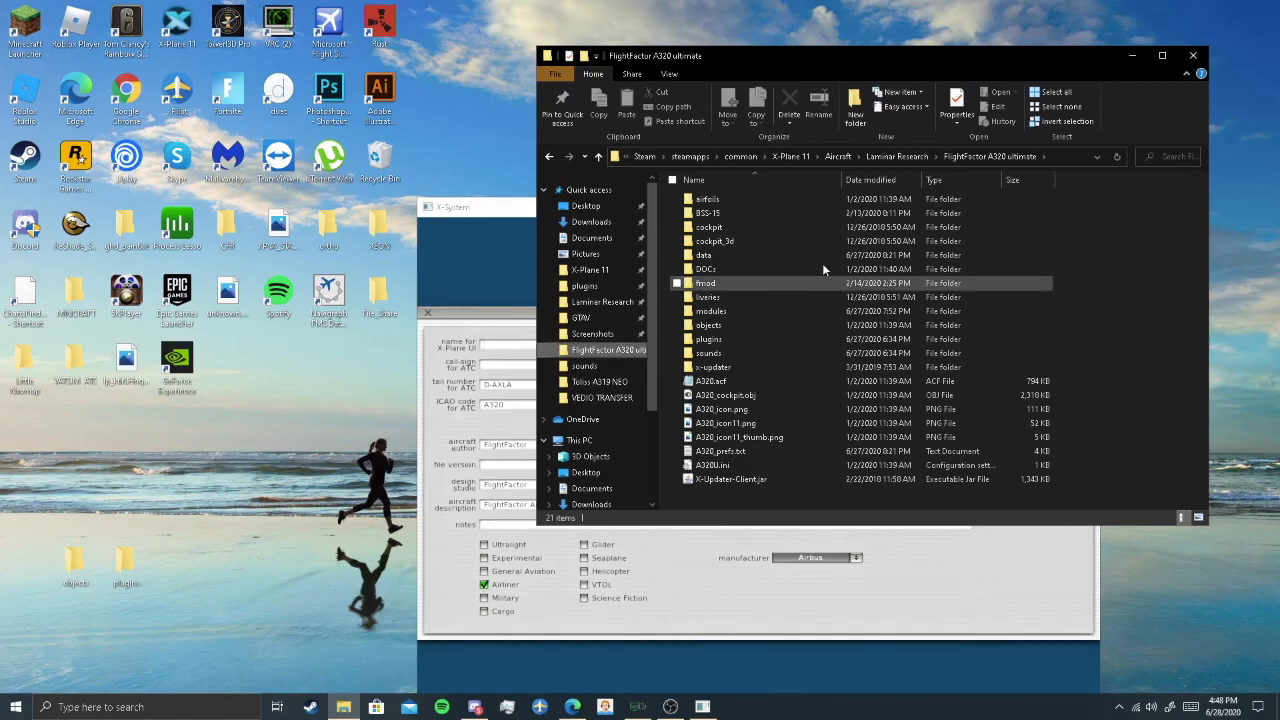
- Check the aircraft folder name in Explorer and enter 'FlightFactor A320 ultimate' as the X-Plane UI name
{"action": "left_click", "coordinate": [957, 156]}
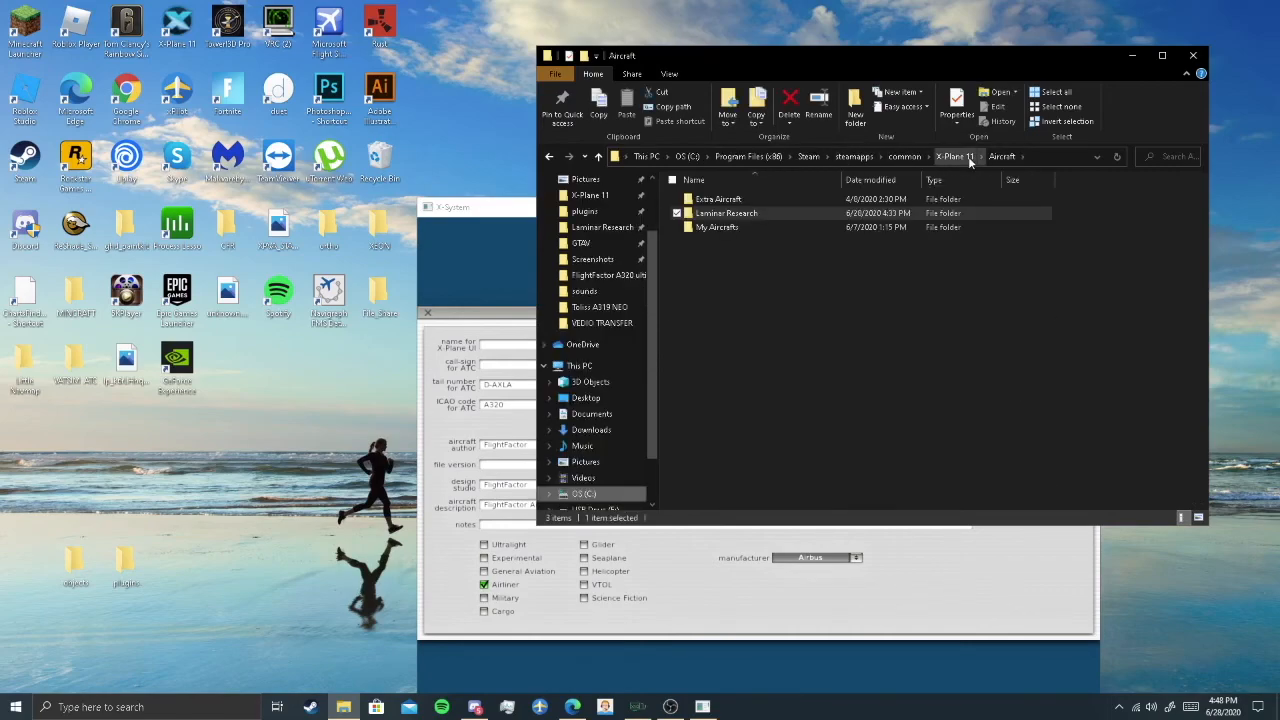
{"action": "left_click", "coordinate": [955, 156]}
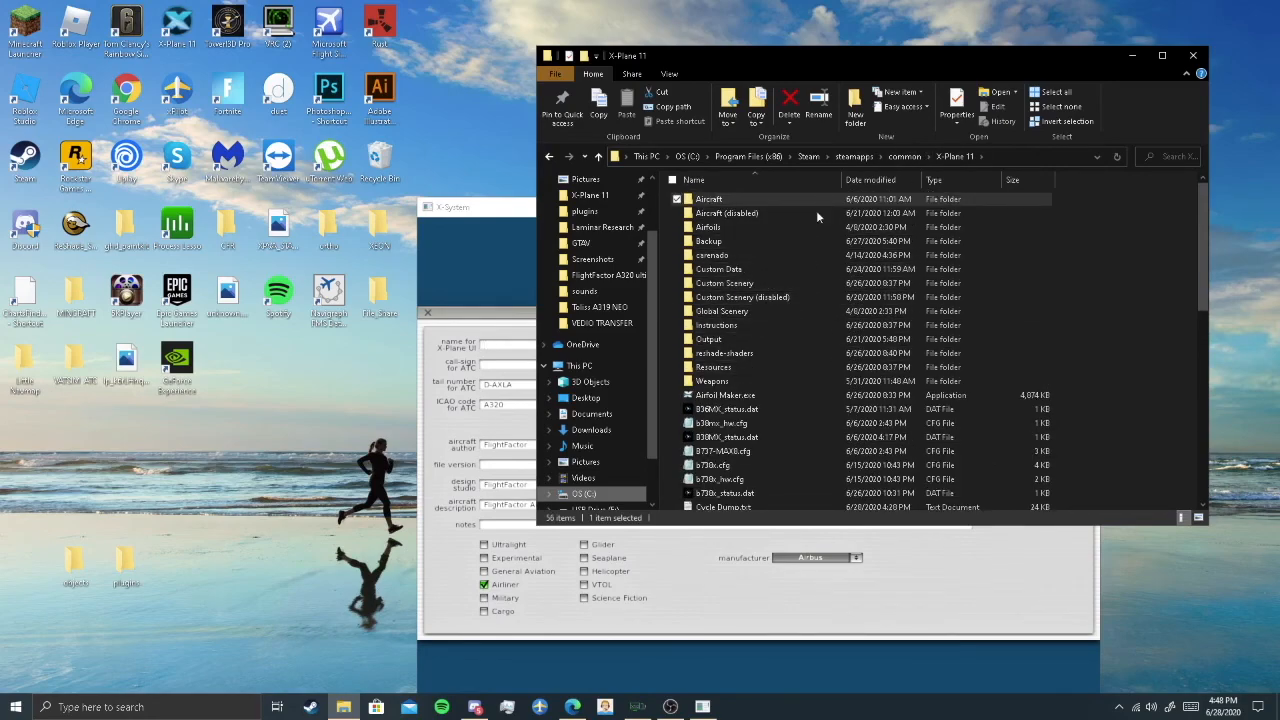
{"action": "double_click", "coordinate": [709, 199]}
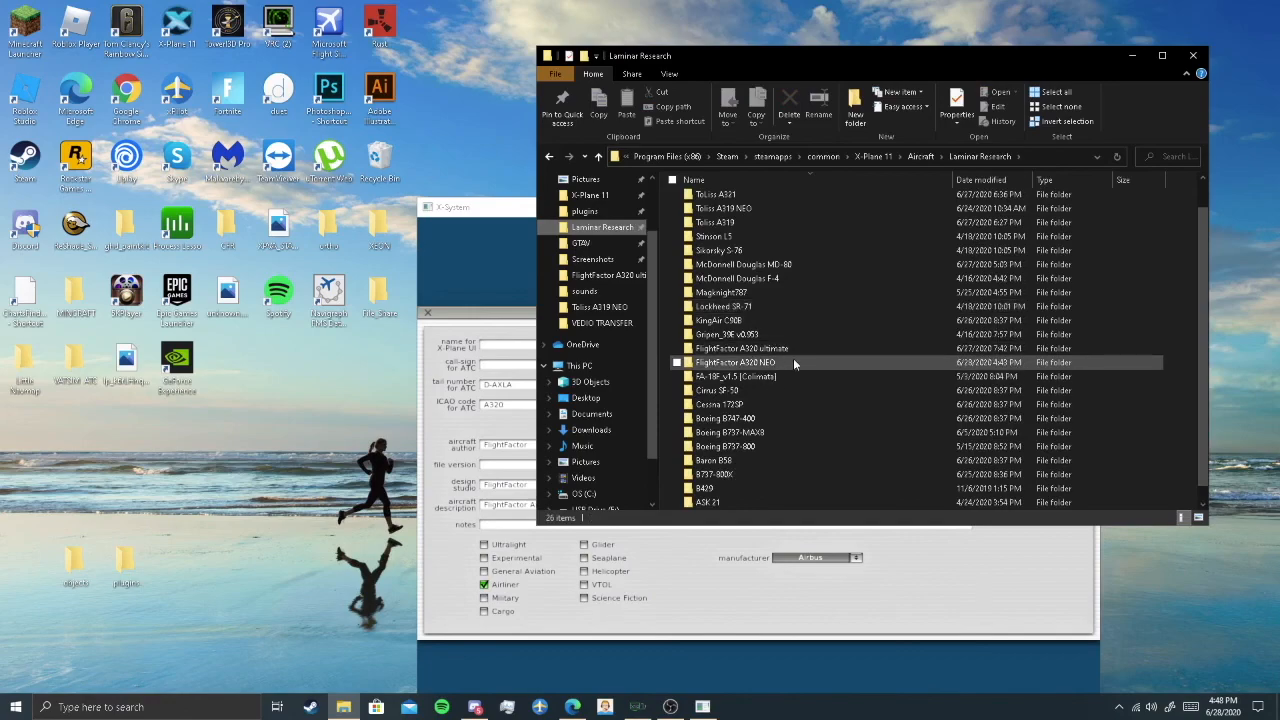
{"action": "right_click", "coordinate": [740, 348]}
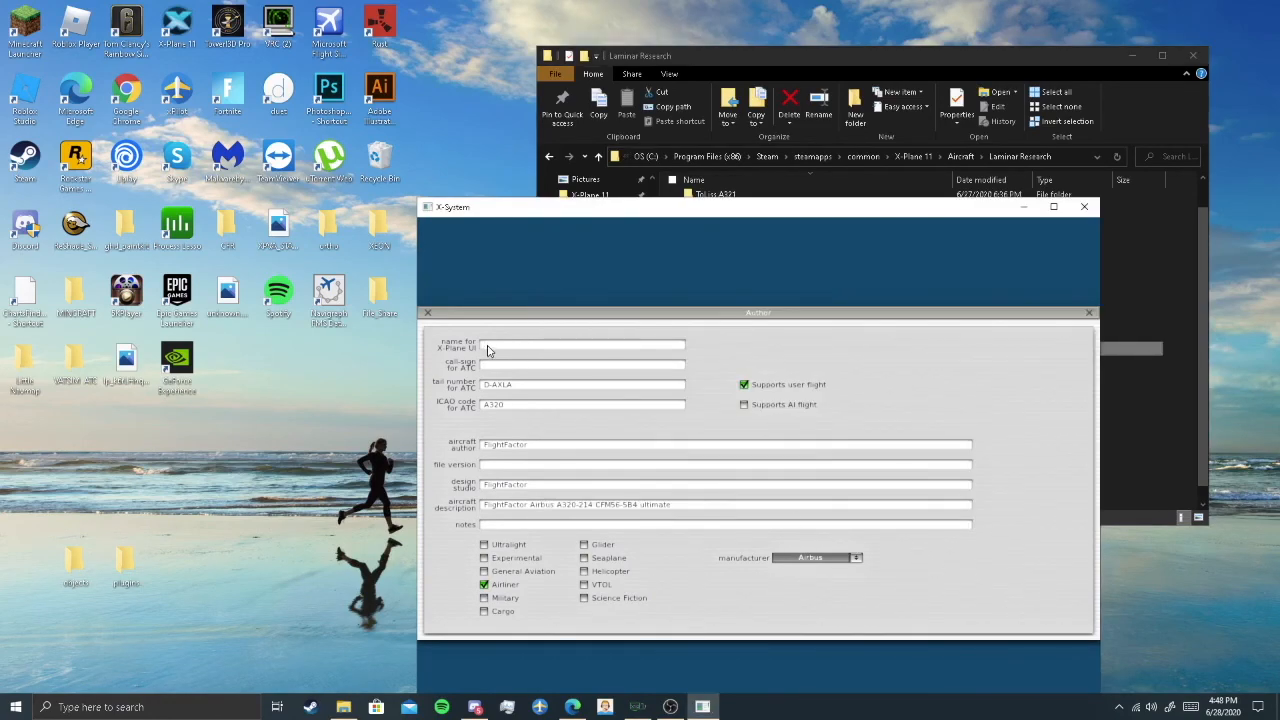
{"action": "type", "text": "FlightFactor A320 ultimate"}
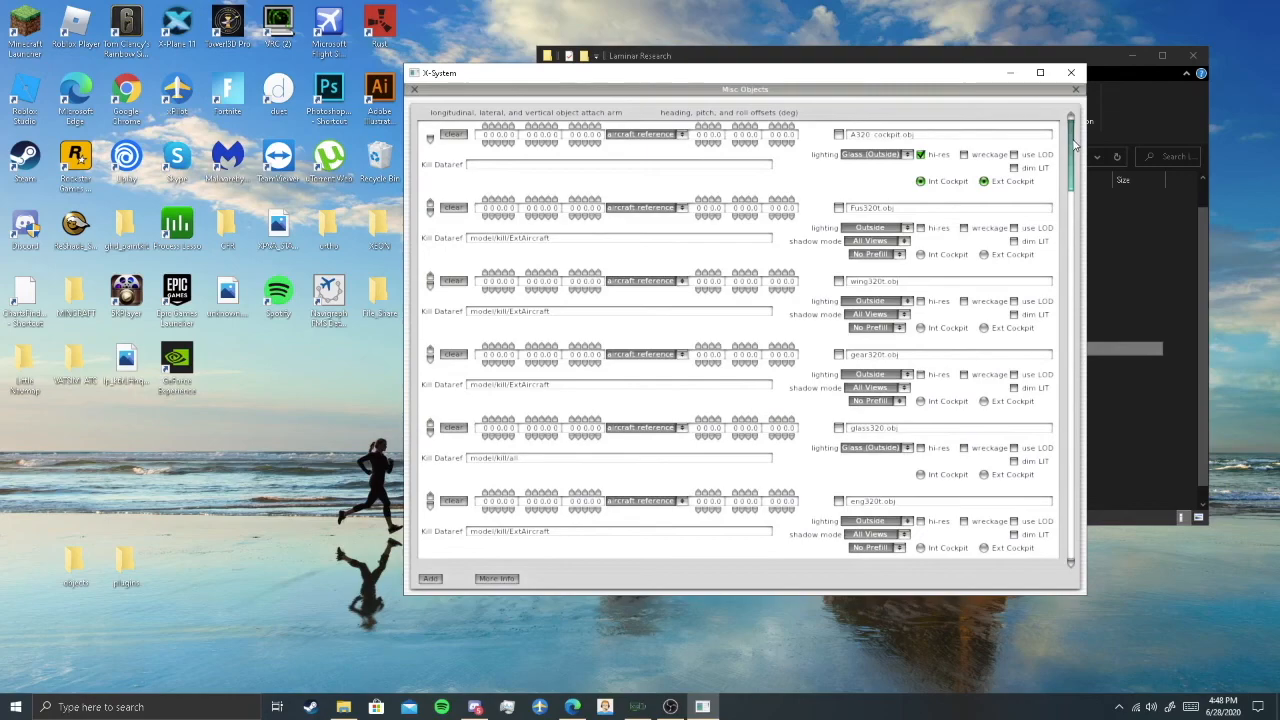
- Scroll the Misc Objects list past eng320t.obj and particles.obj to the empty slots at the end
{"action": "scroll", "scroll_direction": "down", "scroll_amount": 3}
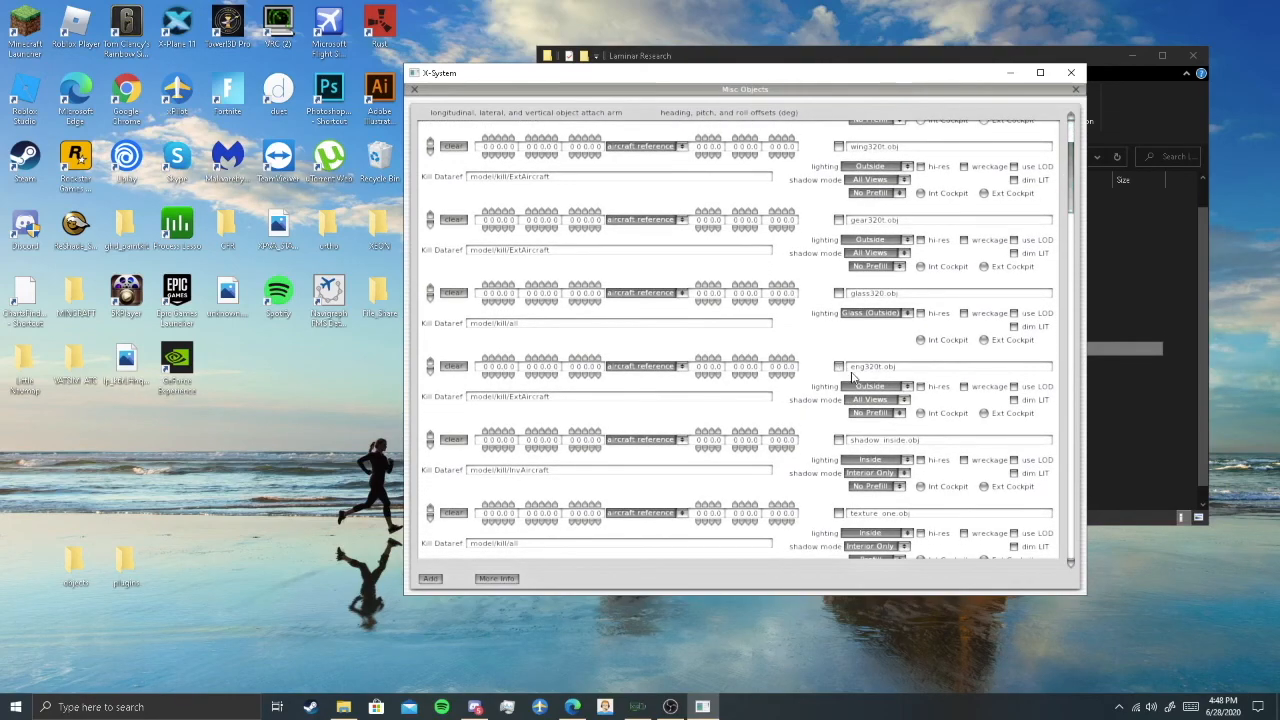
{"action": "double_click", "coordinate": [510, 396]}
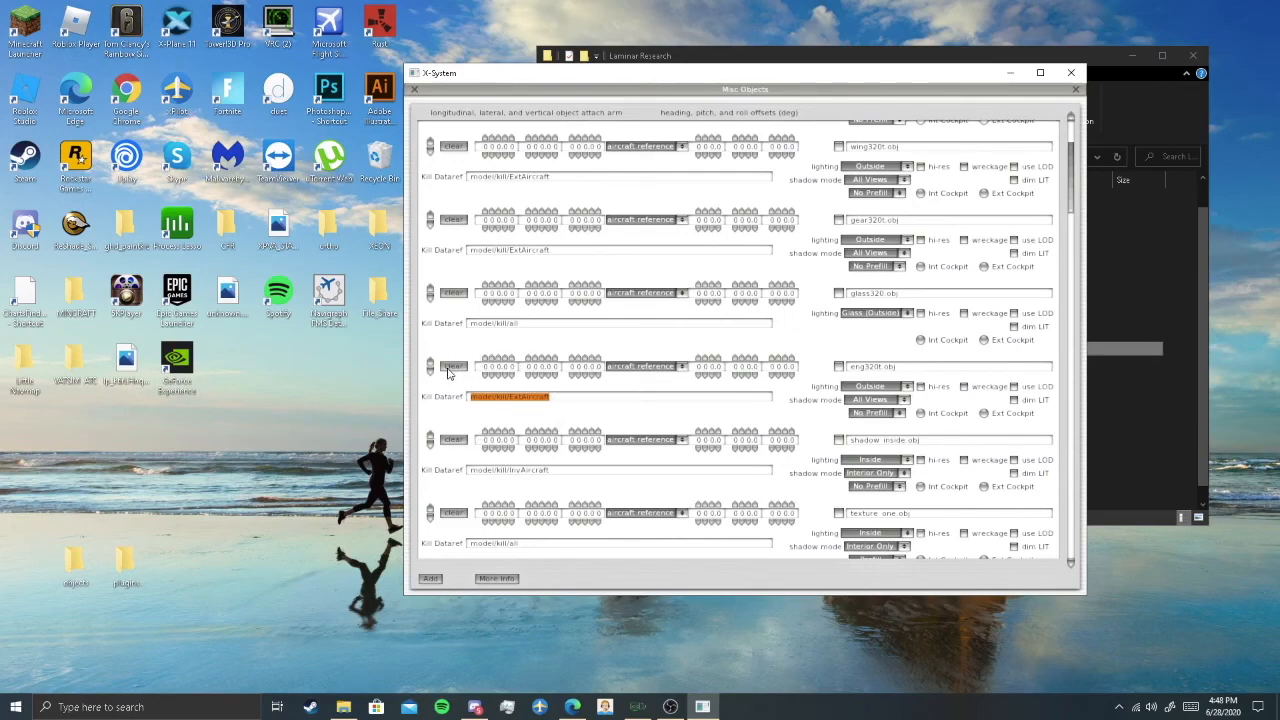
{"action": "scroll", "scroll_direction": "down", "scroll_amount": 3}
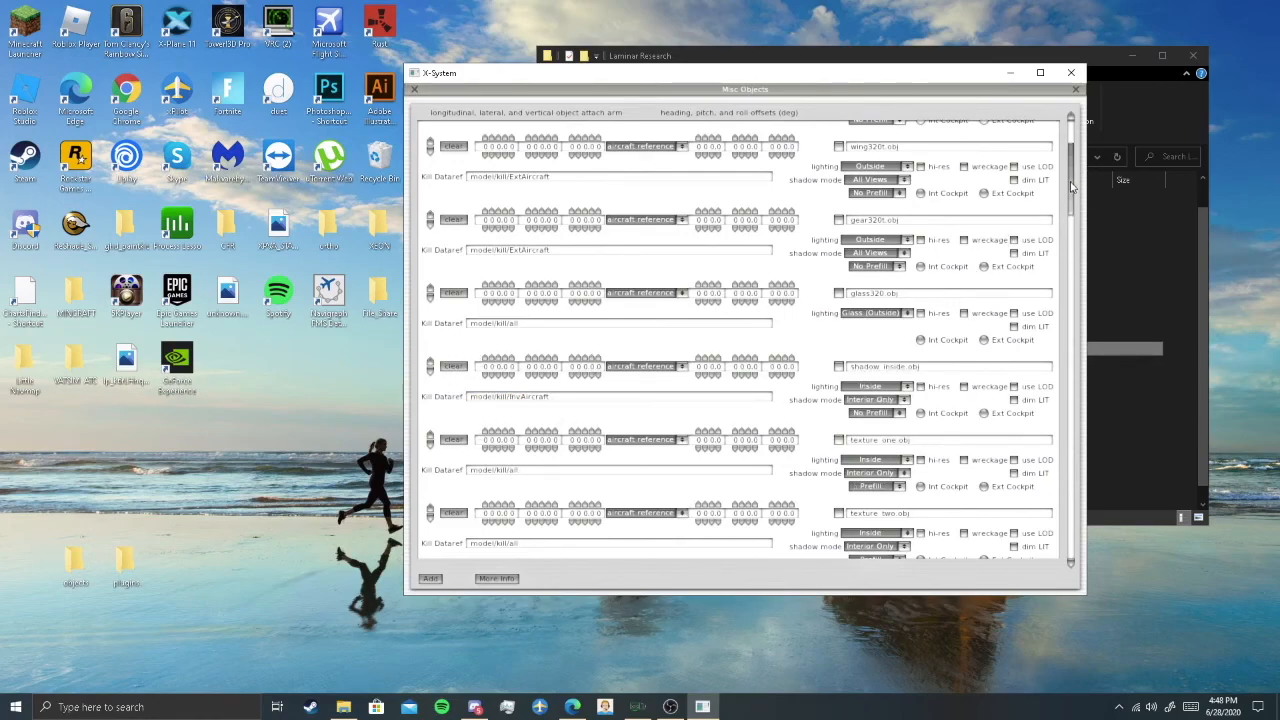
{"action": "scroll", "scroll_direction": "down", "scroll_amount": 3}
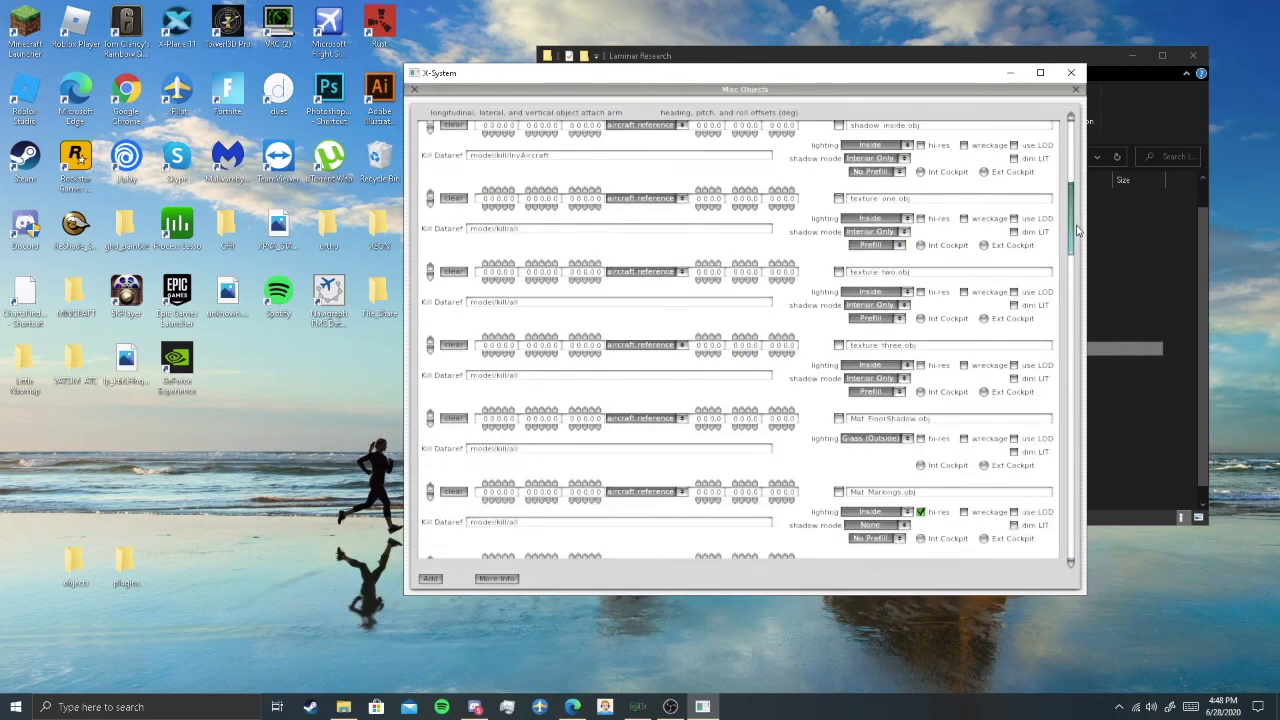
{"action": "scroll", "scroll_direction": "down", "scroll_amount": 3}
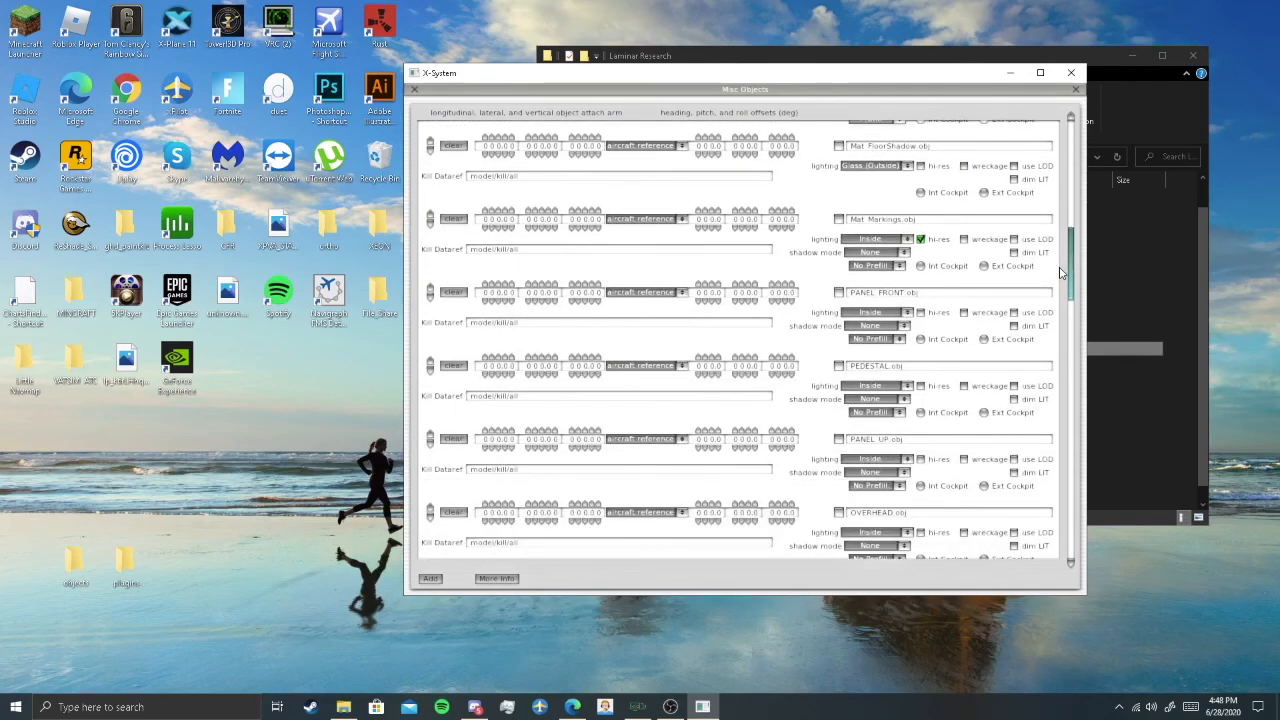
{"action": "scroll", "scroll_direction": "down", "scroll_amount": 3}
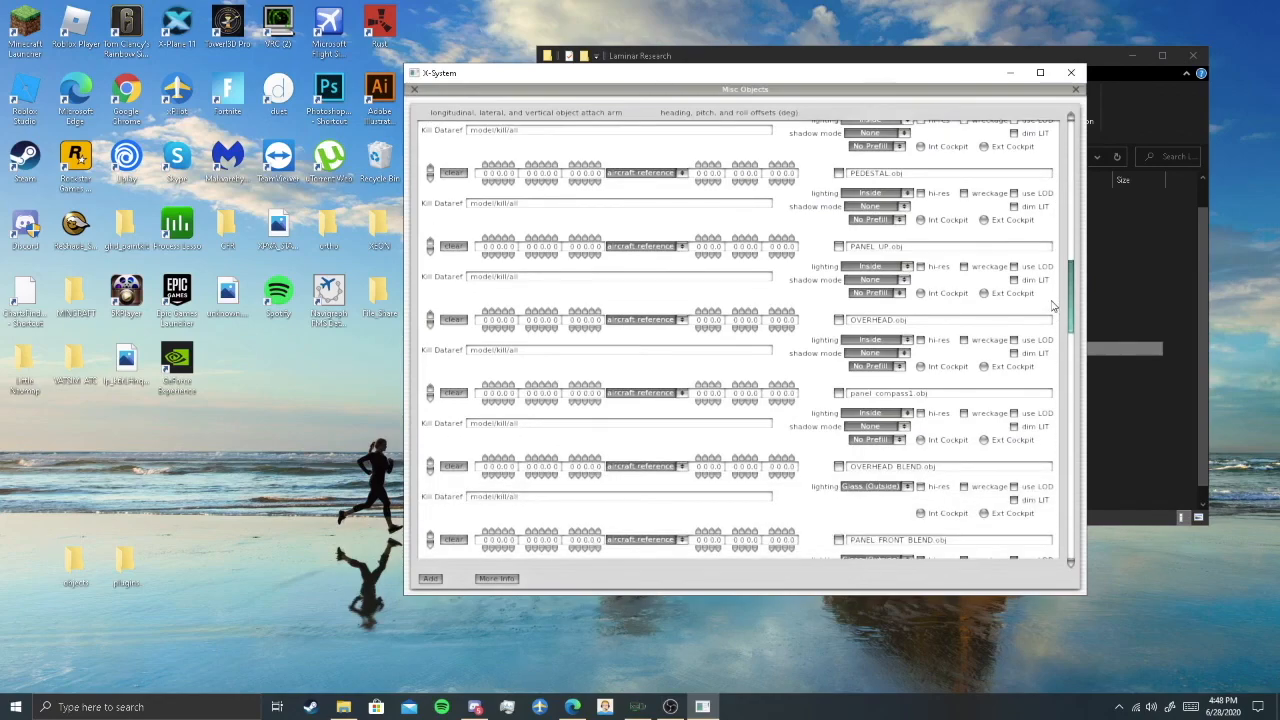
{"action": "scroll", "scroll_direction": "down", "scroll_amount": 3}
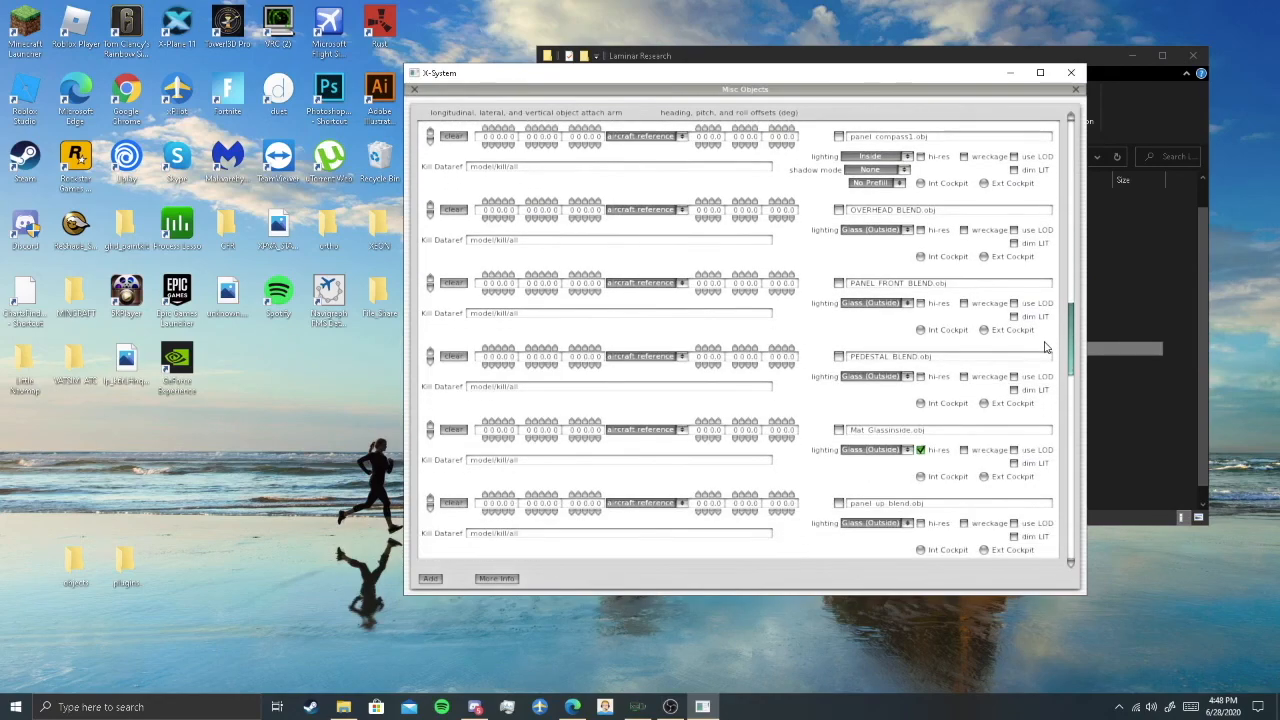
{"action": "scroll", "scroll_direction": "down", "scroll_amount": 3}
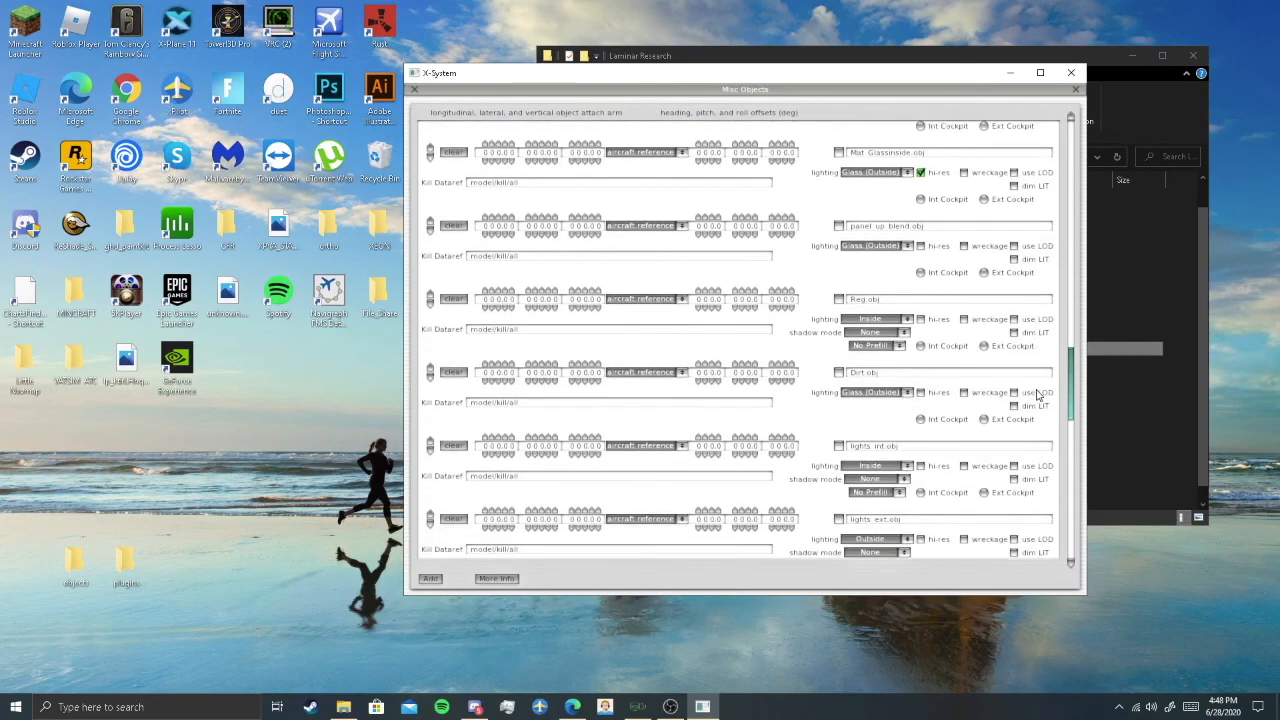
{"action": "scroll", "scroll_direction": "down", "scroll_amount": 3}
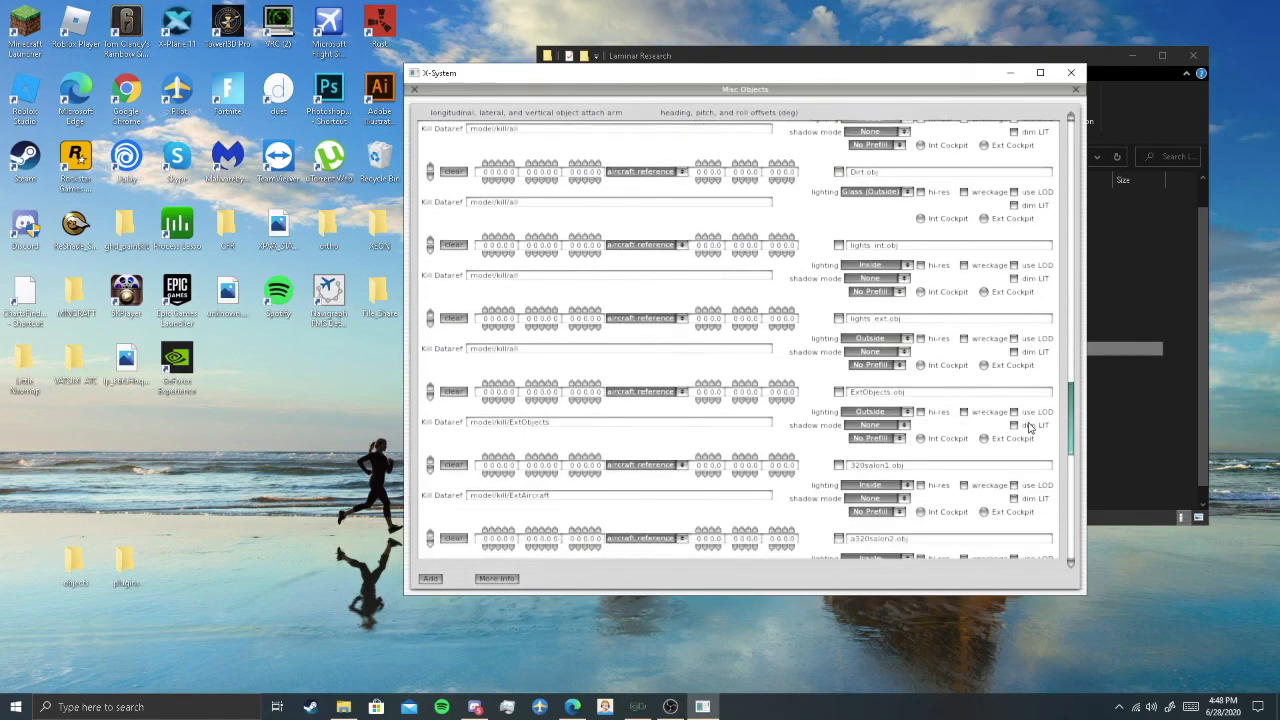
{"action": "scroll", "scroll_direction": "down", "scroll_amount": 3}
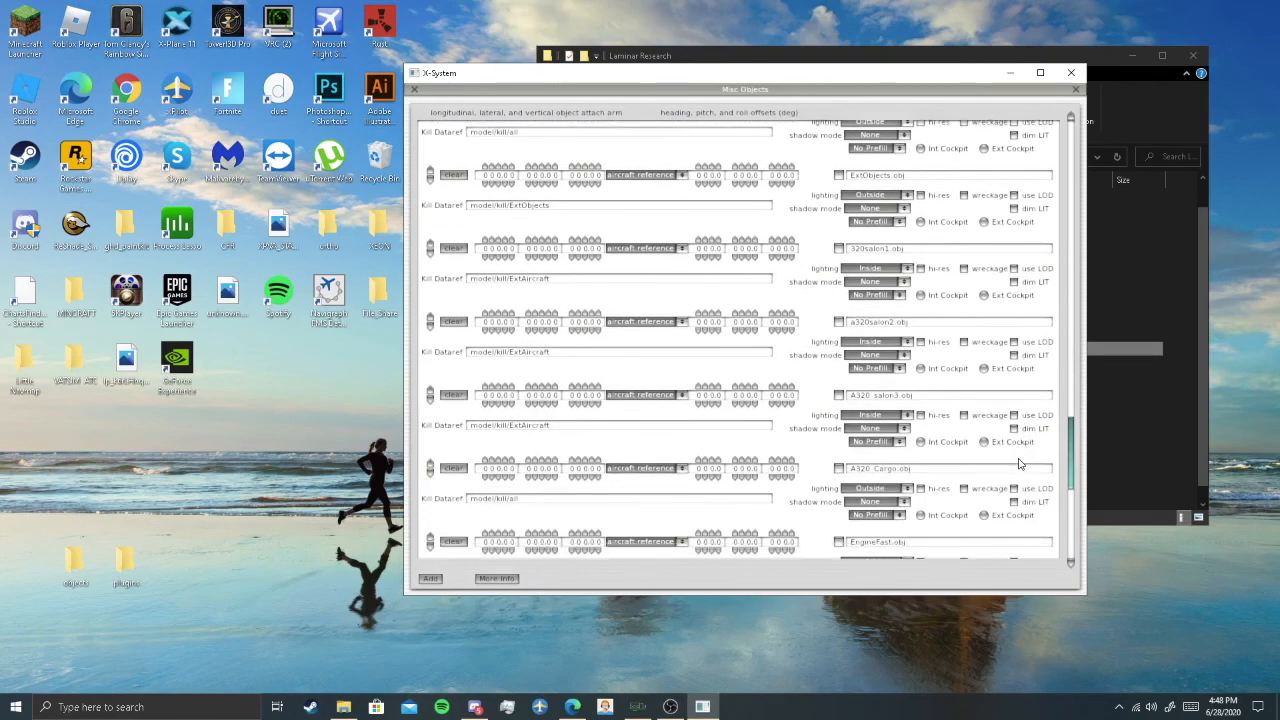
{"action": "scroll", "scroll_direction": "down", "scroll_amount": 3}
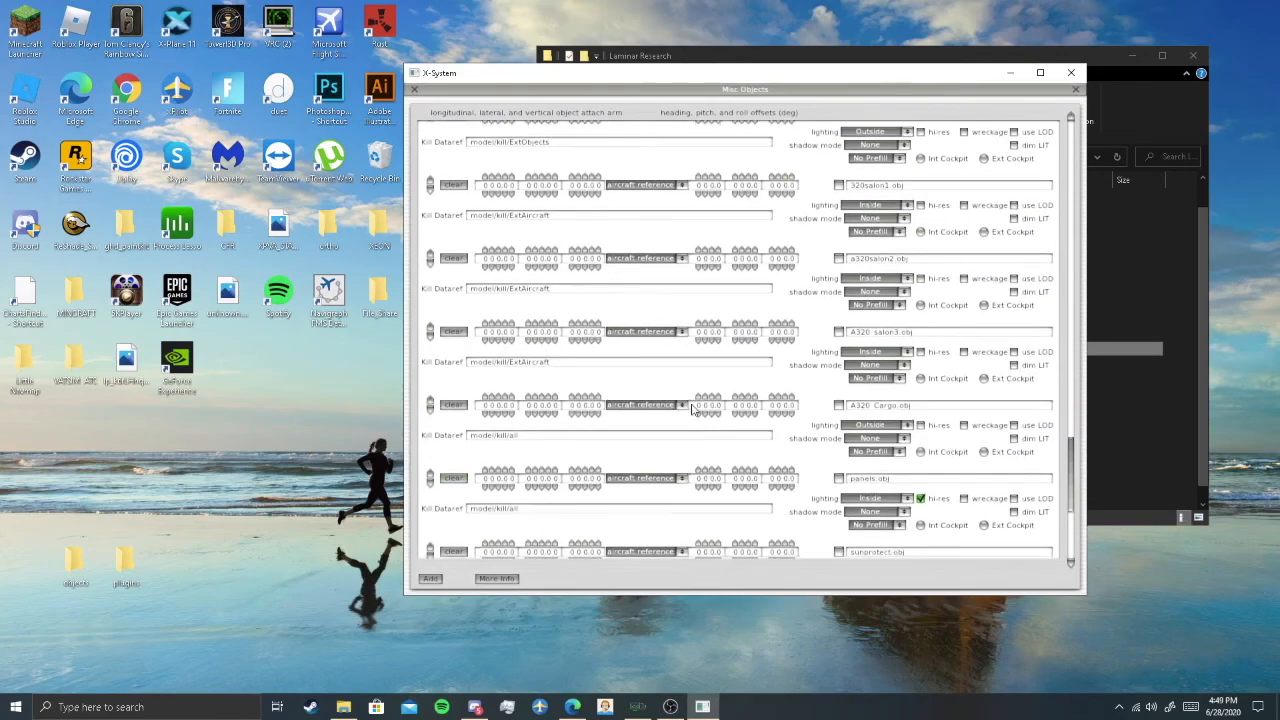
{"action": "scroll", "scroll_direction": "down", "scroll_amount": 3}
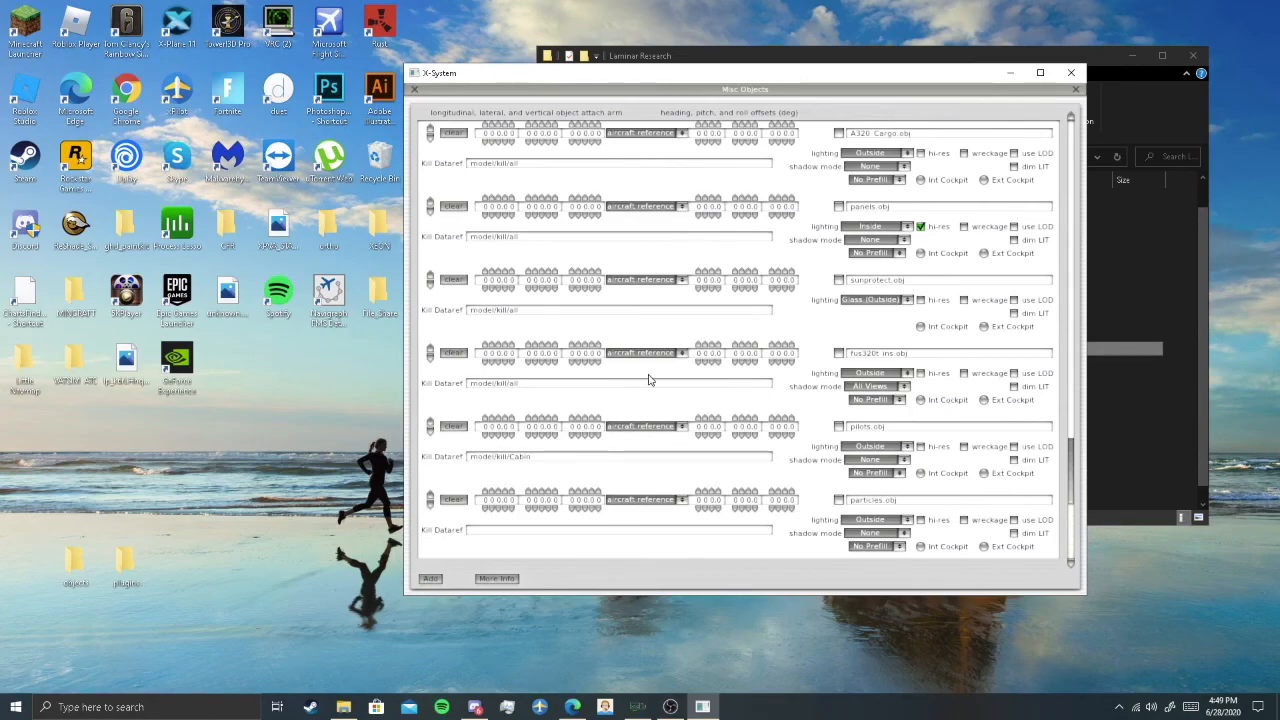
{"action": "scroll", "scroll_direction": "down", "scroll_amount": 3}
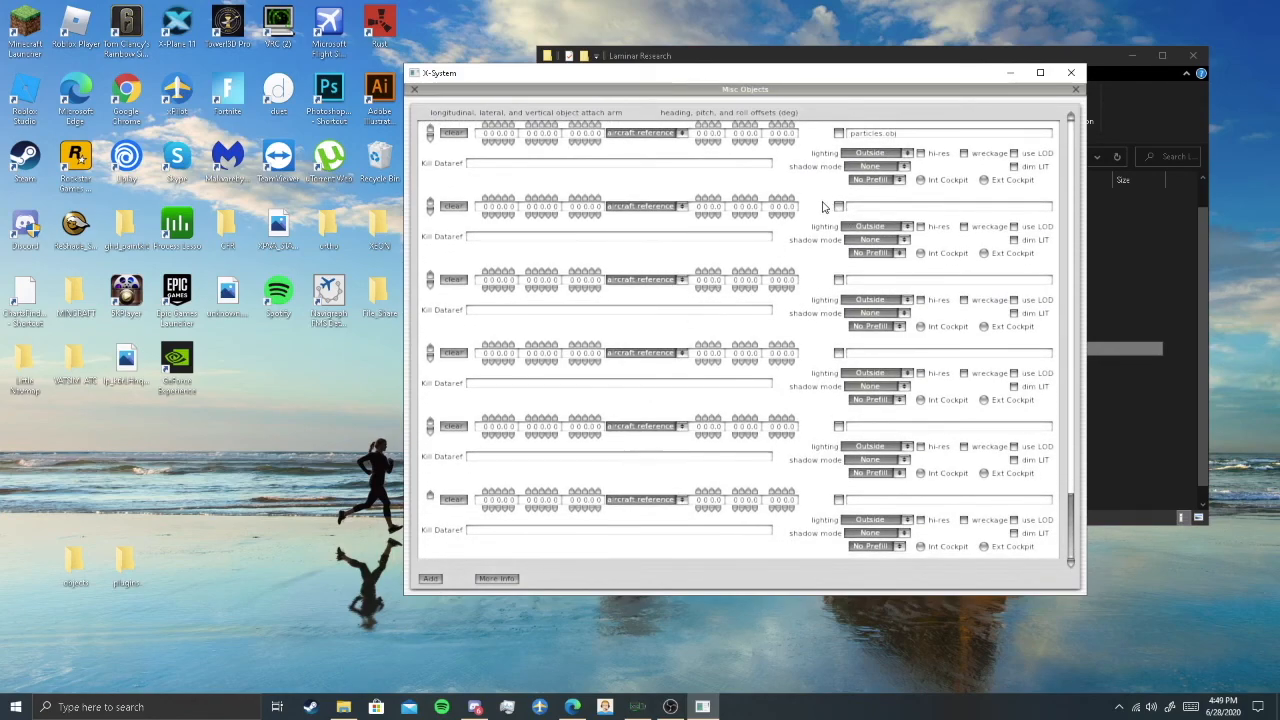
{"action": "mouse_move", "coordinate": [953, 225]}
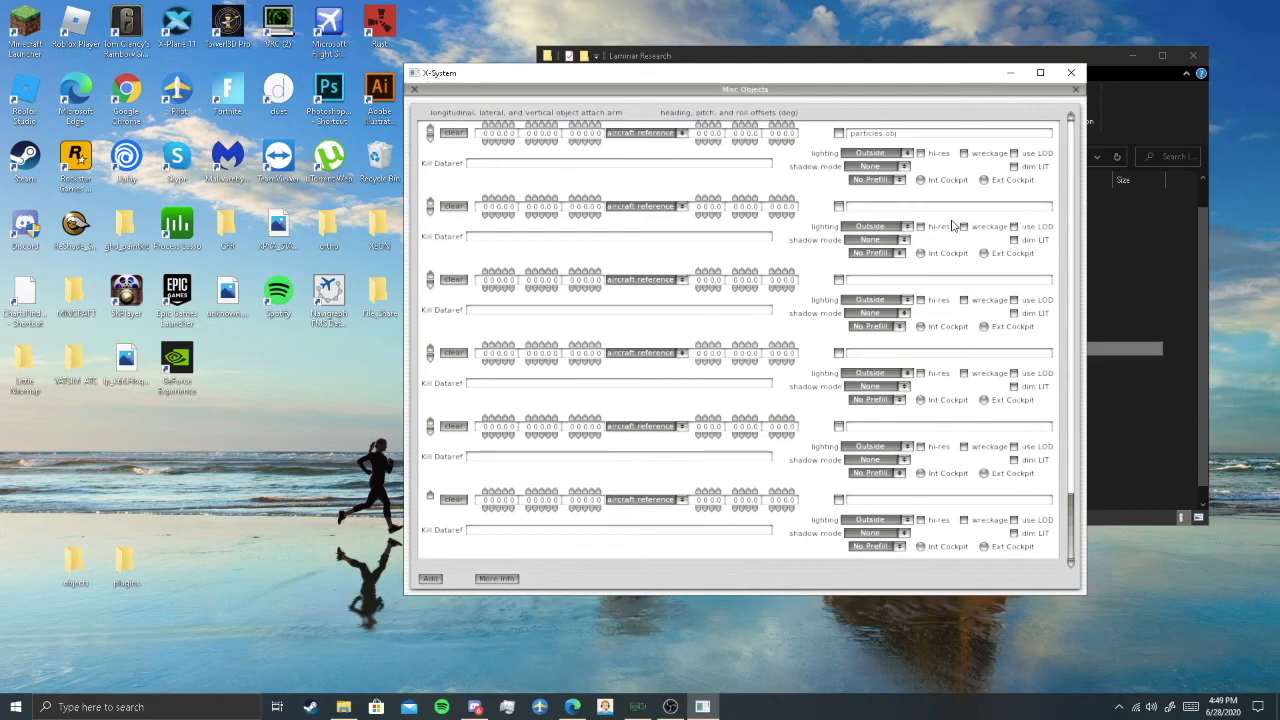
{"action": "mouse_move", "coordinate": [837, 213]}
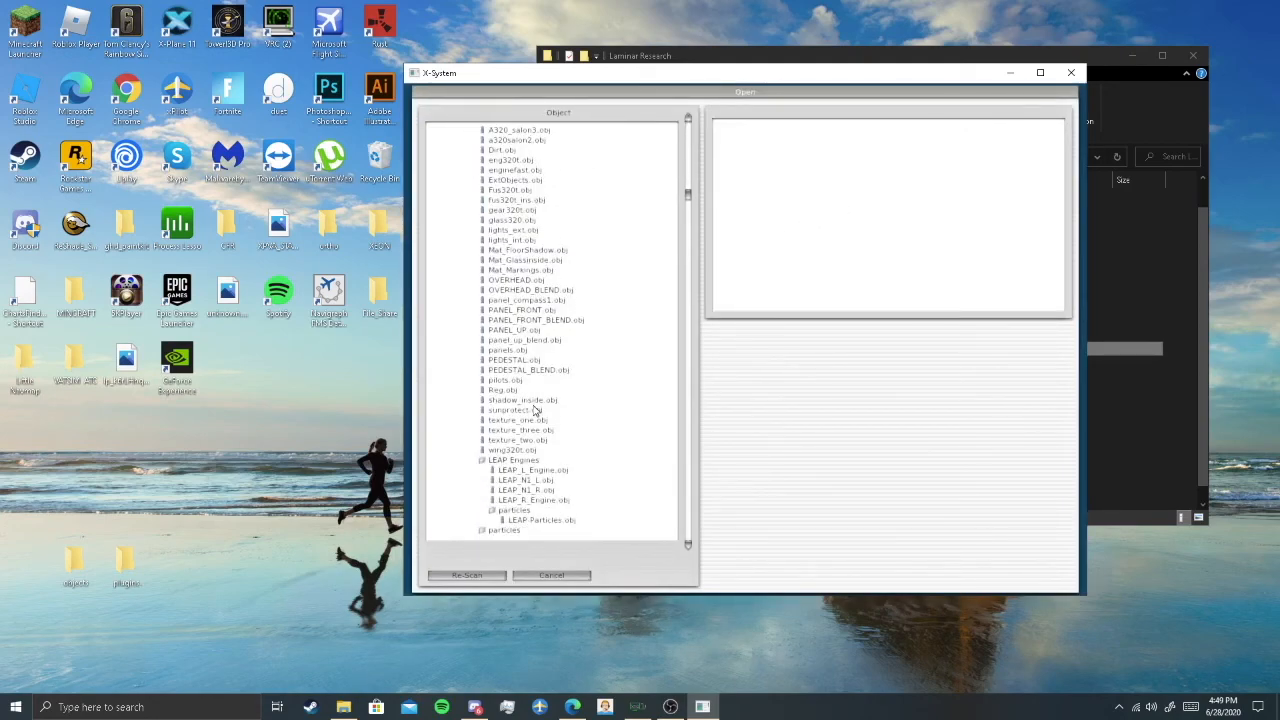
- Load LEAP_L_Engine.obj from the LEAP Engines folder into the first empty object slot
{"action": "scroll", "scroll_direction": "down", "scroll_amount": 3}
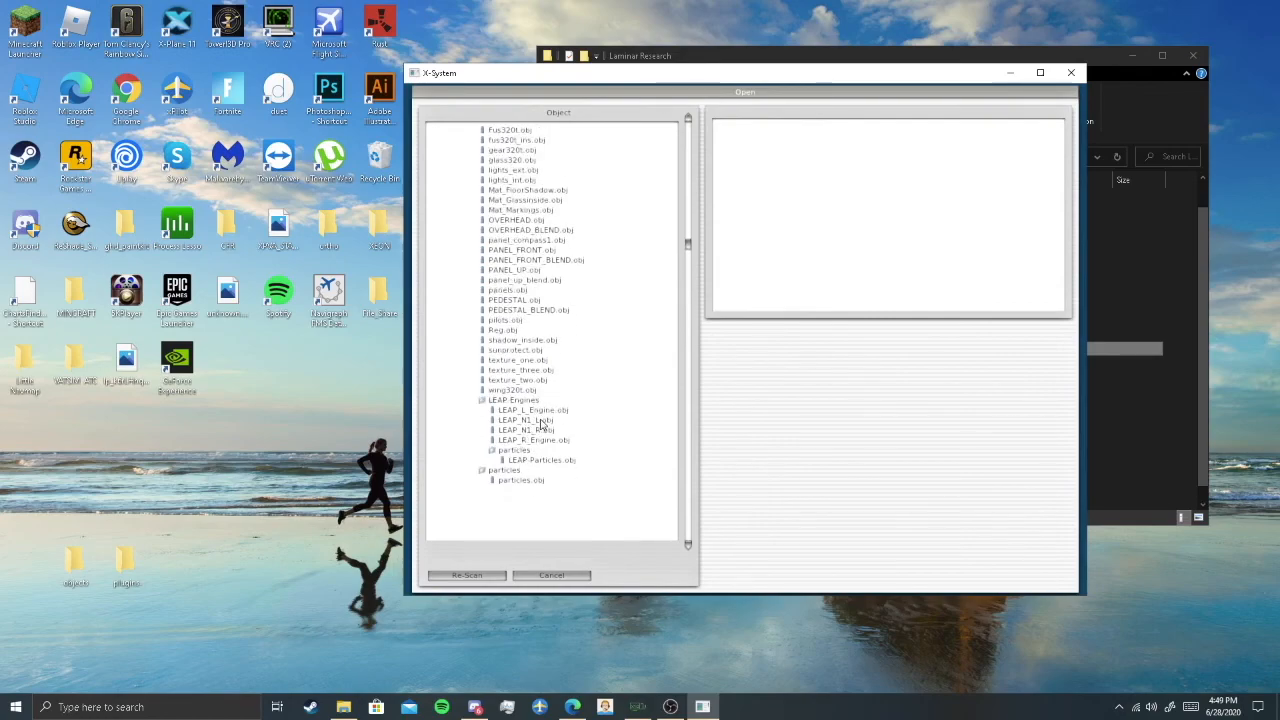
{"action": "left_click", "coordinate": [532, 410]}
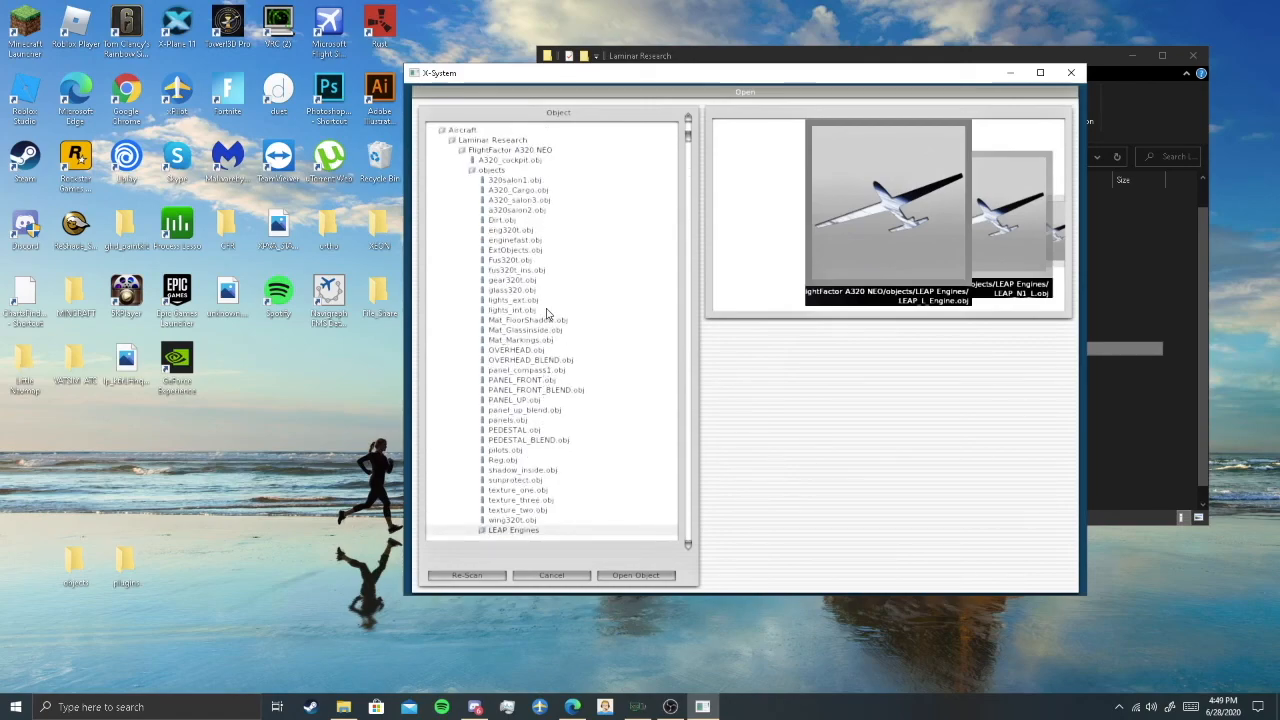
{"action": "mouse_move", "coordinate": [453, 131]}
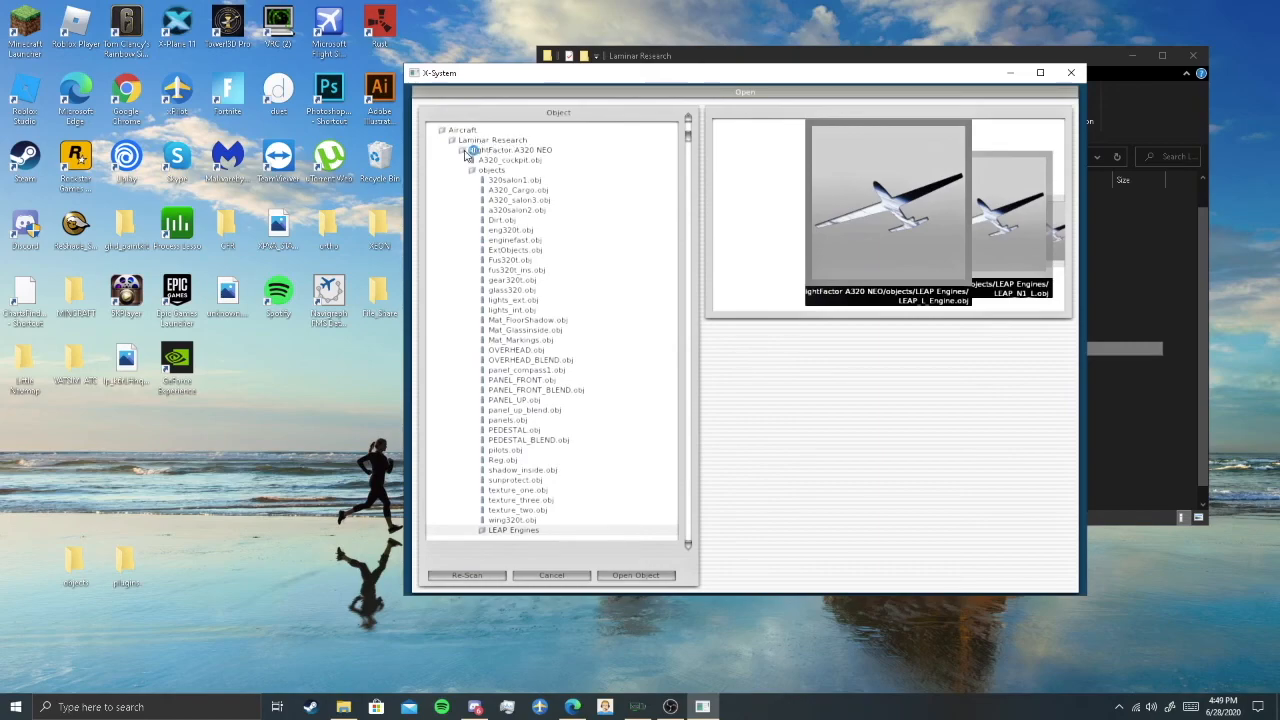
{"action": "left_click", "coordinate": [471, 150]}
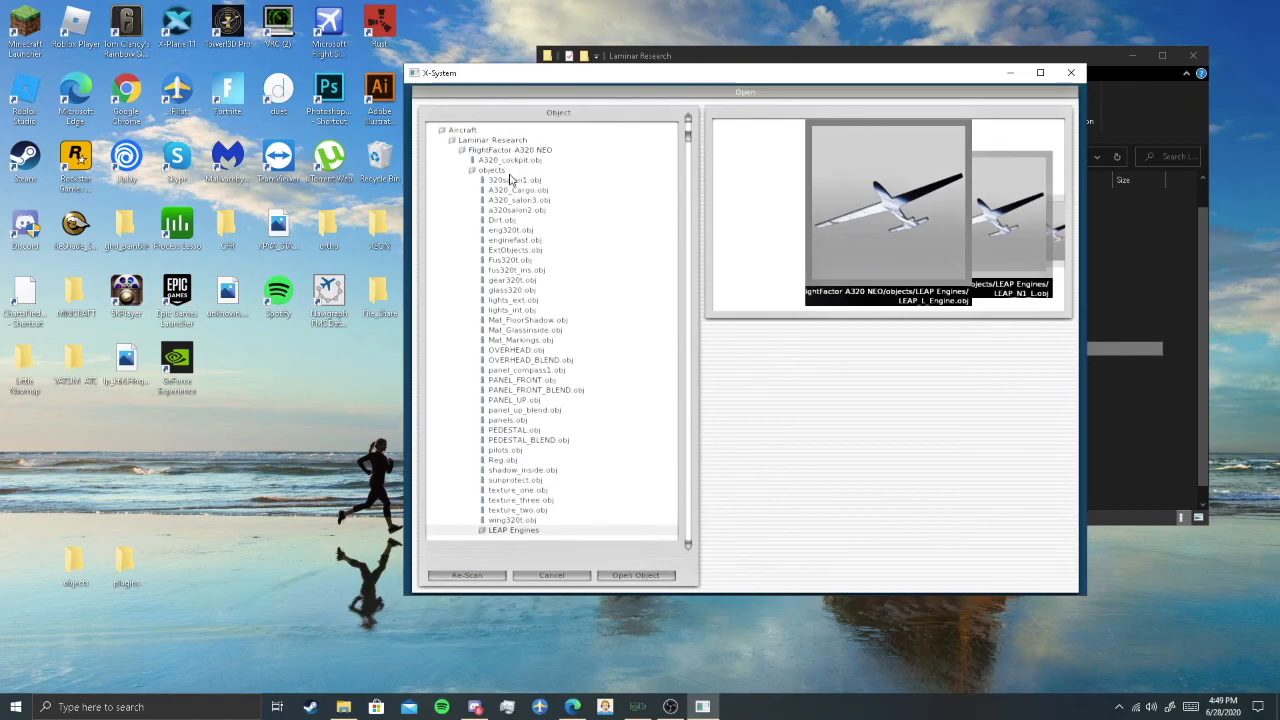
{"action": "left_click", "coordinate": [513, 530]}
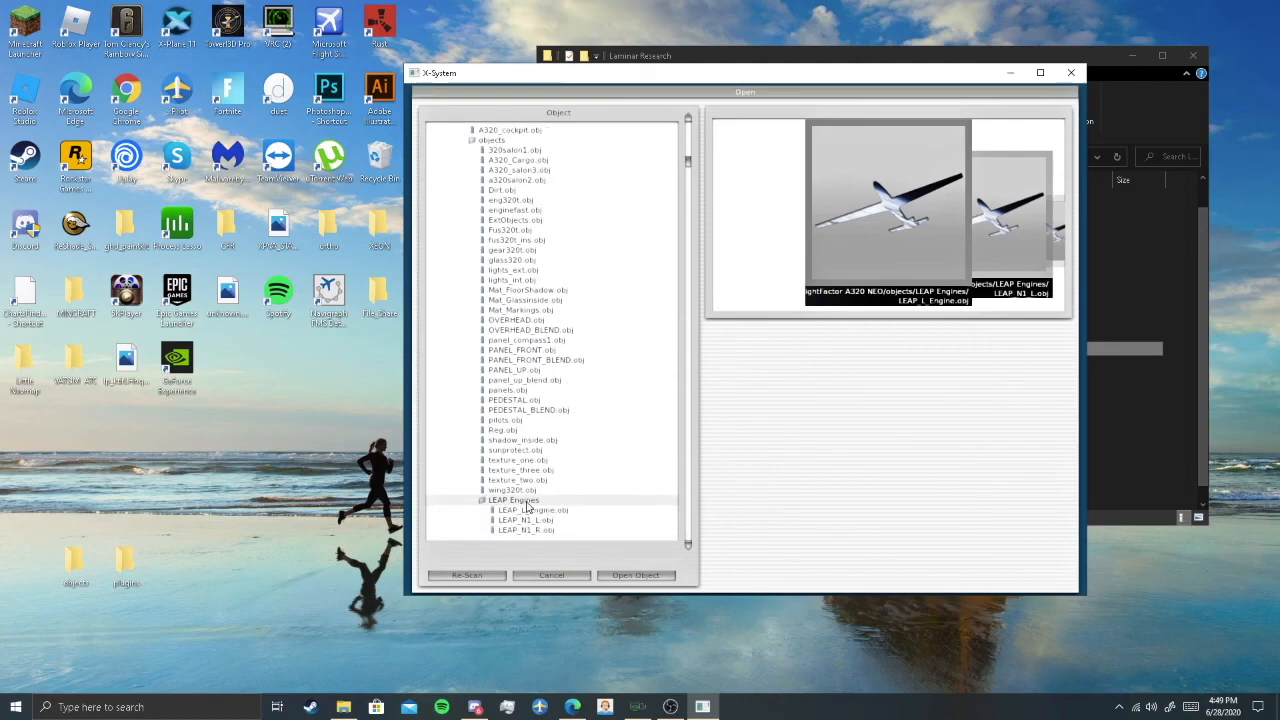
{"action": "left_click", "coordinate": [525, 519]}
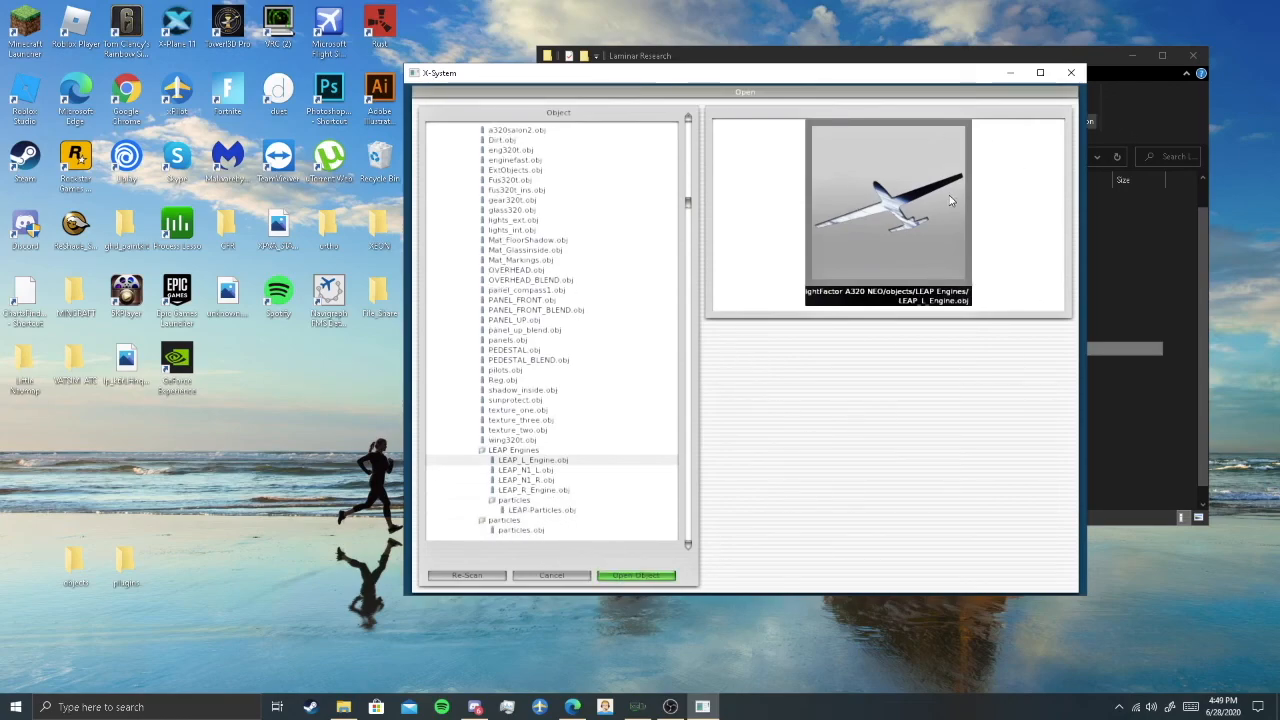
{"action": "left_click", "coordinate": [636, 575]}
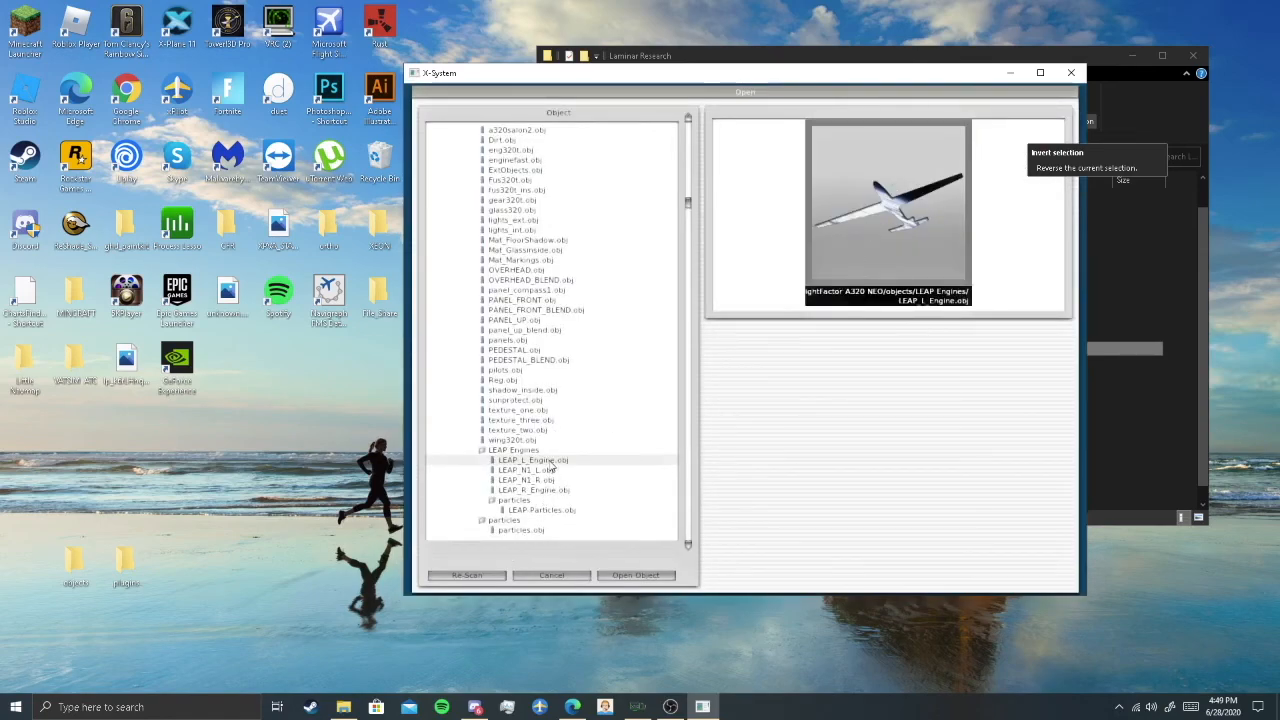
- Pick LEAP_N1_L, LEAP_R_Engine, LEAP_N1_R and particles.obj for the following slots
{"action": "left_click", "coordinate": [520, 470]}
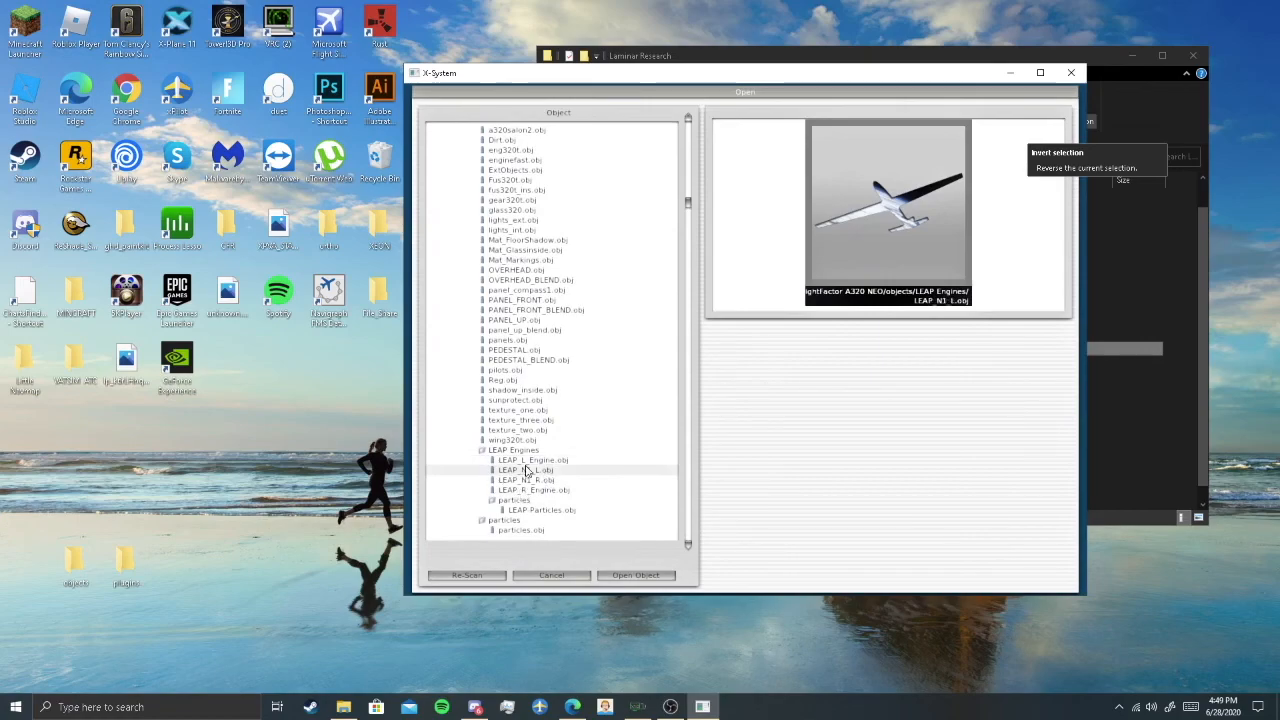
{"action": "mouse_move", "coordinate": [570, 467]}
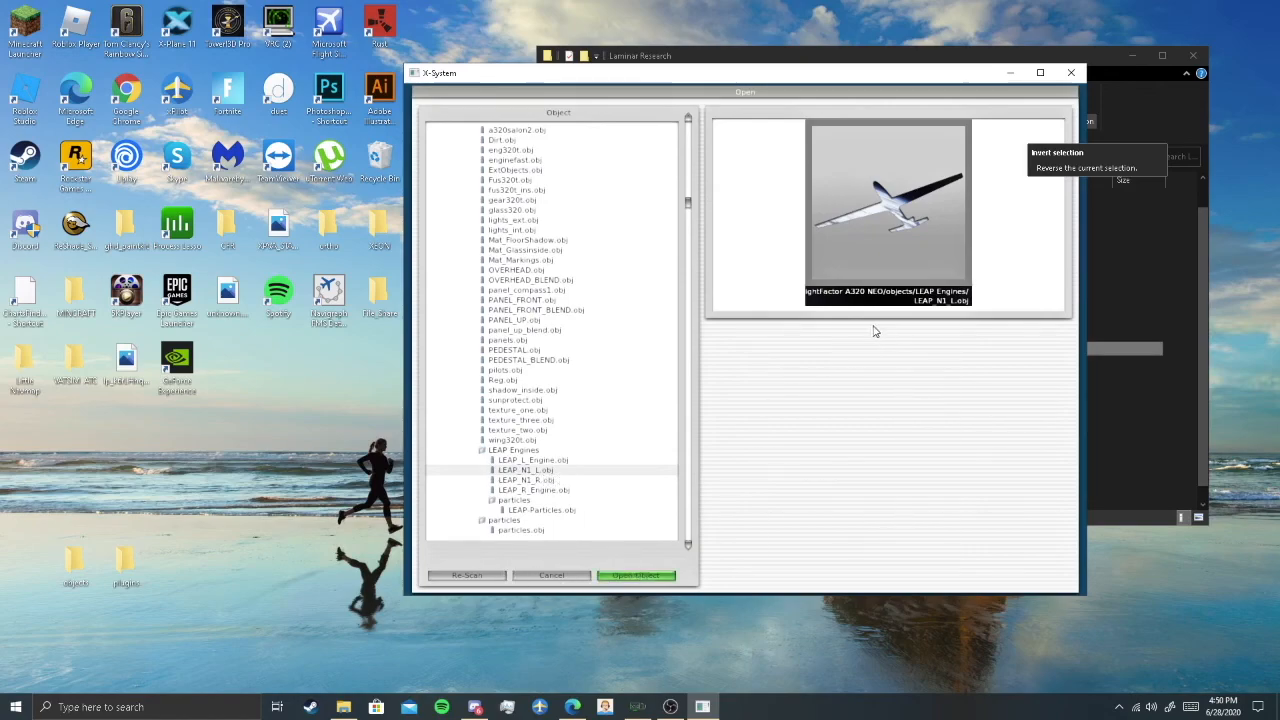
{"action": "mouse_move", "coordinate": [640, 471]}
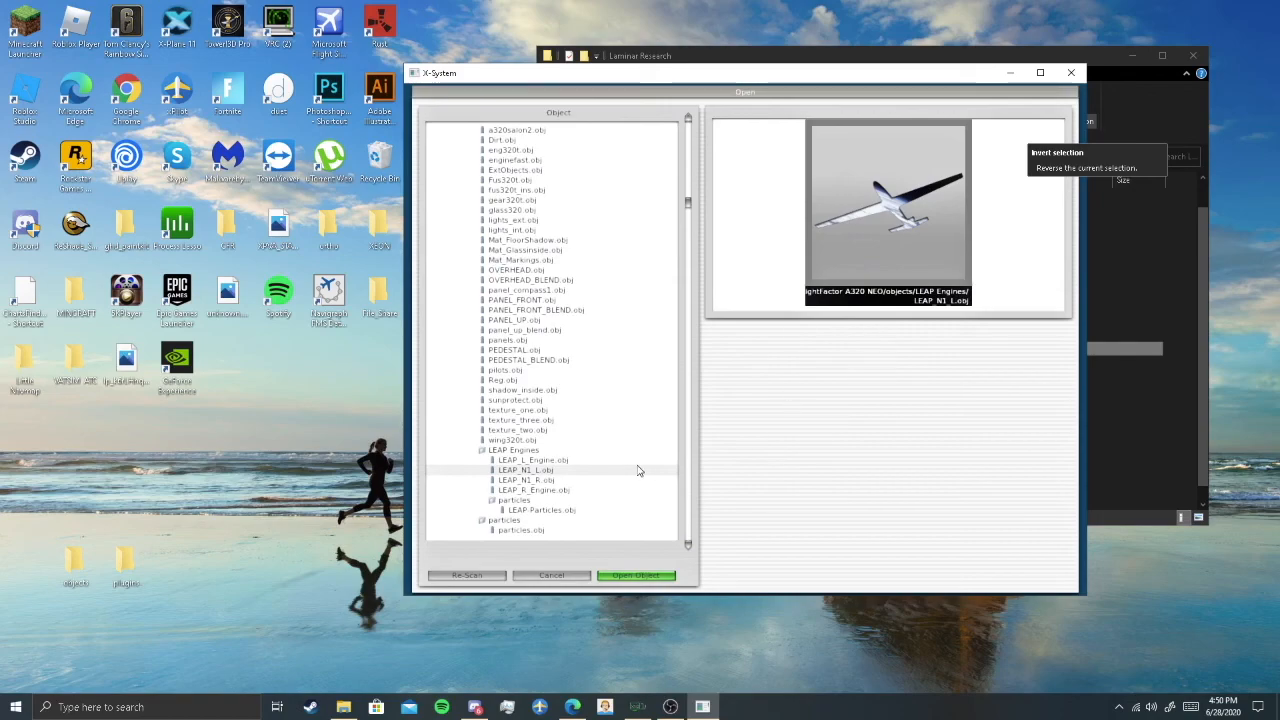
{"action": "left_click", "coordinate": [636, 575]}
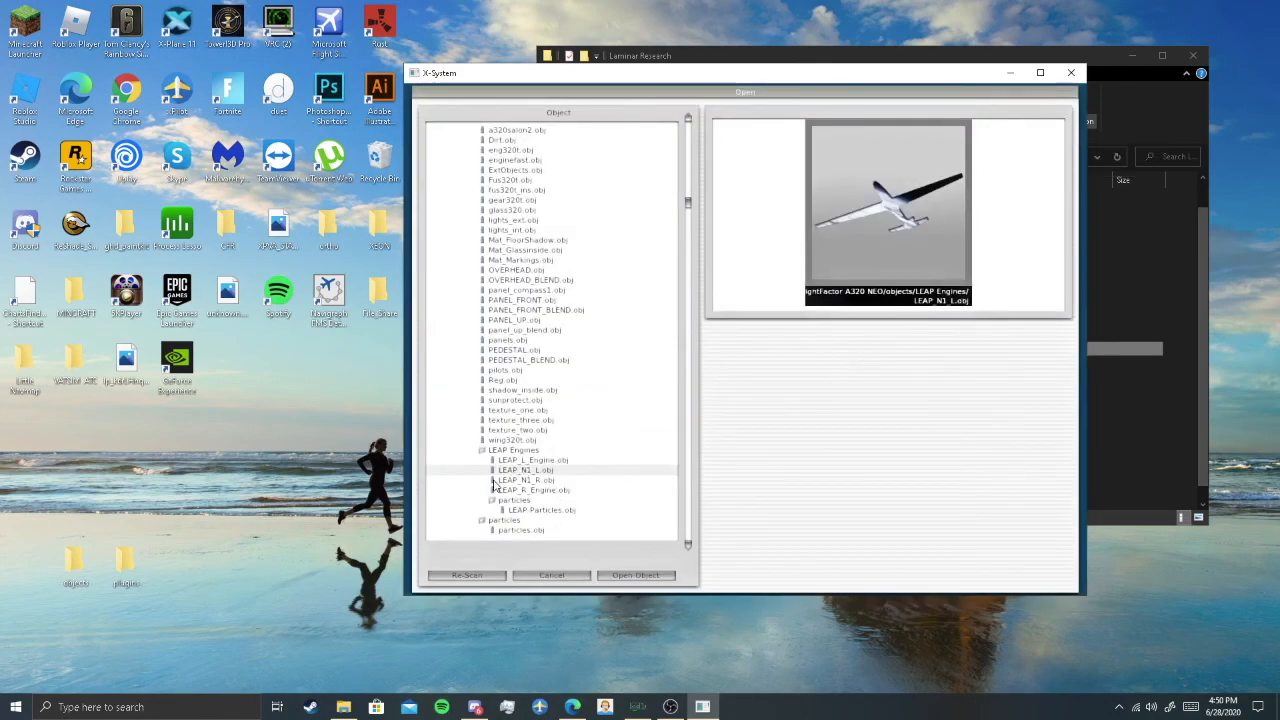
{"action": "left_click", "coordinate": [532, 490]}
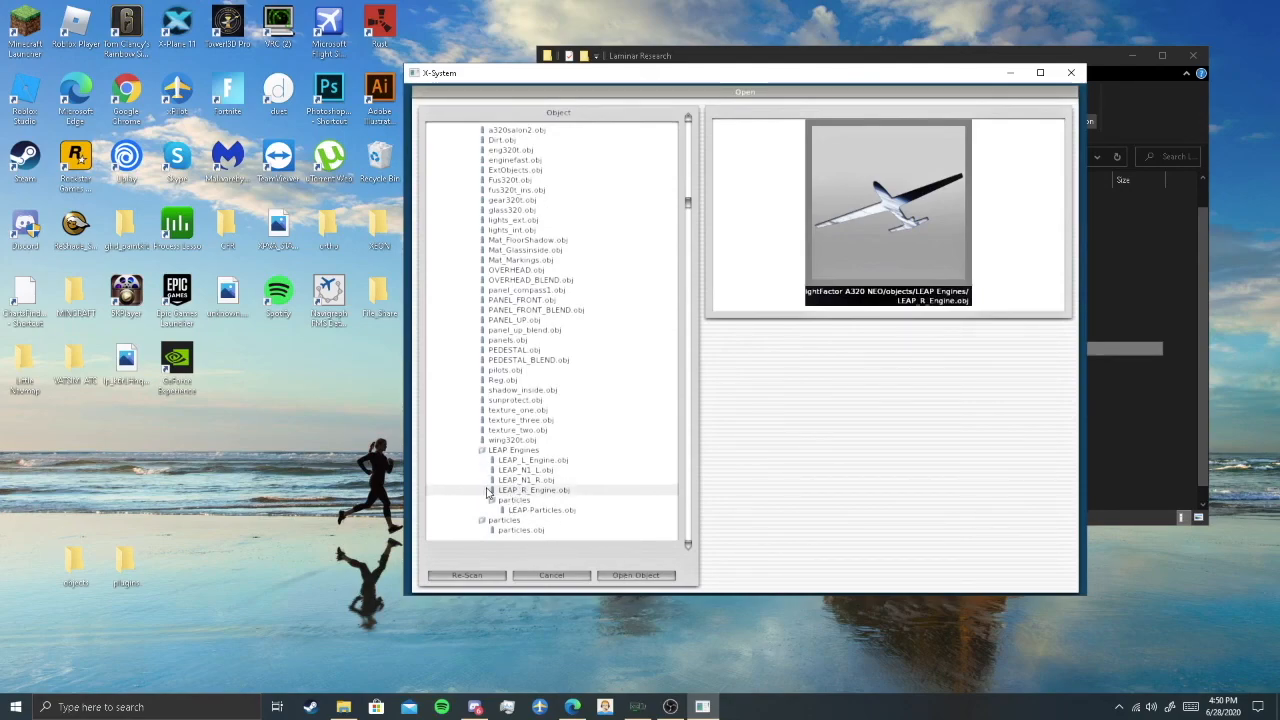
{"action": "mouse_move", "coordinate": [560, 500]}
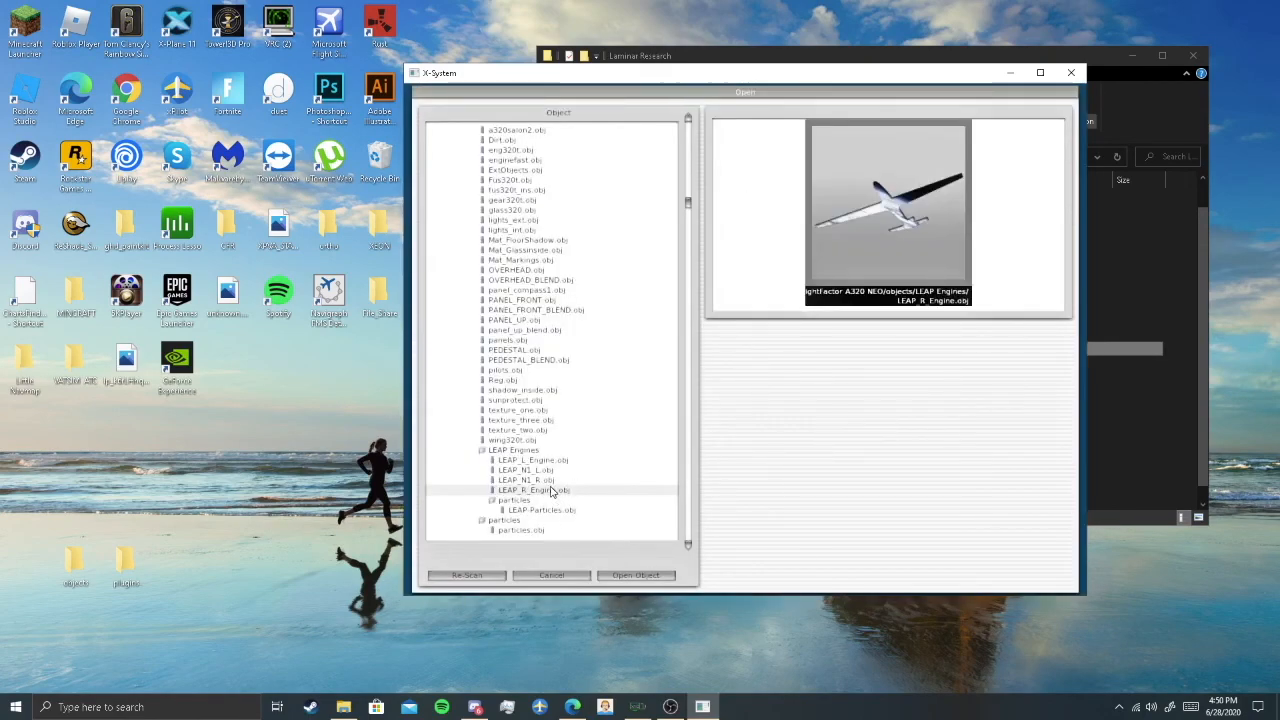
{"action": "left_click", "coordinate": [523, 480]}
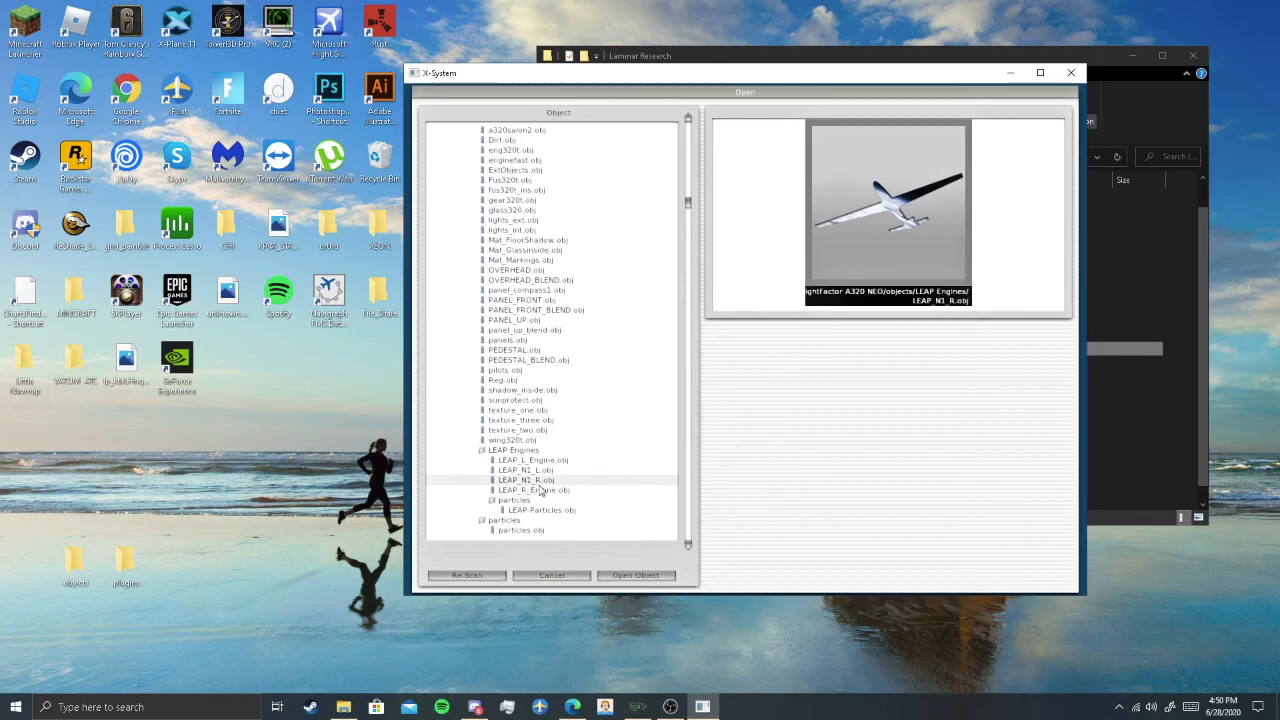
{"action": "mouse_move", "coordinate": [640, 592]}
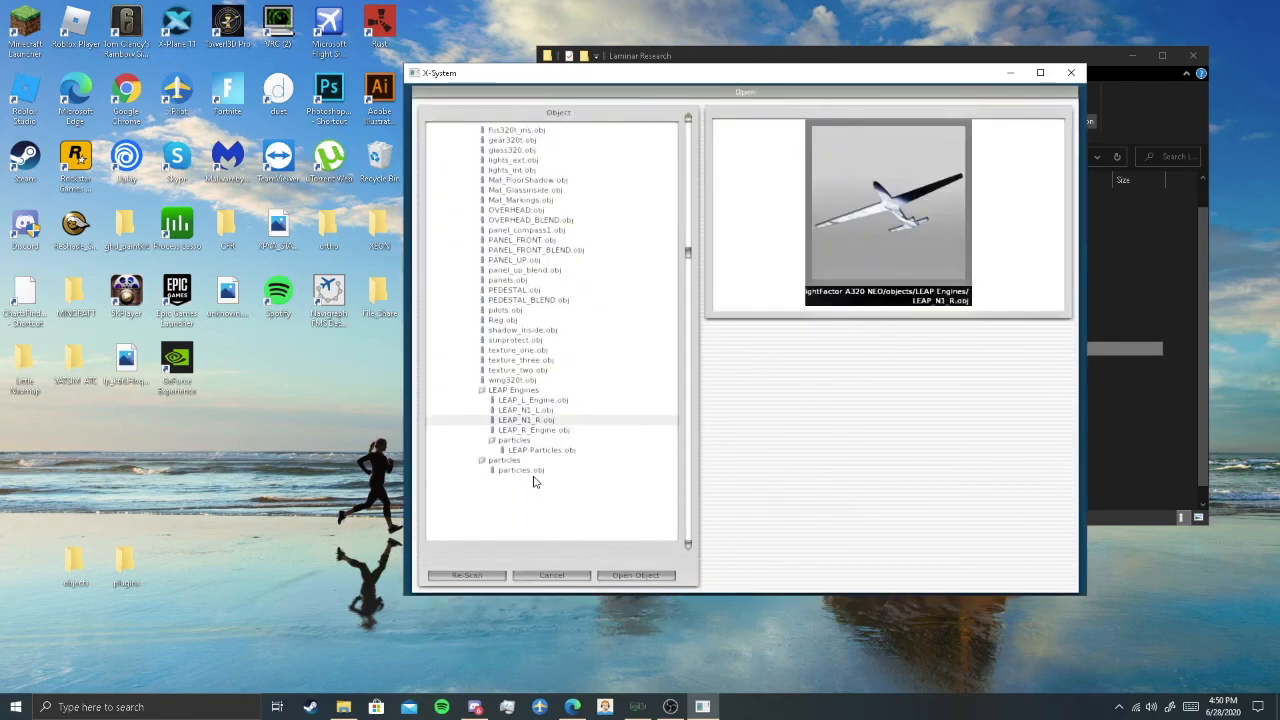
{"action": "left_click", "coordinate": [520, 470]}
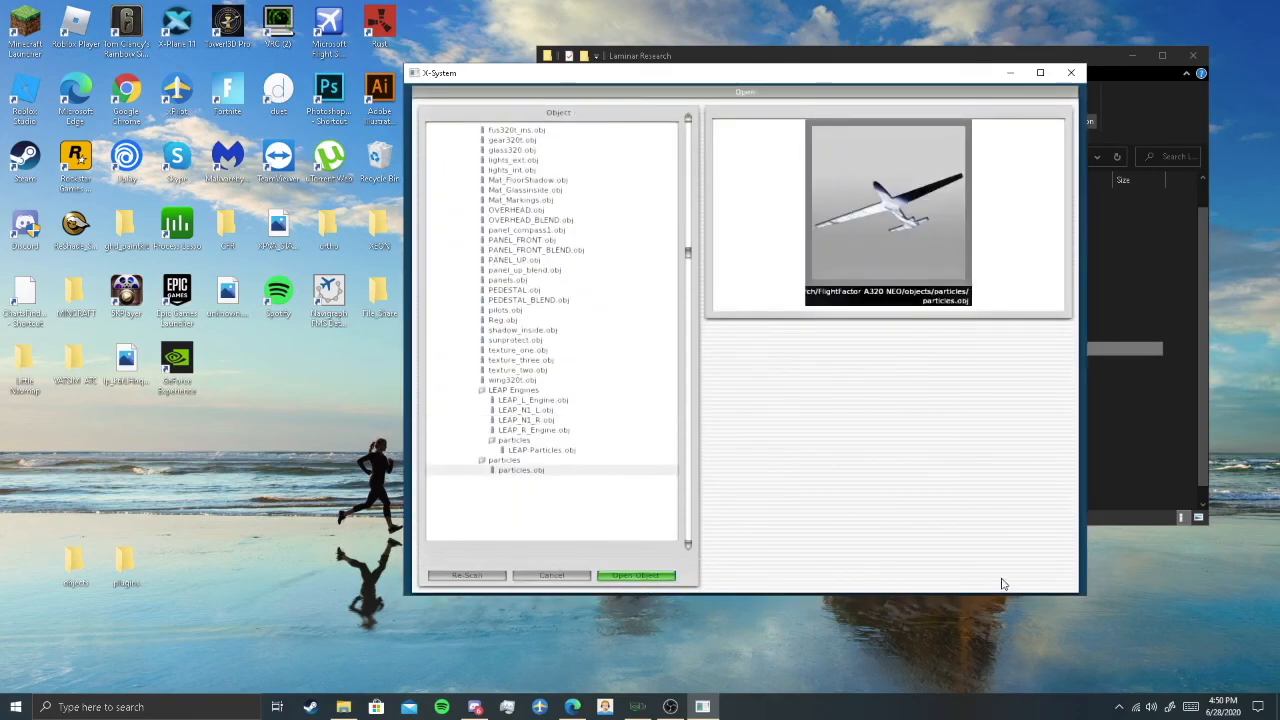
- Load particles.obj into the last slot and set LEAP_L_Engine.obj shadows to All Views
{"action": "left_click", "coordinate": [636, 575]}
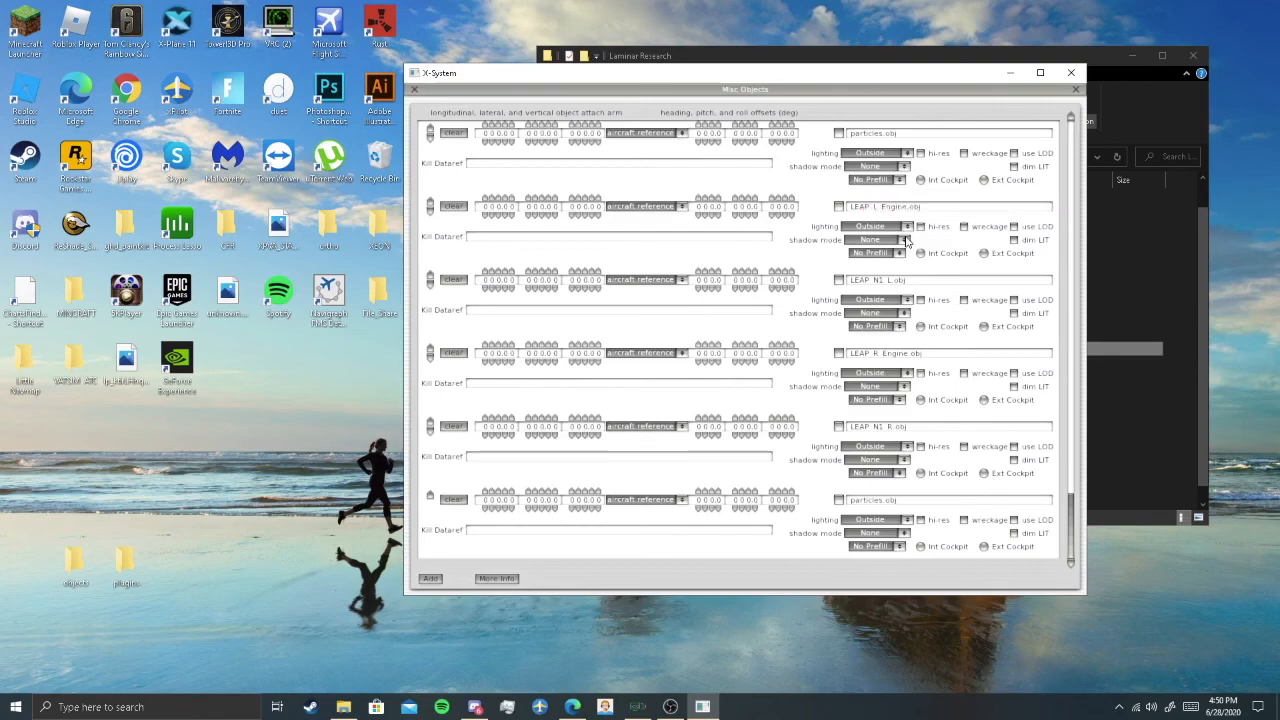
{"action": "left_click", "coordinate": [875, 240]}
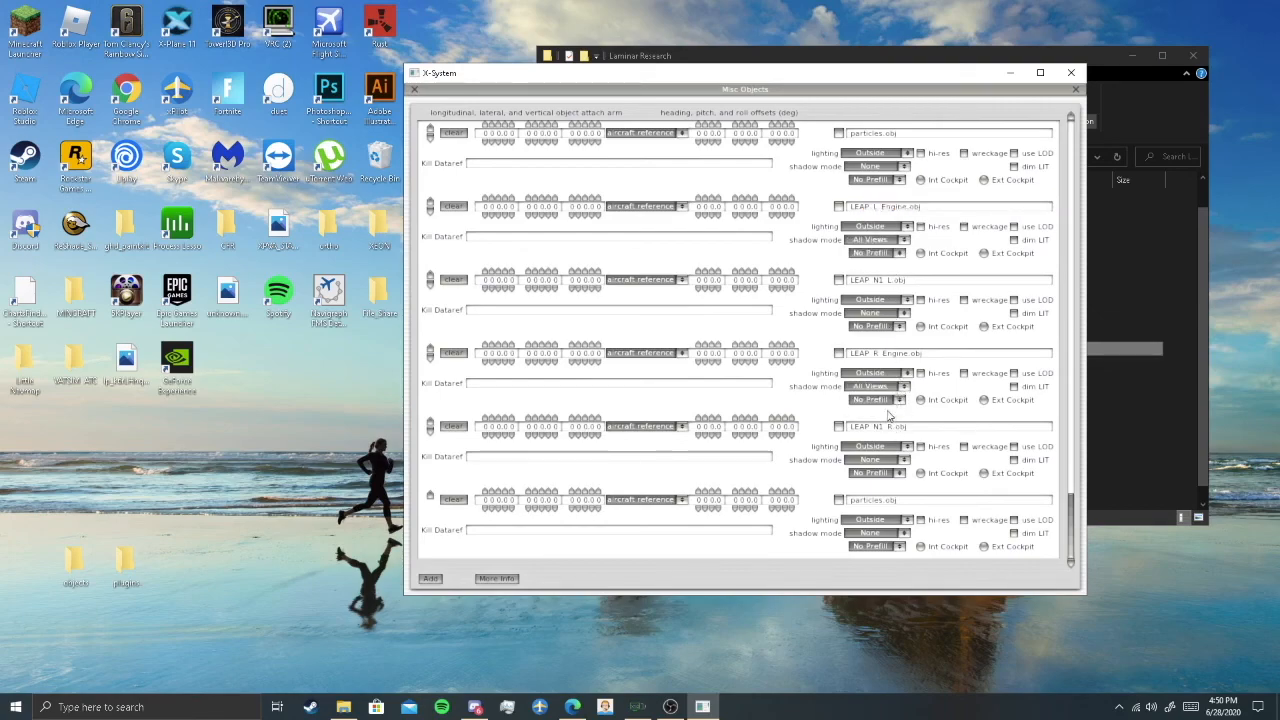
{"action": "mouse_move", "coordinate": [1157, 364]}
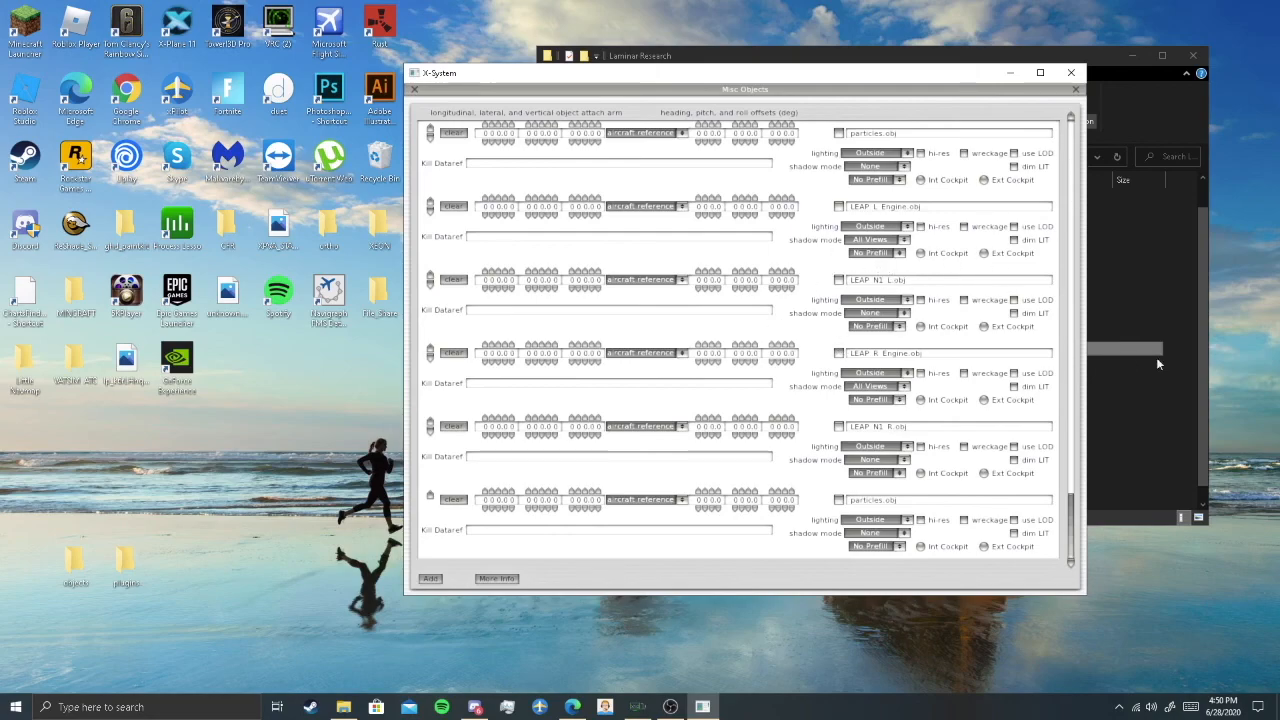
{"action": "mouse_move", "coordinate": [698, 337]}
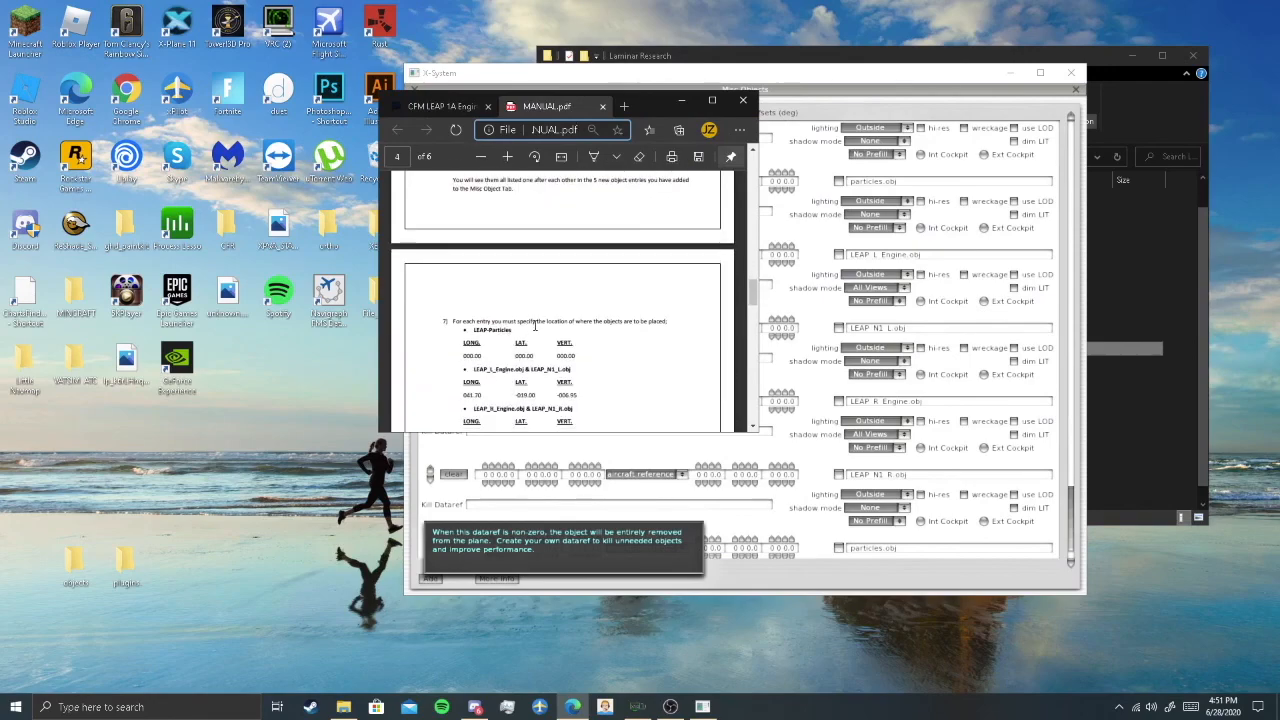
- Scroll MANUAL.pdf to step 7 listing the LONG/LAT/VERT placement values
{"action": "scroll", "scroll_direction": "down", "scroll_amount": 3}
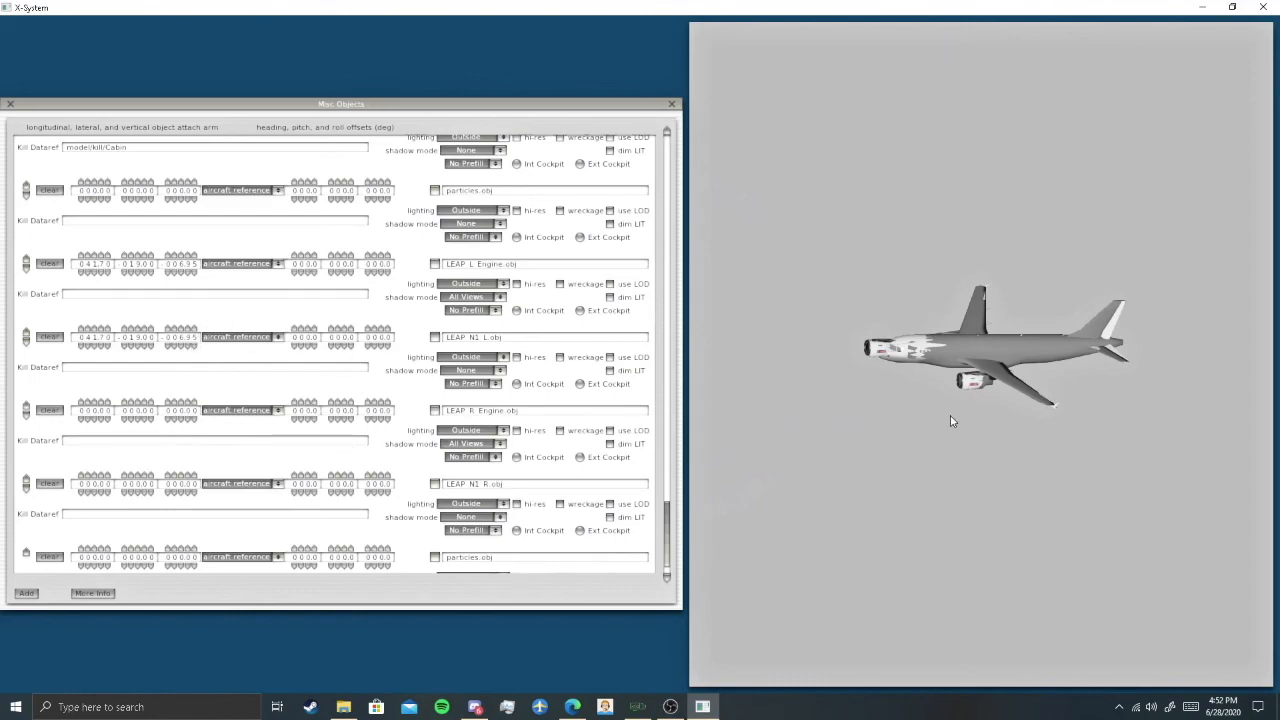
- Scroll to the LEAP_R_Engine and LEAP_N1_R rows to set their 41.70, 19.00, -6.95 offsets
{"action": "scroll", "scroll_direction": "down", "scroll_amount": 3}
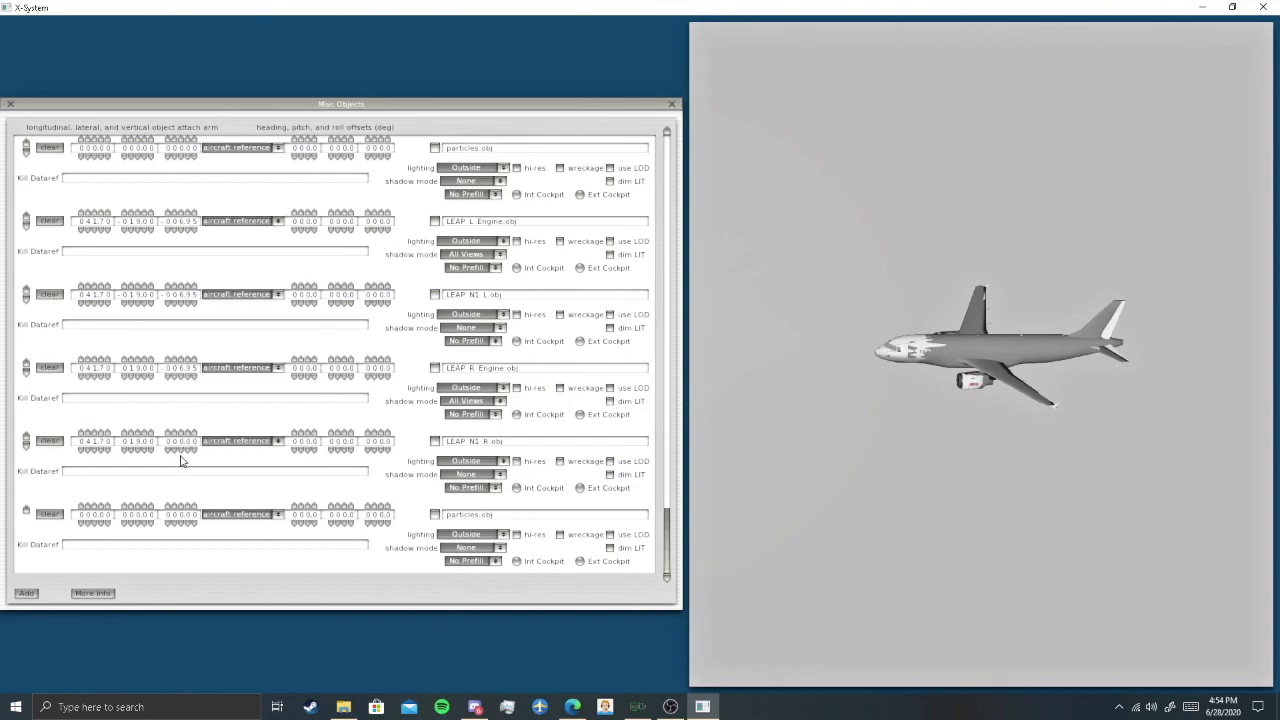
{"action": "mouse_move", "coordinate": [182, 455]}
{"action": "type", "text": "-006.95"}
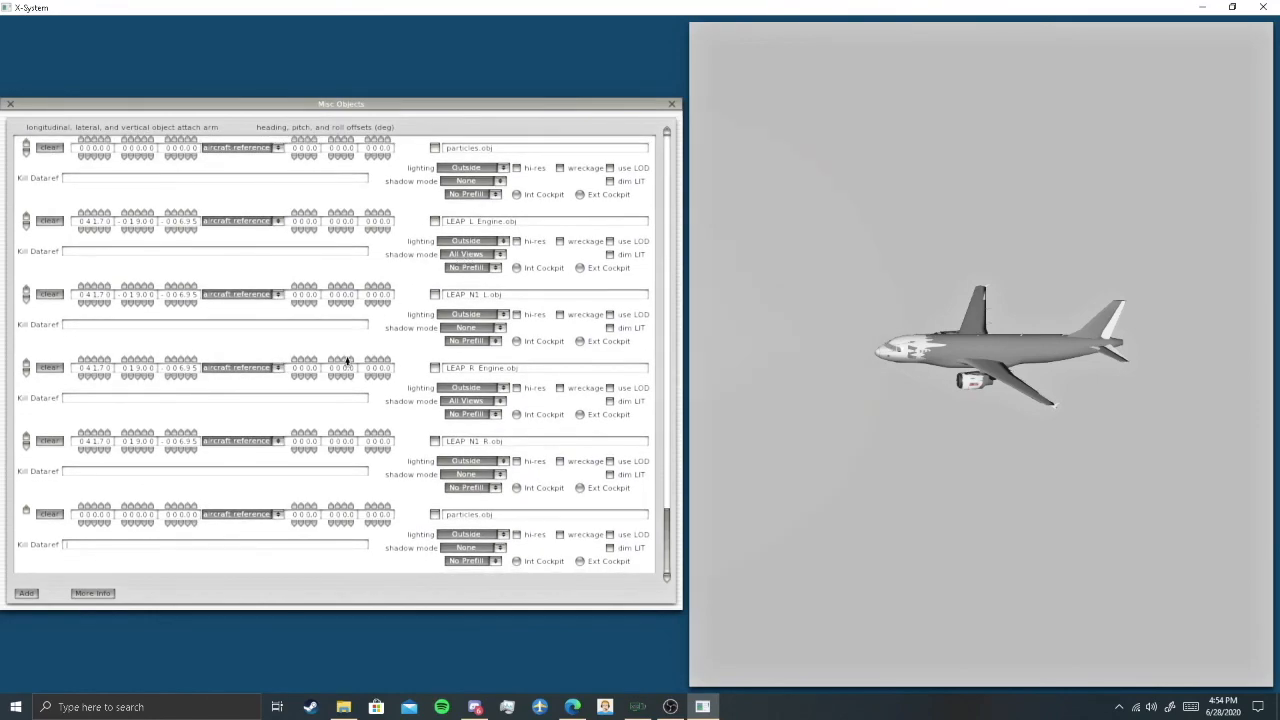
- Enter model/kill/ExtAircraft as the Kill Dataref for the LEAP object rows
{"action": "type", "text": "model/kill/ExtAircraft"}
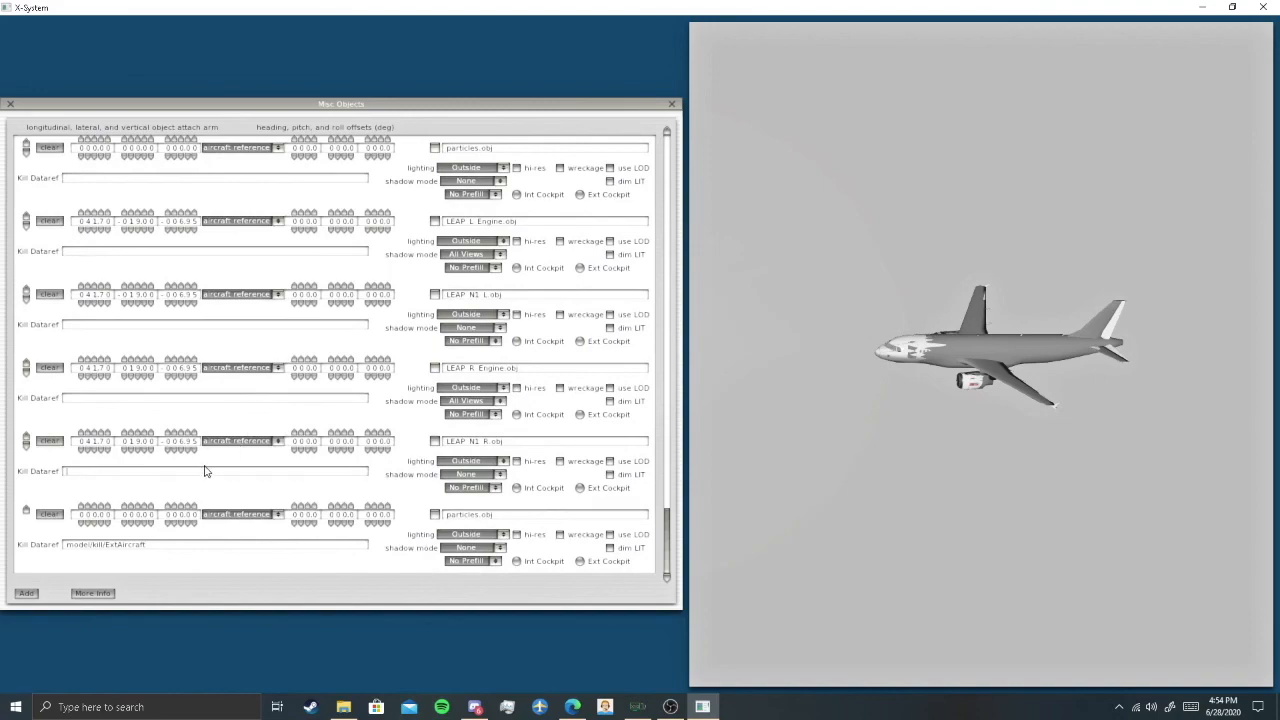
{"action": "type", "text": "model/kill/ExtAircraft"}
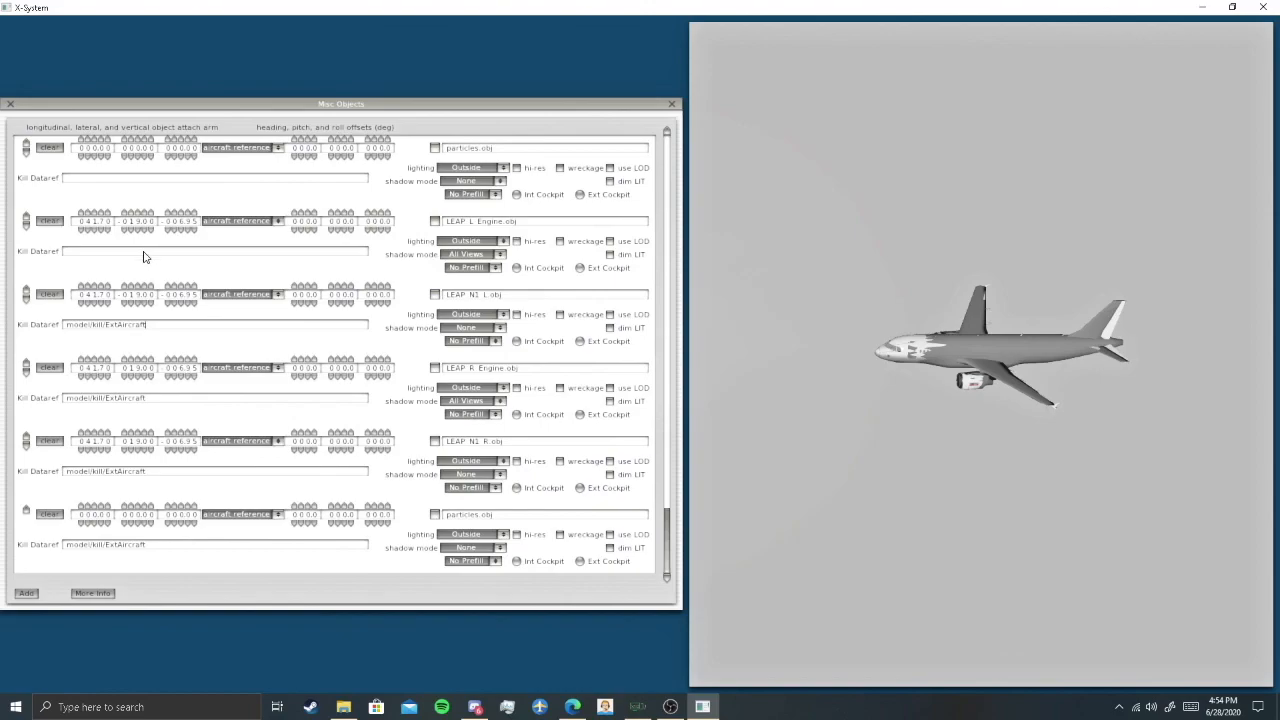
{"action": "scroll", "scroll_direction": "down", "scroll_amount": 3}
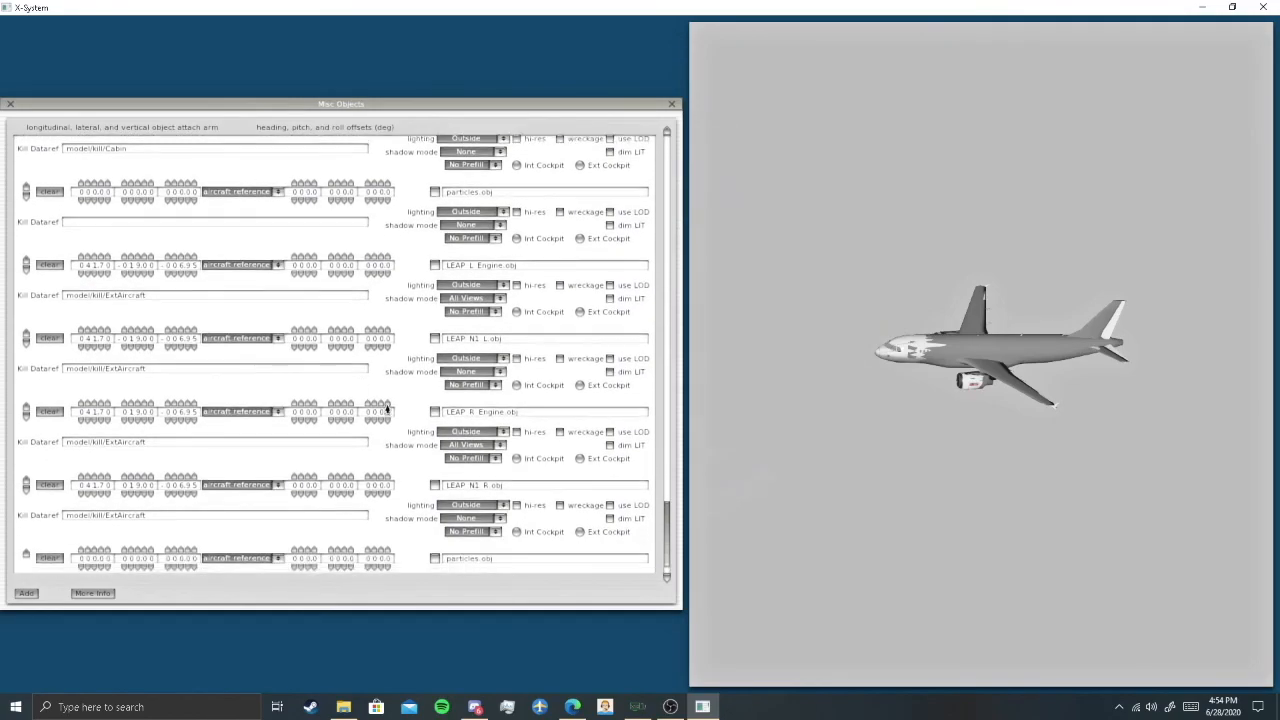
{"action": "scroll", "scroll_direction": "down", "scroll_amount": 3}
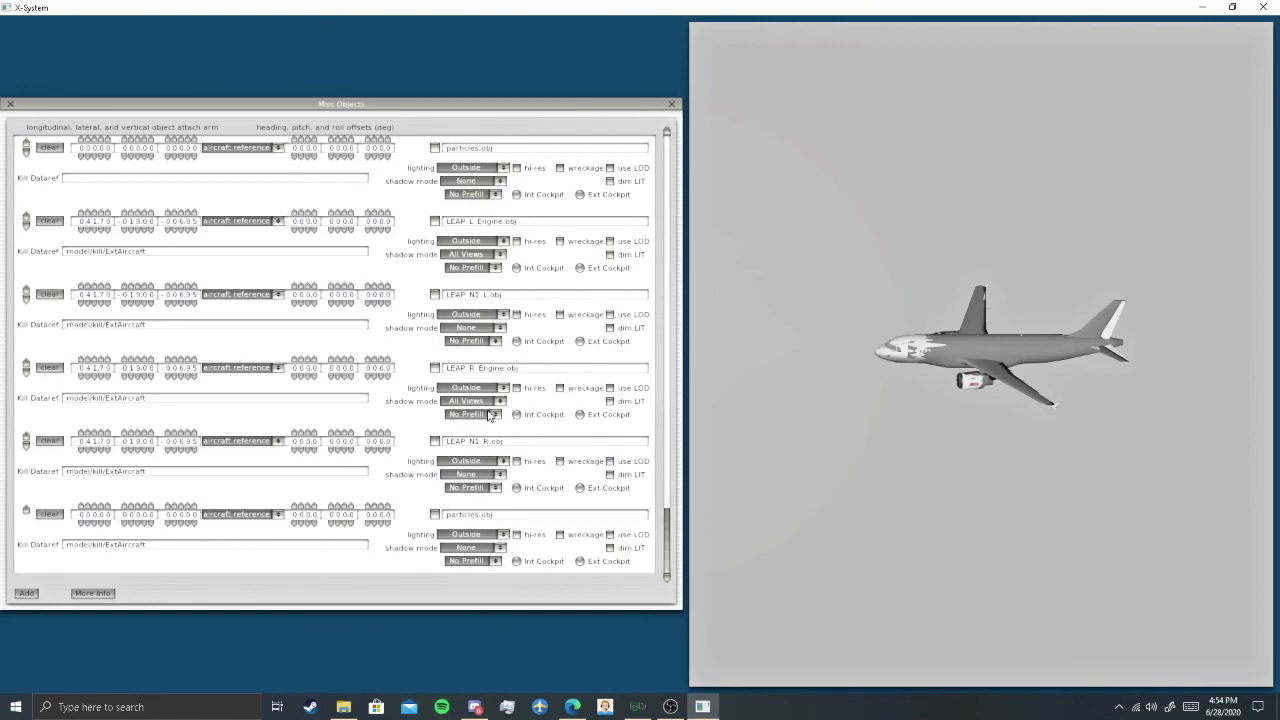
{"action": "mouse_move", "coordinate": [5, 147]}
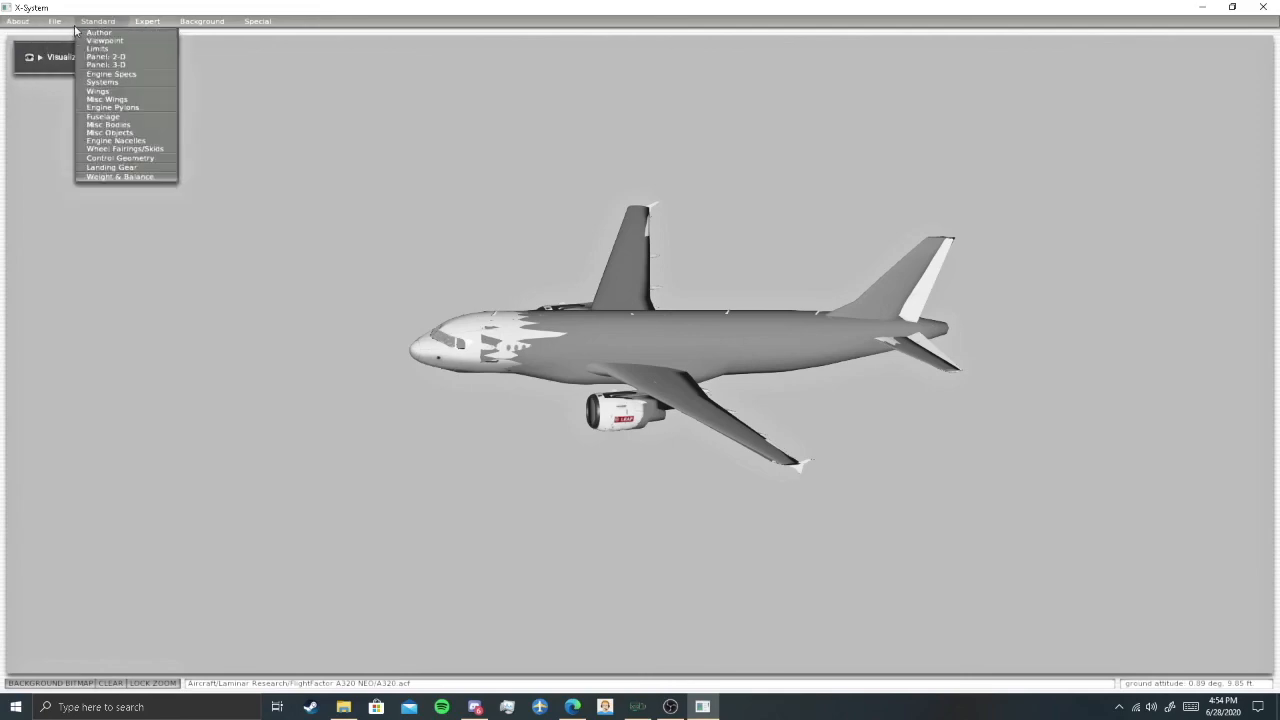
- Close the Misc Objects window, returning to the A320 NEO model
{"action": "left_click", "coordinate": [54, 20]}
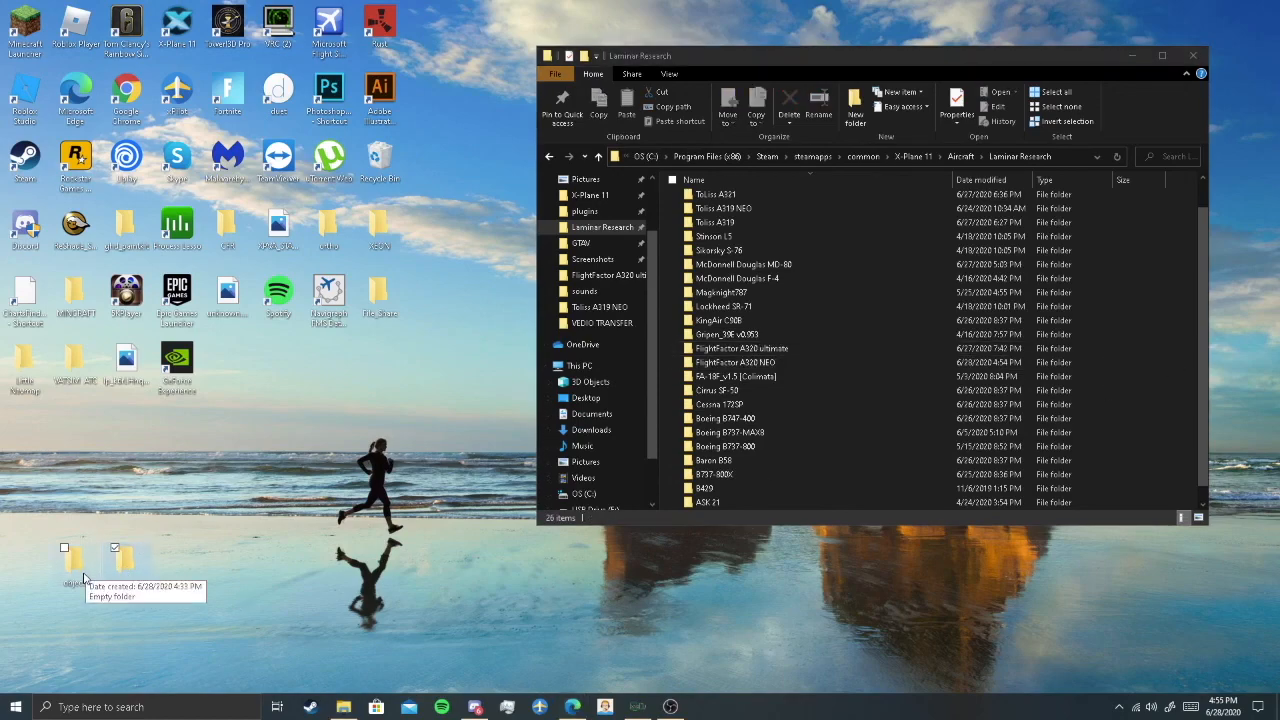
{"action": "mouse_move", "coordinate": [400, 431]}
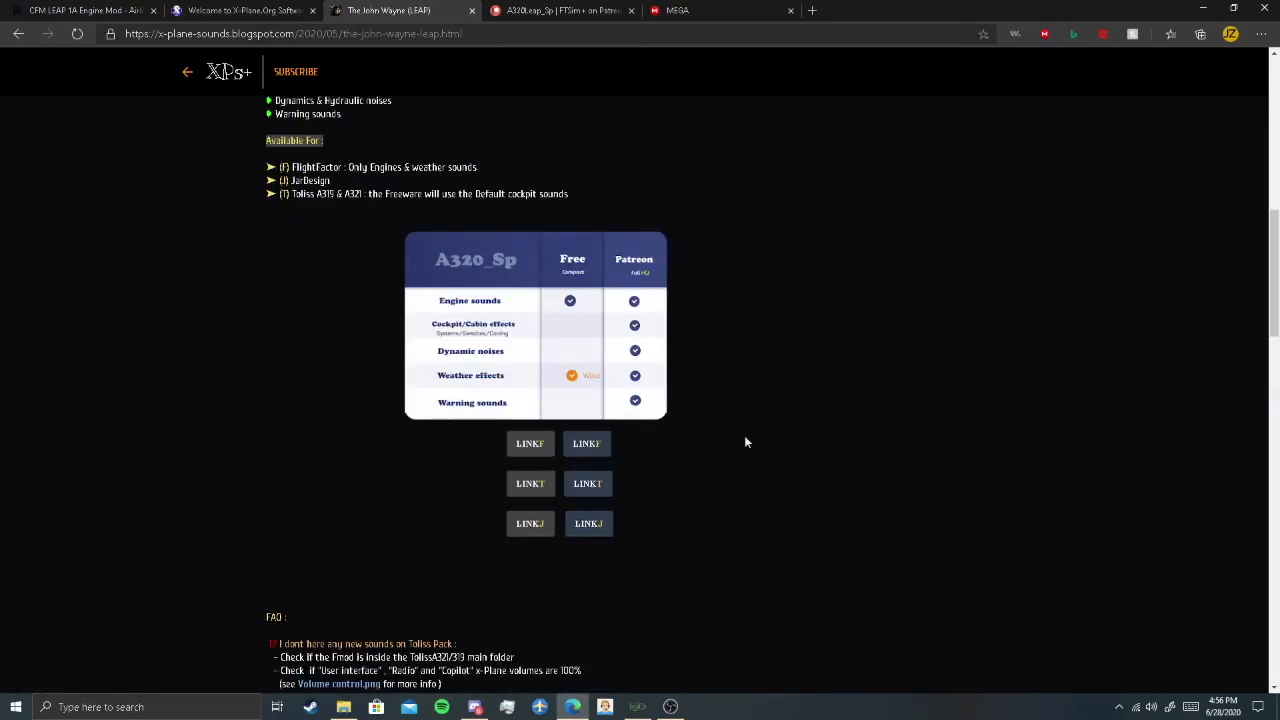
{"action": "mouse_move", "coordinate": [722, 472]}
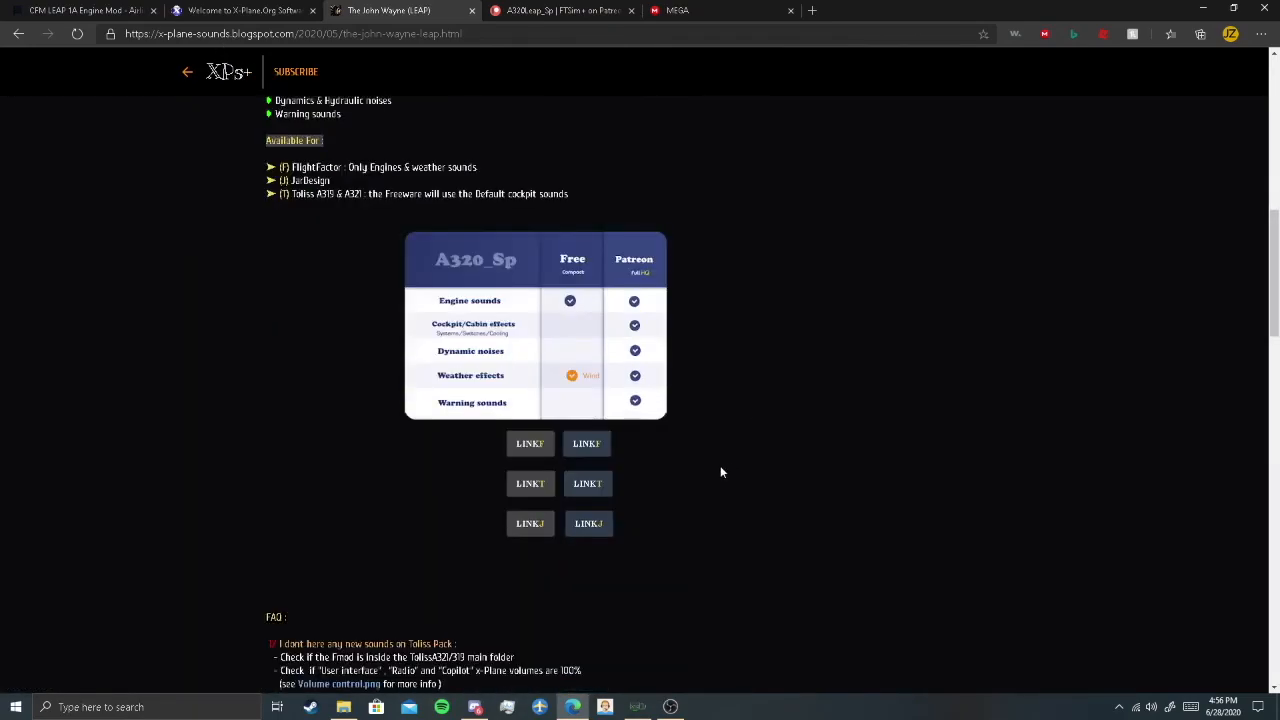
- Start the FFLEAP_SP.zip download on MEGA and show its progress
{"action": "scroll", "scroll_direction": "down", "scroll_amount": 3}
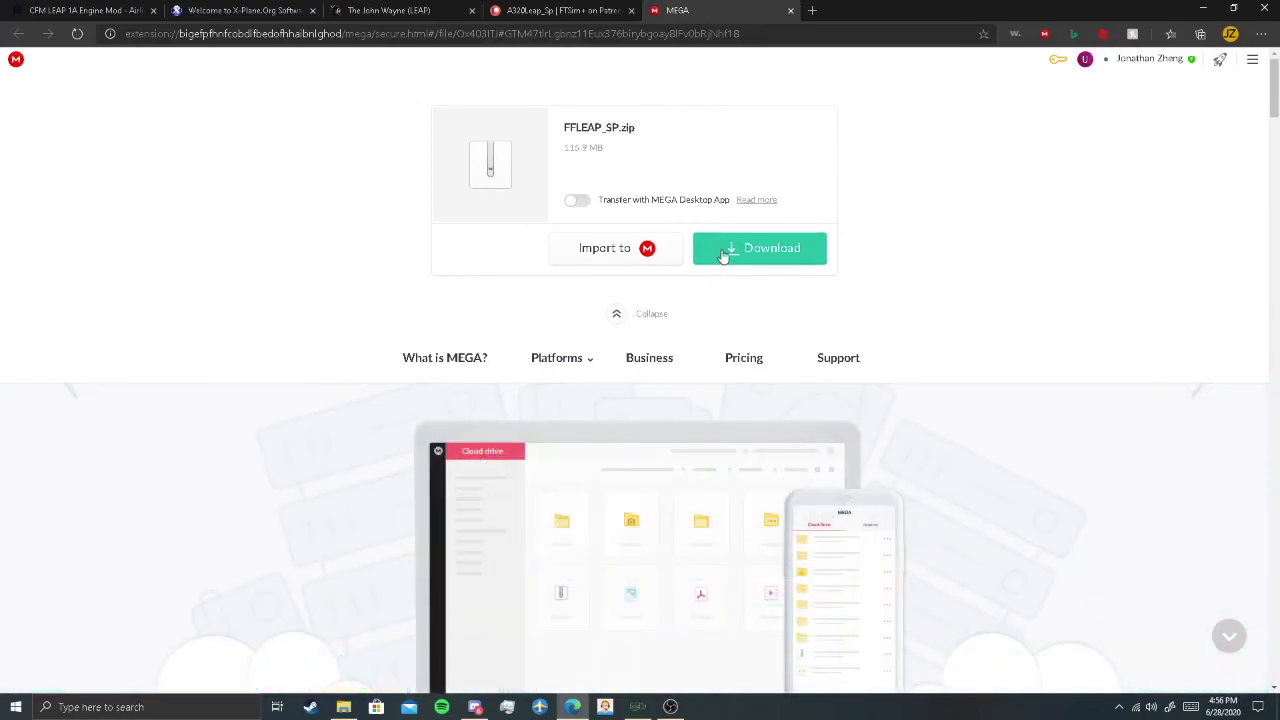
{"action": "left_click", "coordinate": [760, 248]}
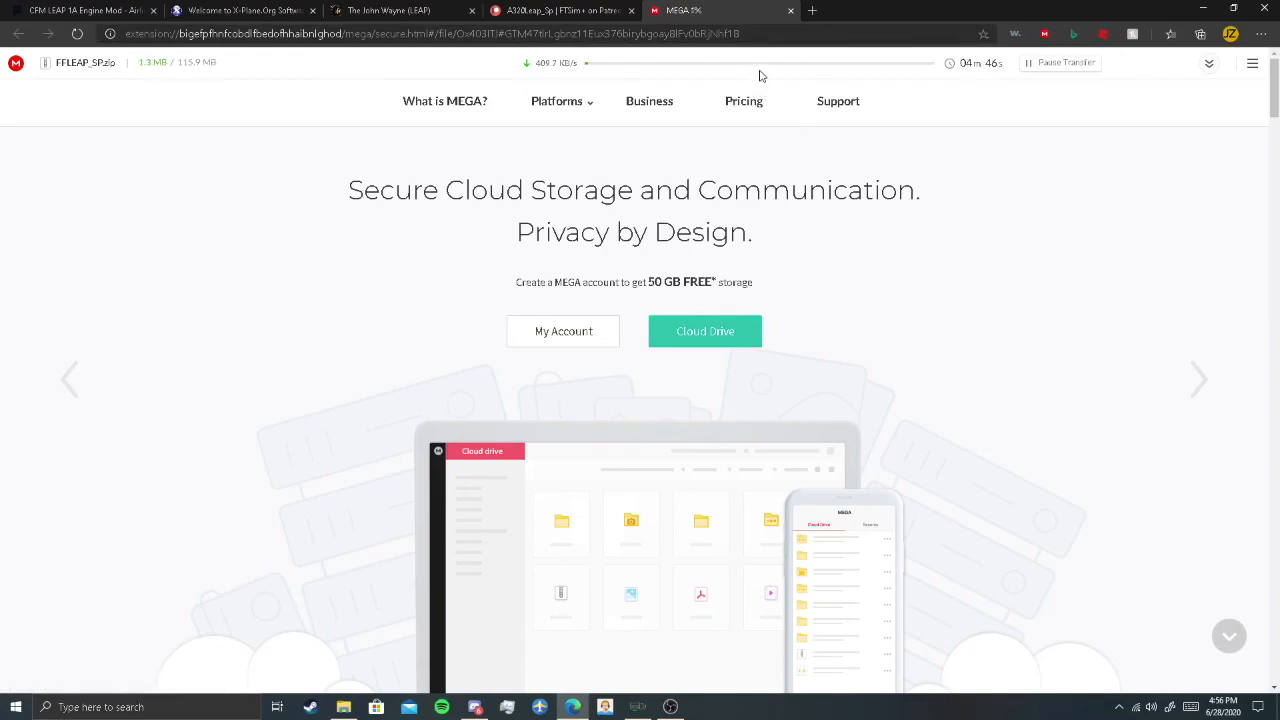
{"action": "left_click", "coordinate": [562, 10]}
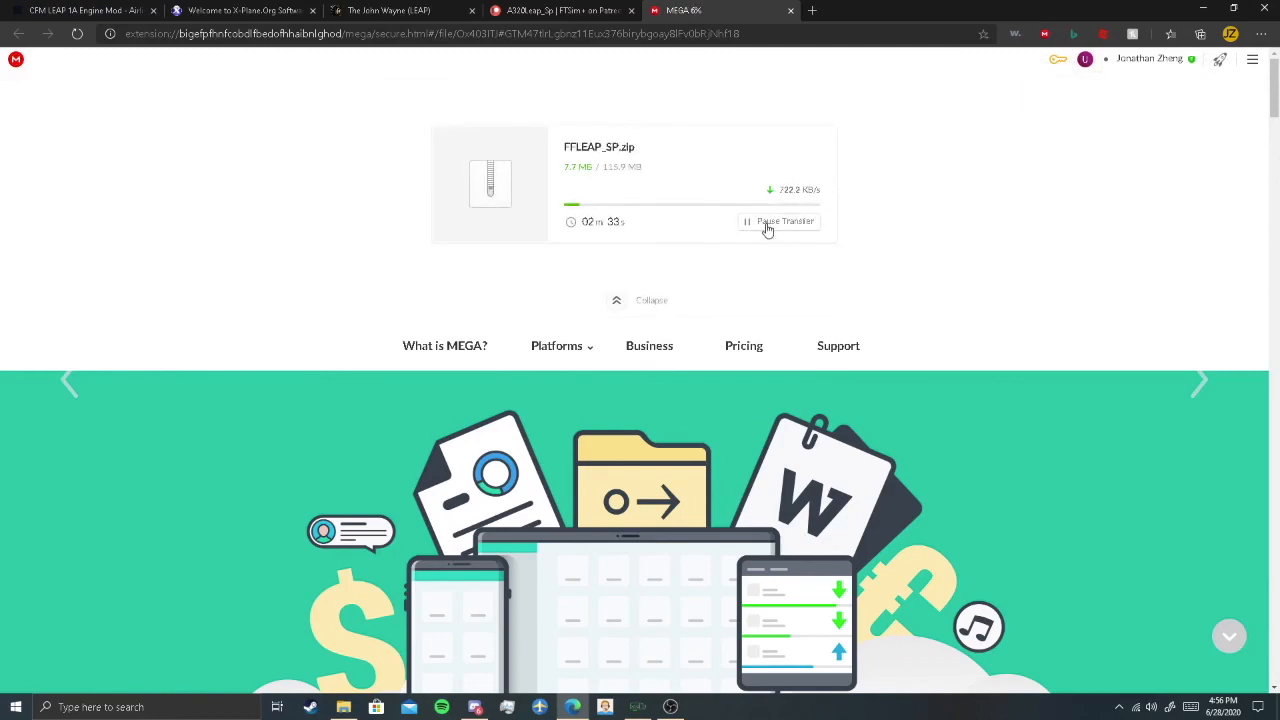
- Open FFNEO_SP.zip from the Downloads folder in WinRAR to view its sound pack folders
{"action": "left_click", "coordinate": [779, 221]}
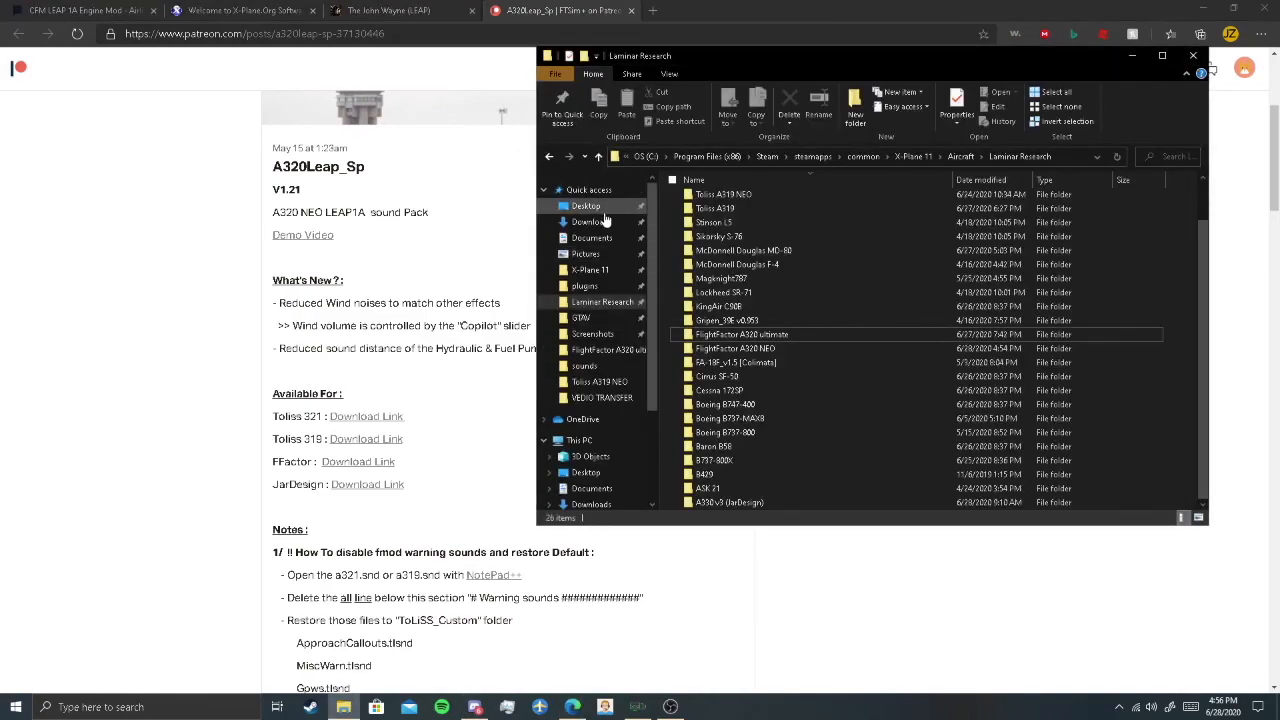
{"action": "left_click", "coordinate": [592, 221]}
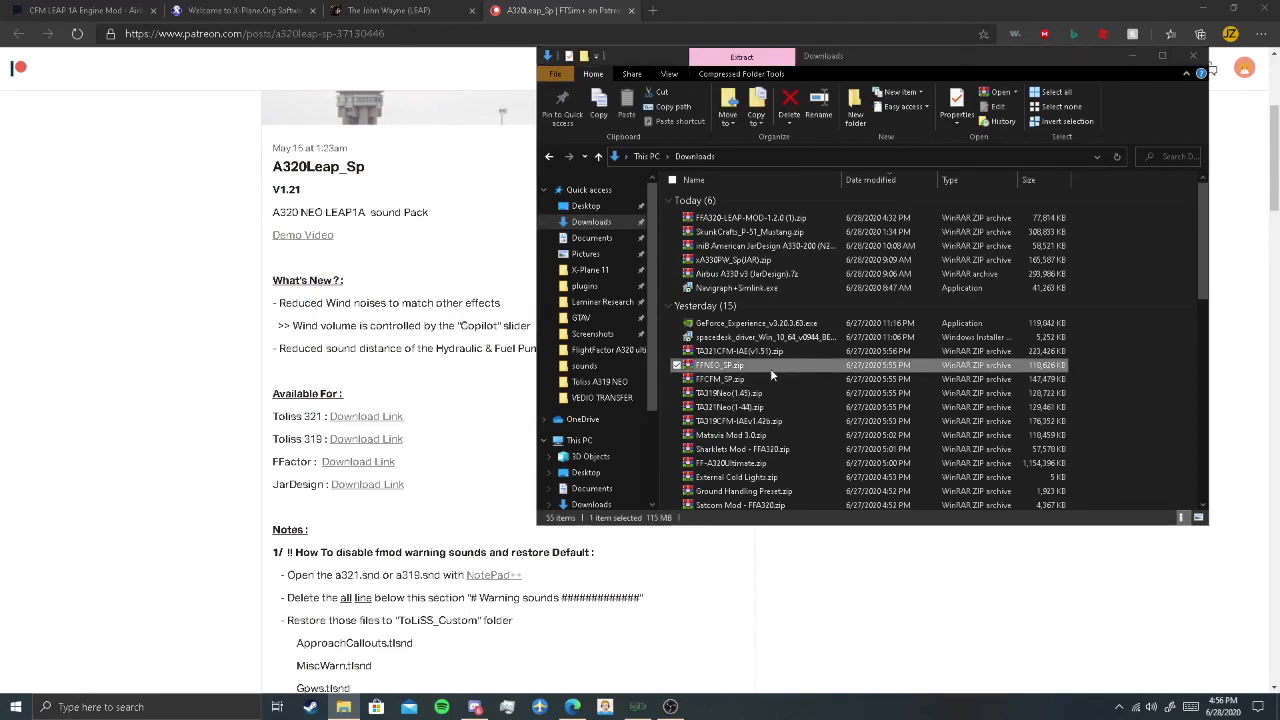
{"action": "double_click", "coordinate": [718, 365]}
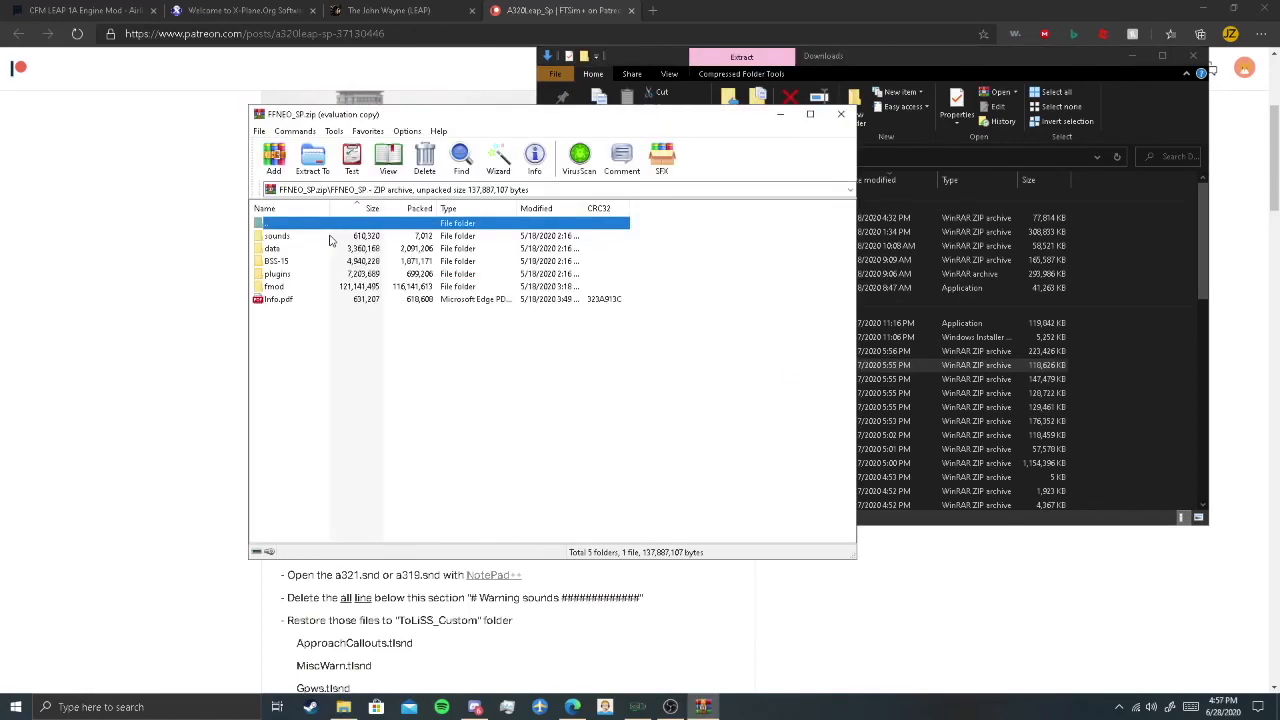
- View Info.pdf from the FFNEO_SP archive in Edge, scrolled to its How to use section
{"action": "left_click", "coordinate": [277, 236]}
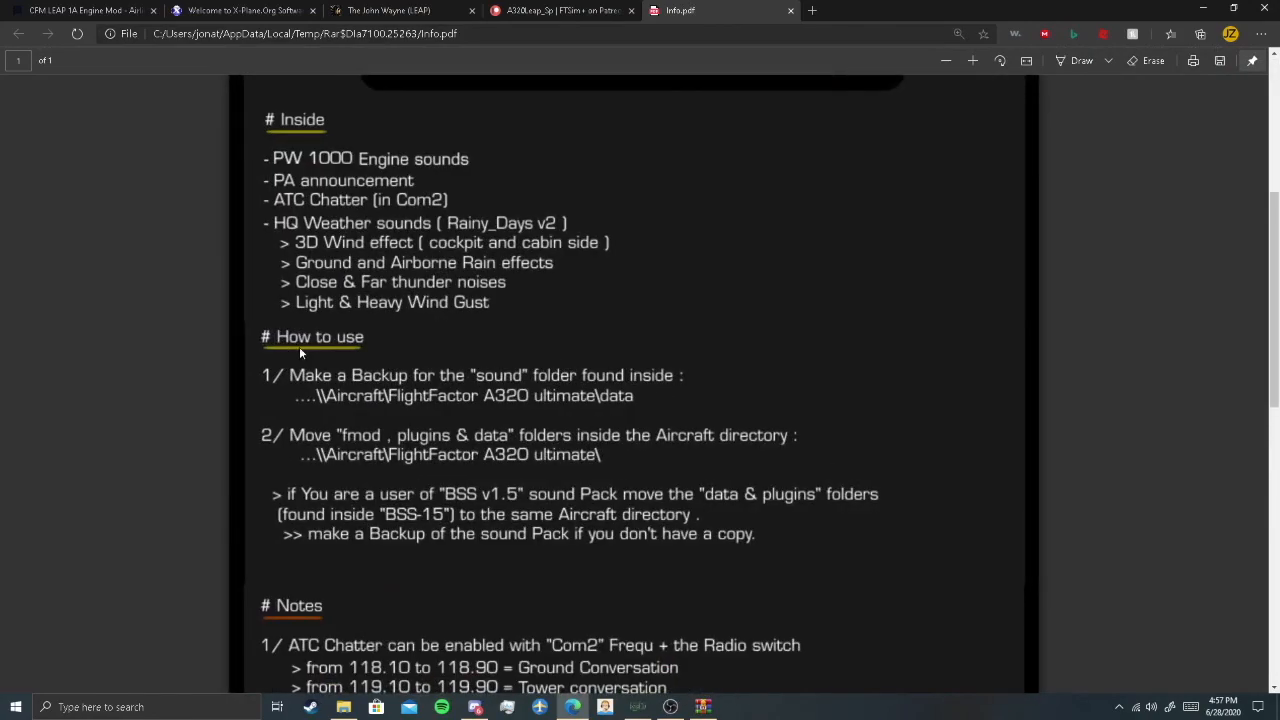
{"action": "scroll", "scroll_direction": "down", "scroll_amount": 3}
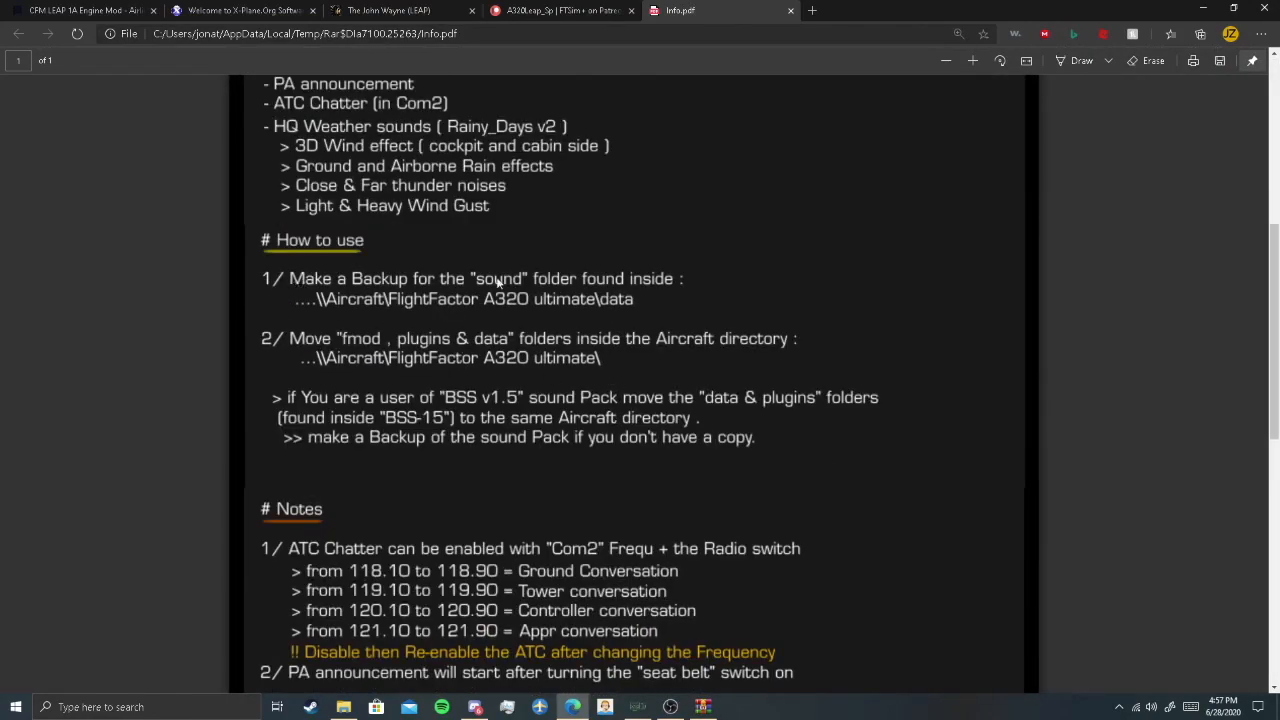
{"action": "mouse_move", "coordinate": [420, 342]}
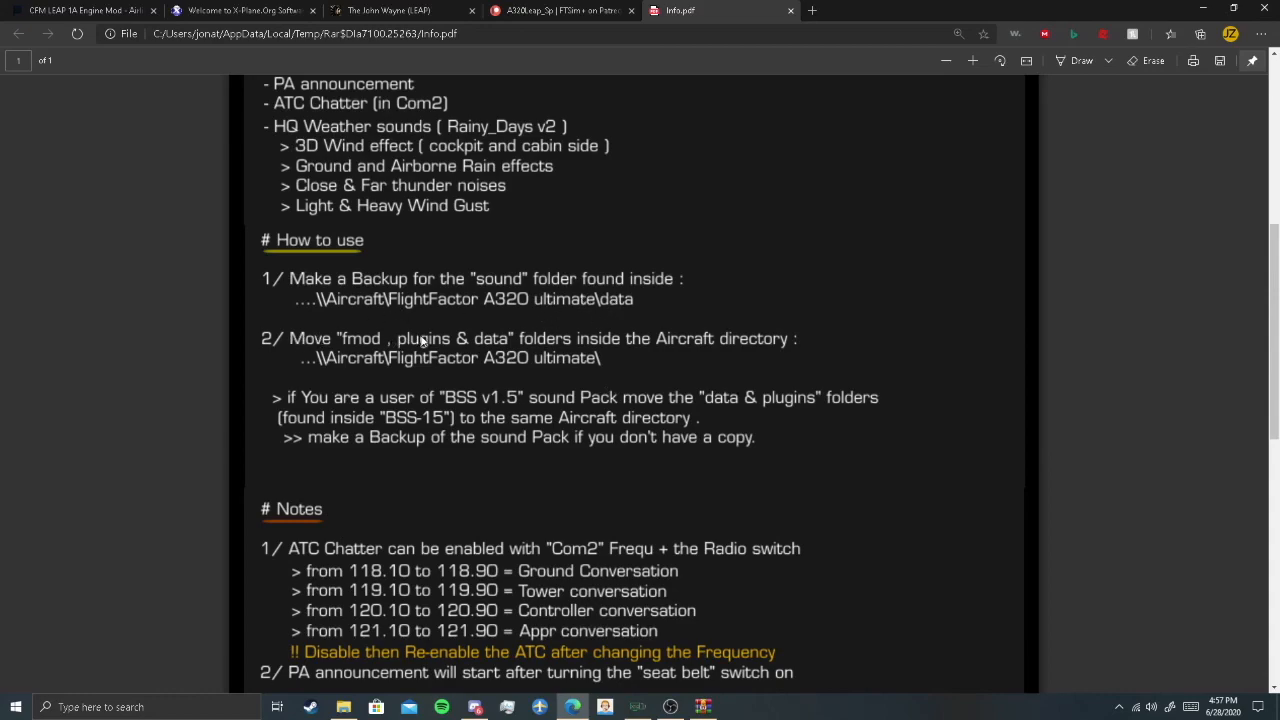
{"action": "mouse_move", "coordinate": [520, 540]}
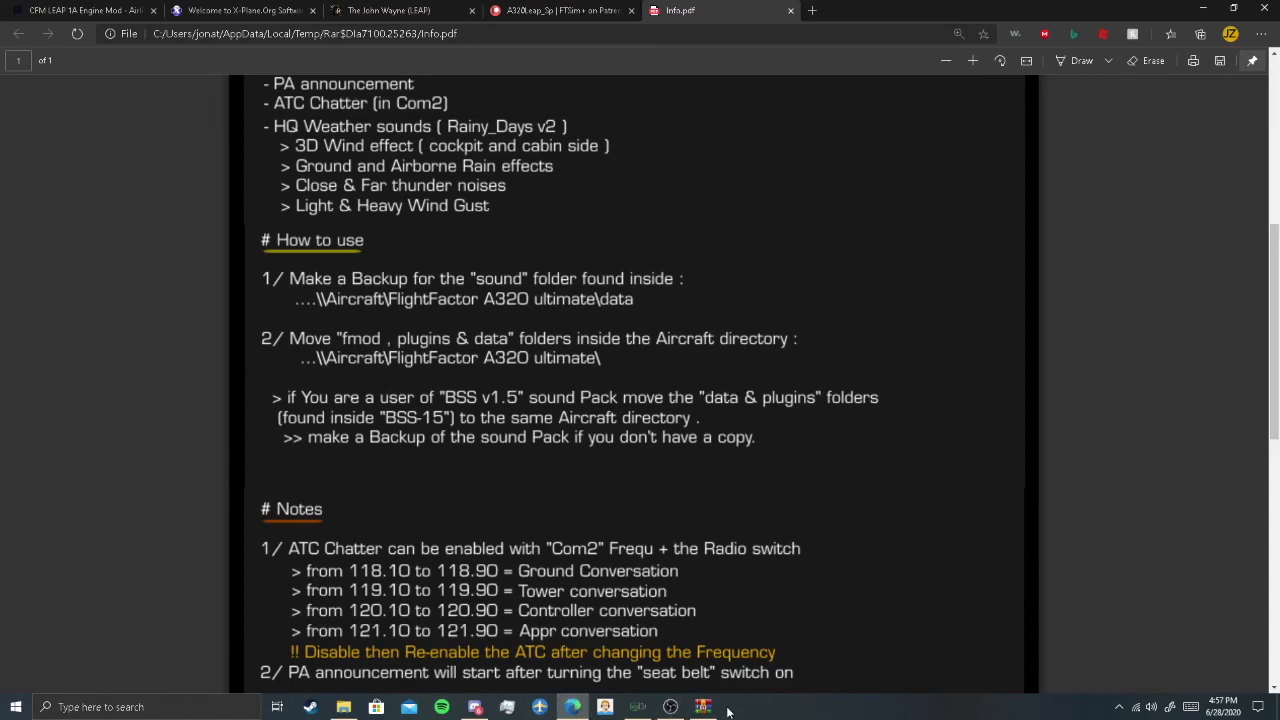
- Return to the FFNEO_SP.zip archive with its sounds, data, BSS-15, plugins and fmod folders beside Laminar Research
{"action": "left_click", "coordinate": [703, 707]}
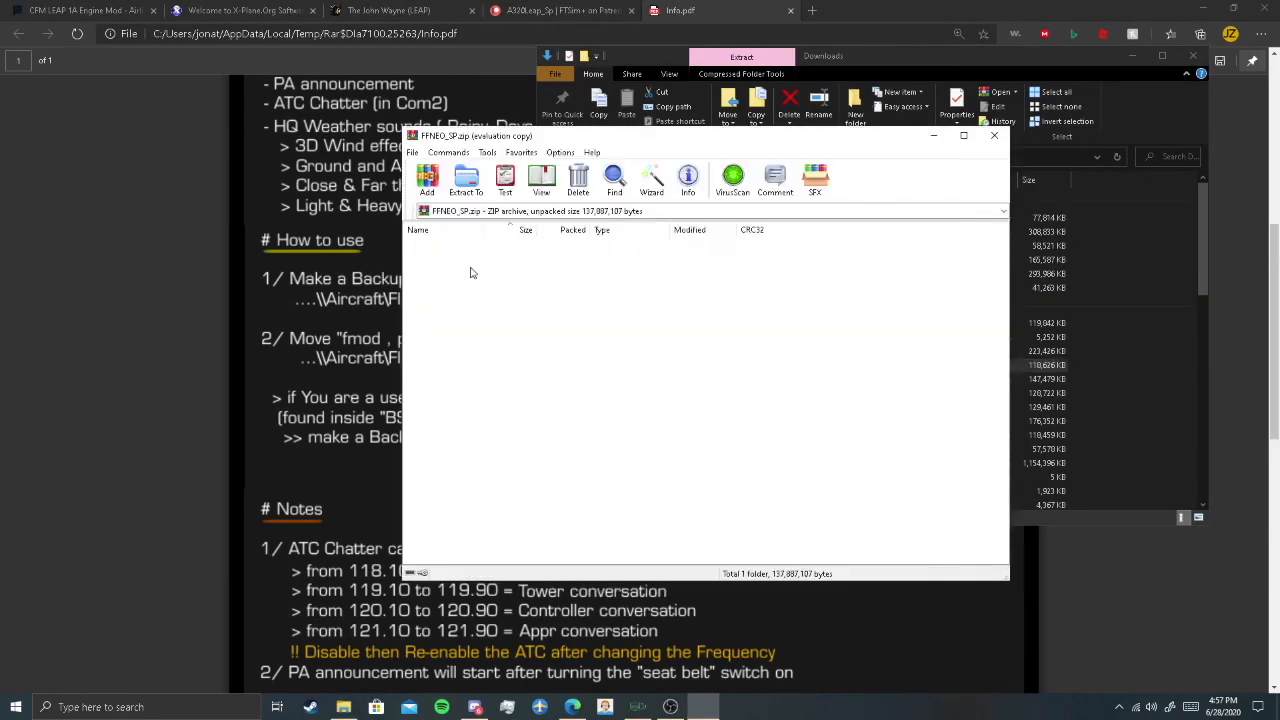
{"action": "left_click", "coordinate": [430, 257]}
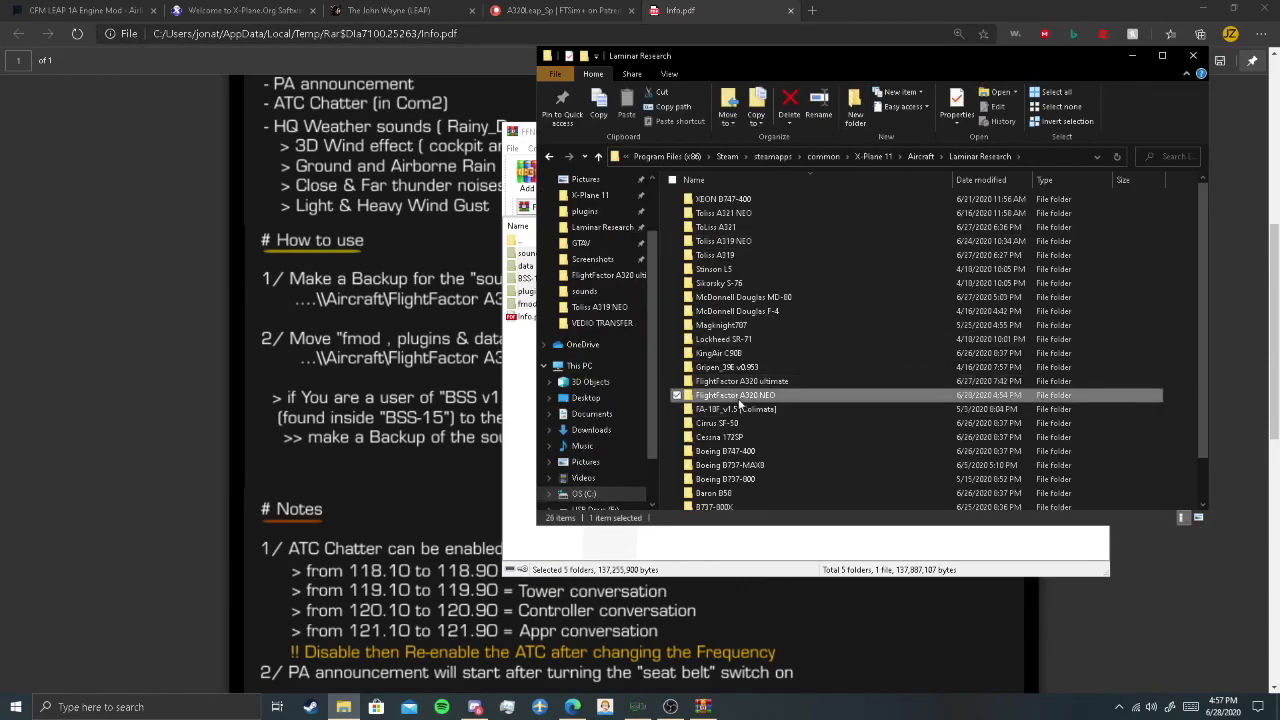
- Drop the sound pack folders into FlightFactor A320 NEO, replacing the 242 duplicate items
{"action": "double_click", "coordinate": [735, 394]}
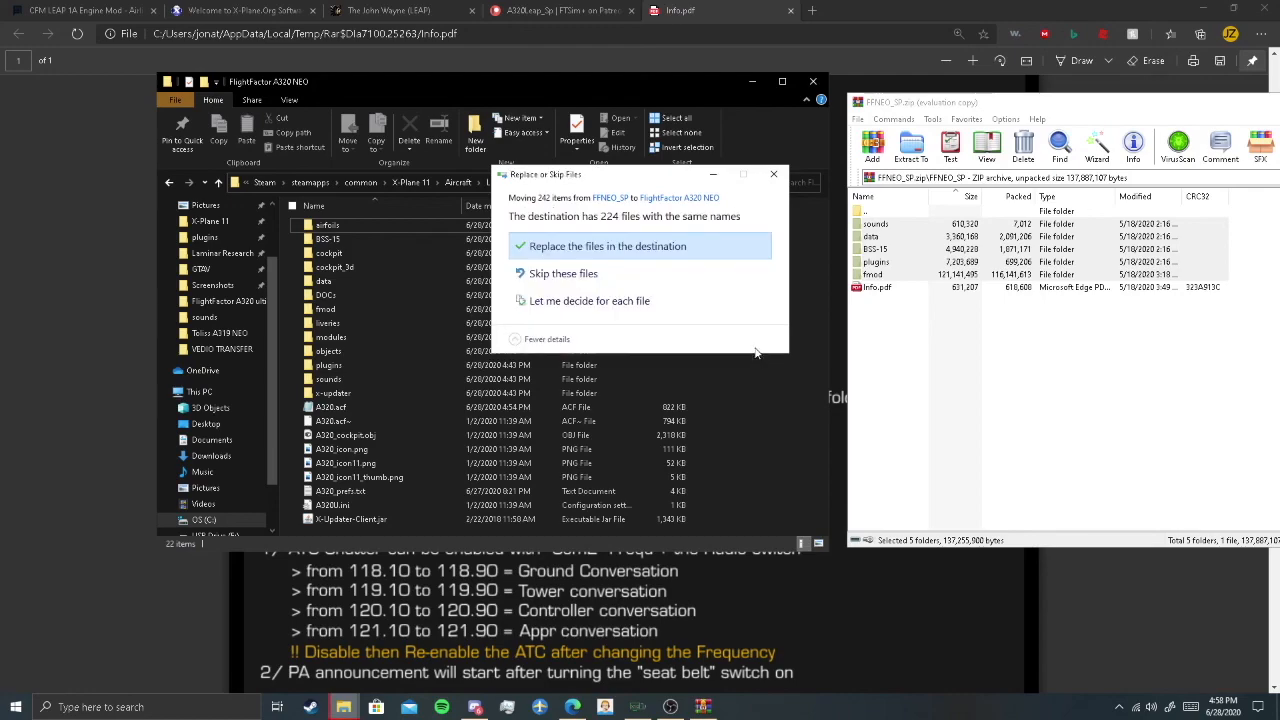
{"action": "left_click", "coordinate": [607, 246]}
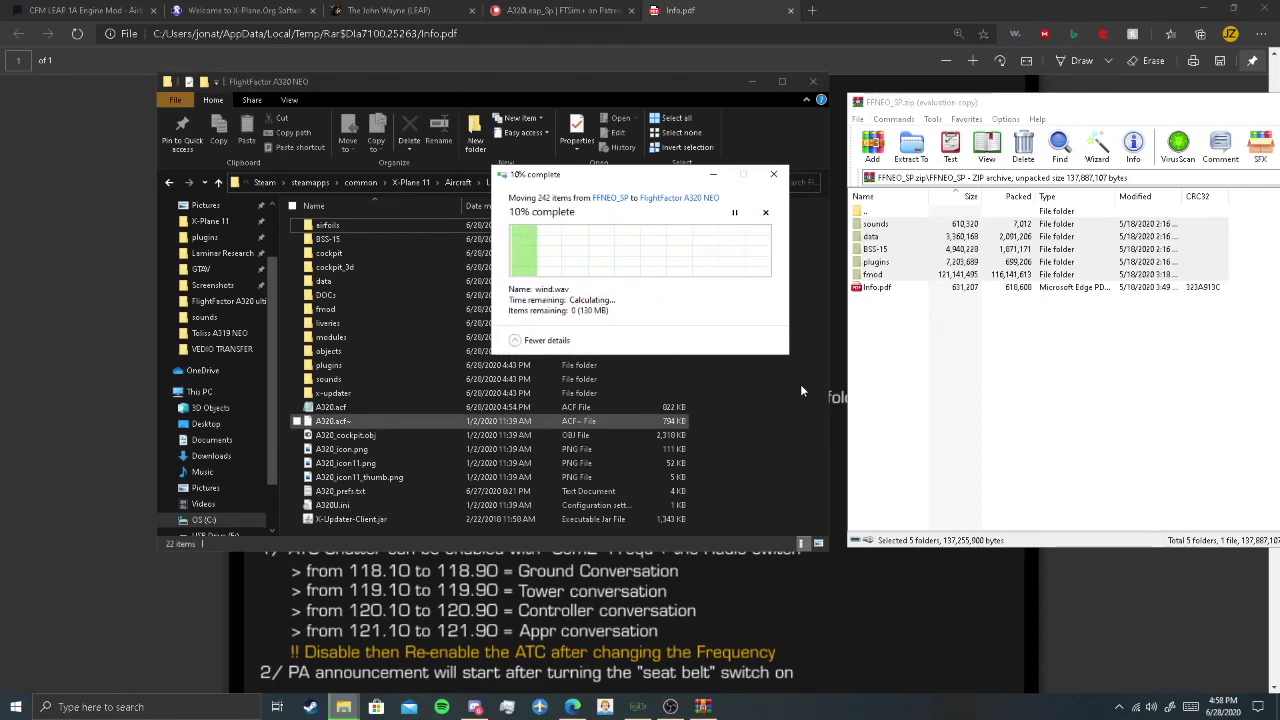